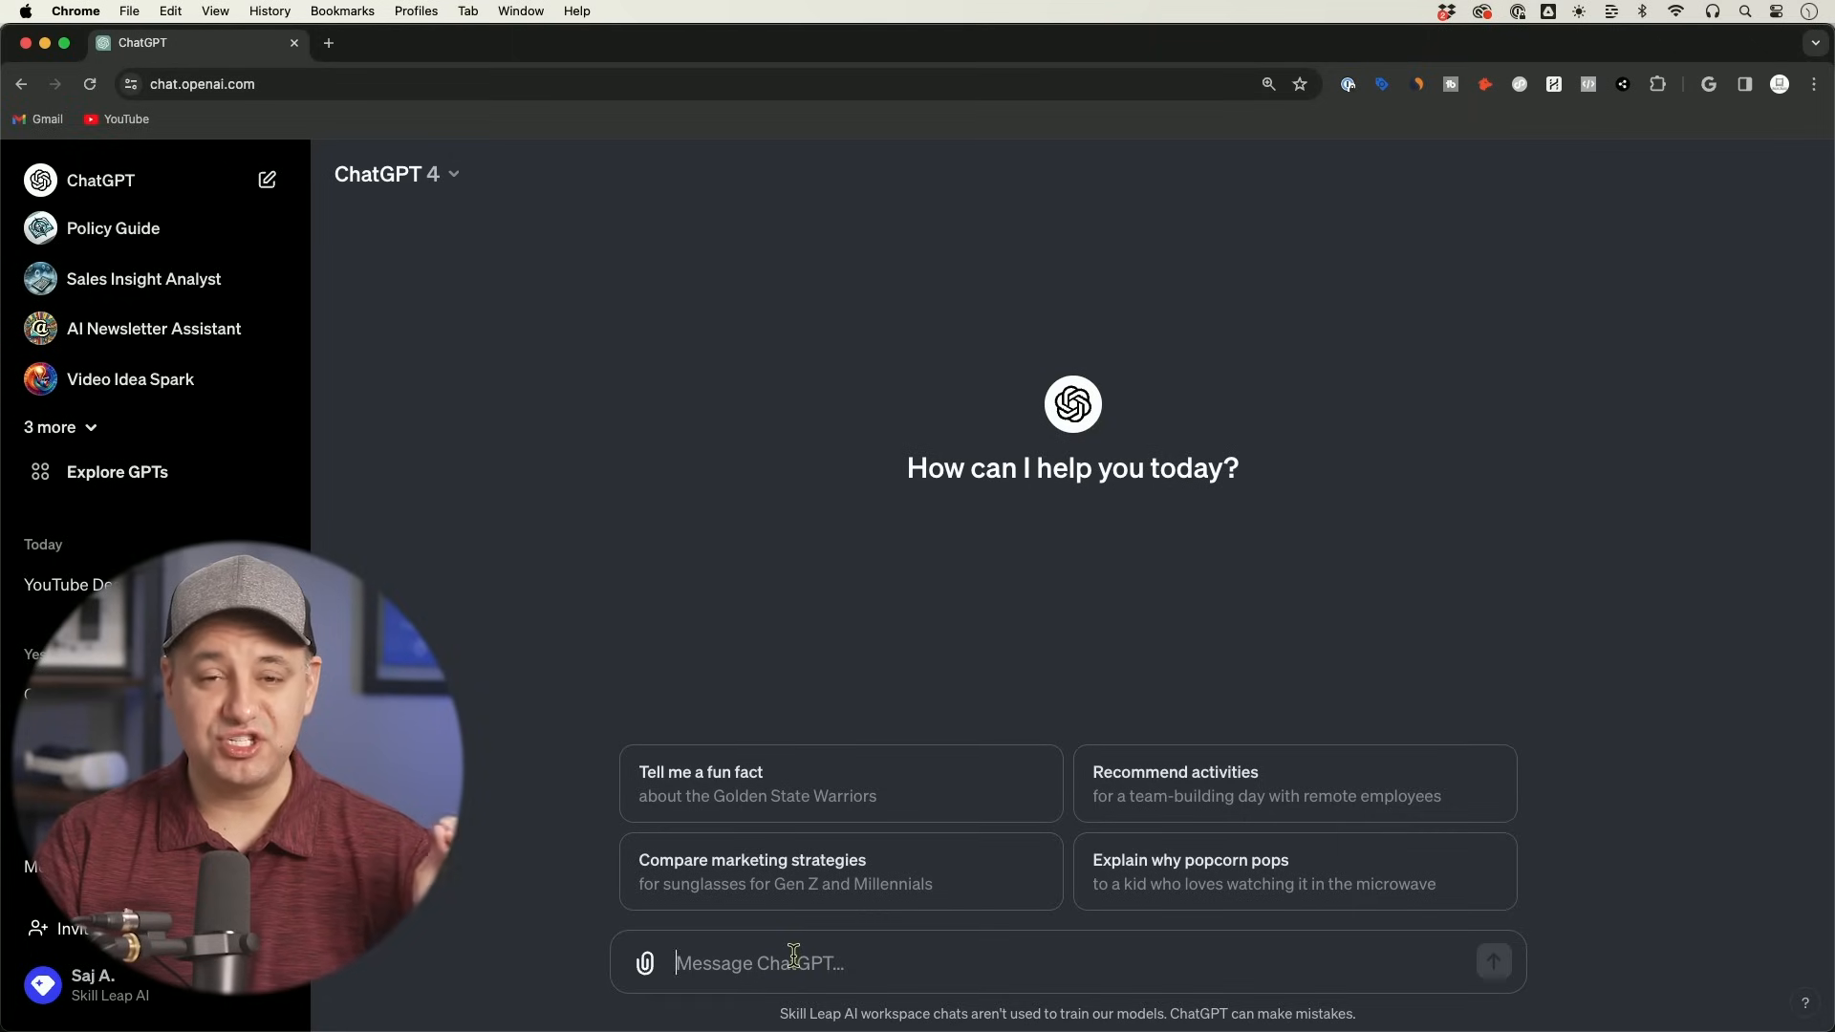
mouse_move(755, 666)
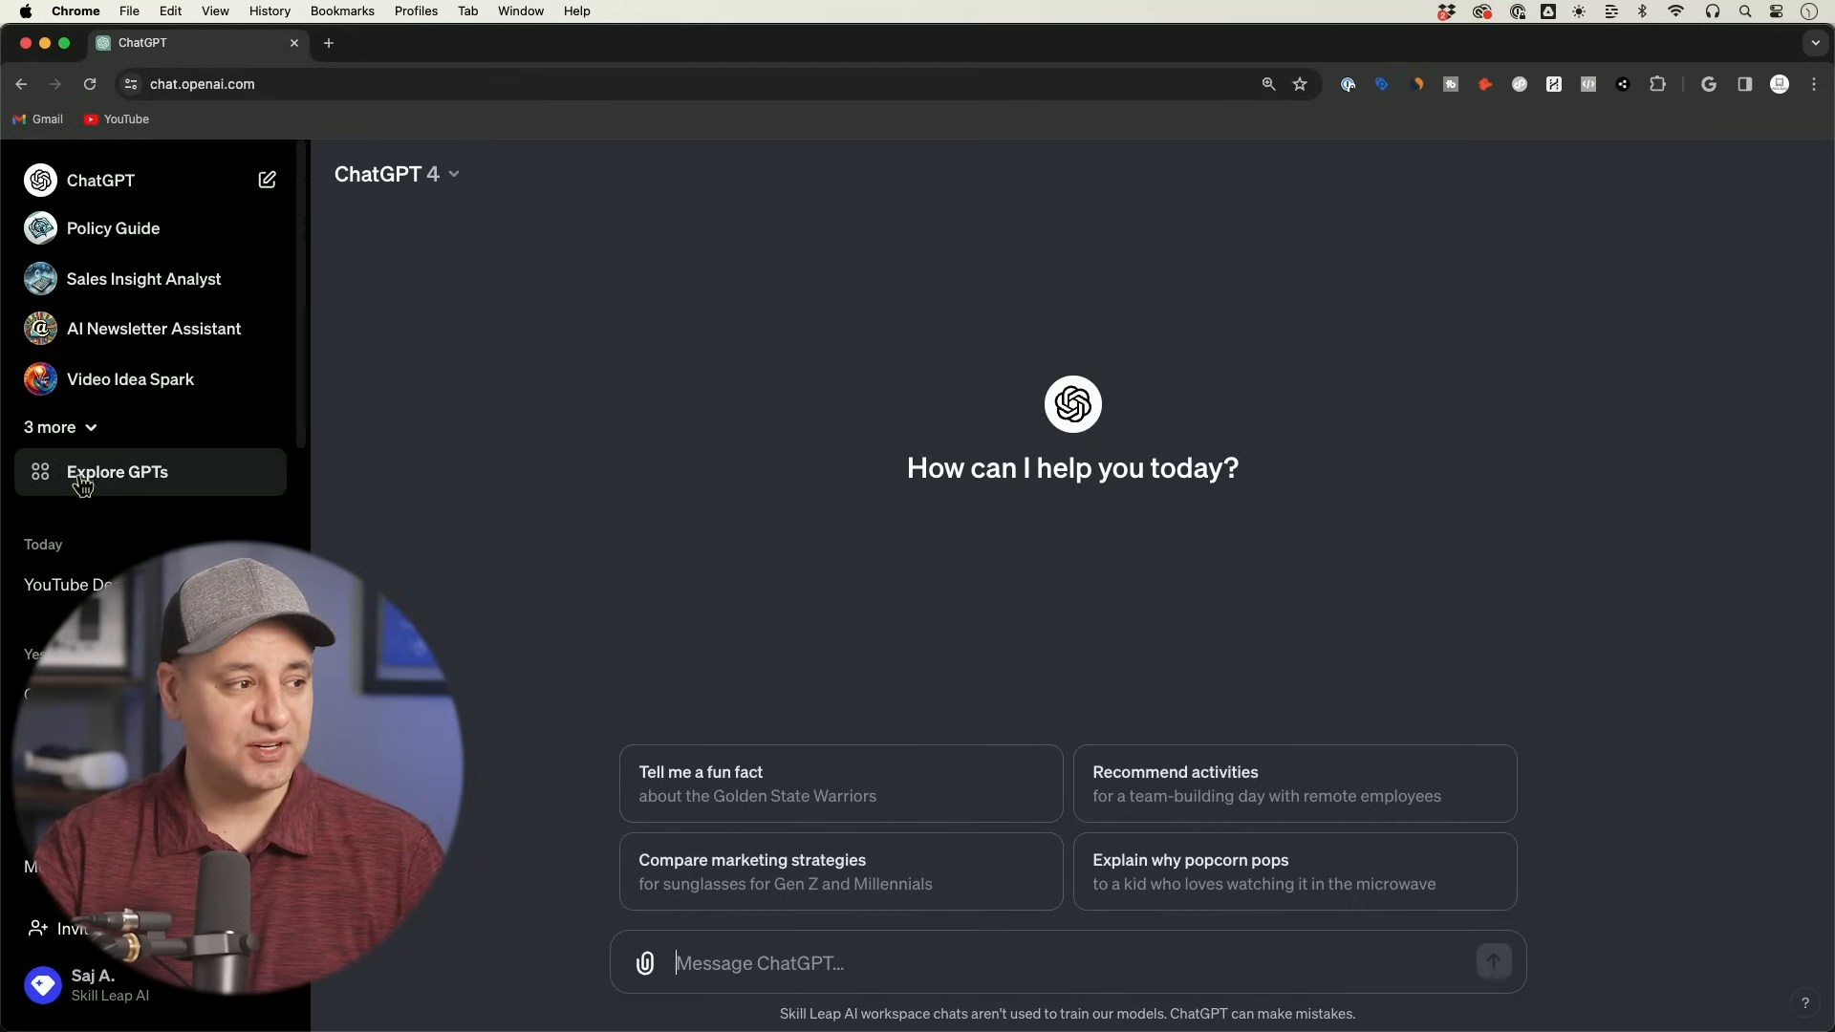
Step: Browse the GPT store, return to a new chat and bring up the @ mention list of recent GPTs
left_click(116, 472)
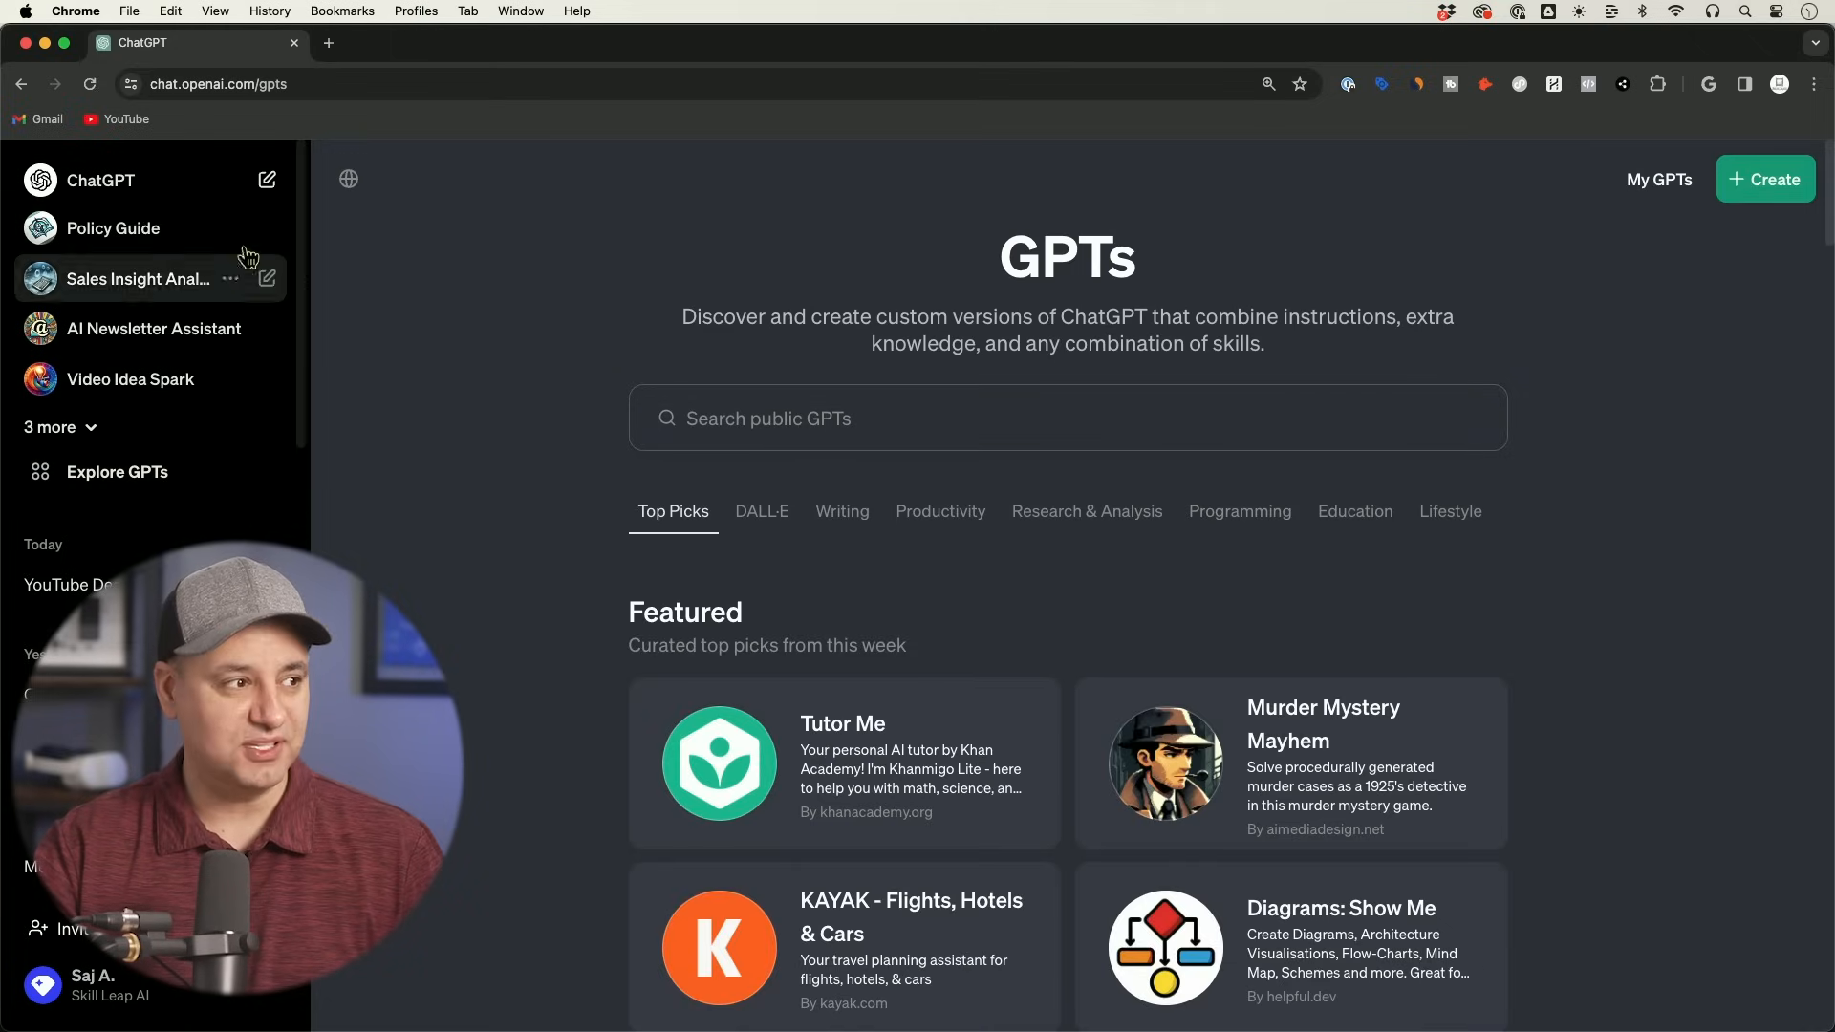
left_click(99, 180)
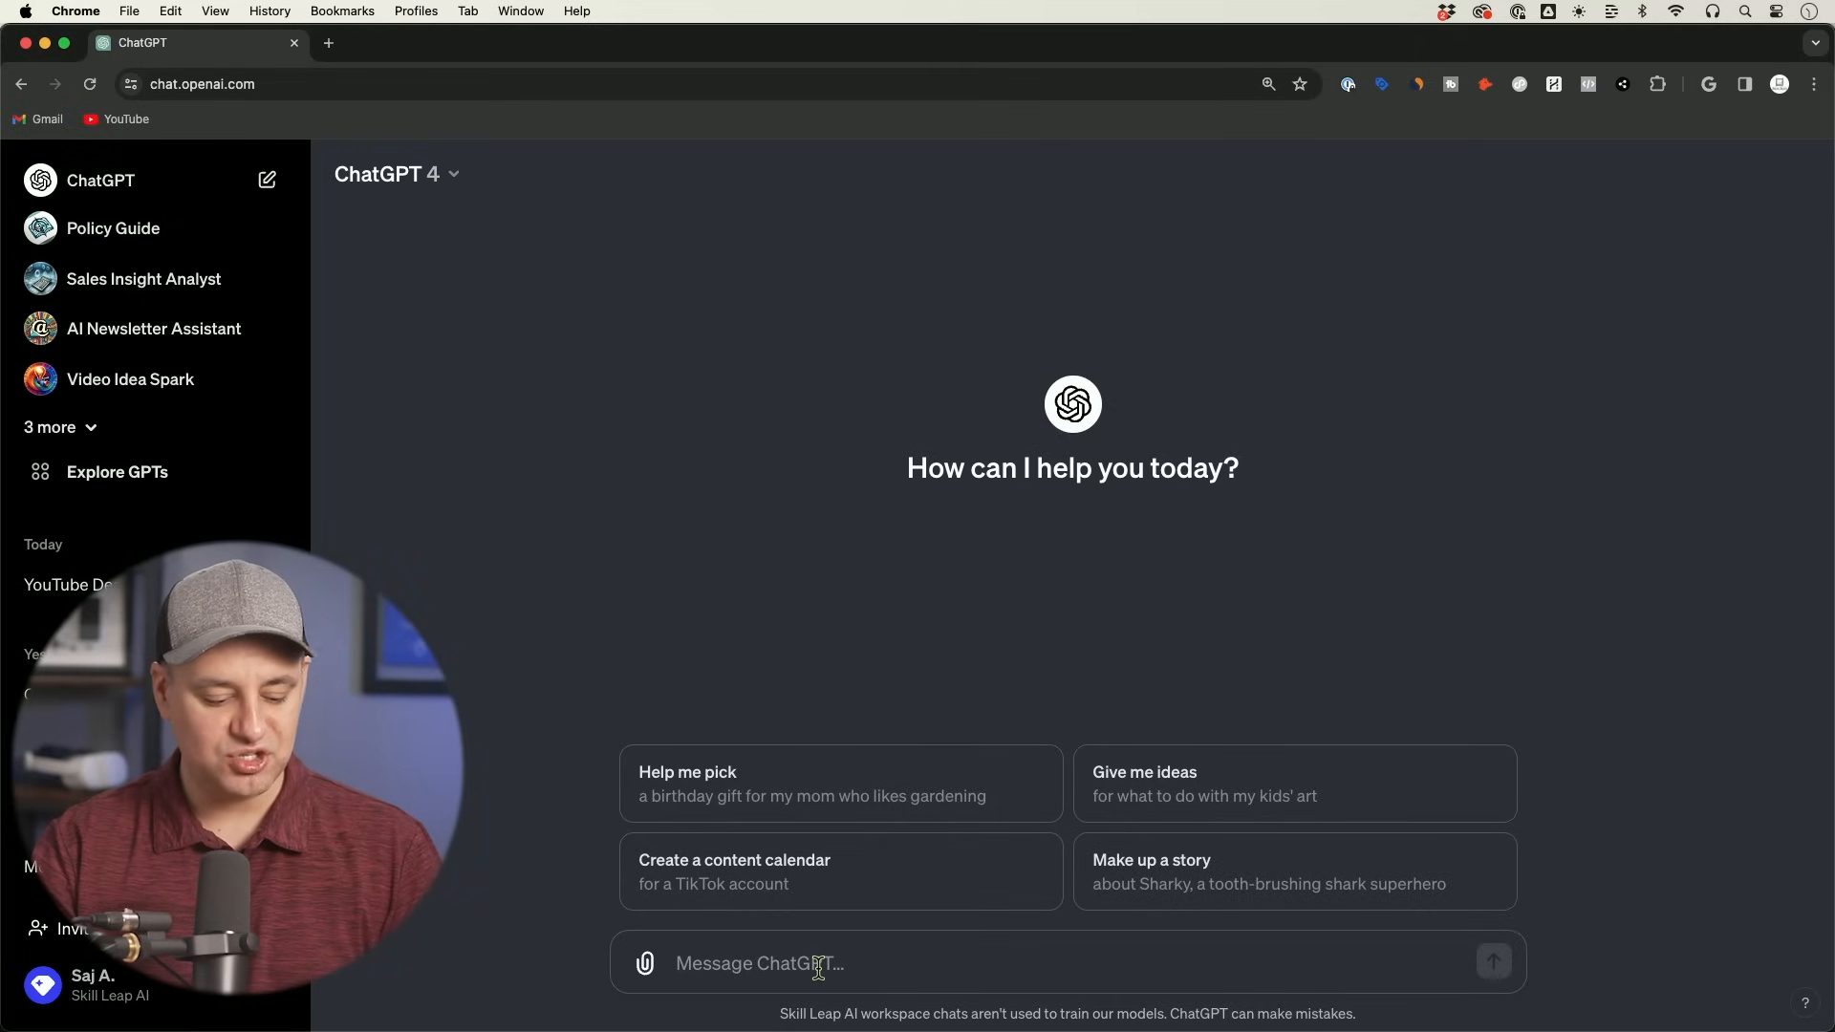
type("@")
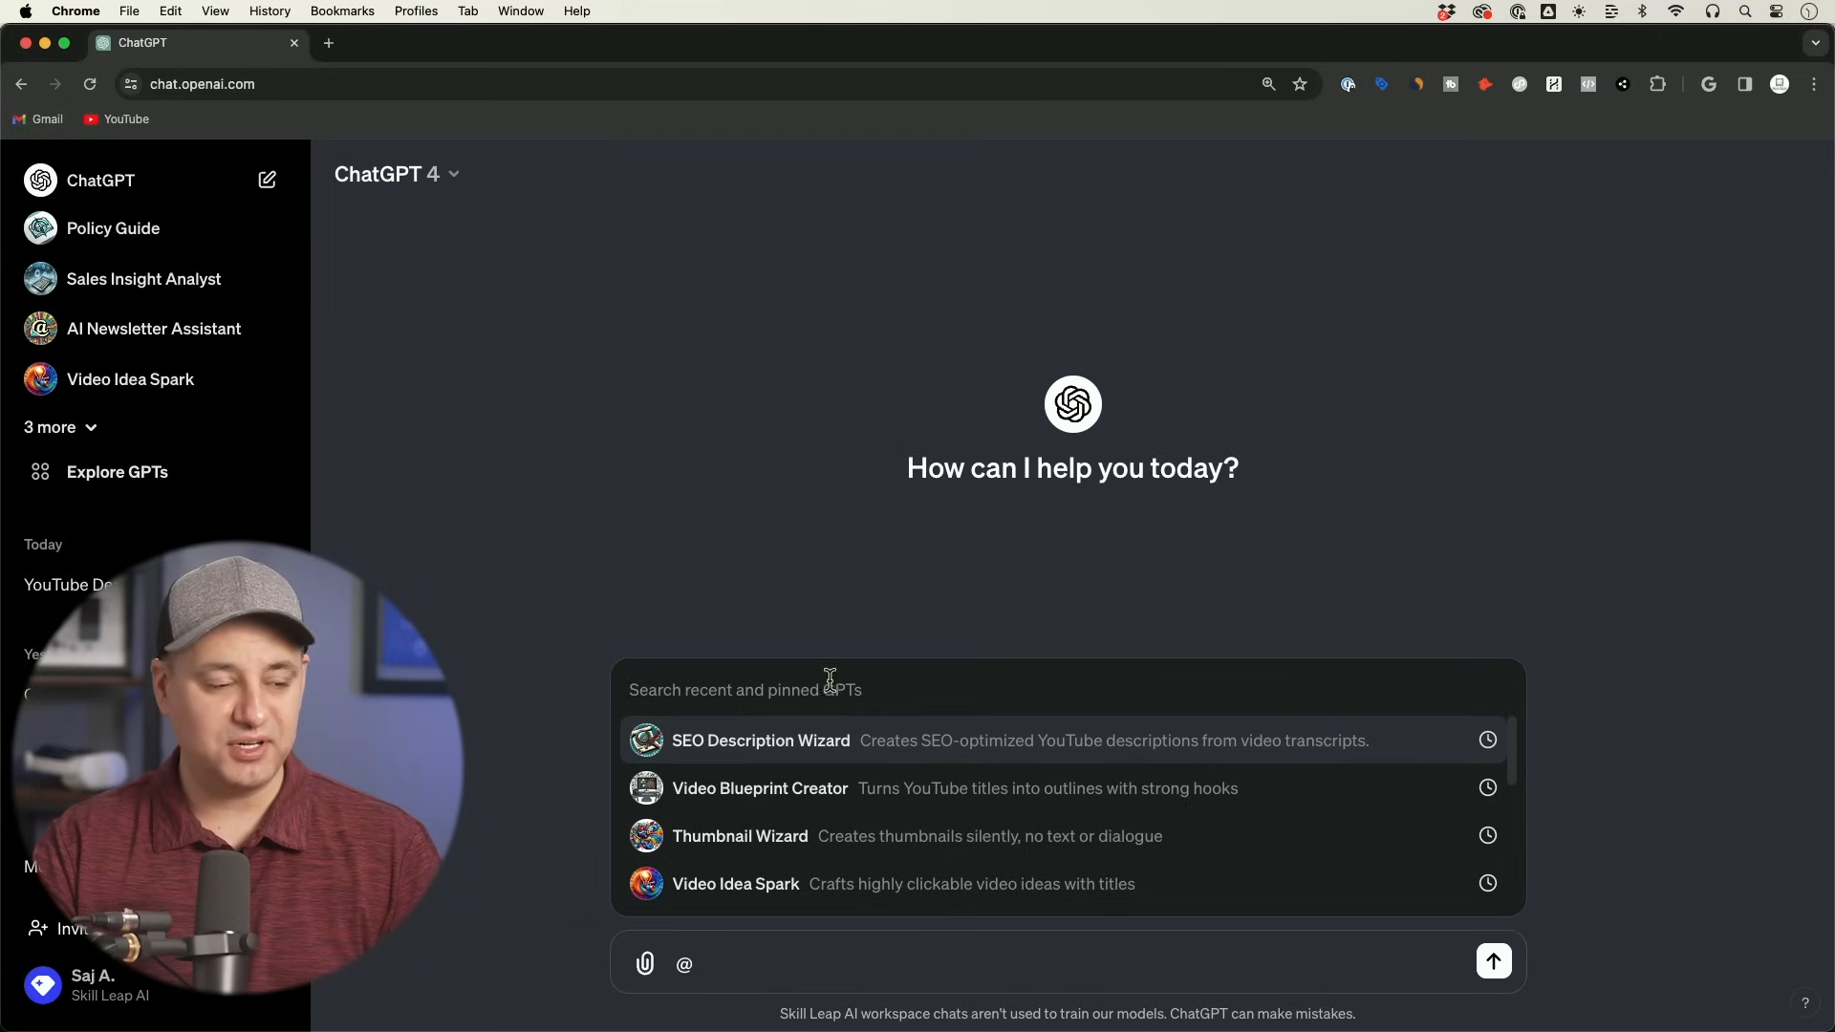
scroll("down", 3)
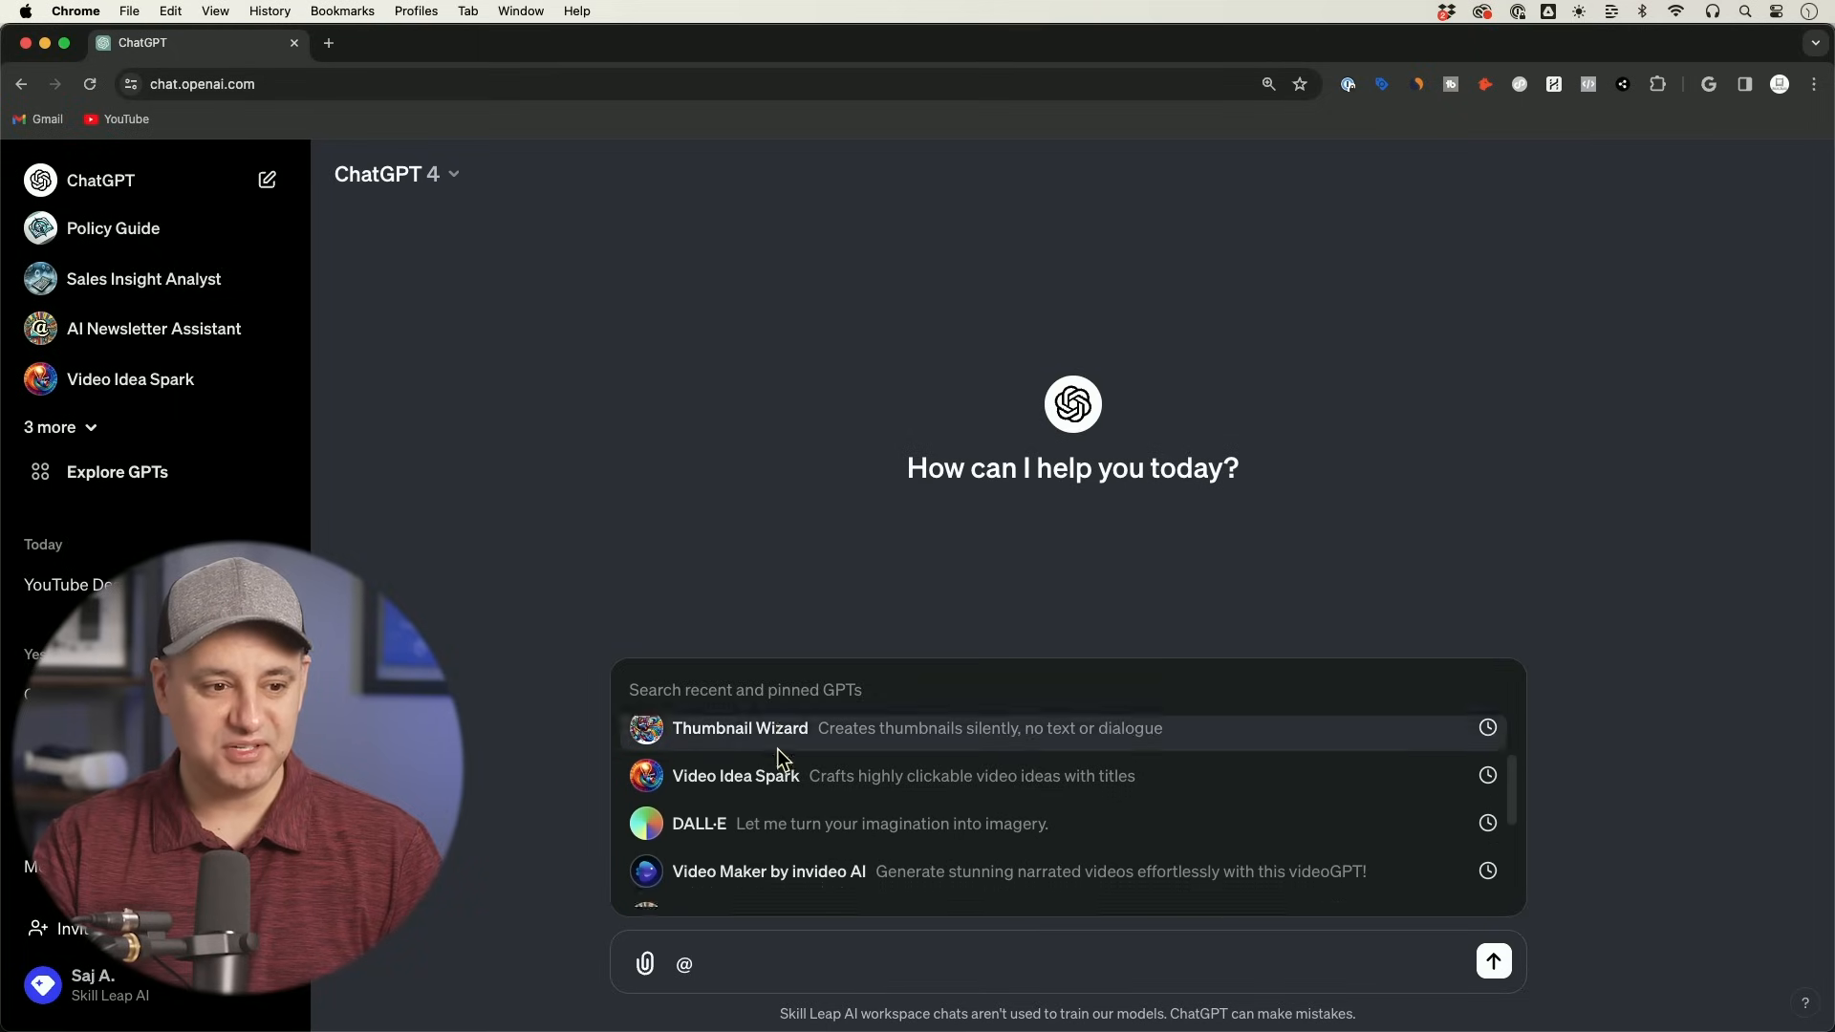
scroll("up", 3)
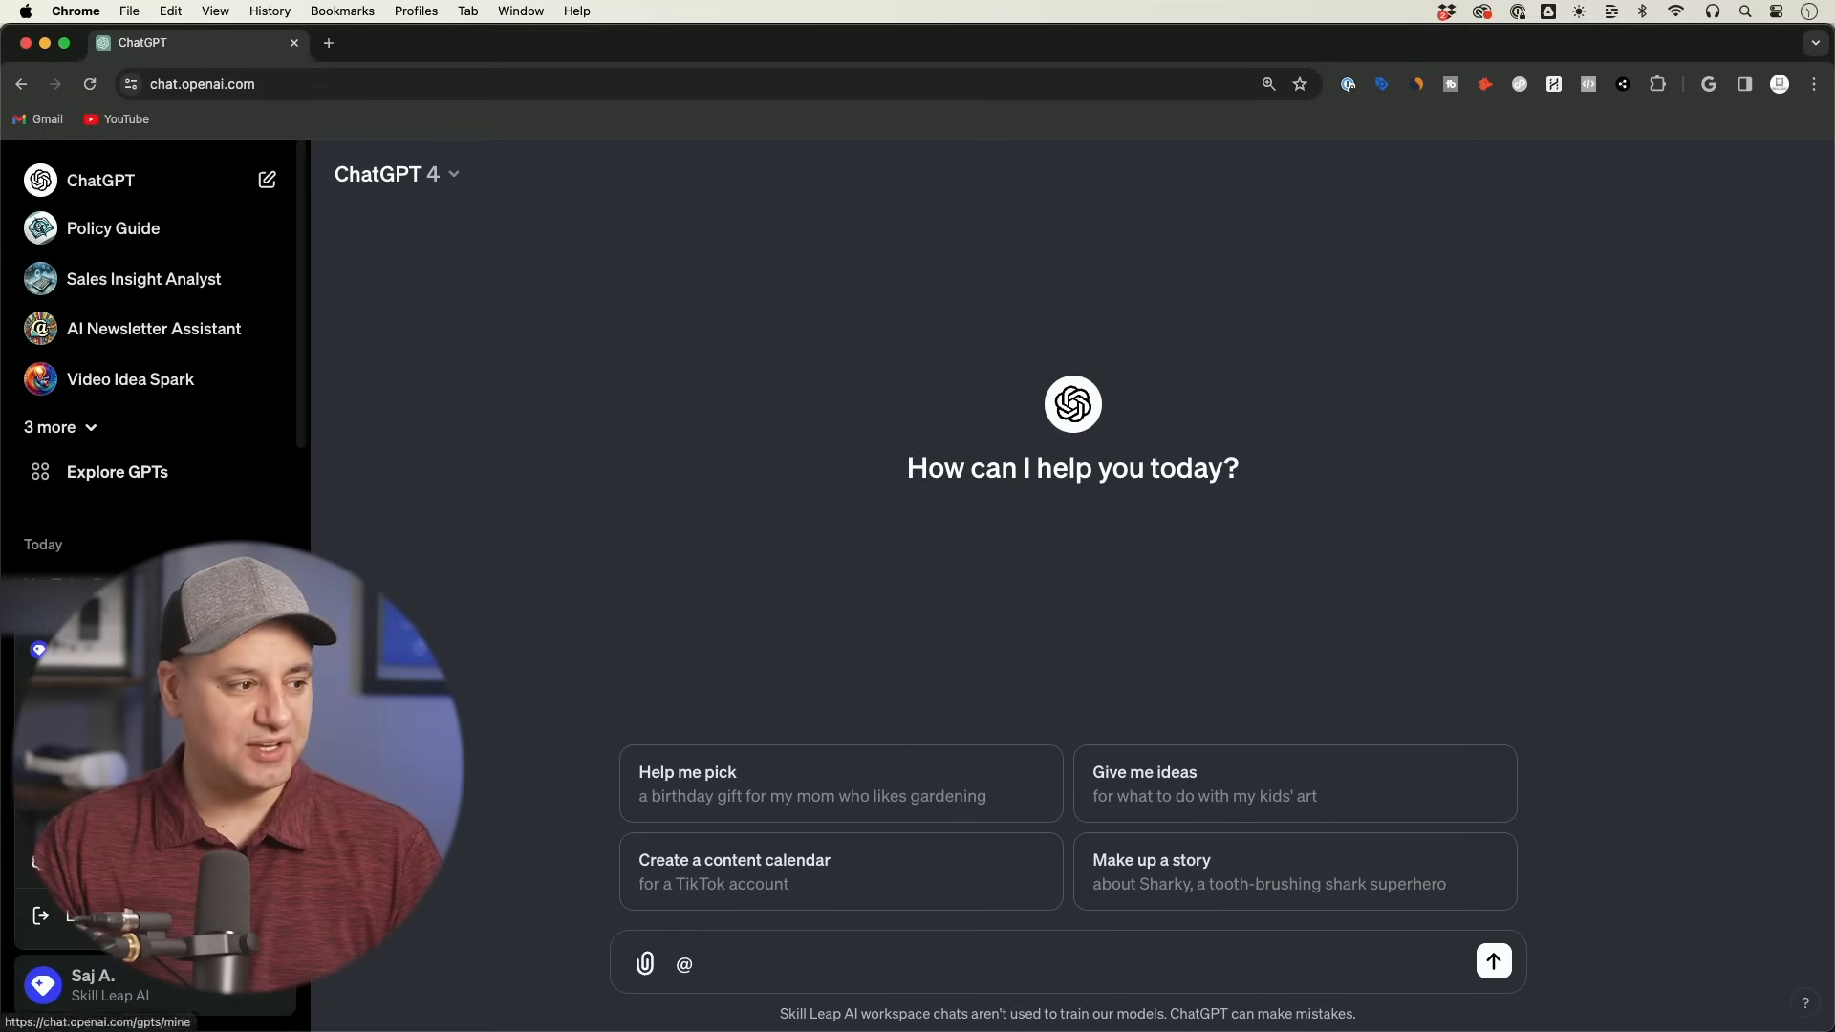
Step: From the My GPTs list, start a chat with the AI Guide custom GPT
left_click(116, 472)
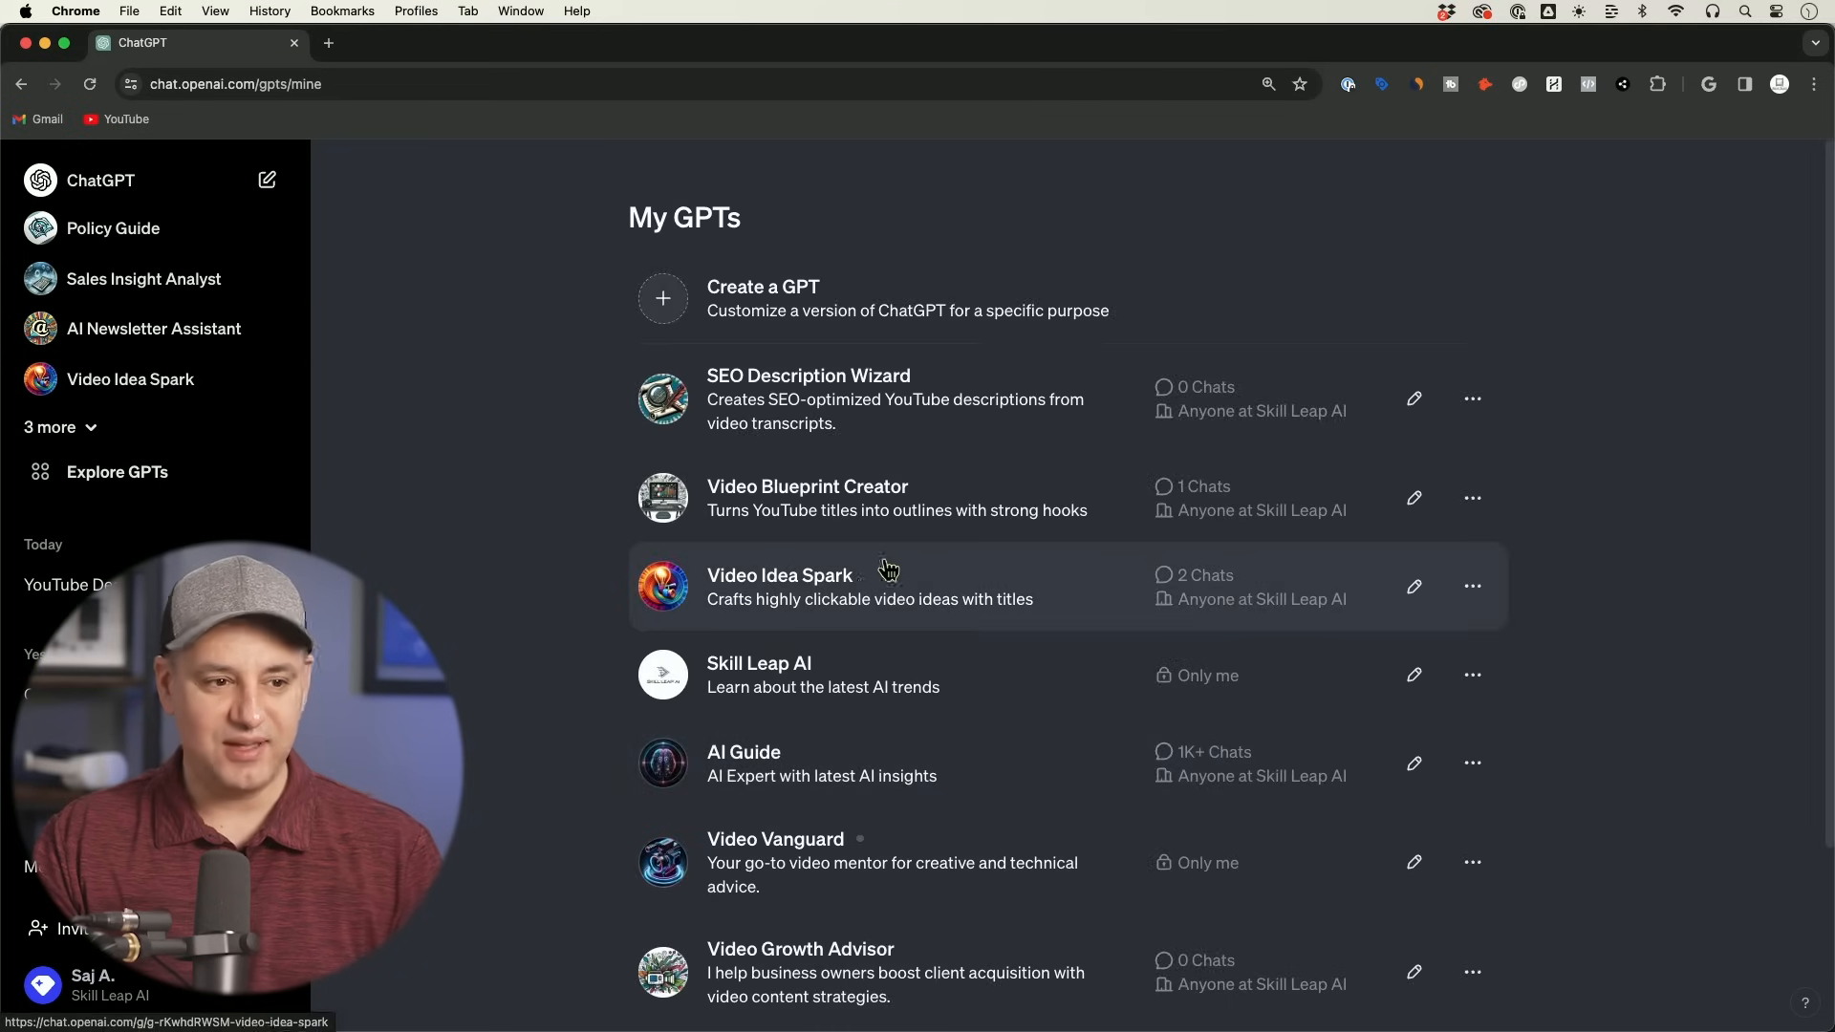
mouse_move(1239, 440)
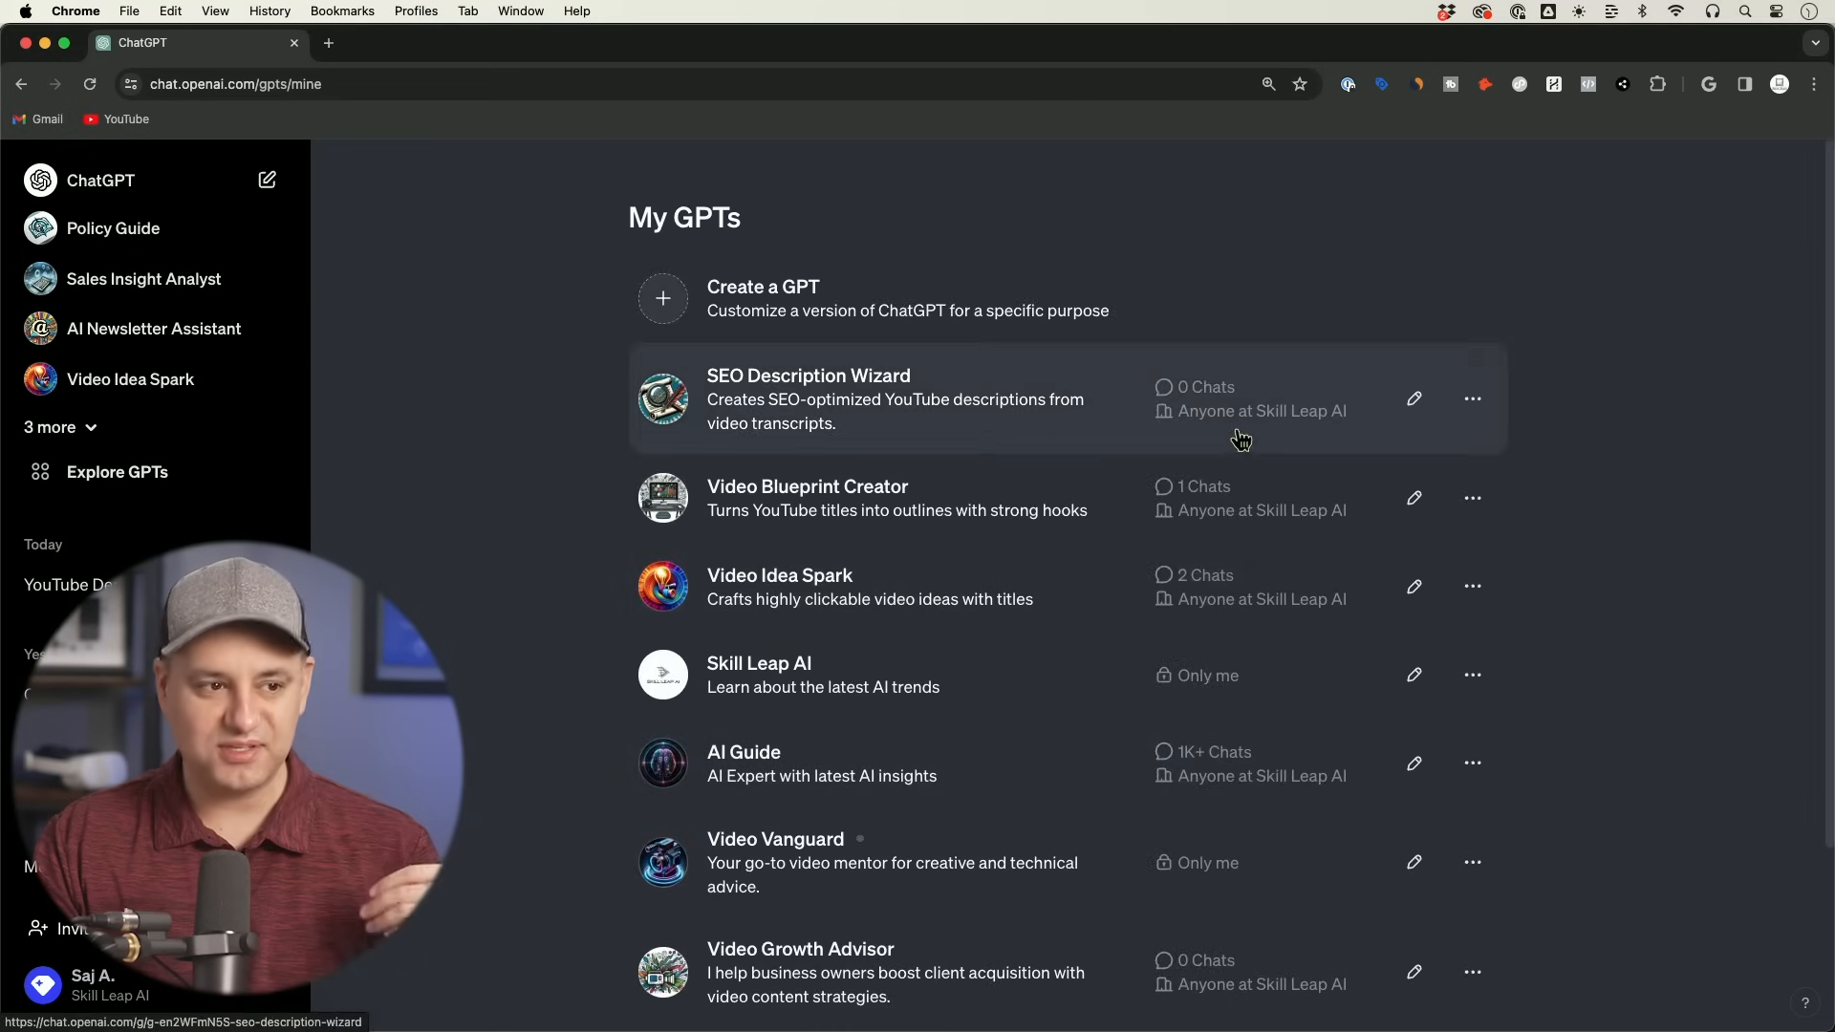
mouse_move(1242, 405)
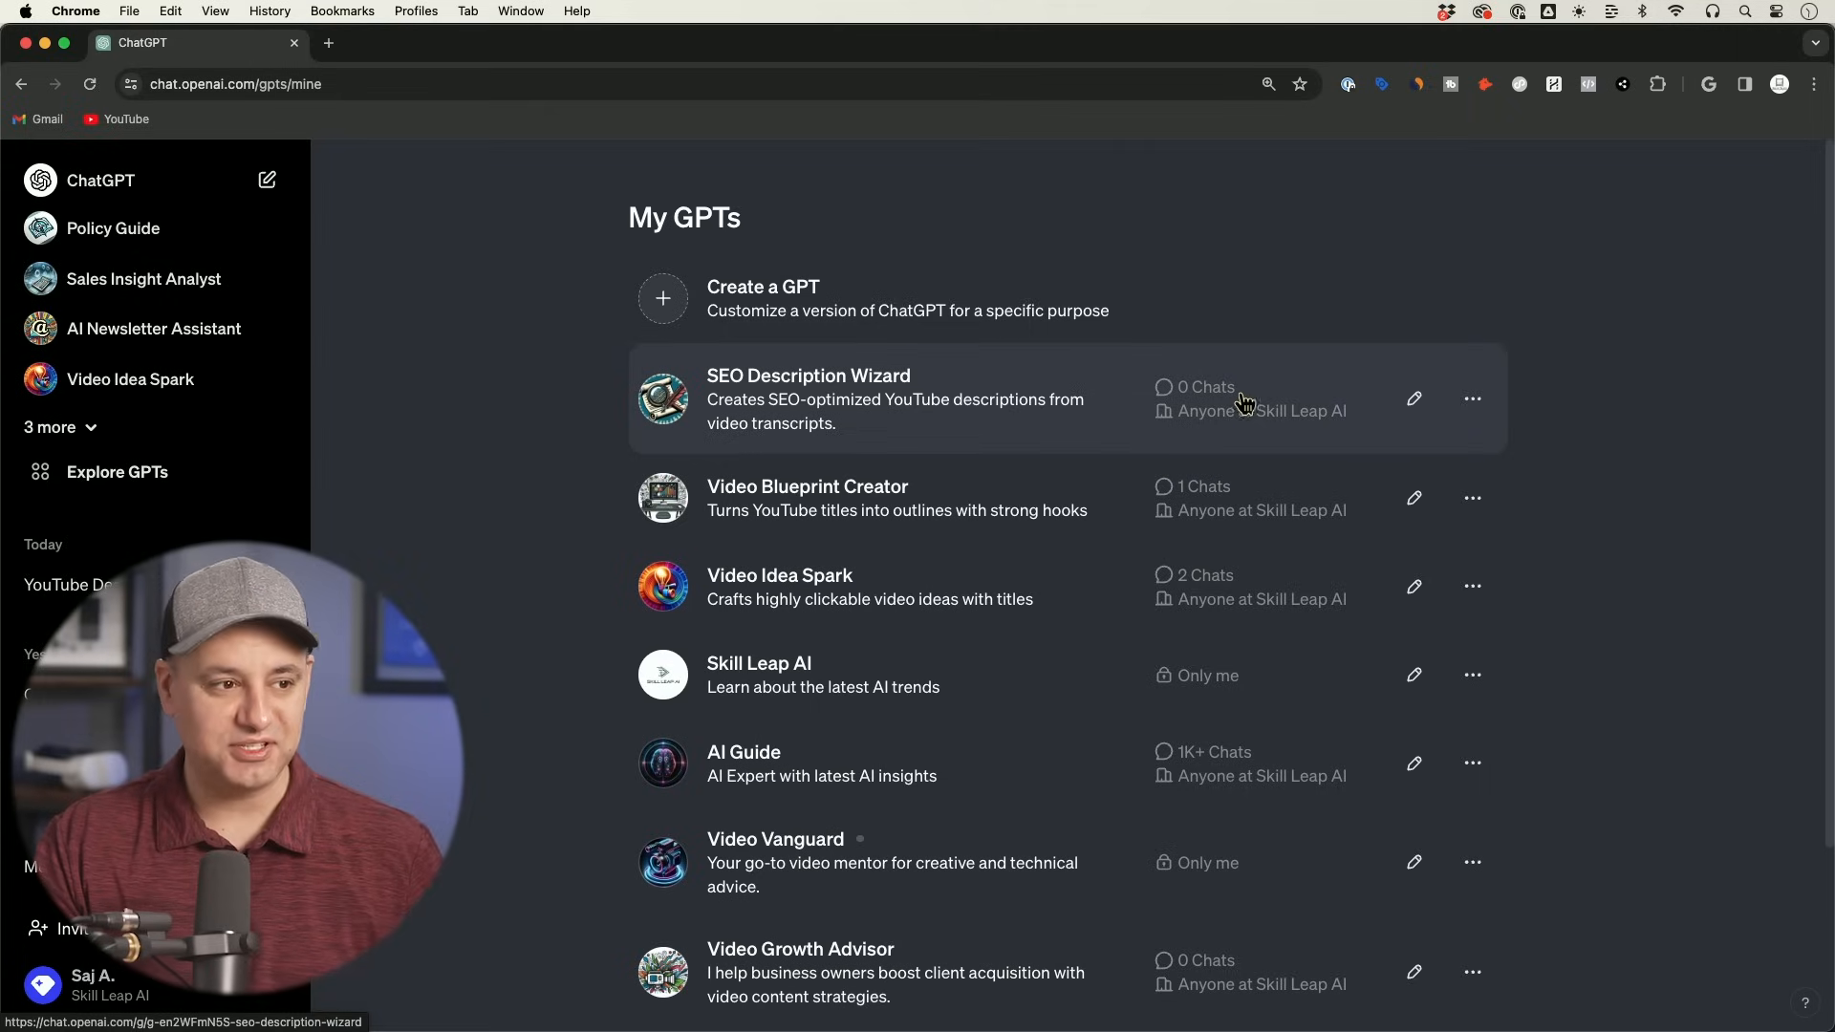
mouse_move(1051, 455)
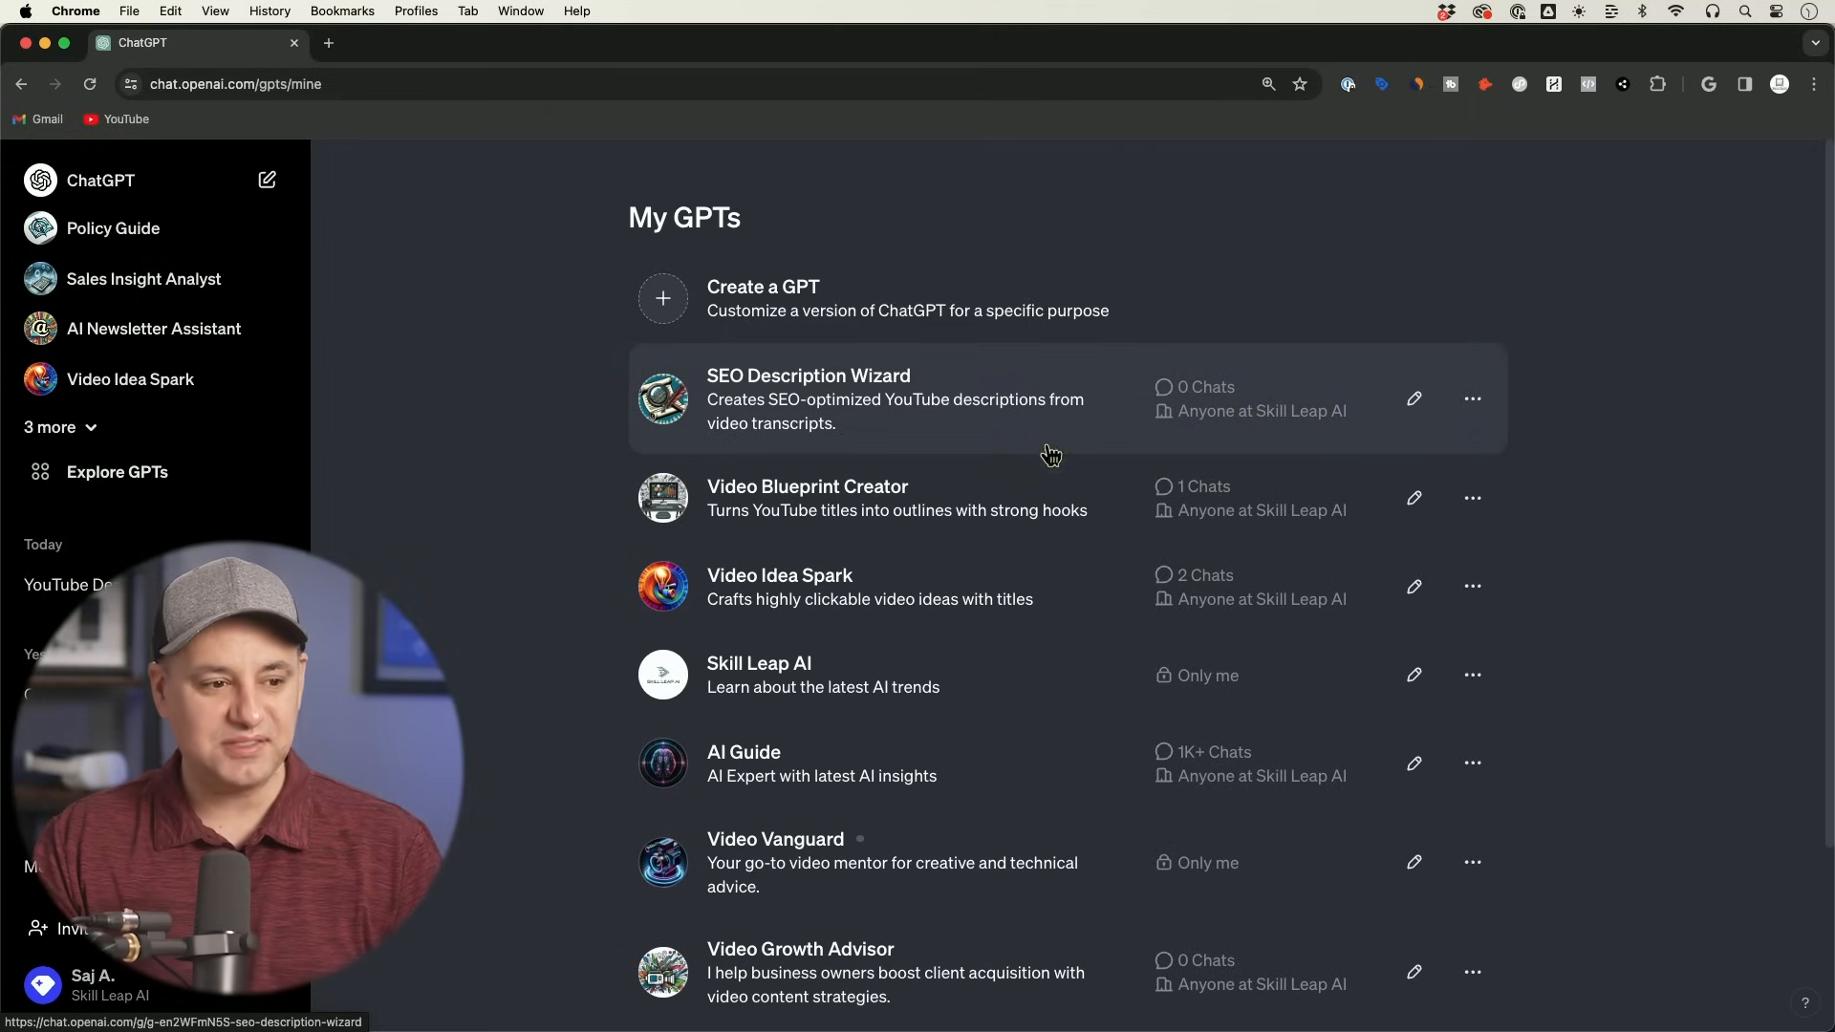
scroll("down", 3)
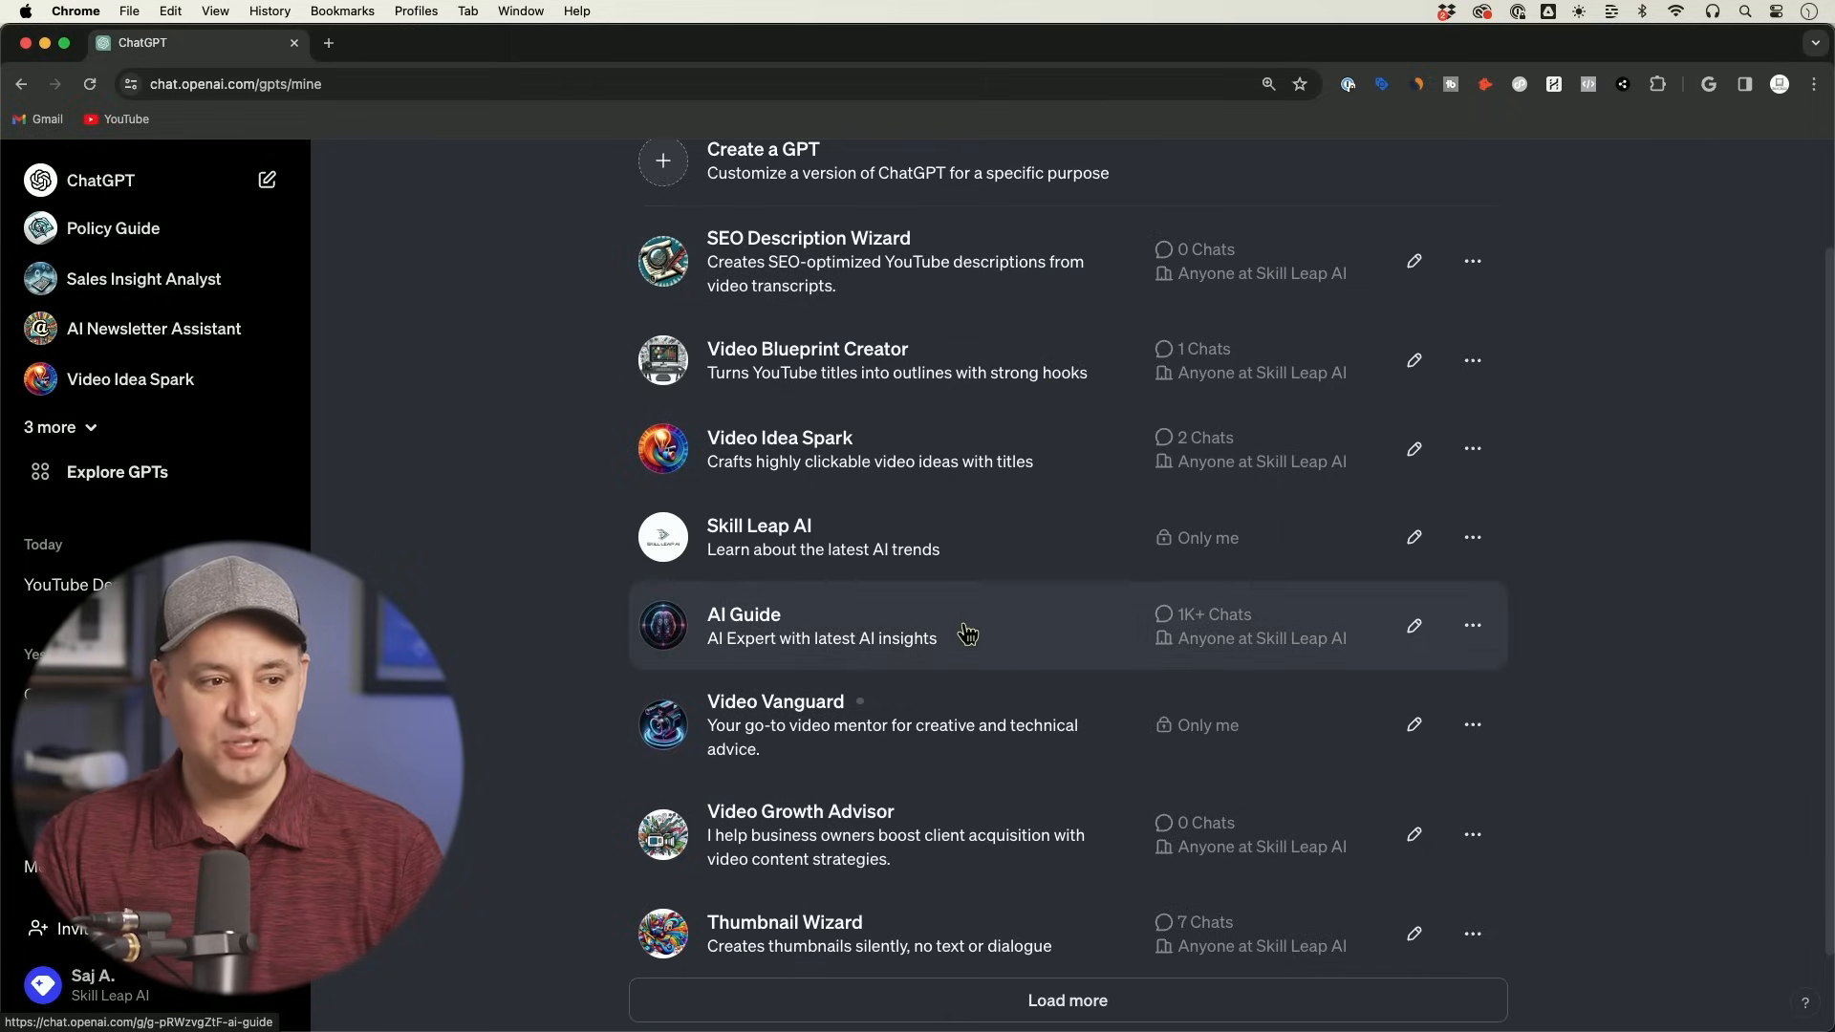
left_click(822, 627)
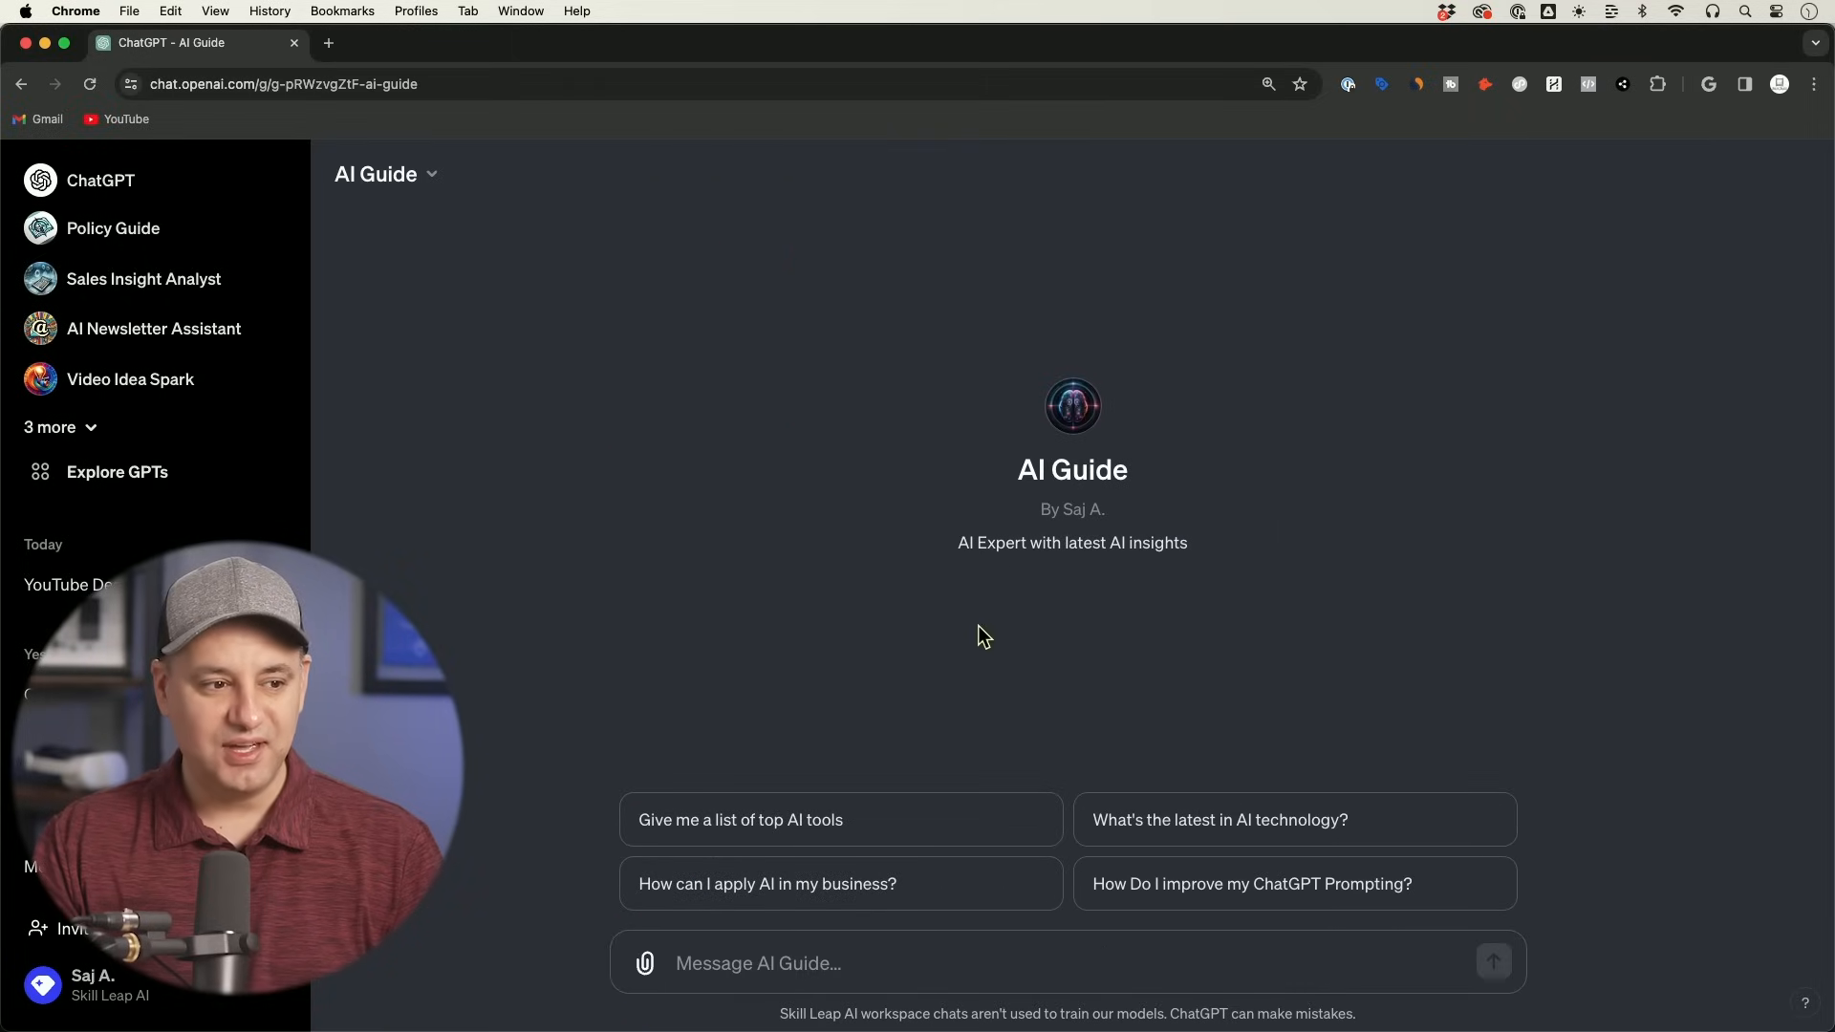
mouse_move(1097, 518)
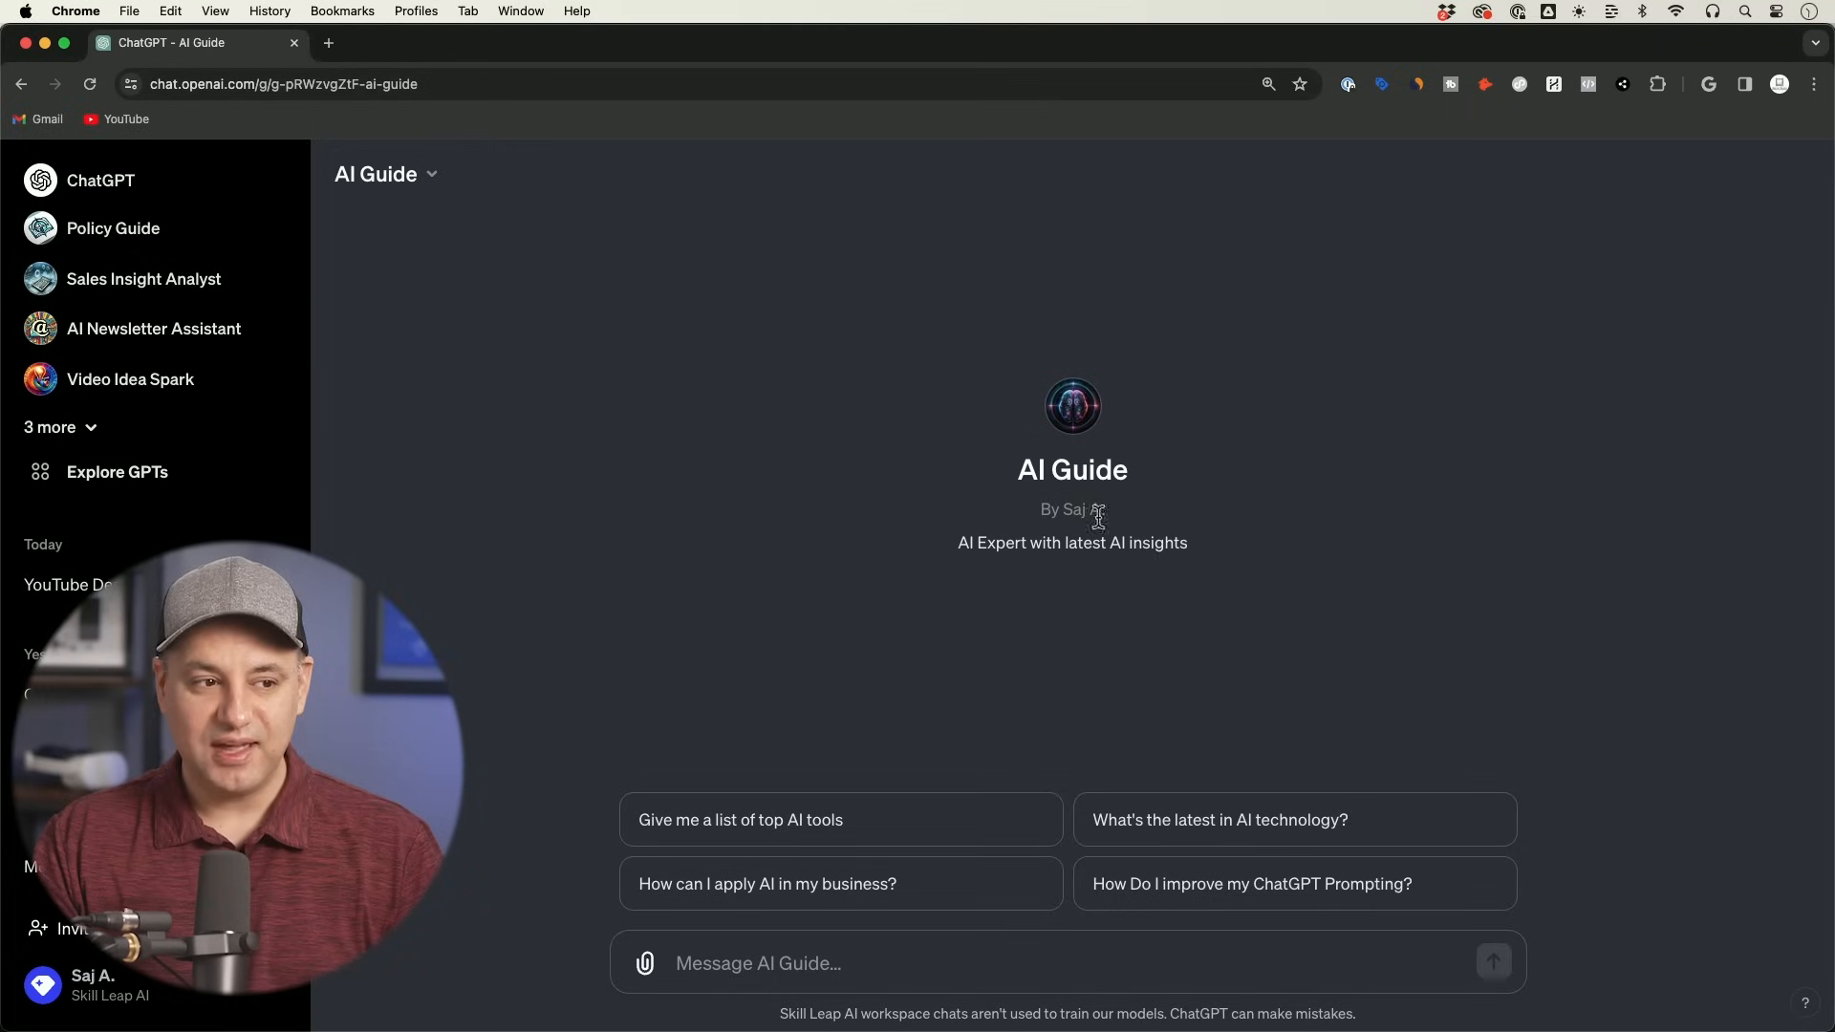
mouse_move(1115, 447)
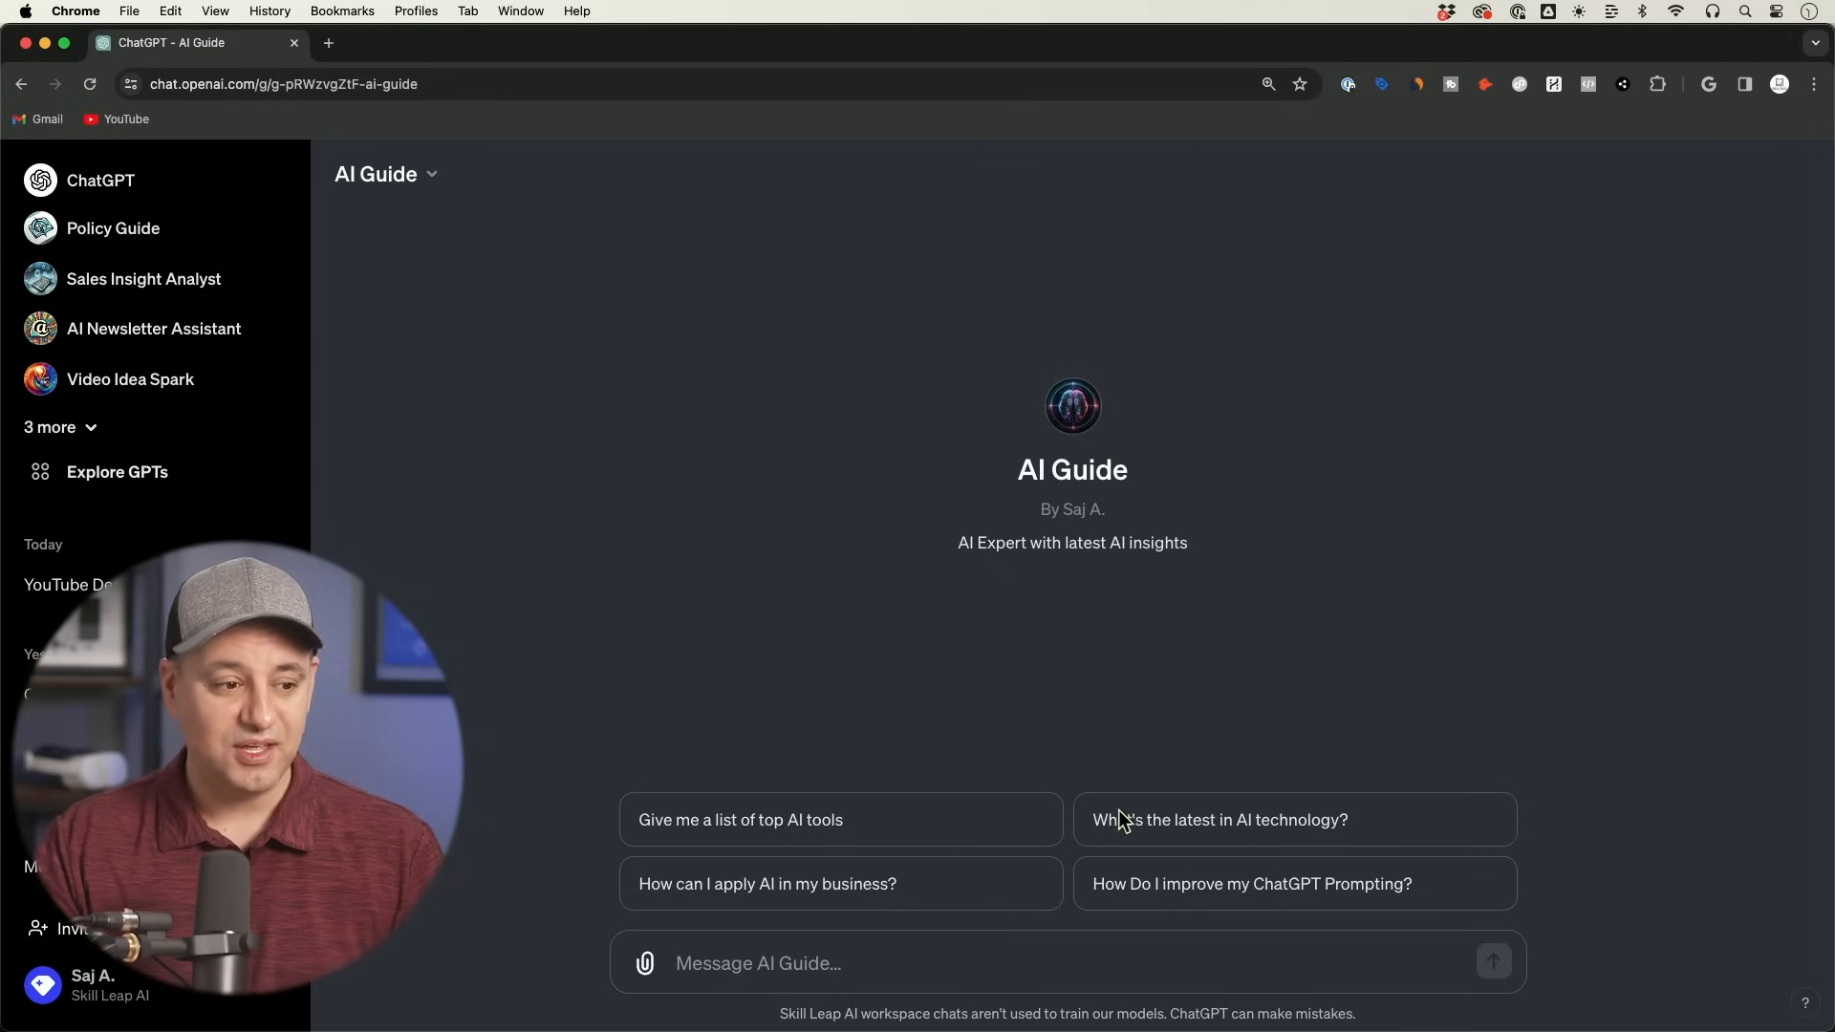
mouse_move(841, 820)
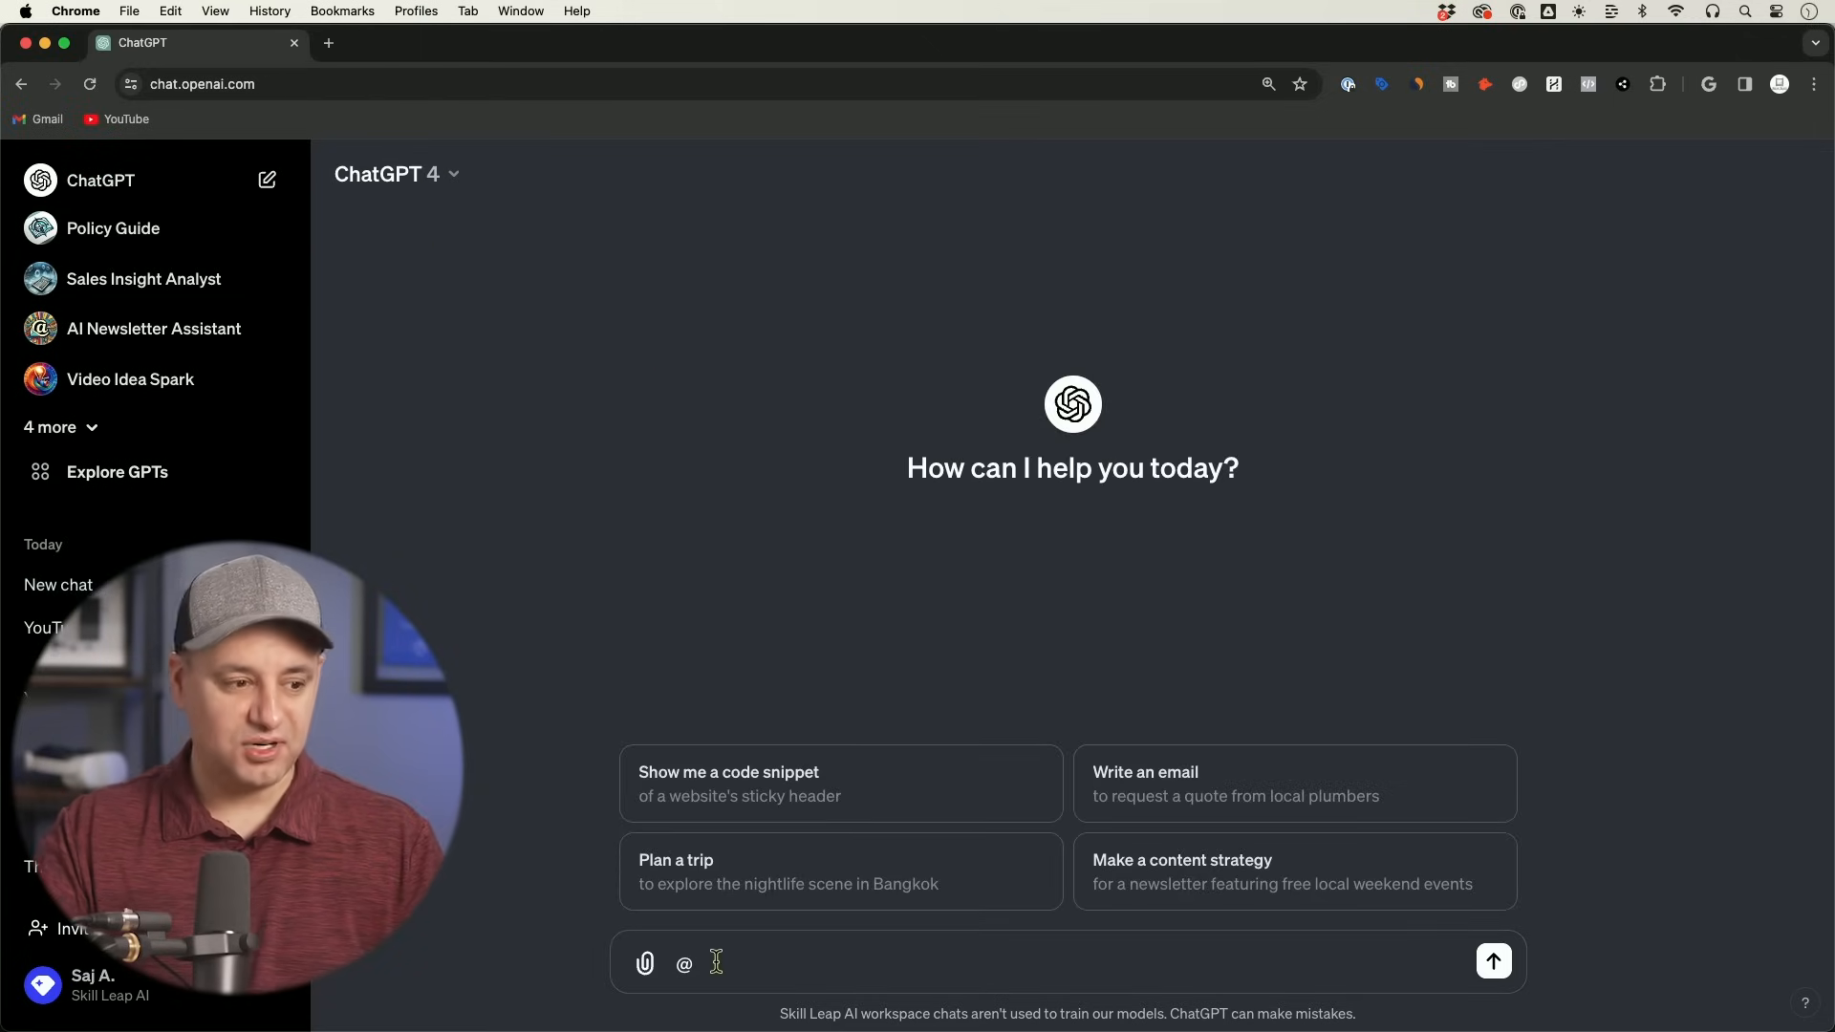
Step: Mention AI Guide as the GPT to talk to, then go to the Explore GPTs store page
left_click(684, 963)
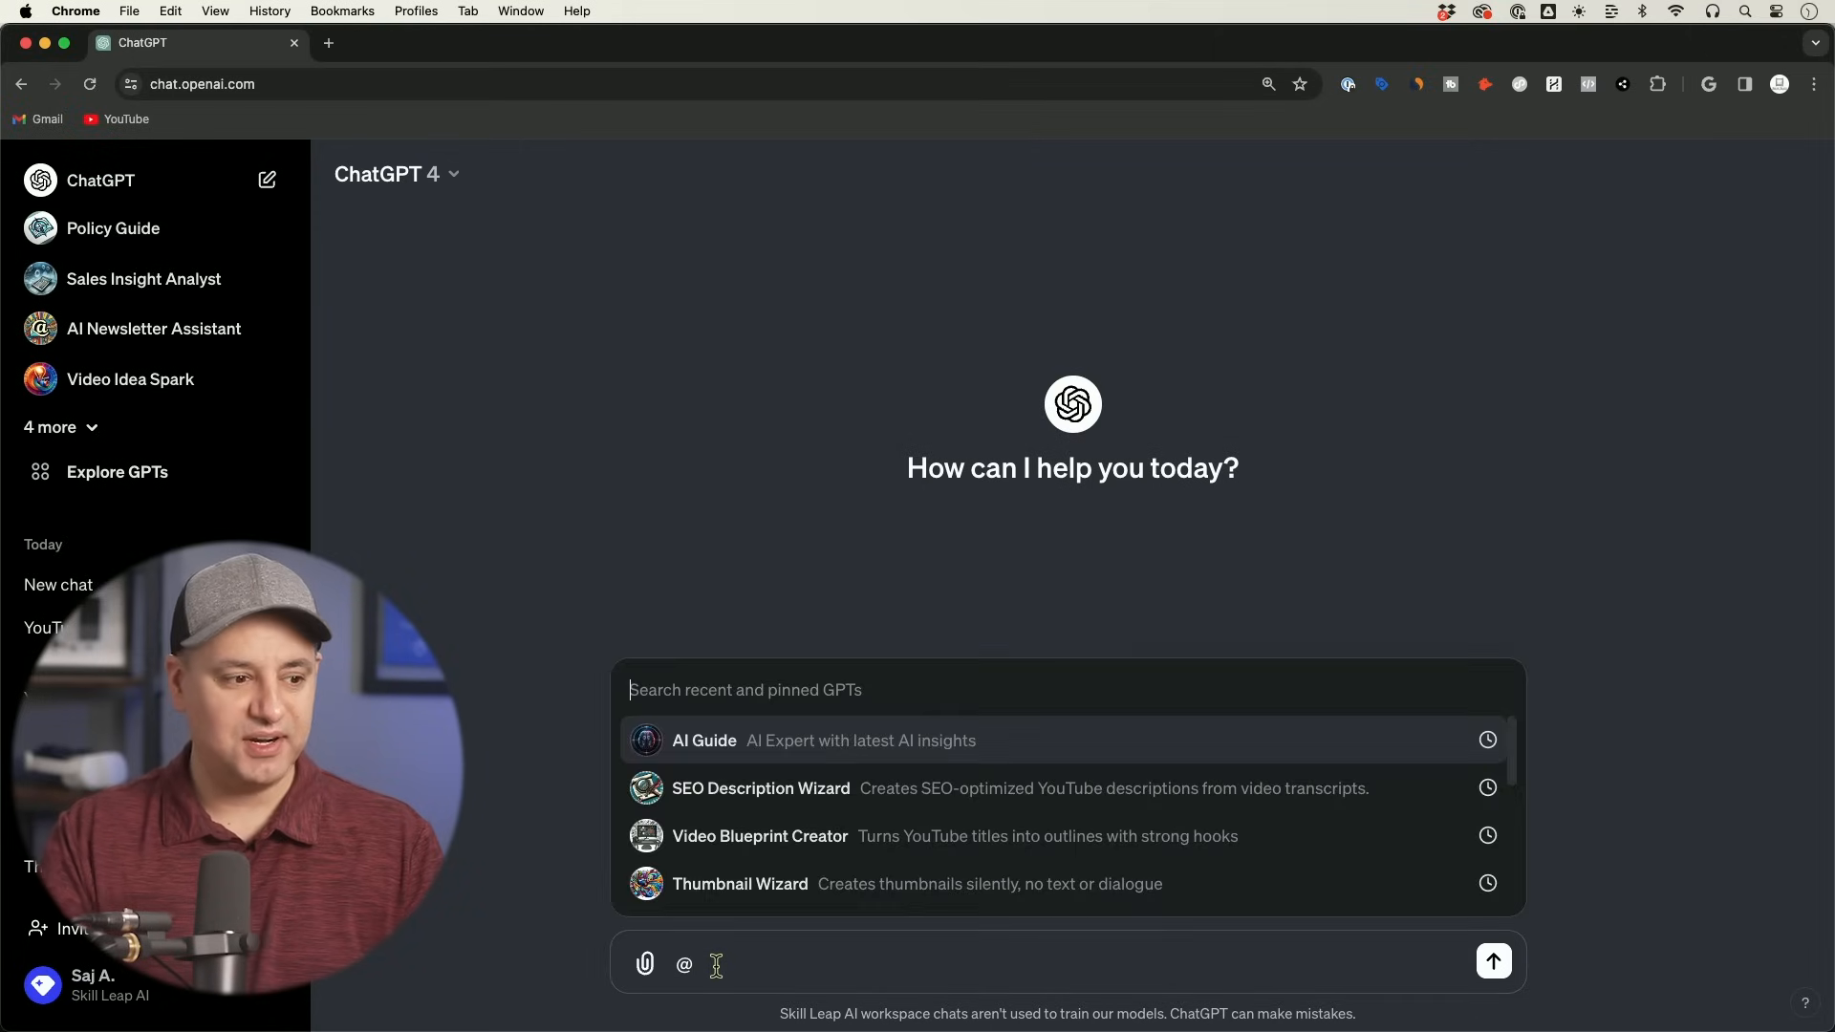
mouse_move(780, 740)
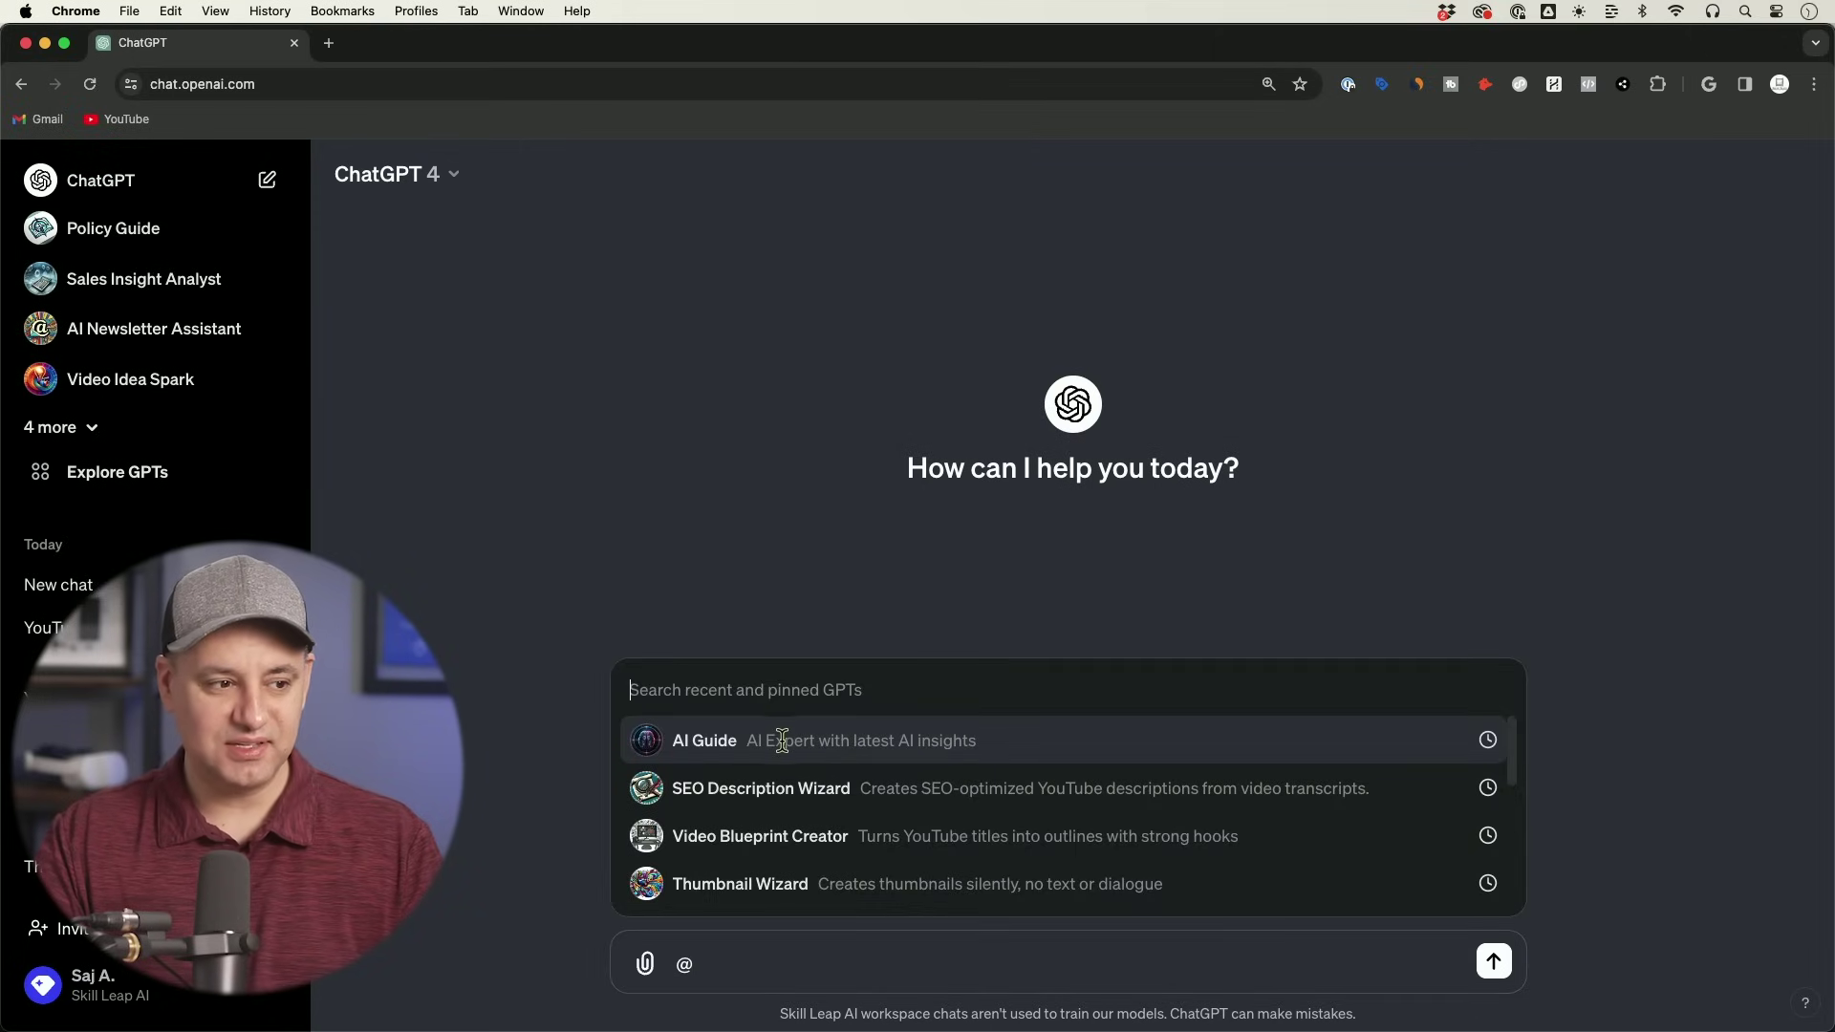
left_click(703, 740)
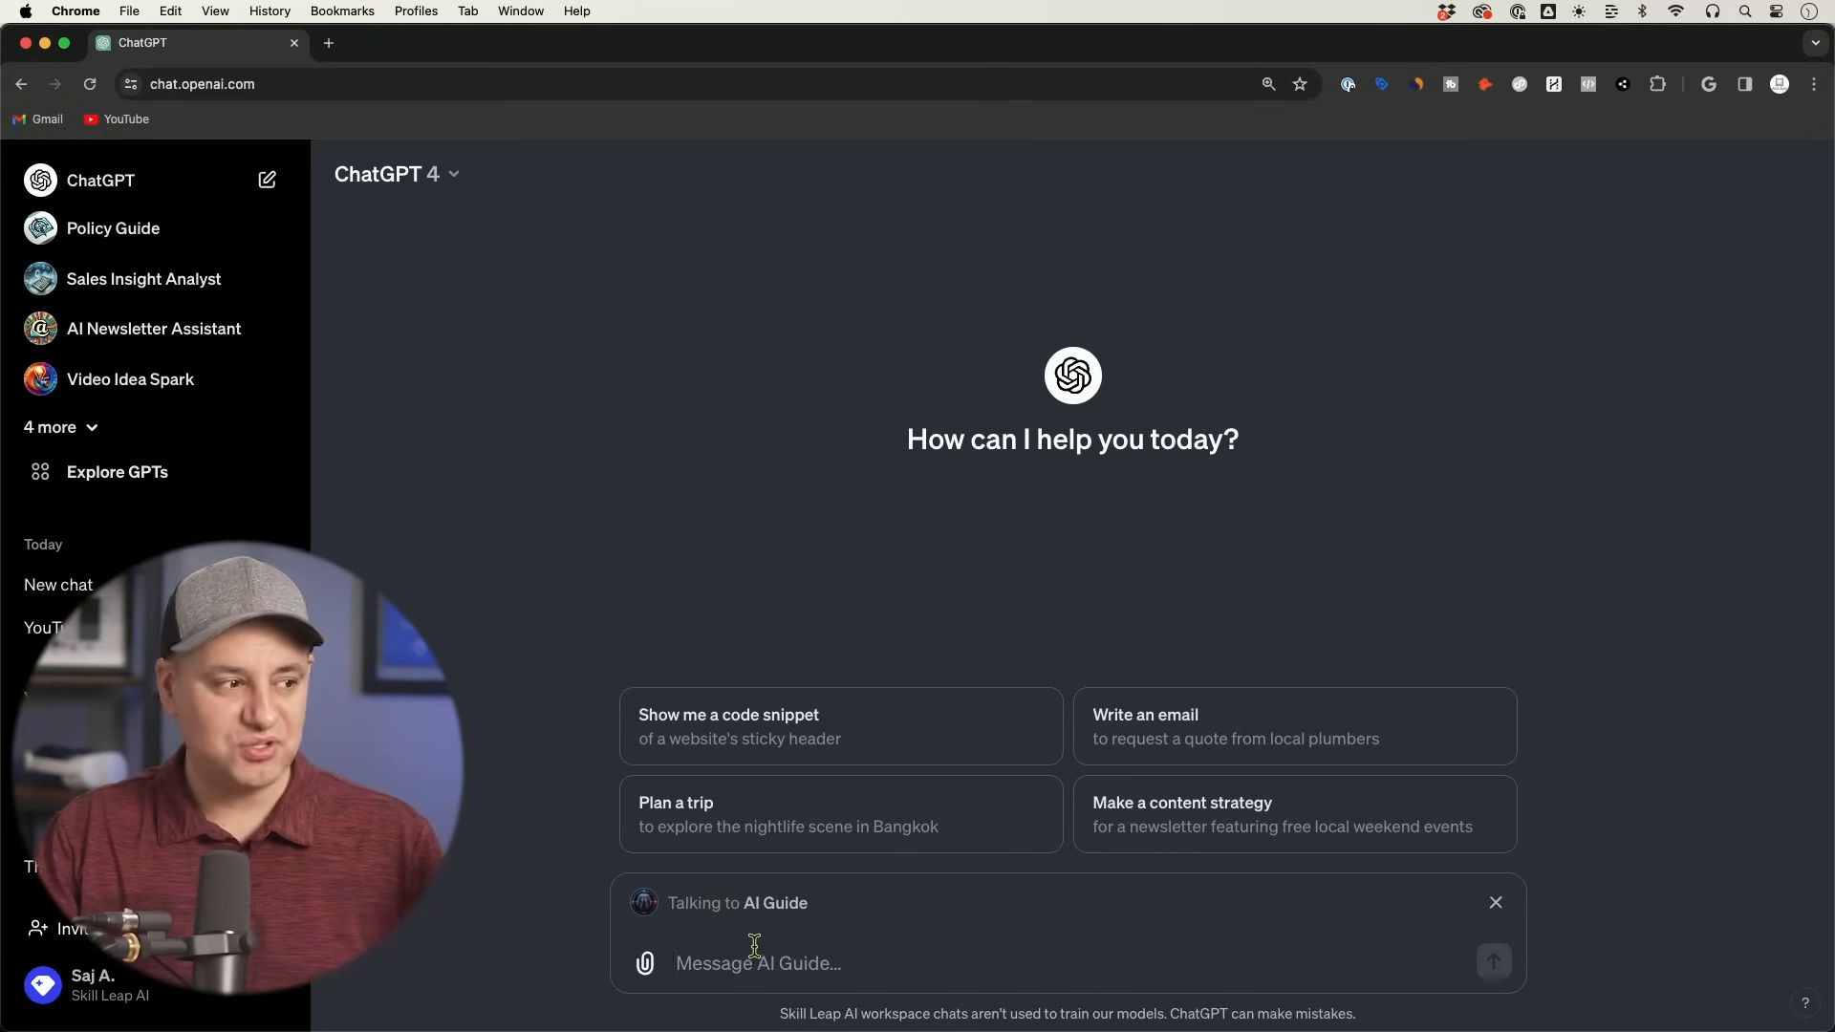
left_click(116, 472)
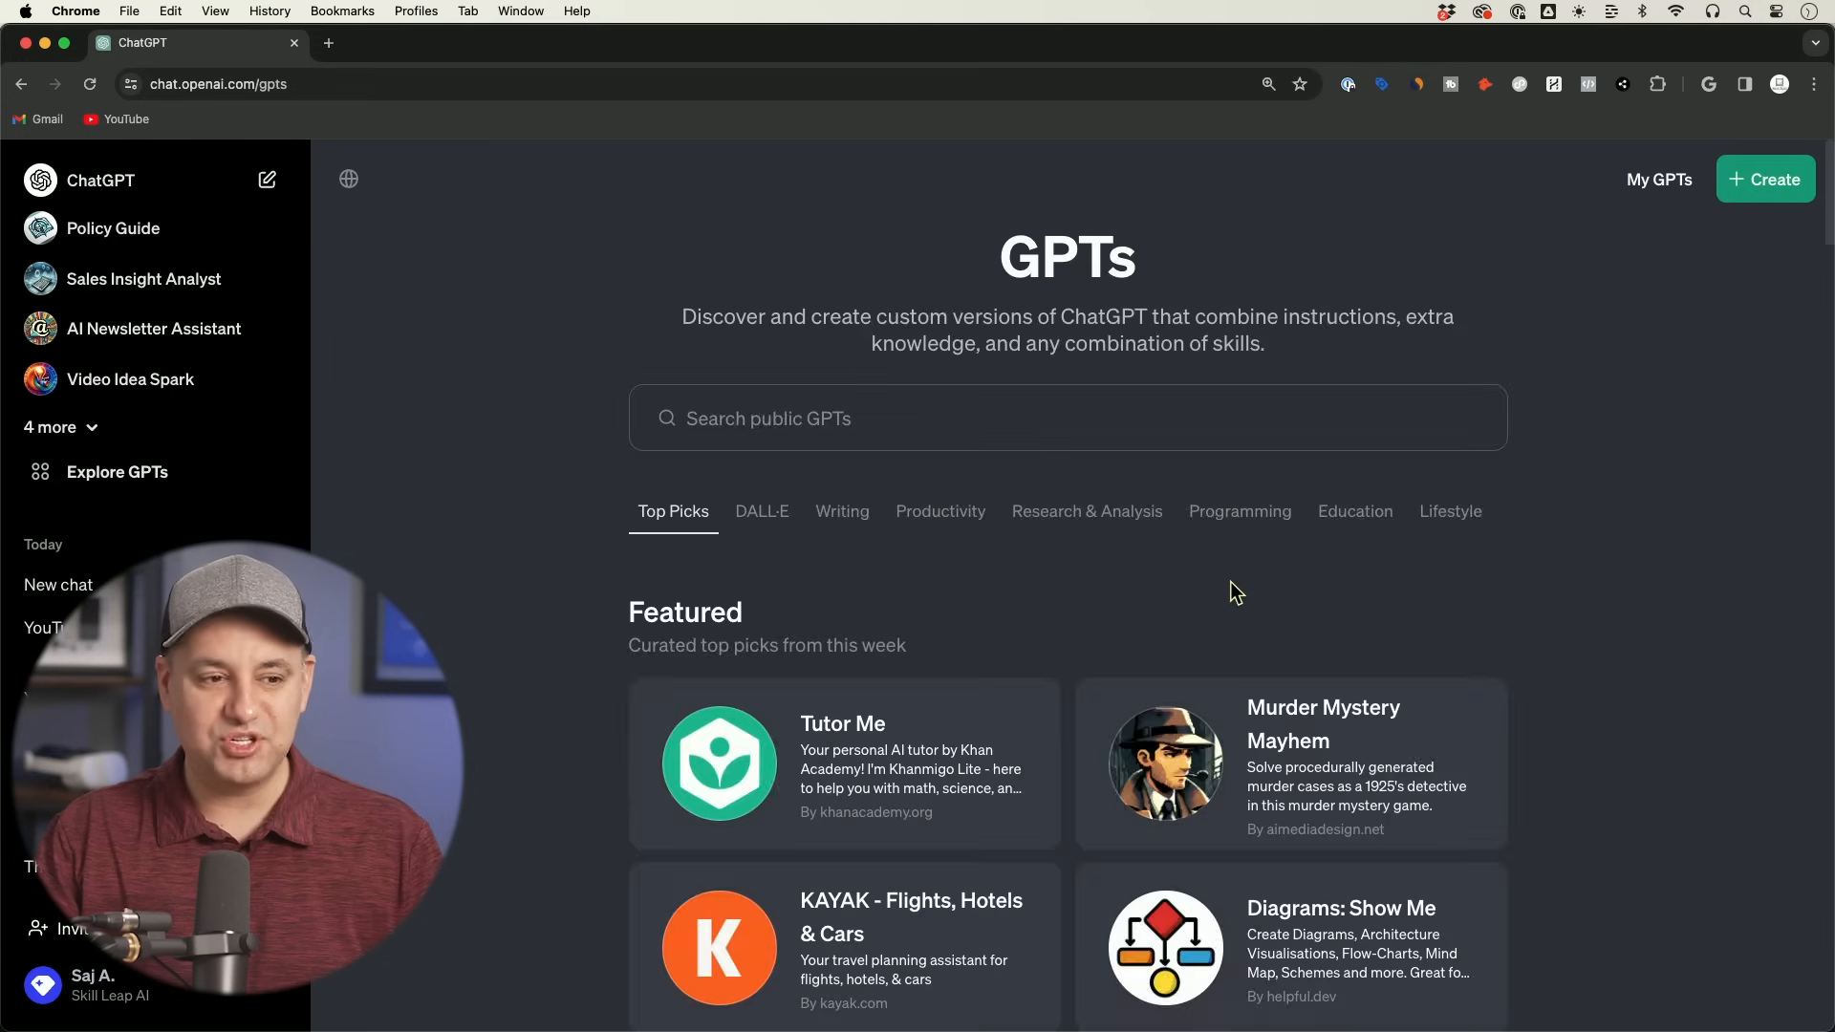
mouse_move(994, 258)
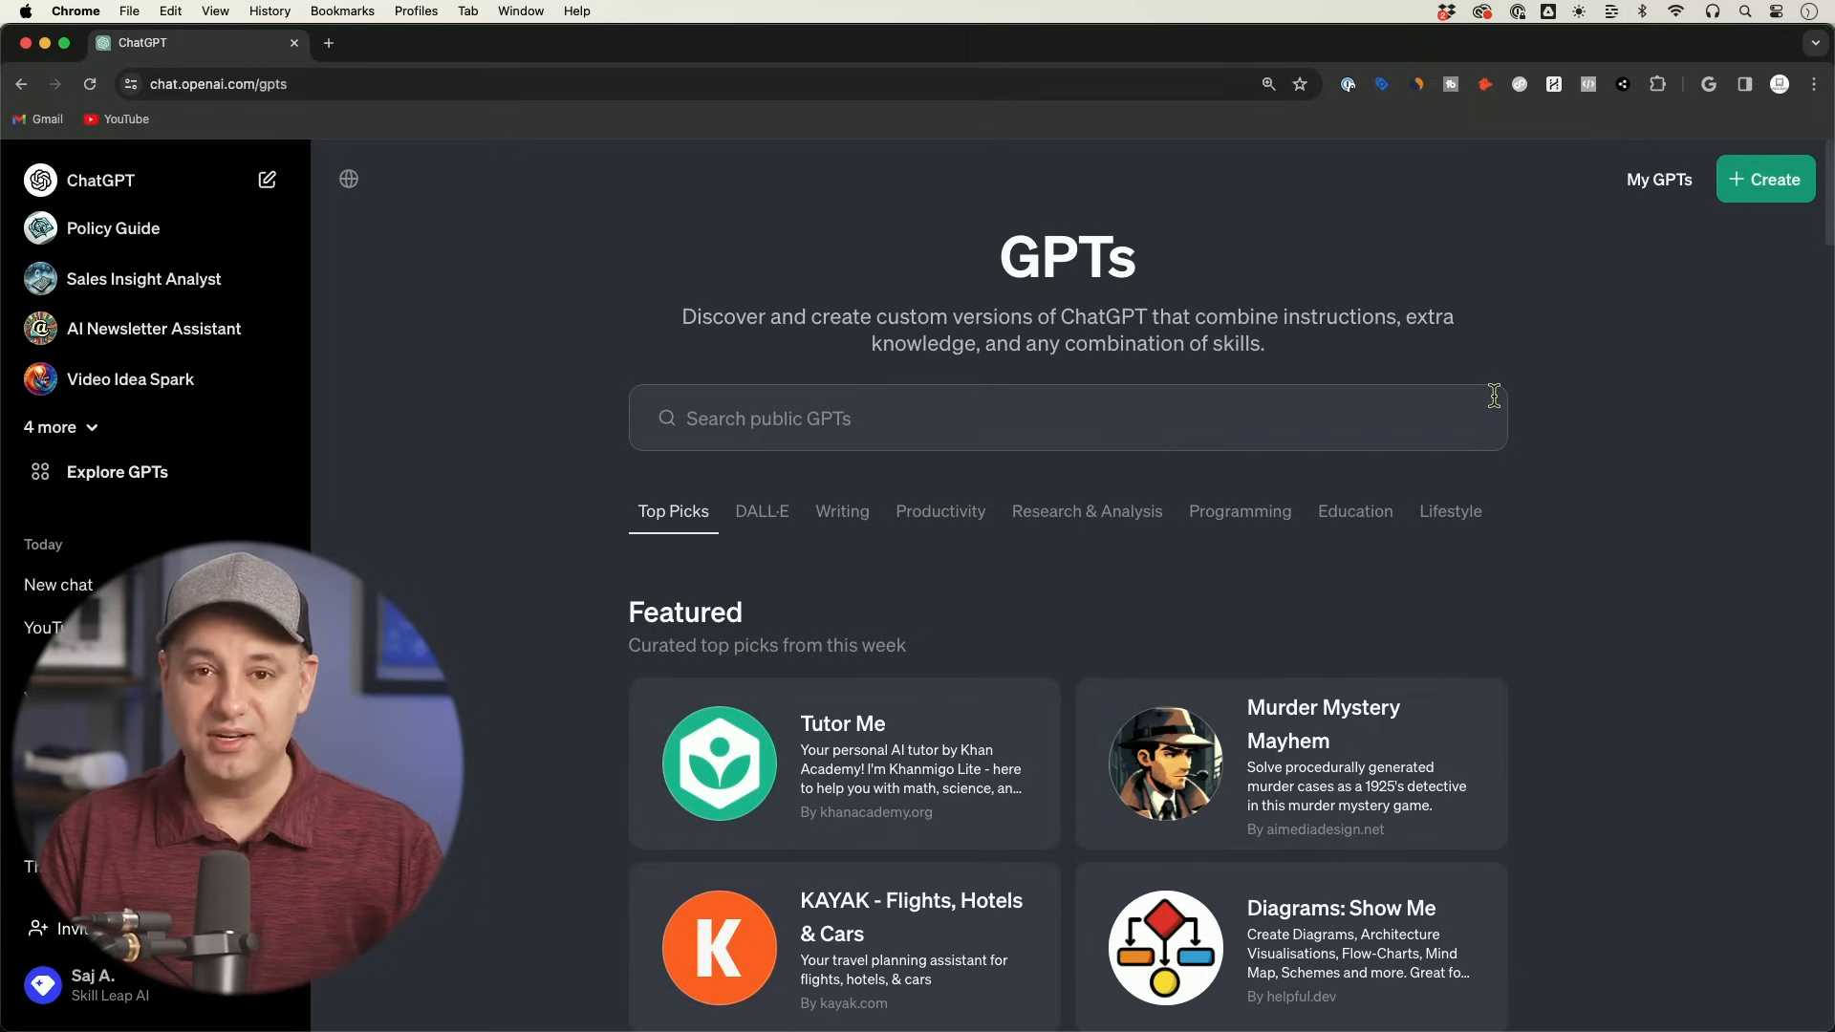
mouse_move(1577, 597)
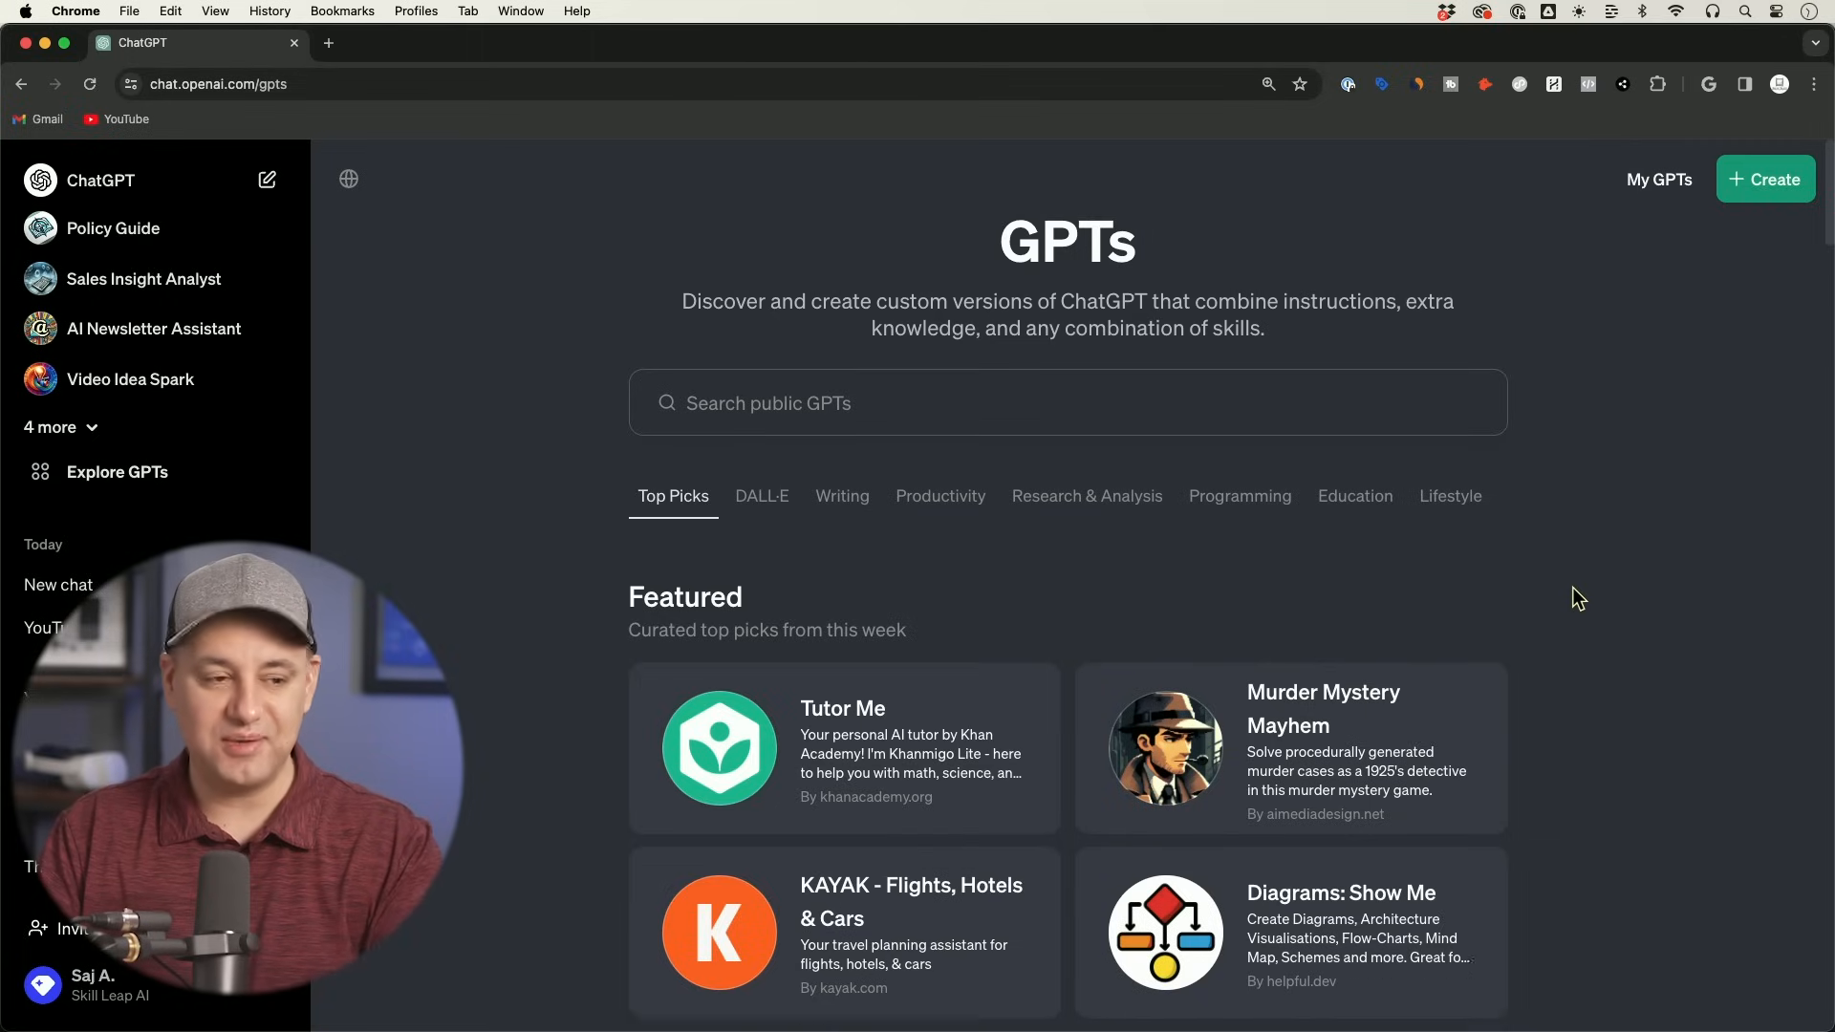
scroll("down", 3)
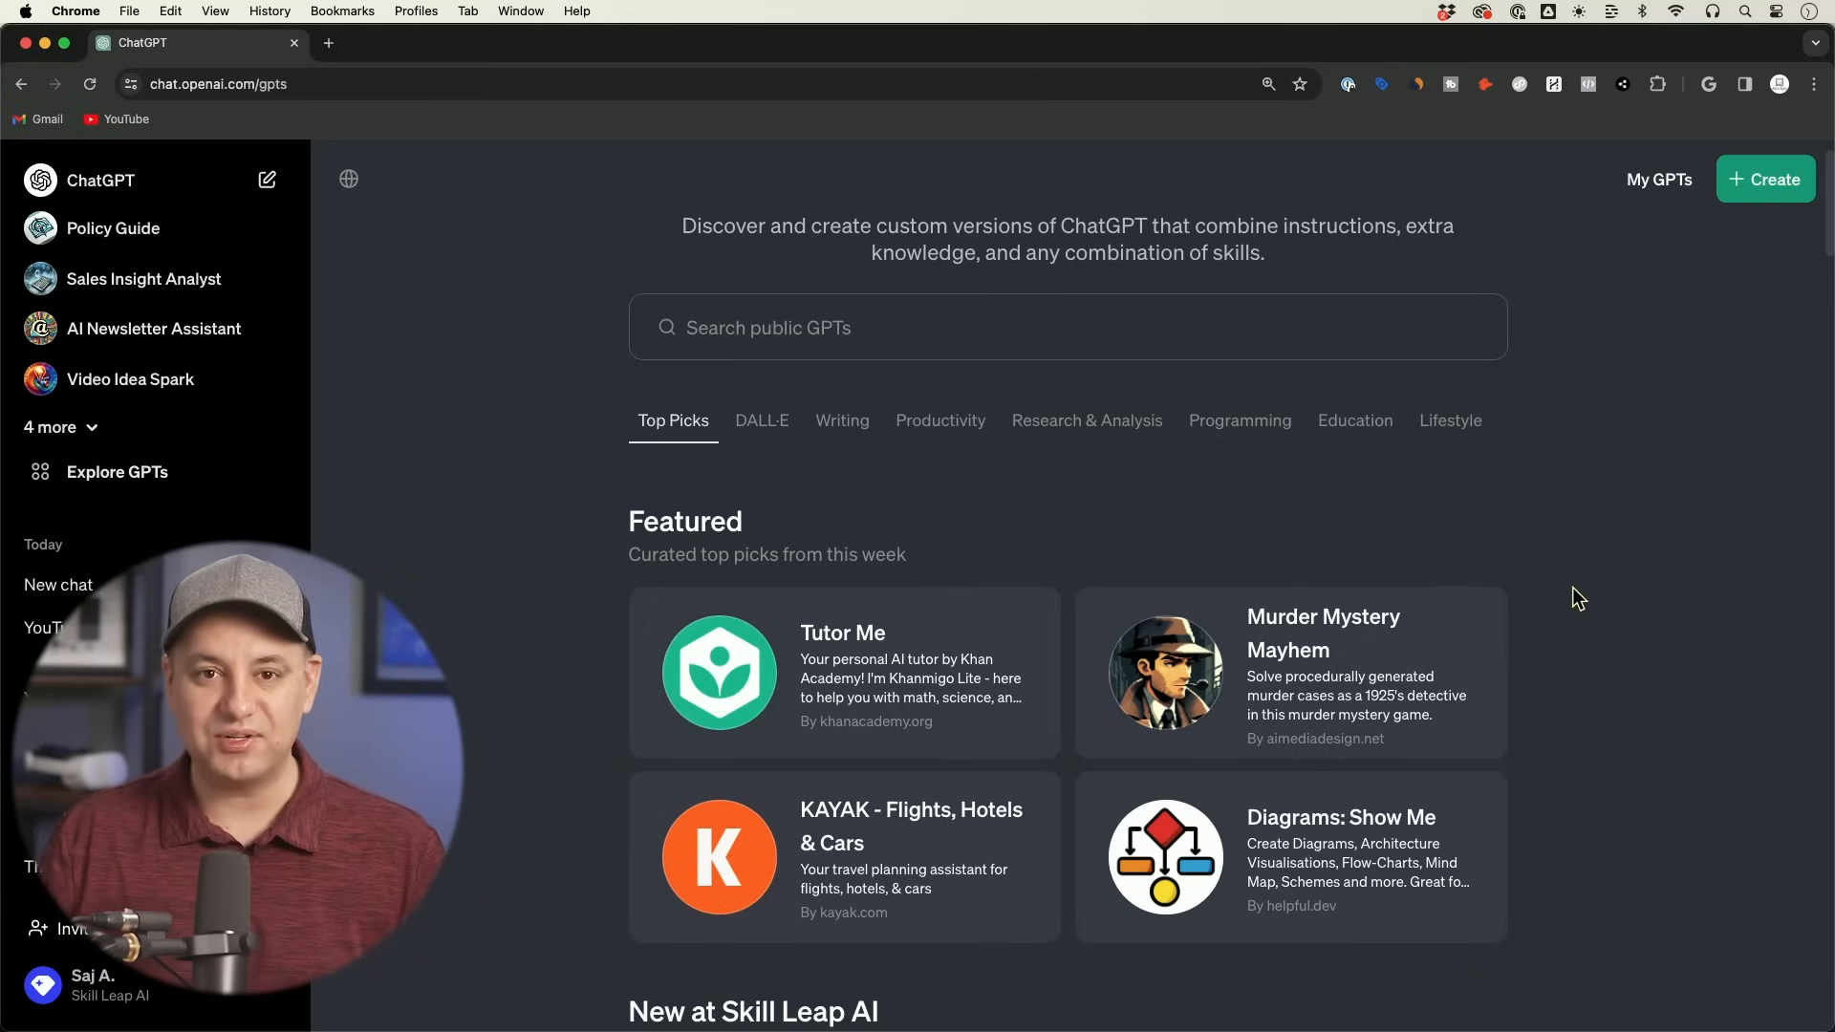
scroll("up", 3)
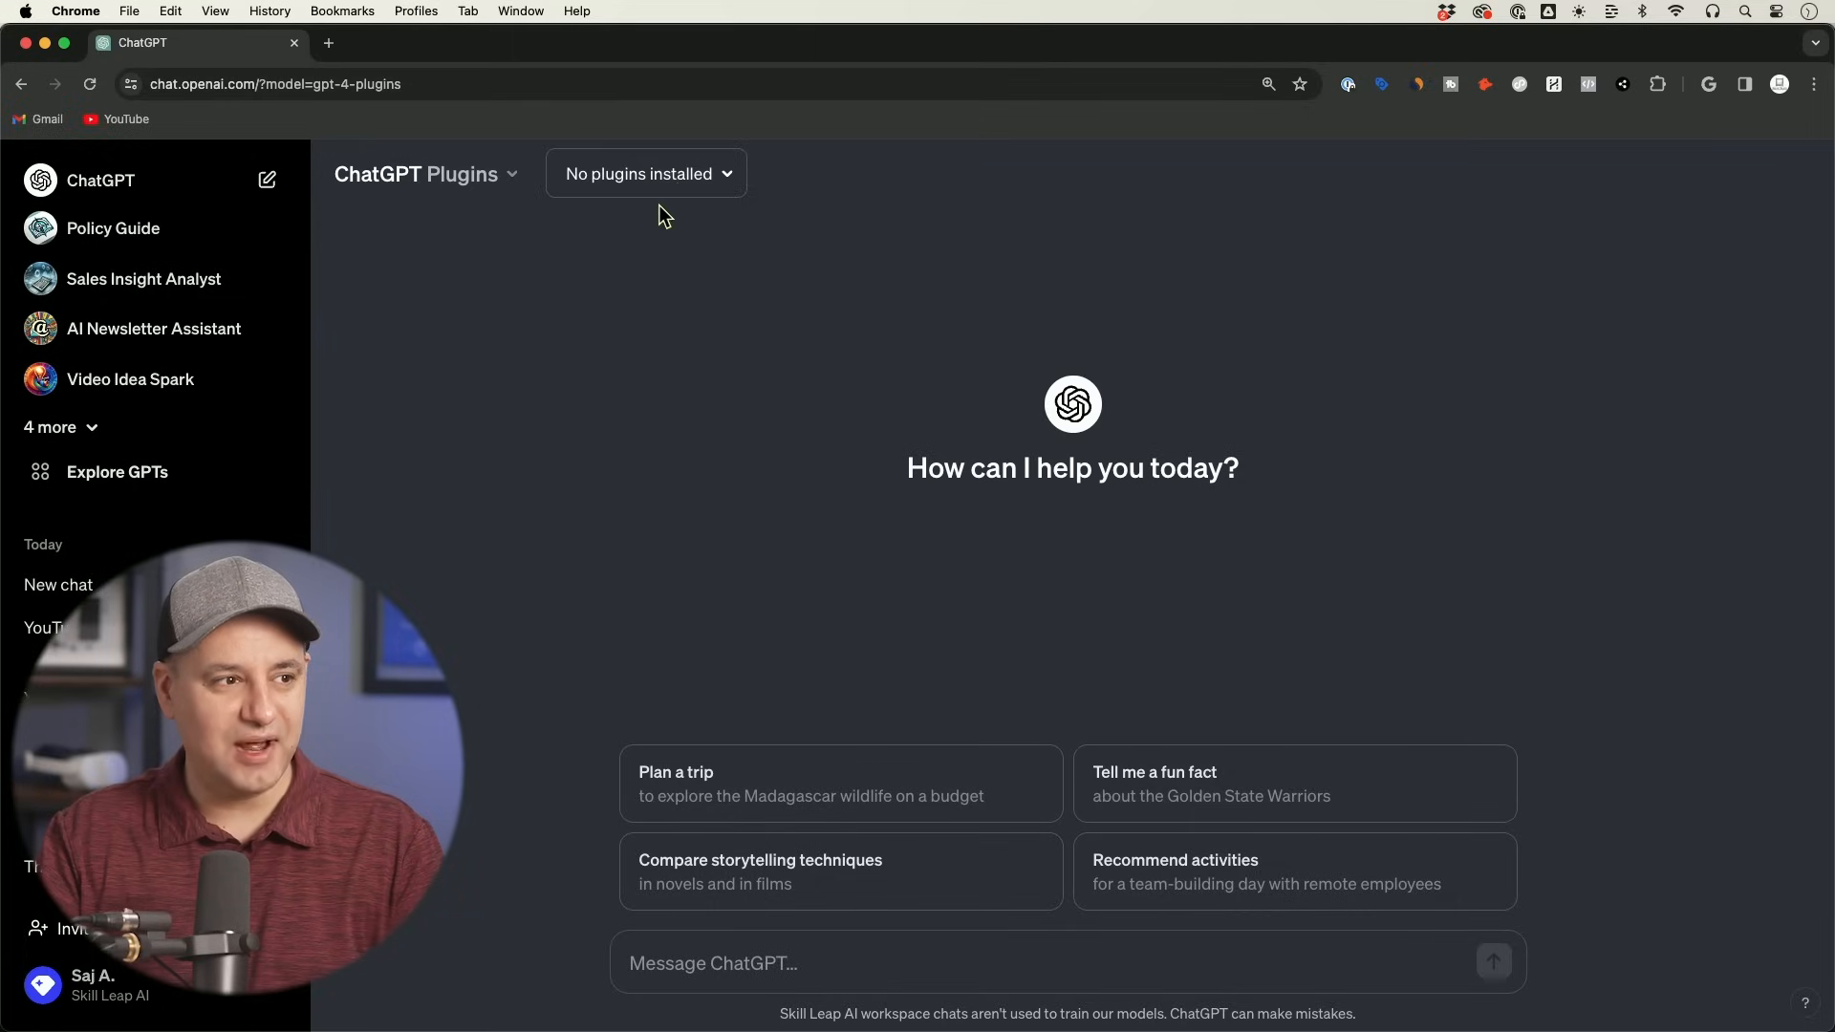
Step: Browse the full plugin catalog in the Plugin store, then close it without installing anything
left_click(645, 174)
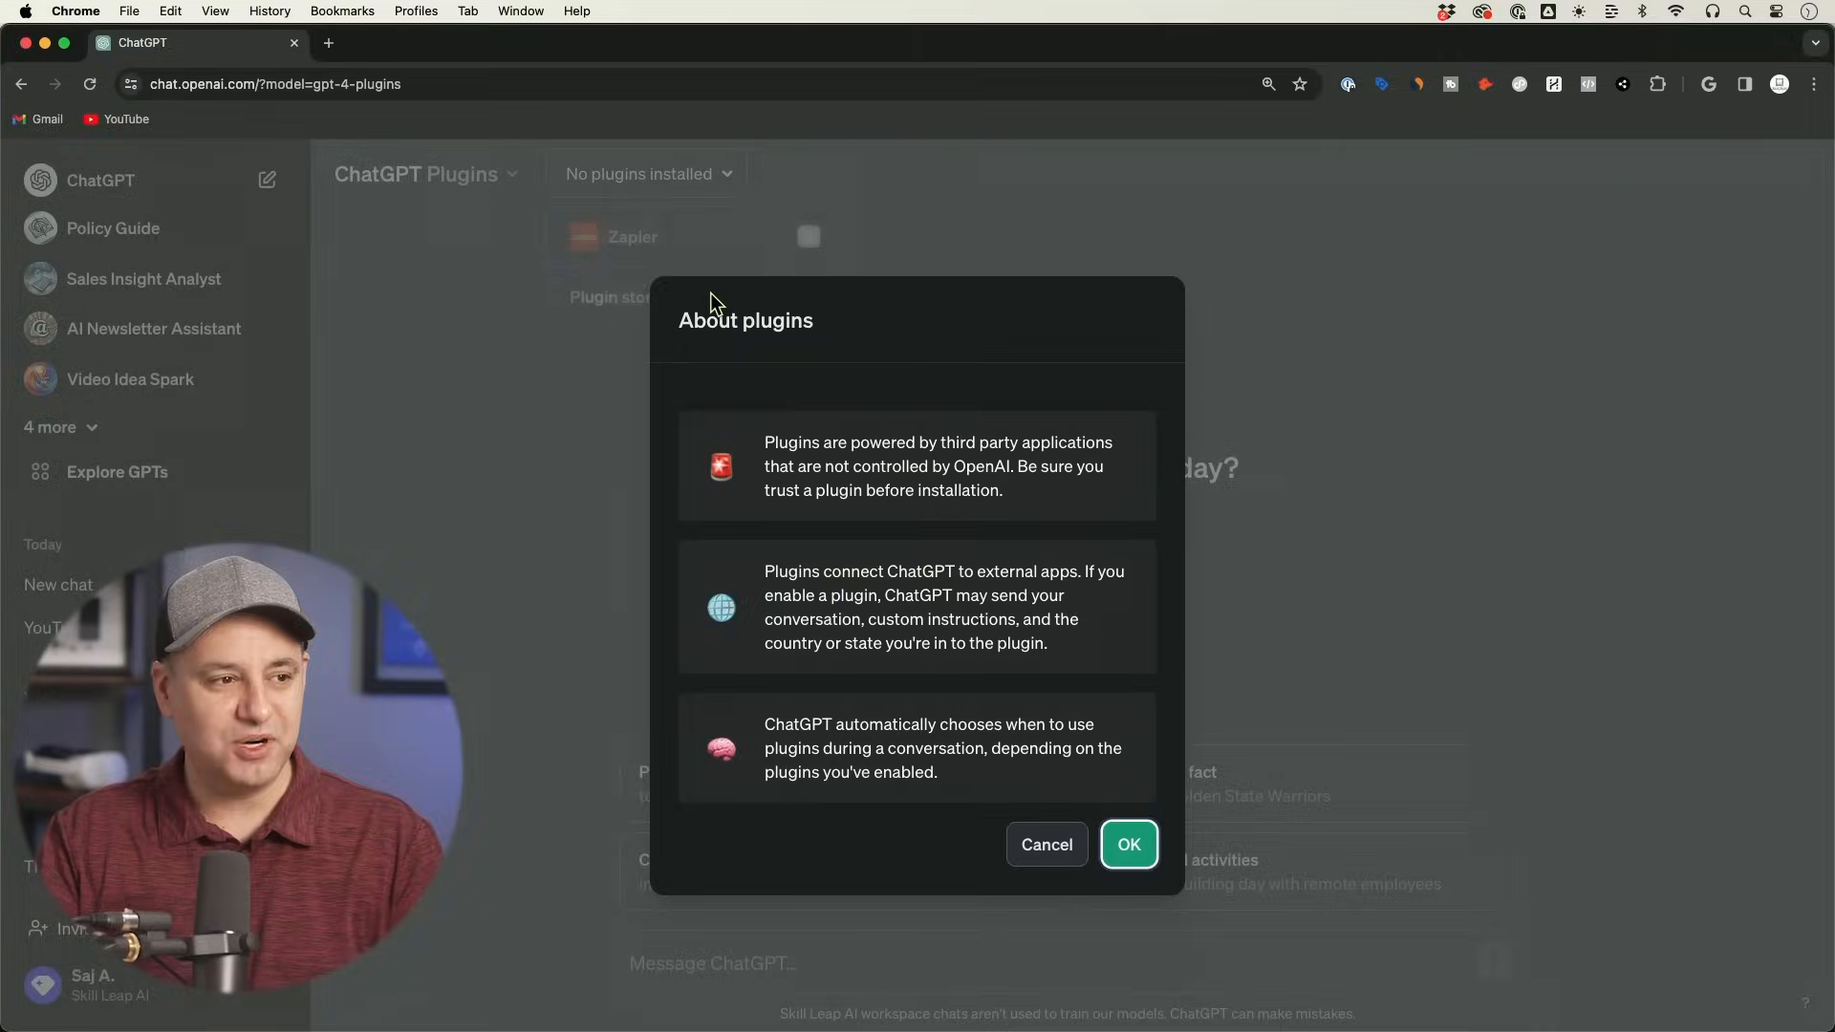
mouse_move(1128, 843)
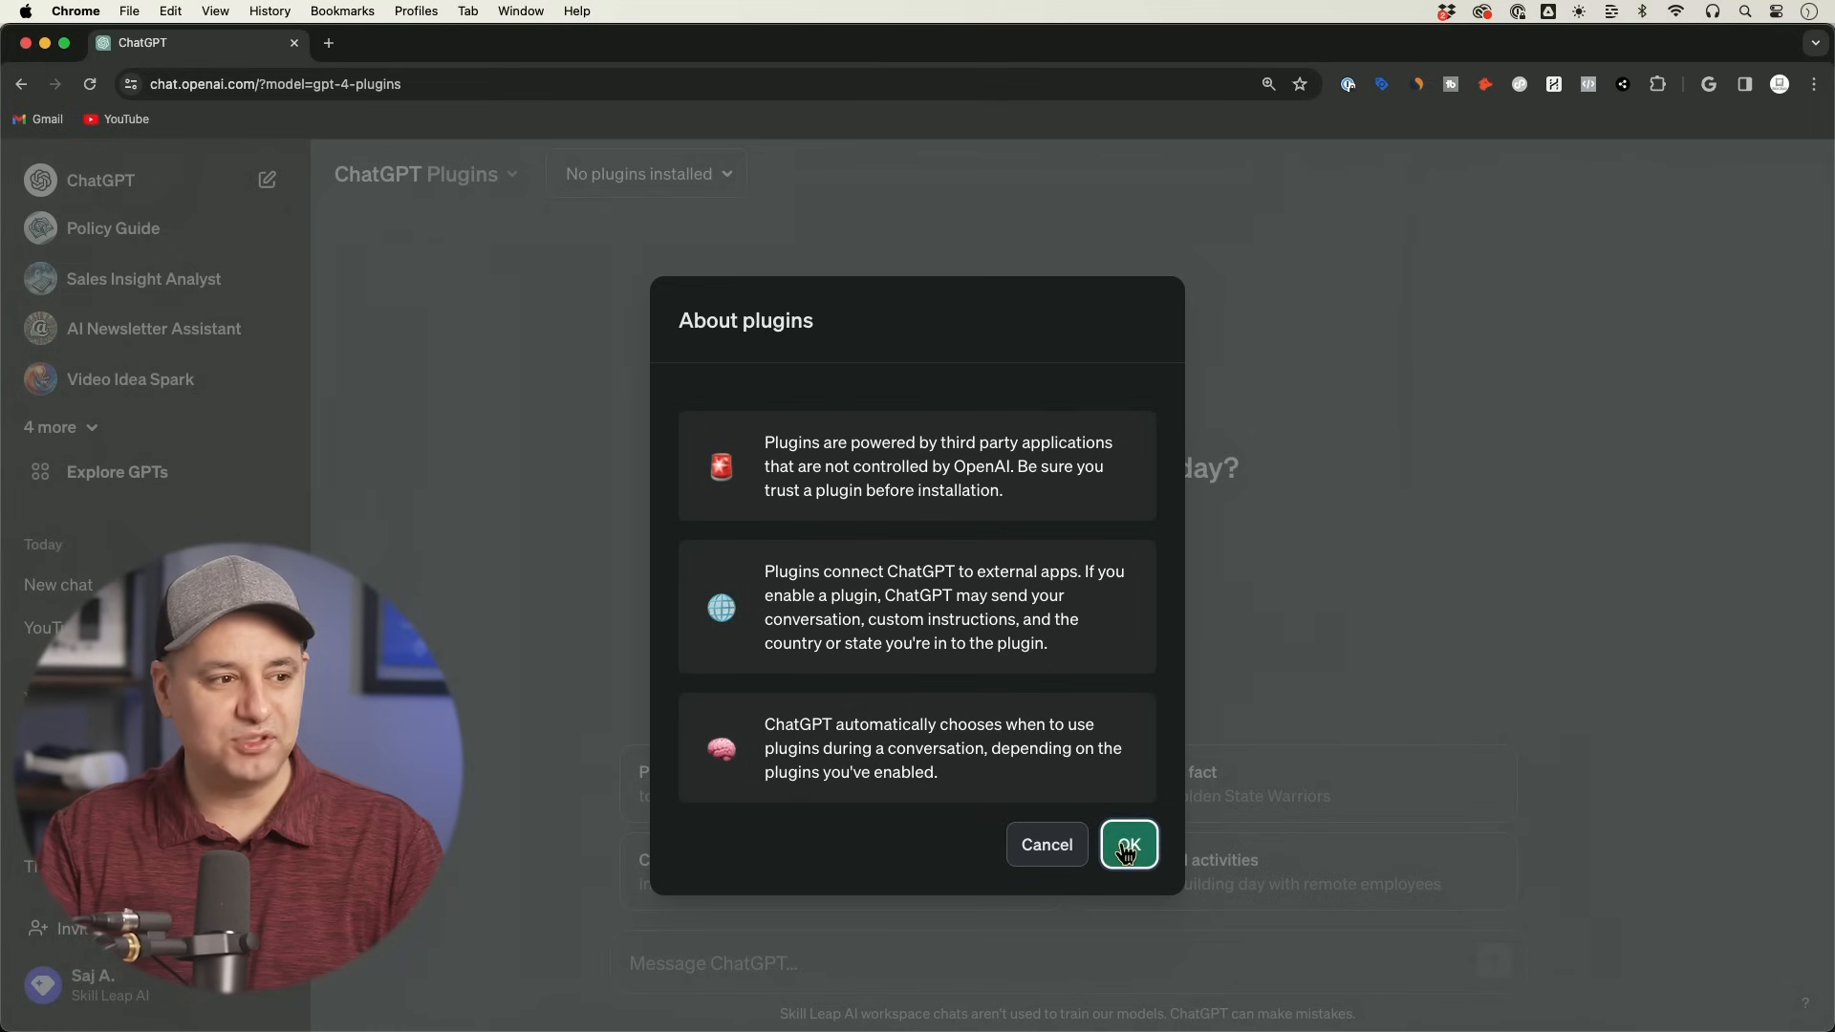
left_click(1127, 843)
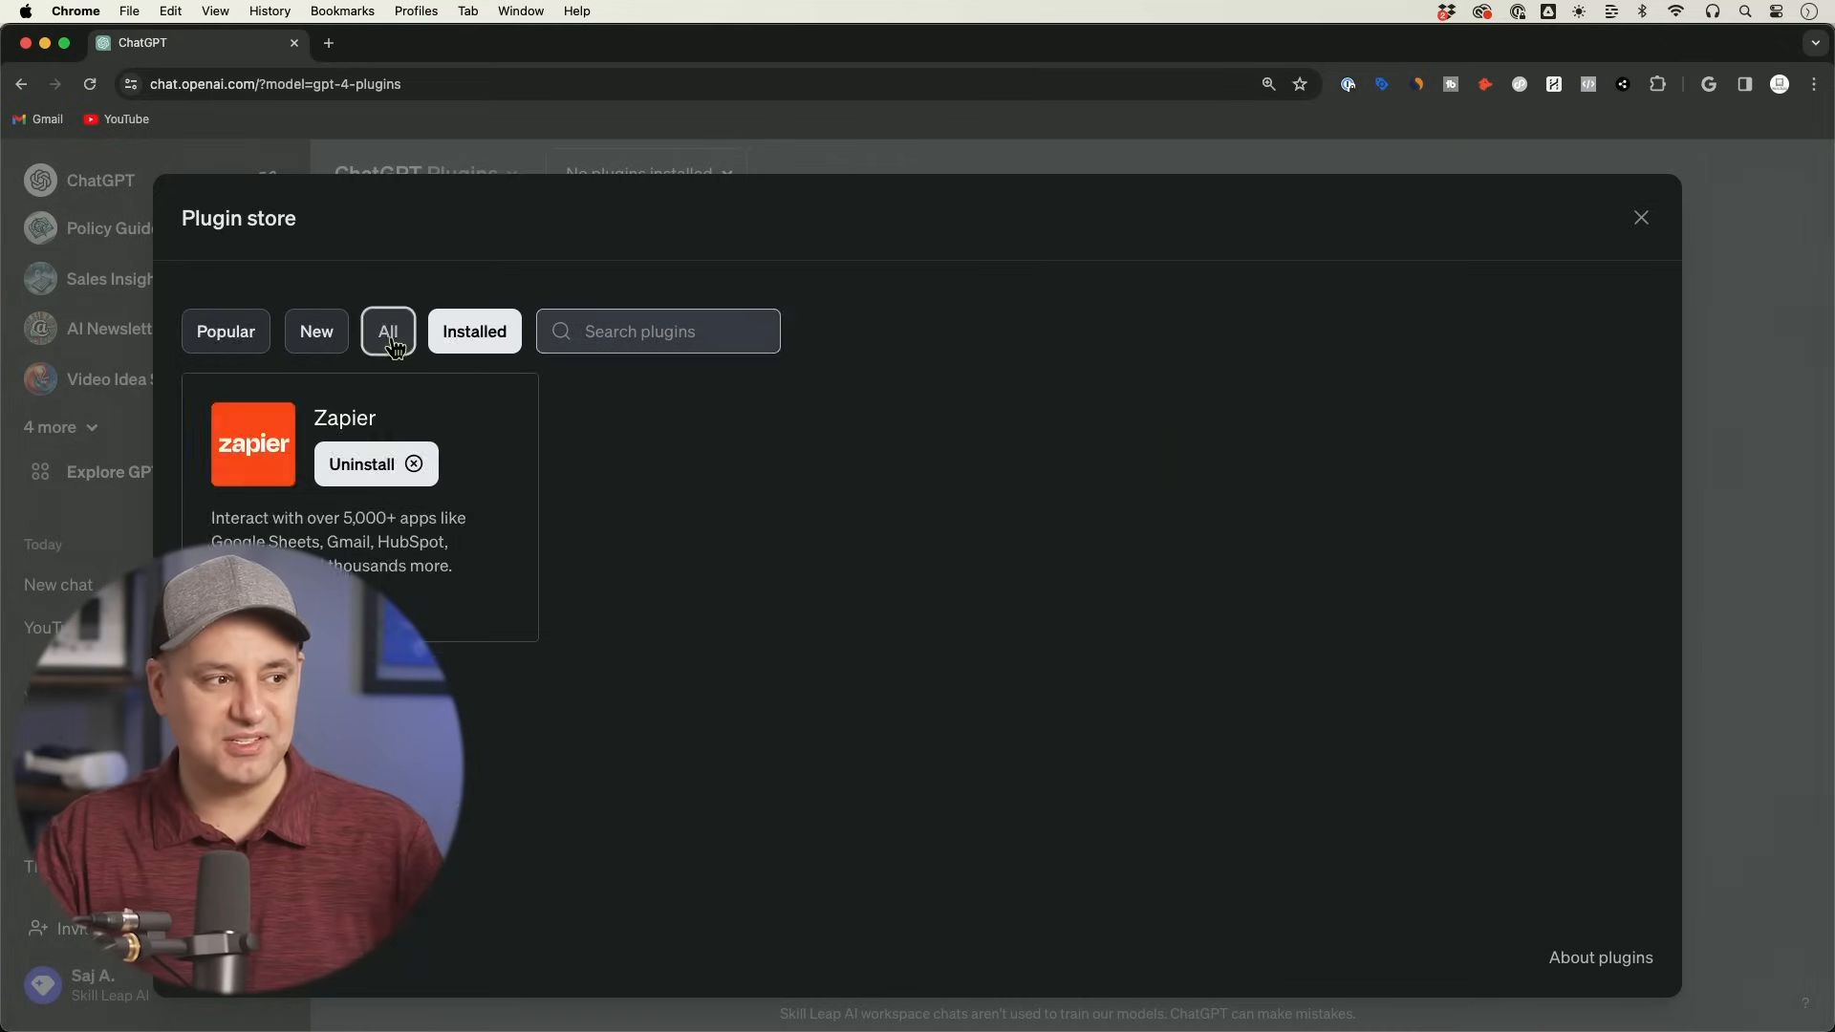
left_click(388, 330)
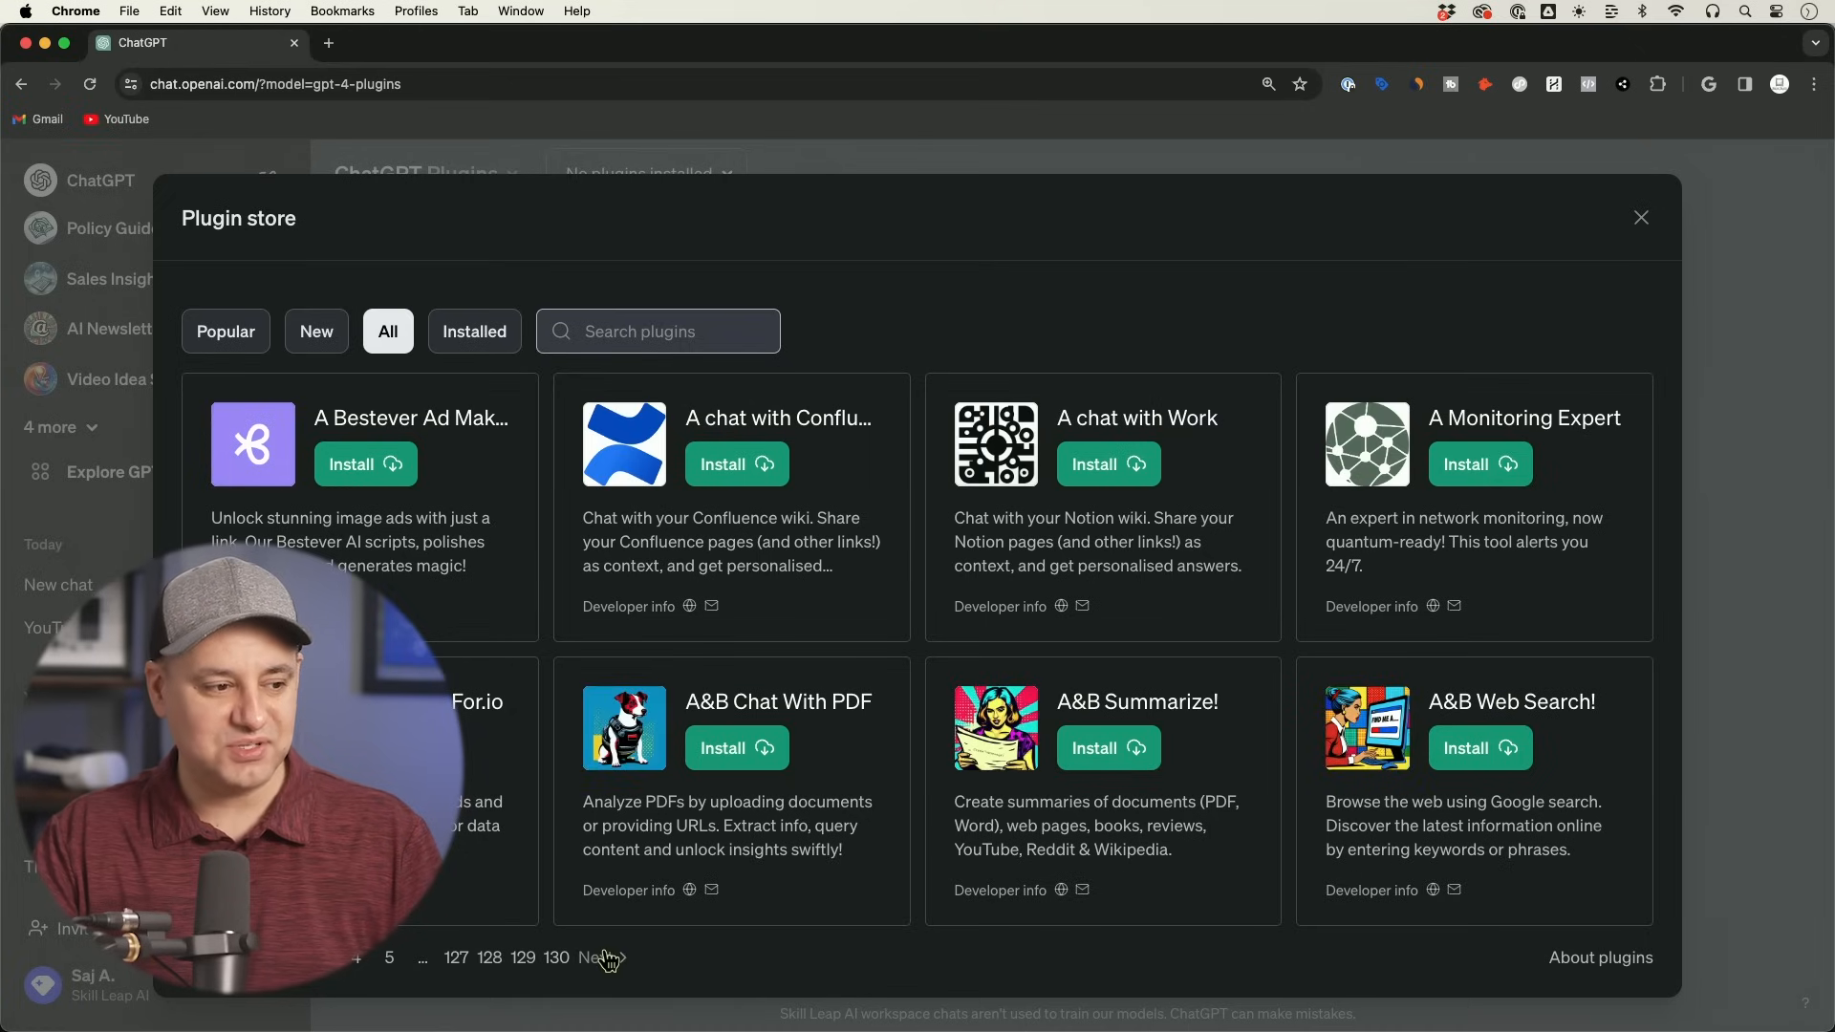
mouse_move(1269, 732)
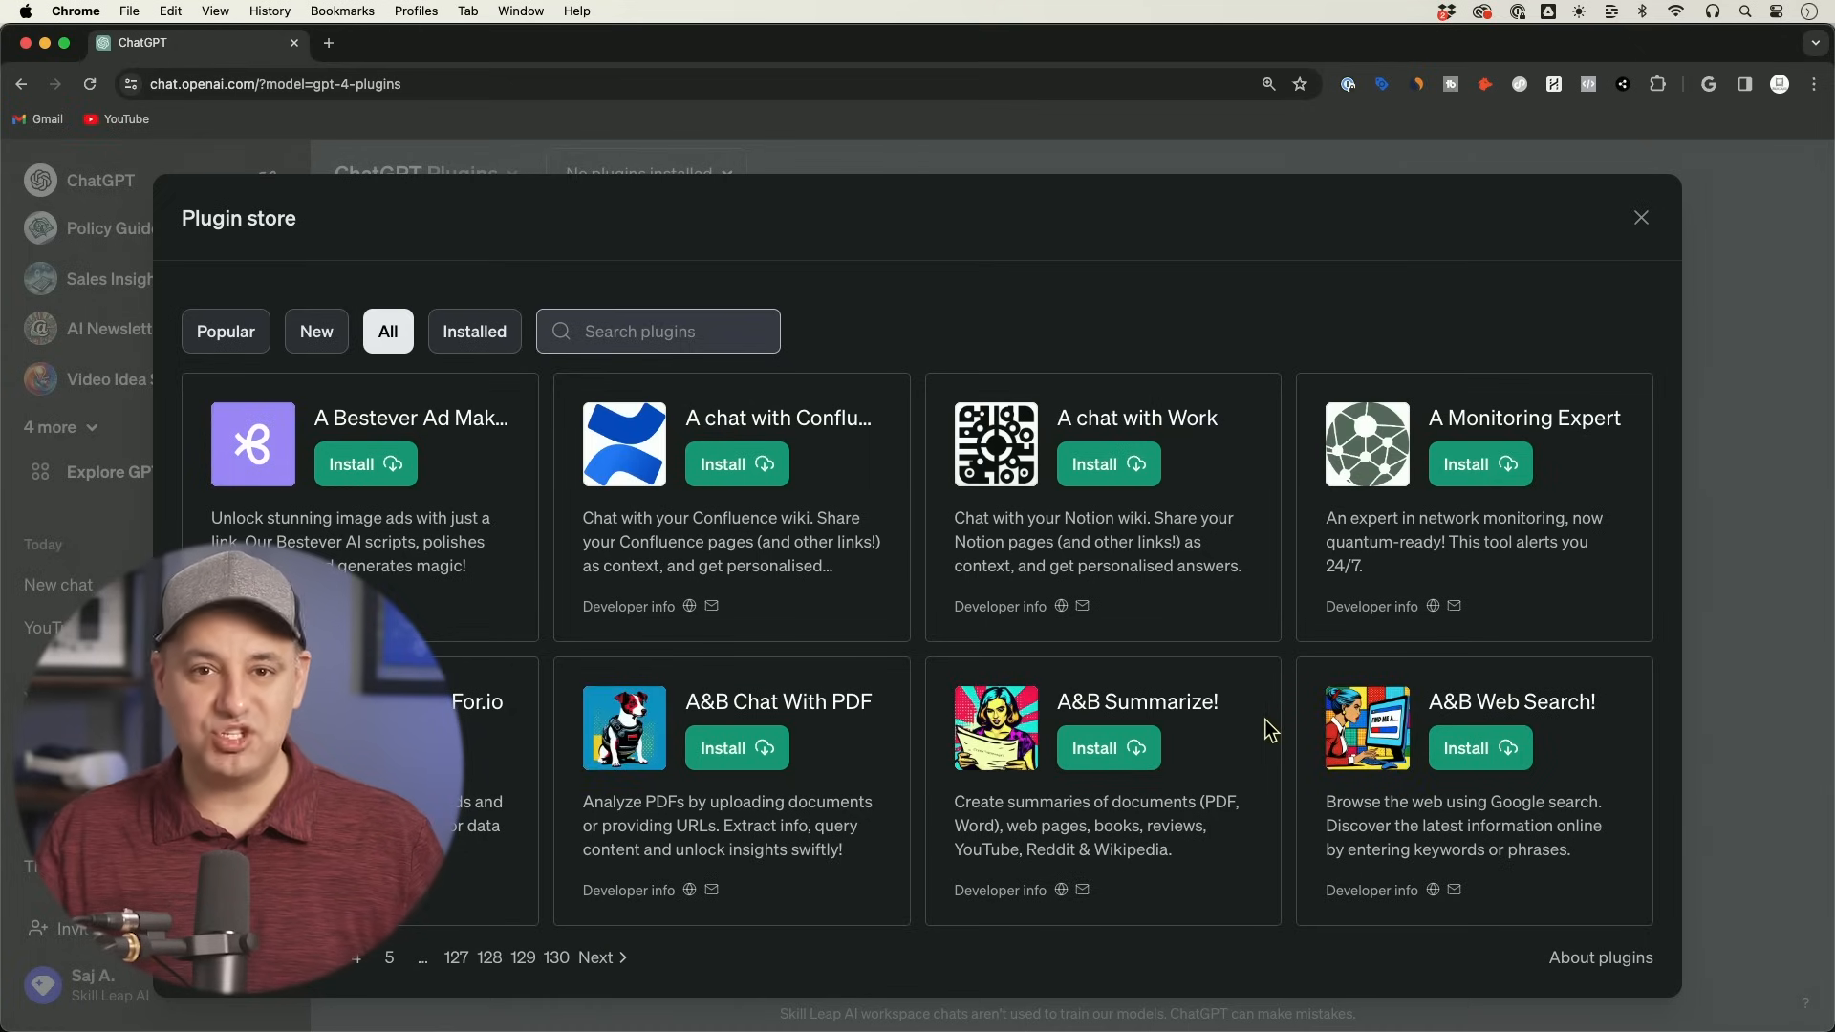
left_click(1640, 217)
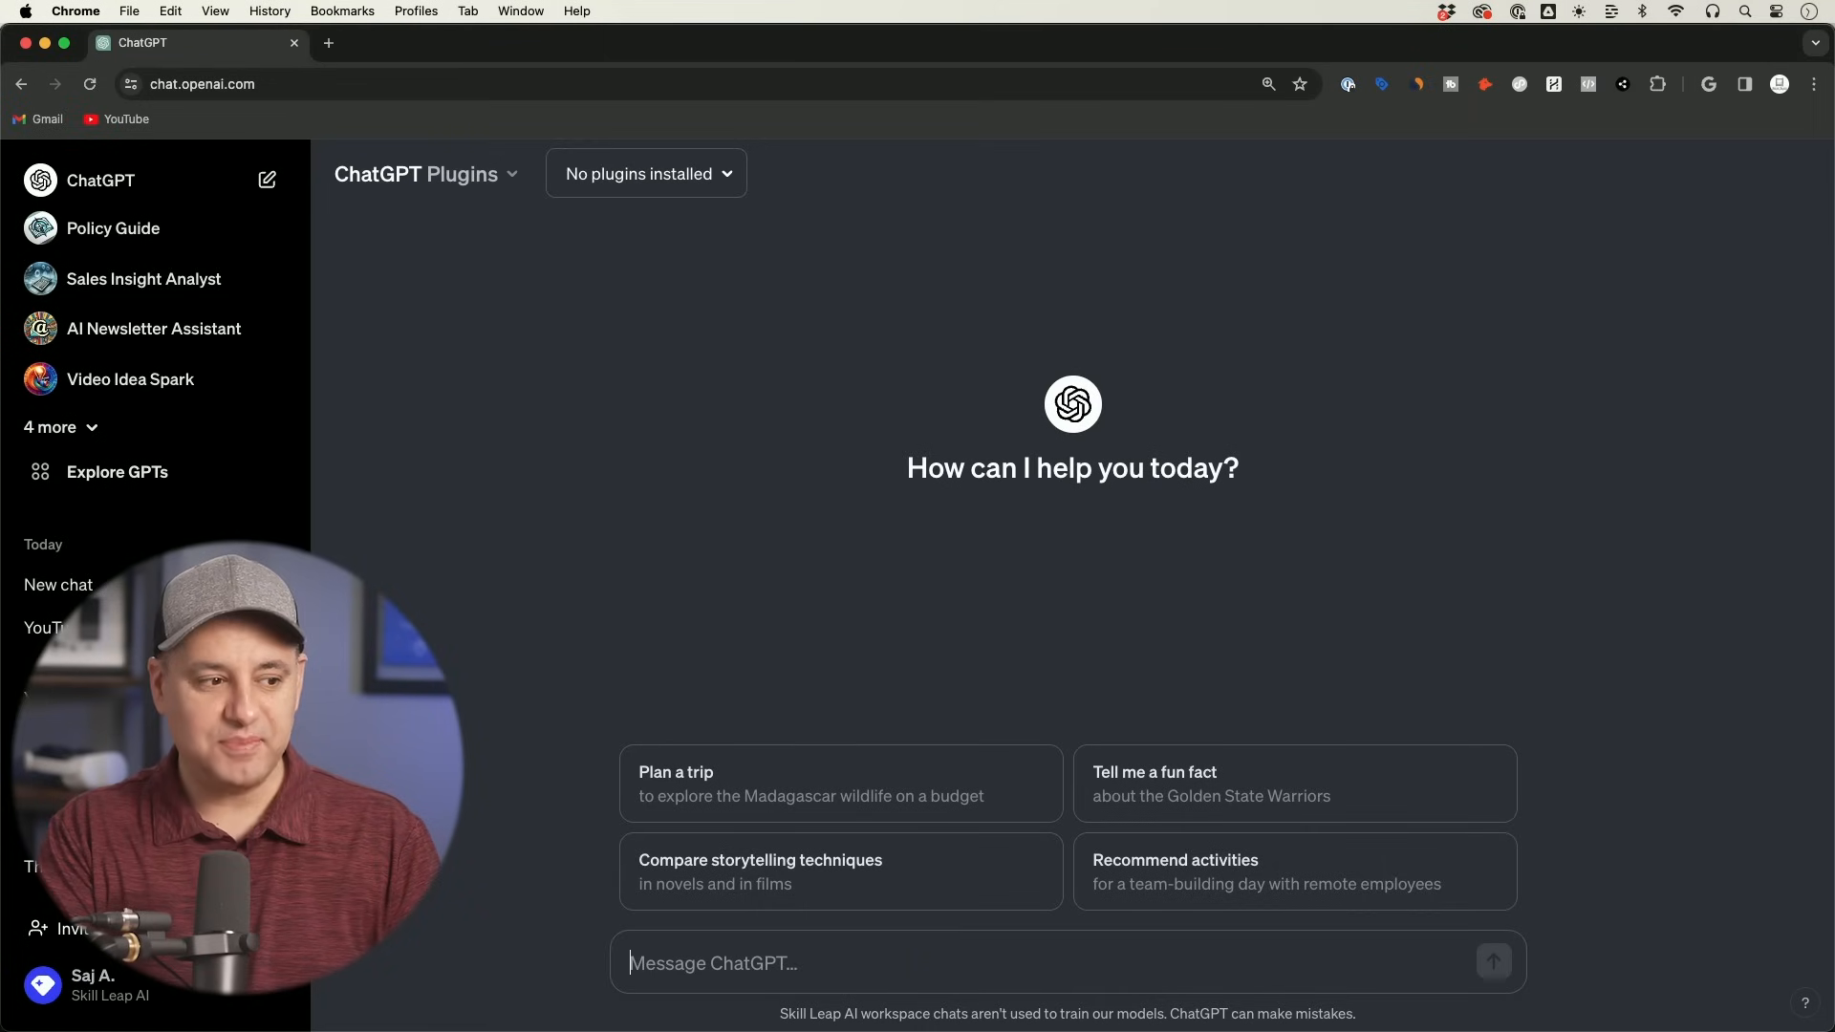
Step: Preview recent GPTs via @, browse the discovery page and start the featured Tutor Me GPT
type("@")
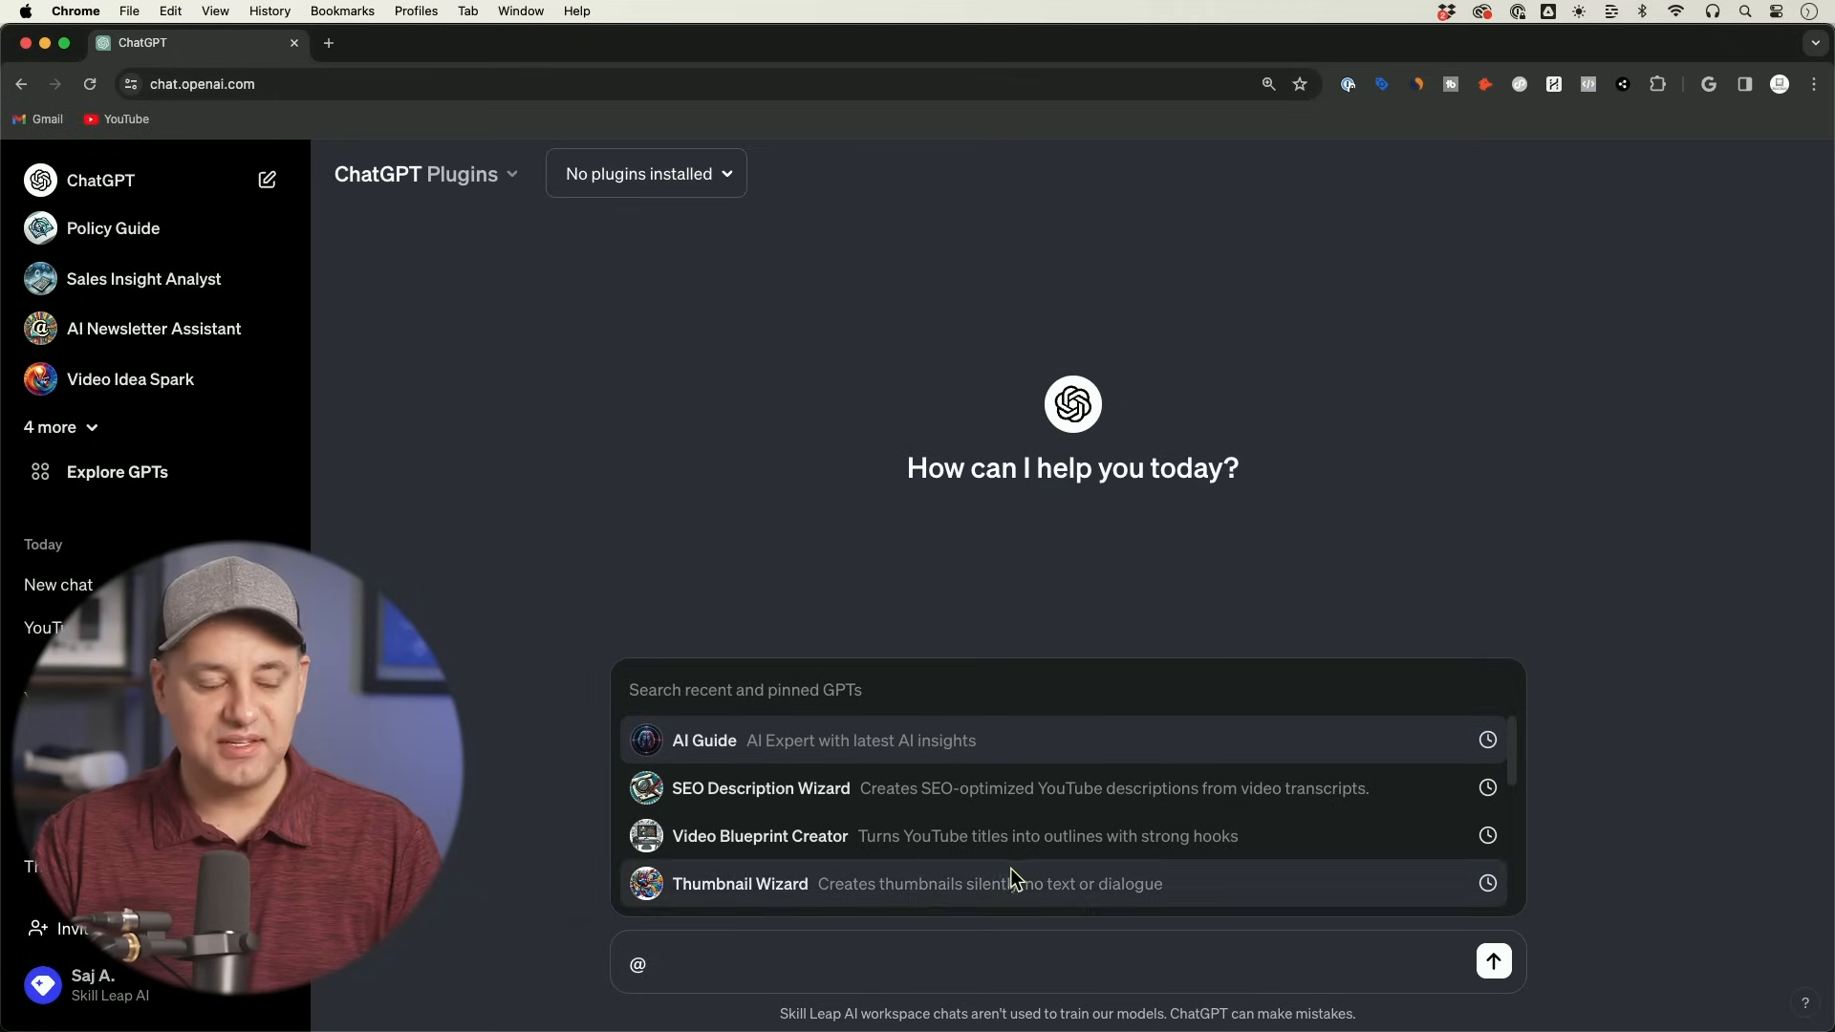
scroll("down", 3)
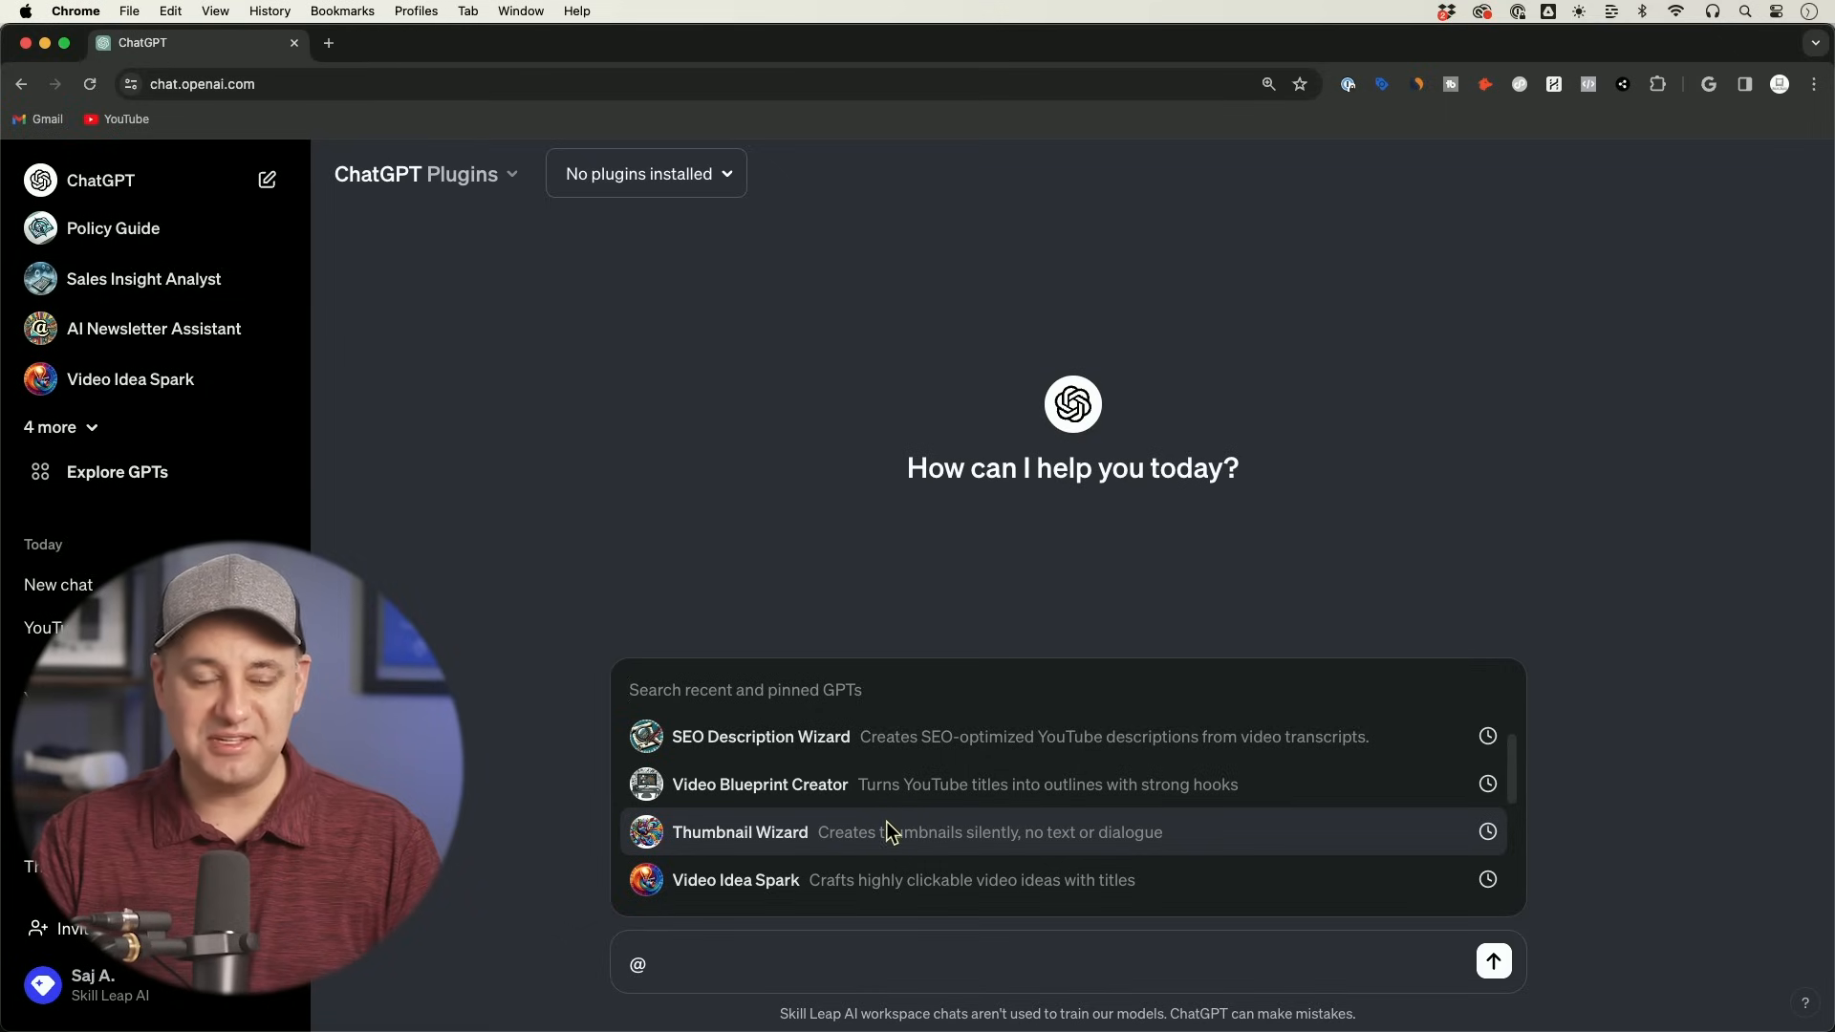
mouse_move(709, 950)
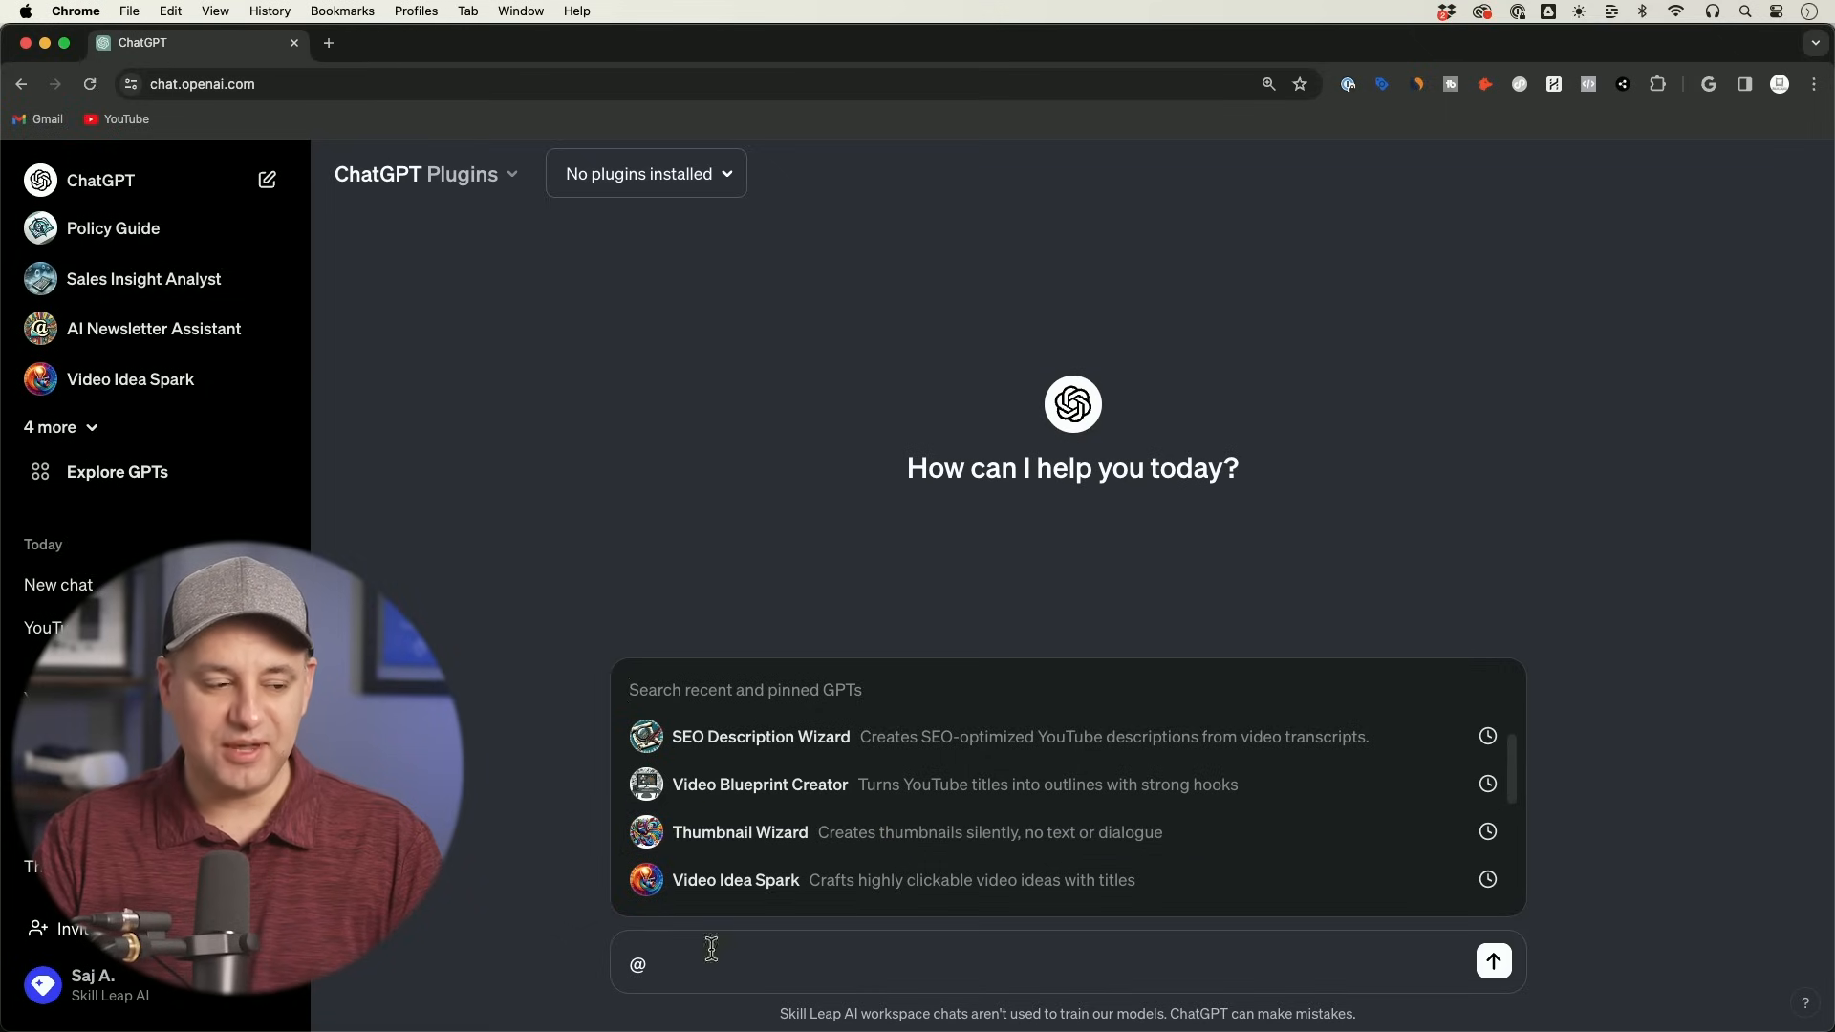
scroll("down", 3)
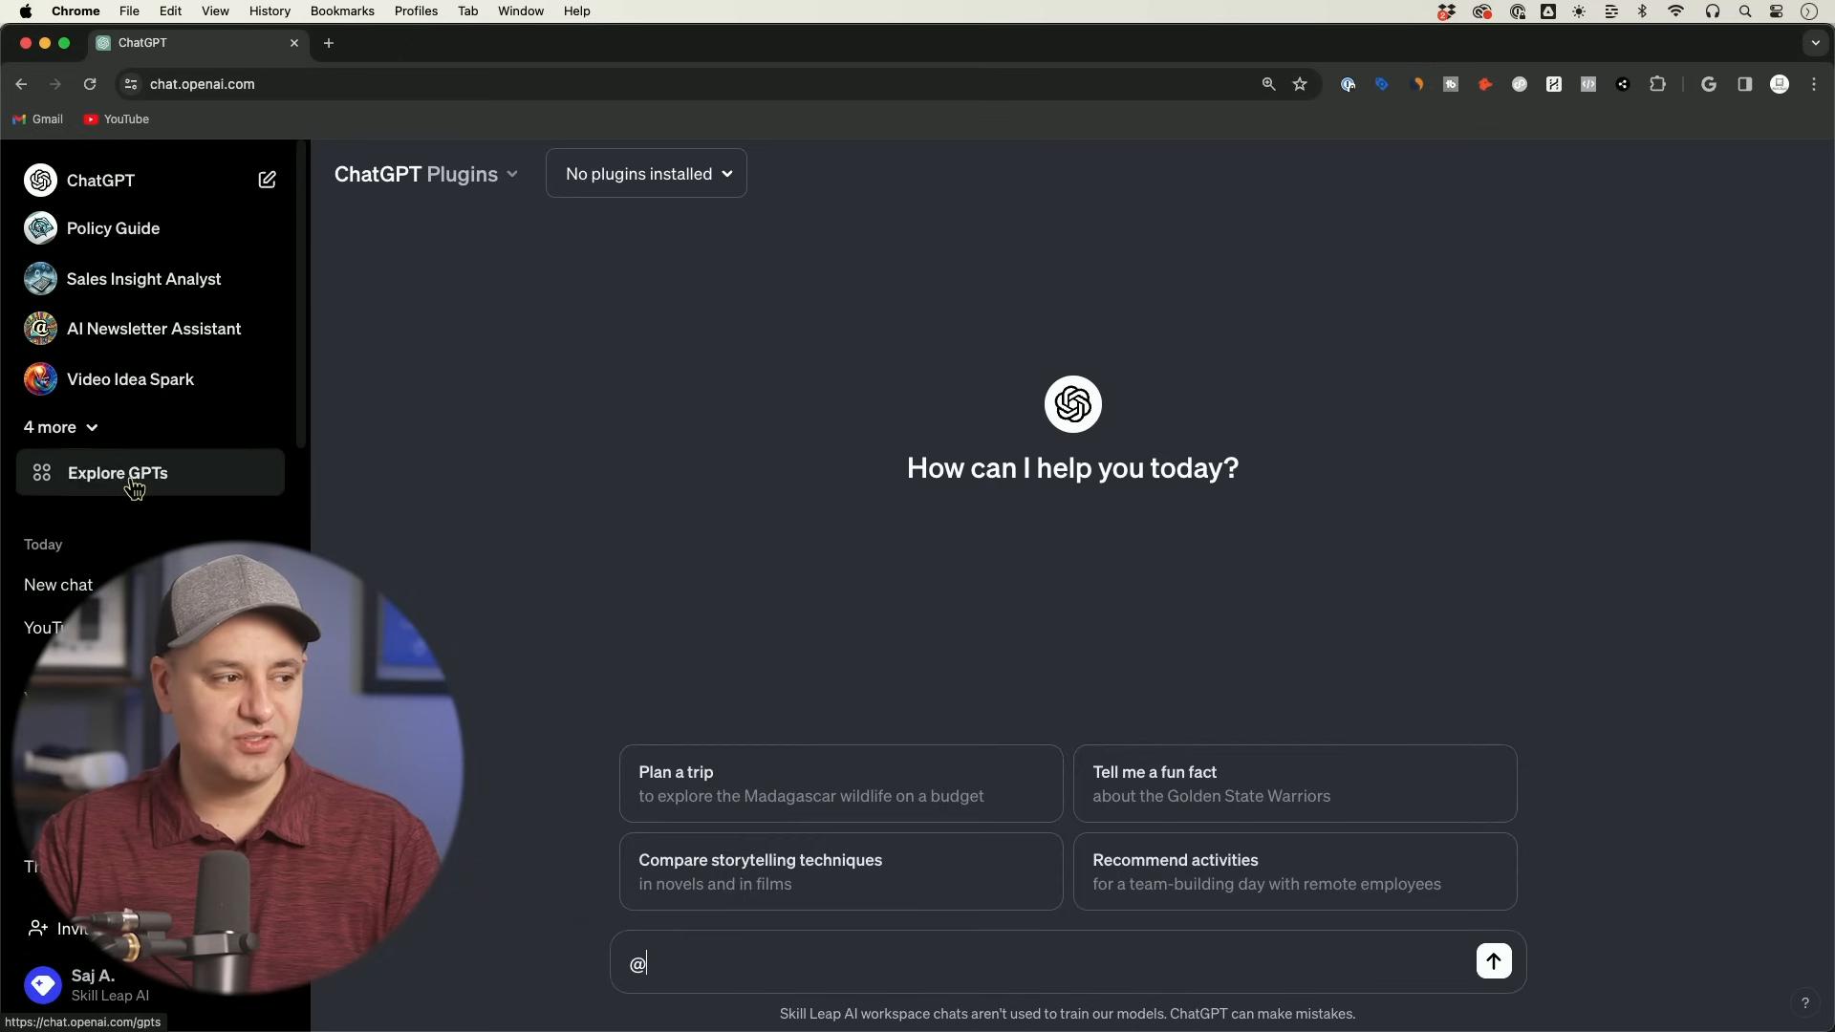
left_click(117, 472)
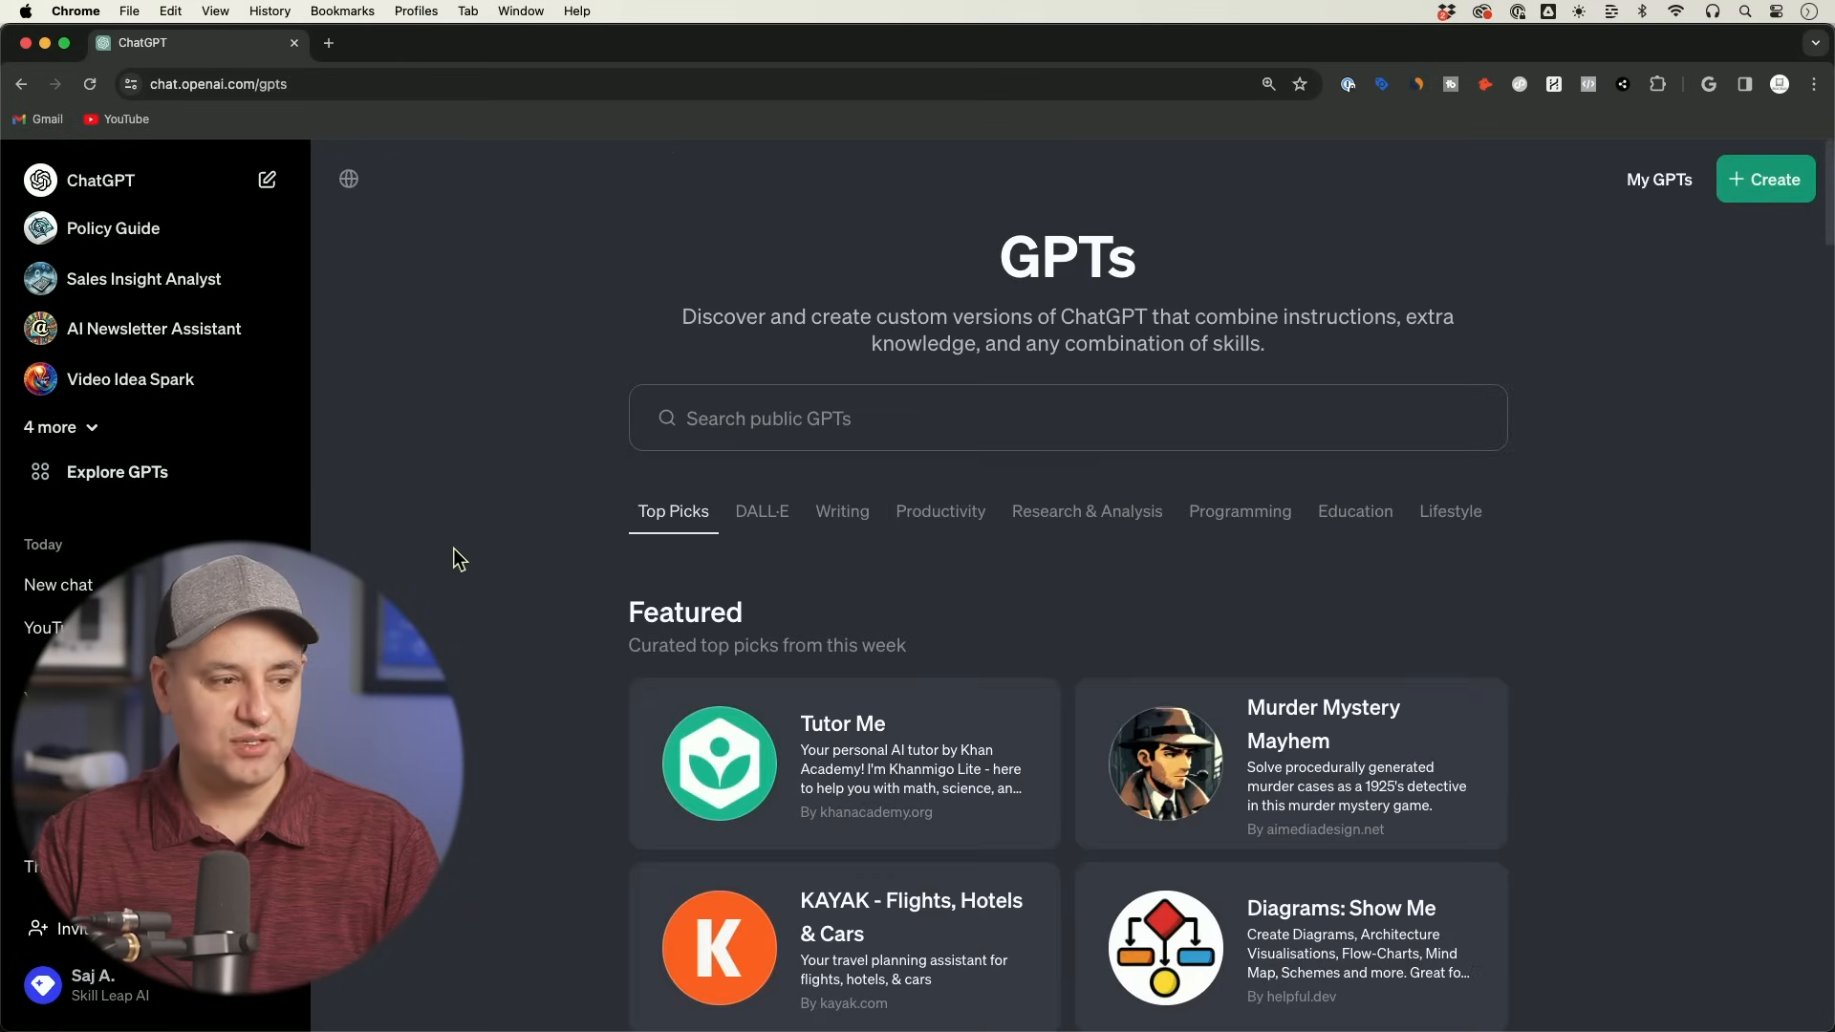
scroll("down", 3)
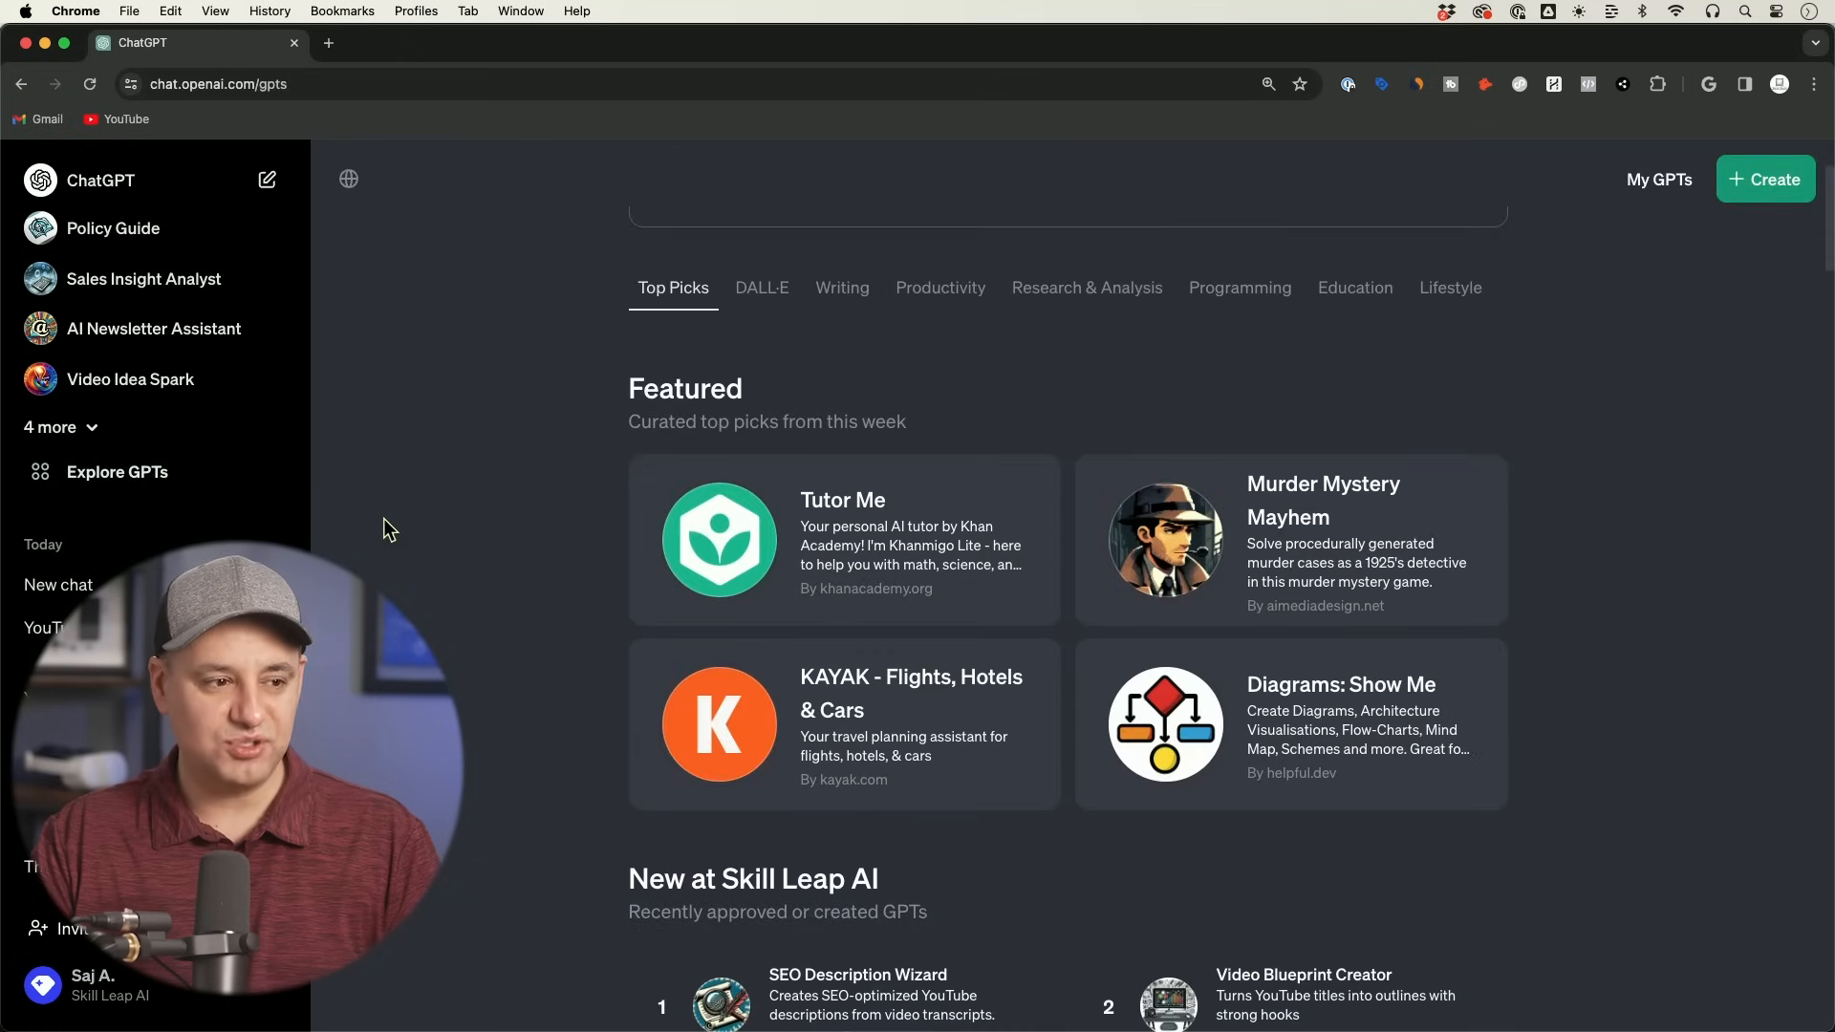
mouse_move(852, 524)
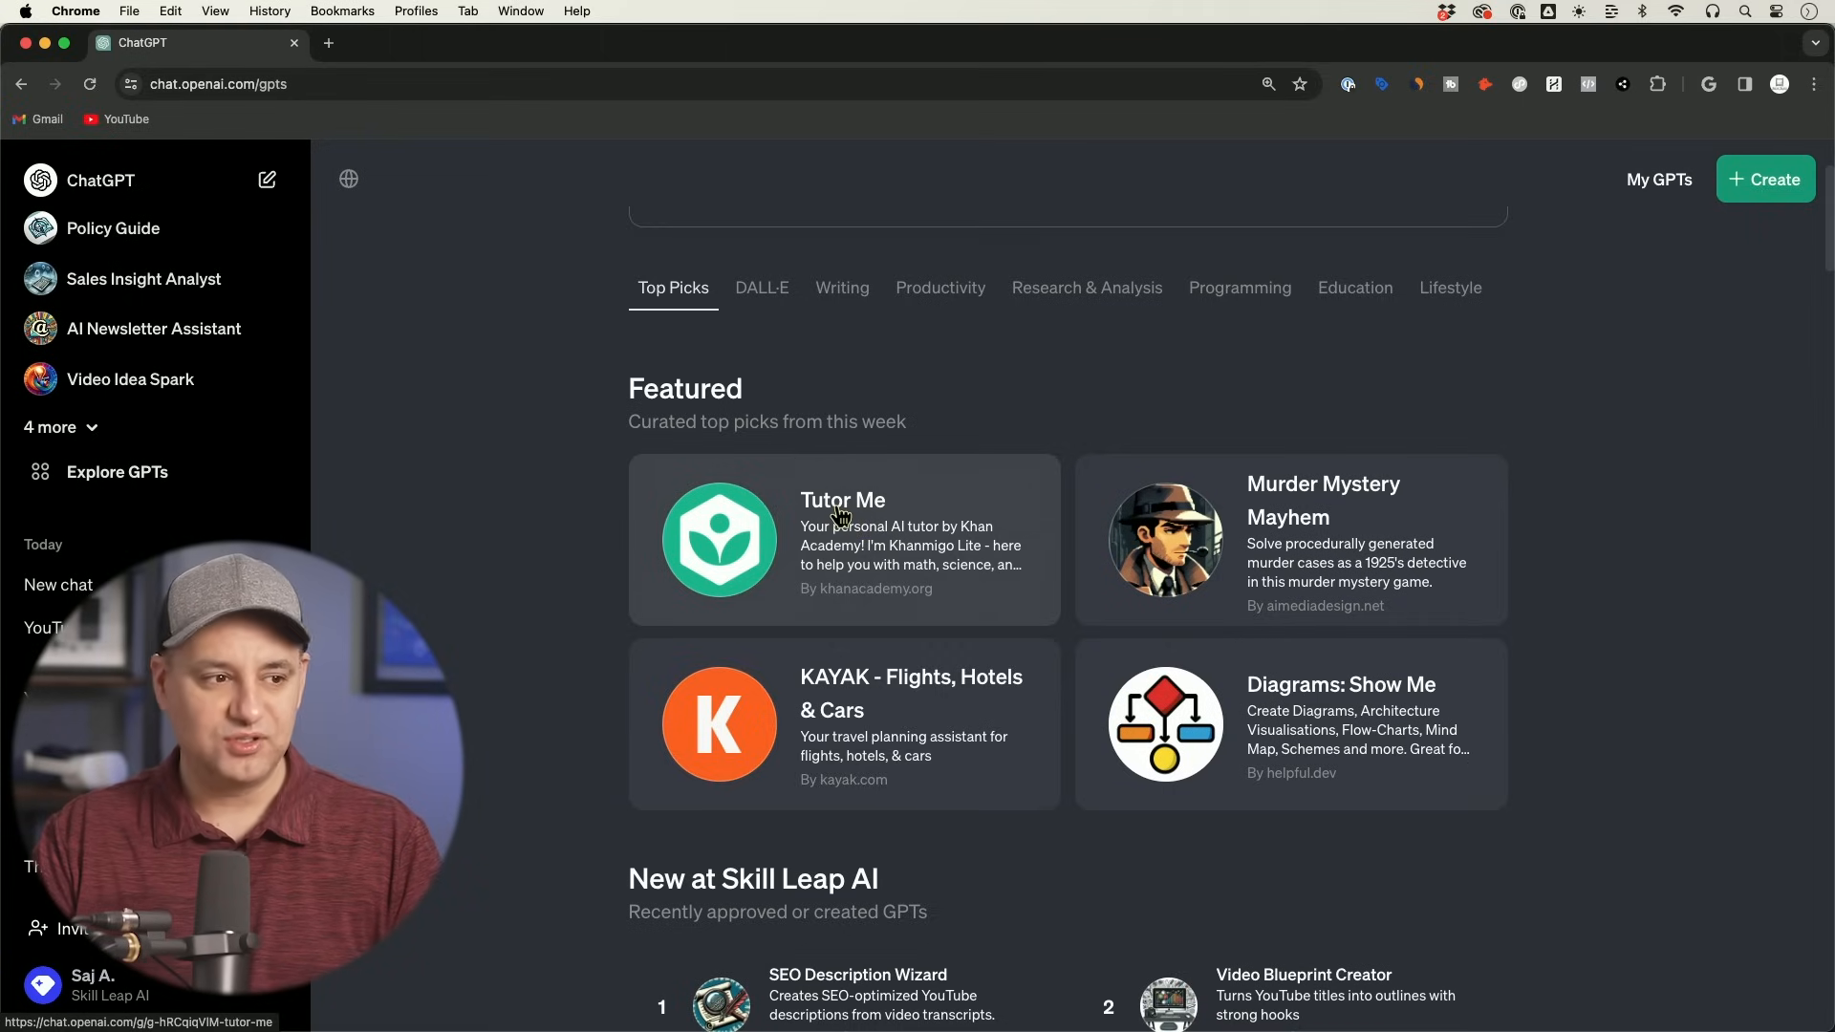
left_click(841, 539)
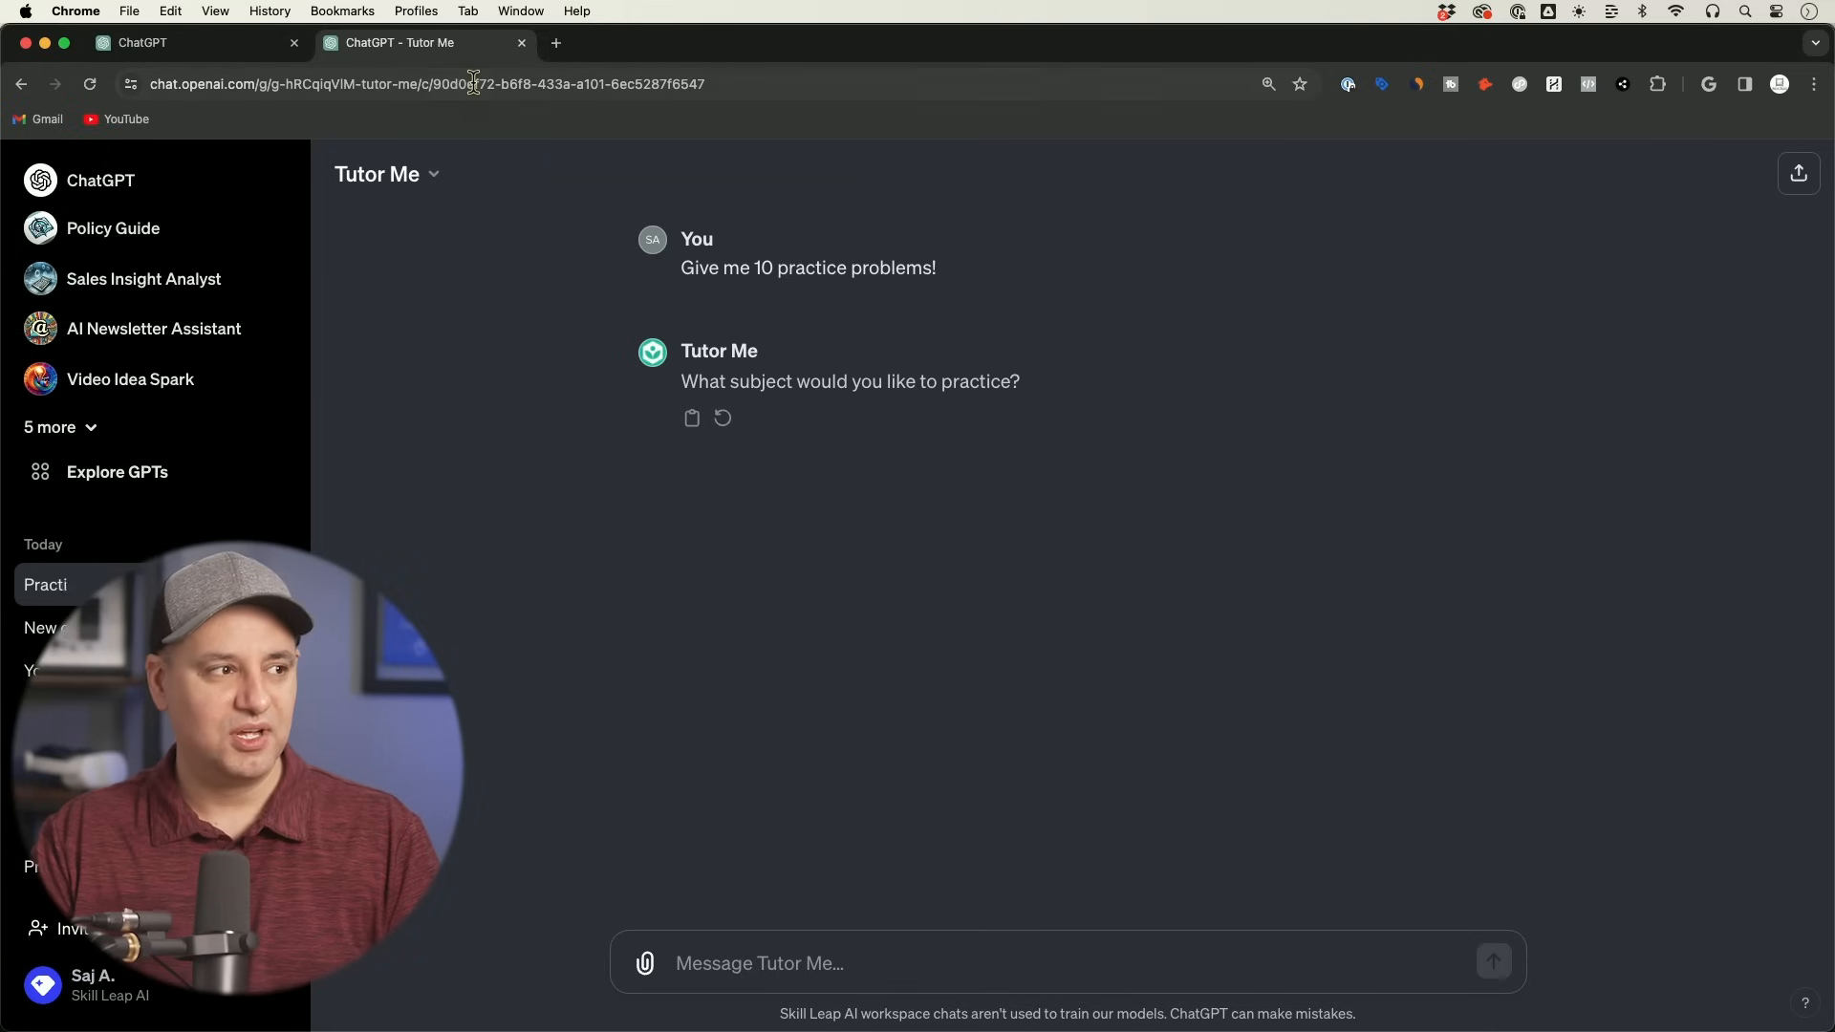
Step: Switch back to the original ChatGPT tab, leaving the Tutor Me chat
left_click(522, 42)
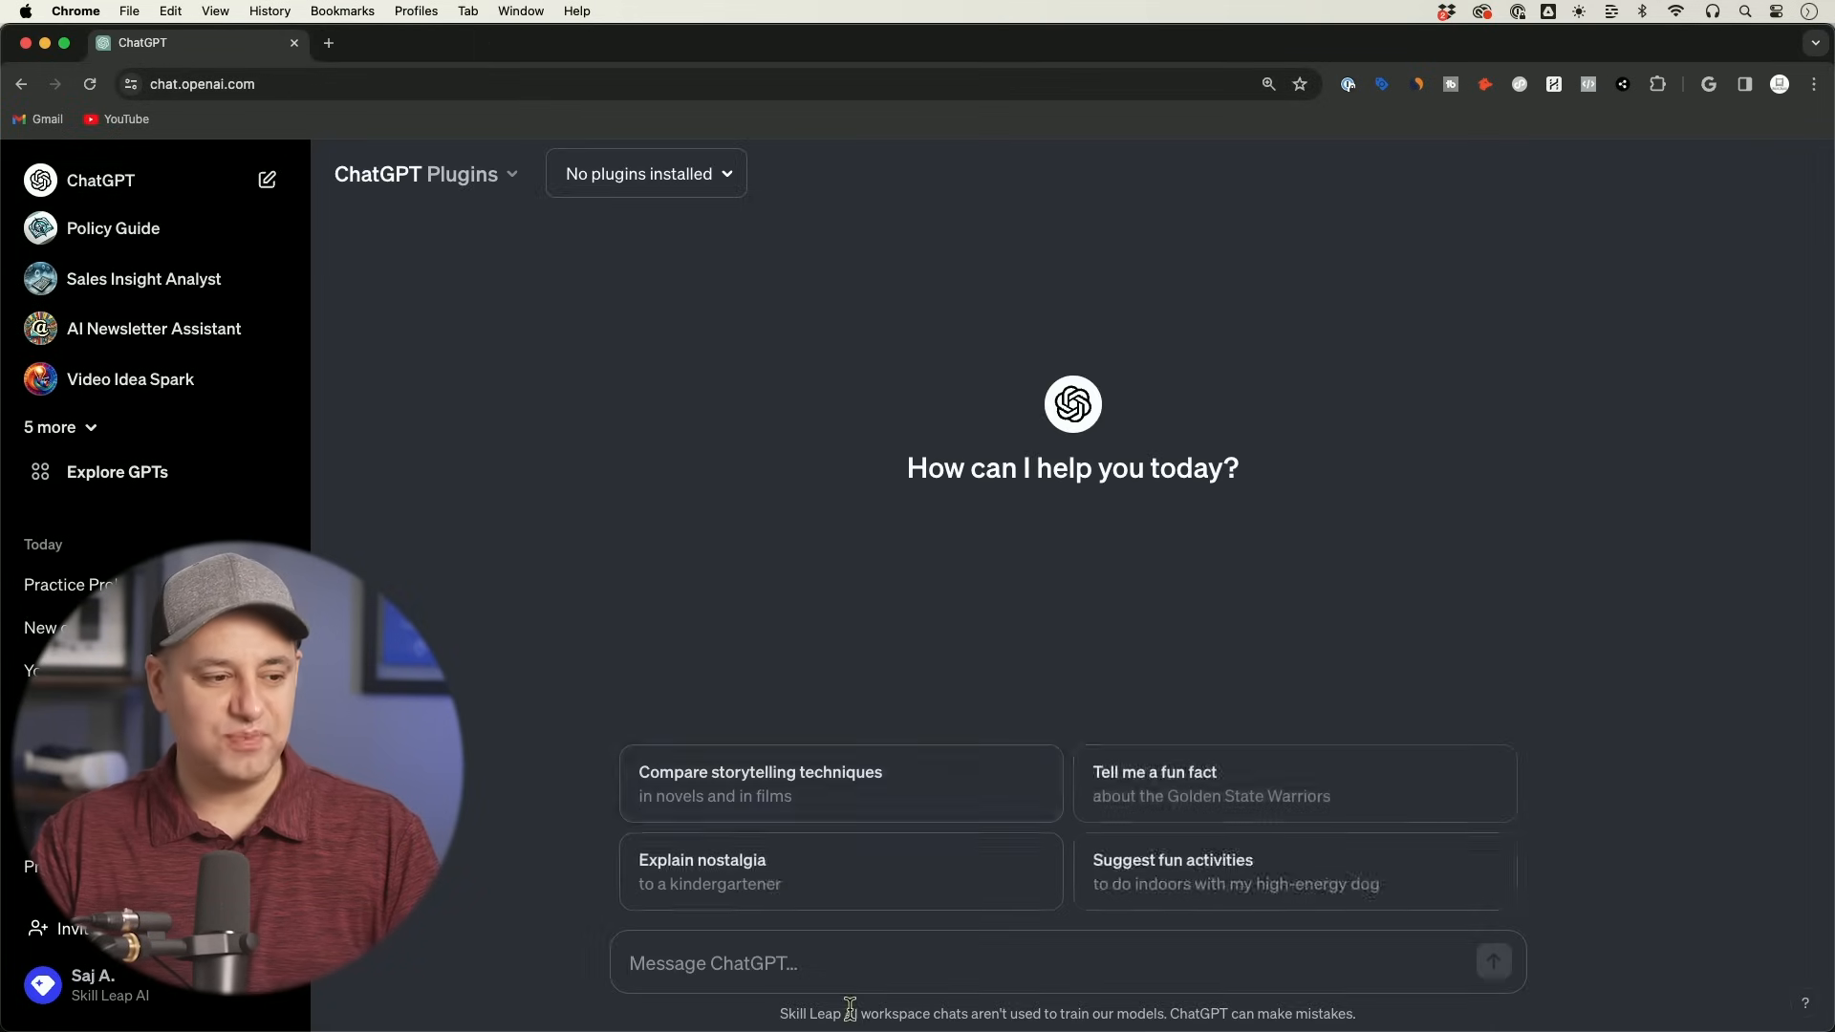
Step: Mention Video Idea Spark so the next message is directed to it
type("@")
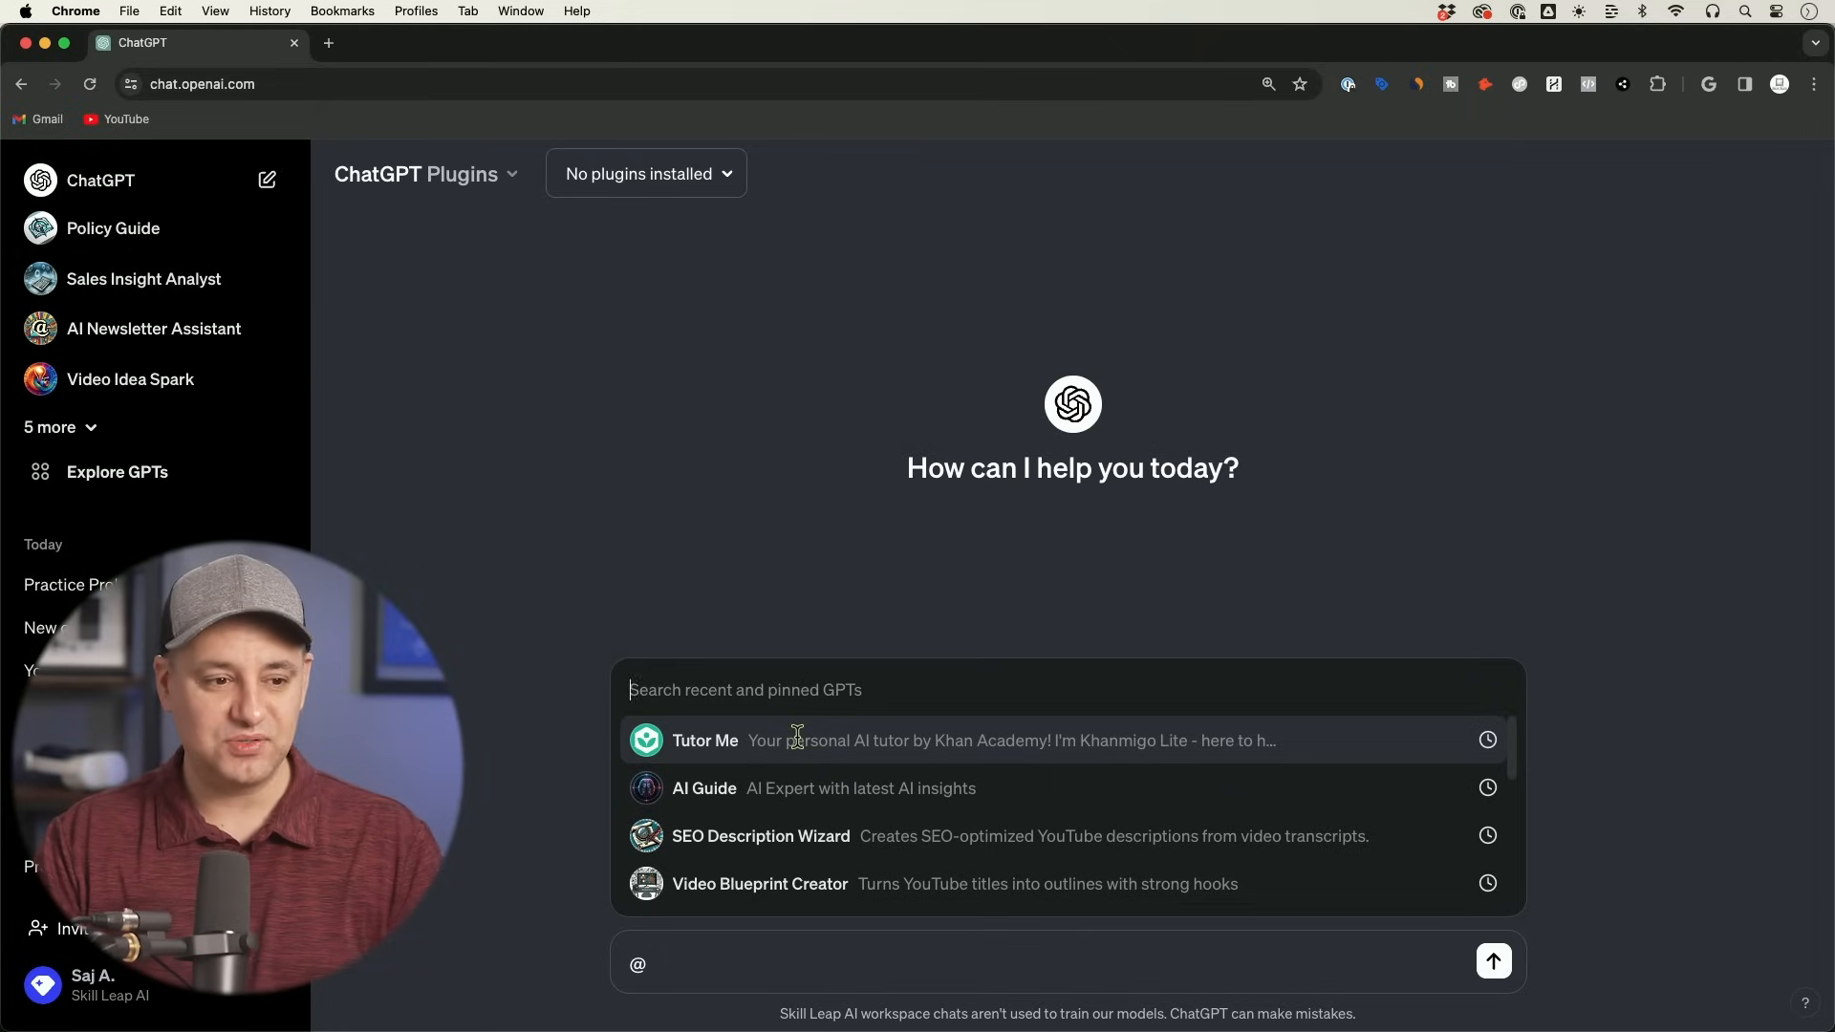
mouse_move(757, 820)
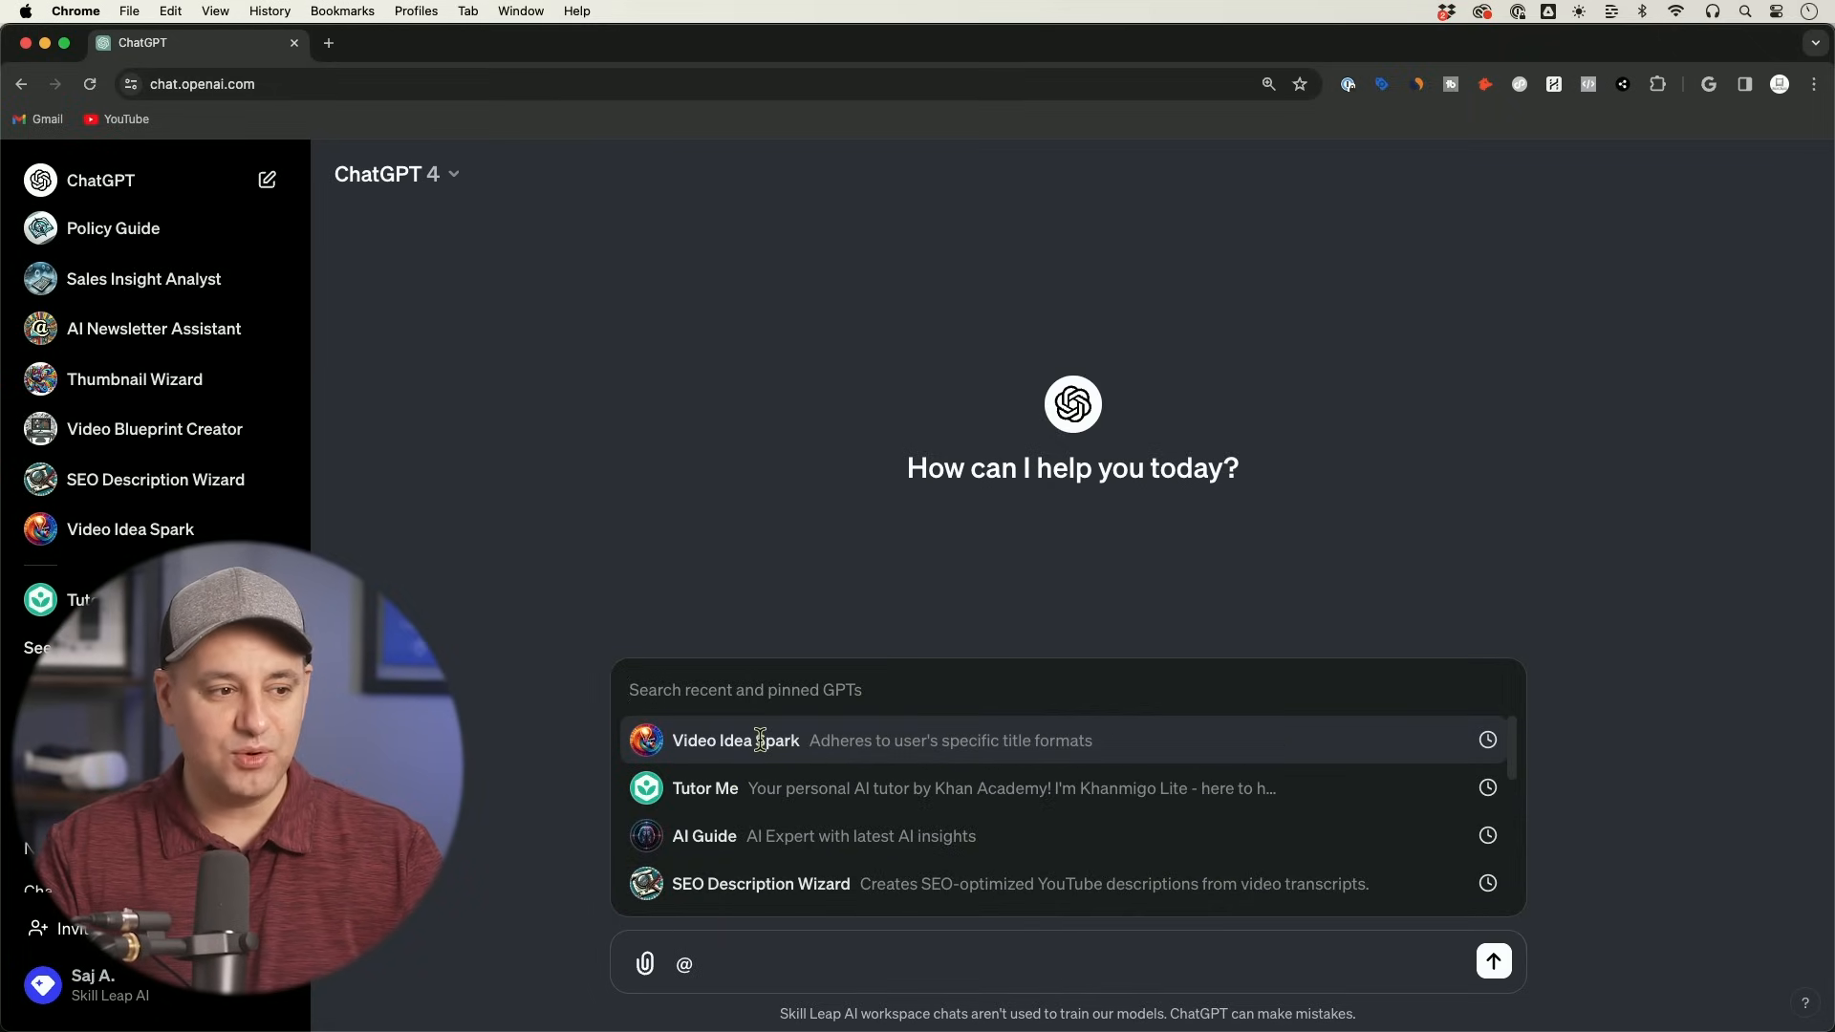
left_click(736, 740)
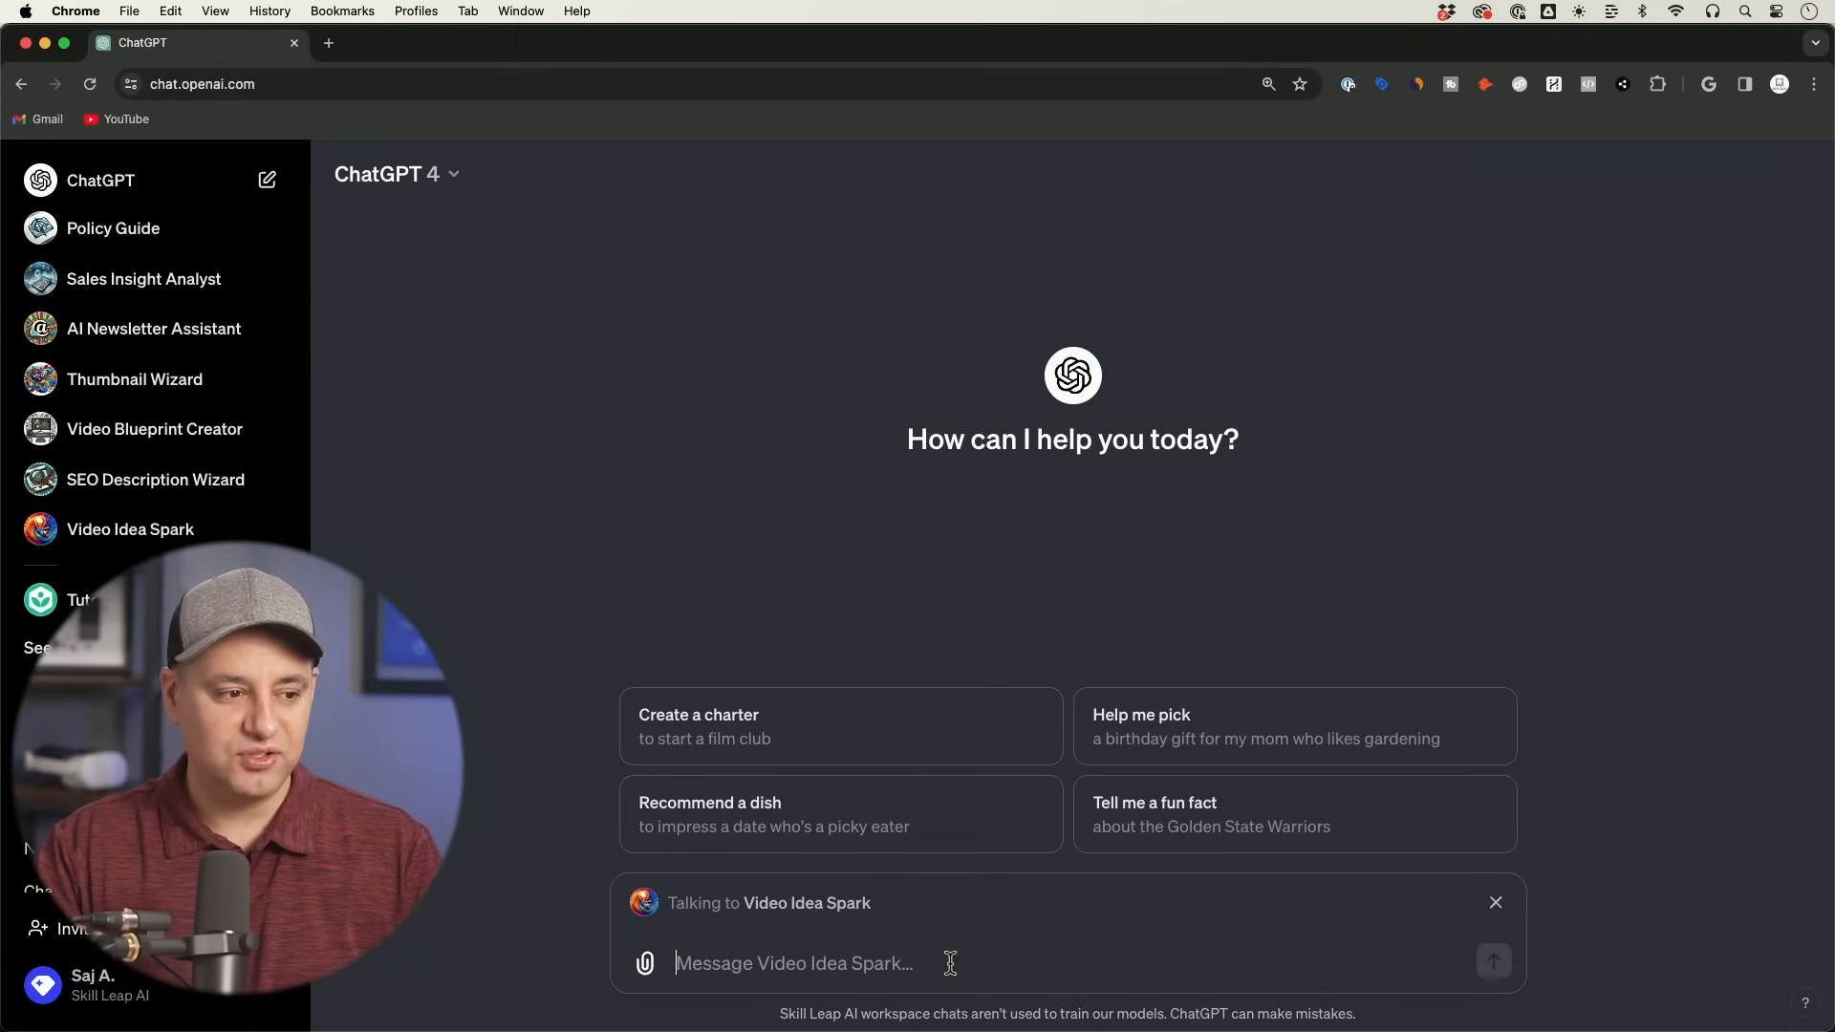
mouse_move(811, 906)
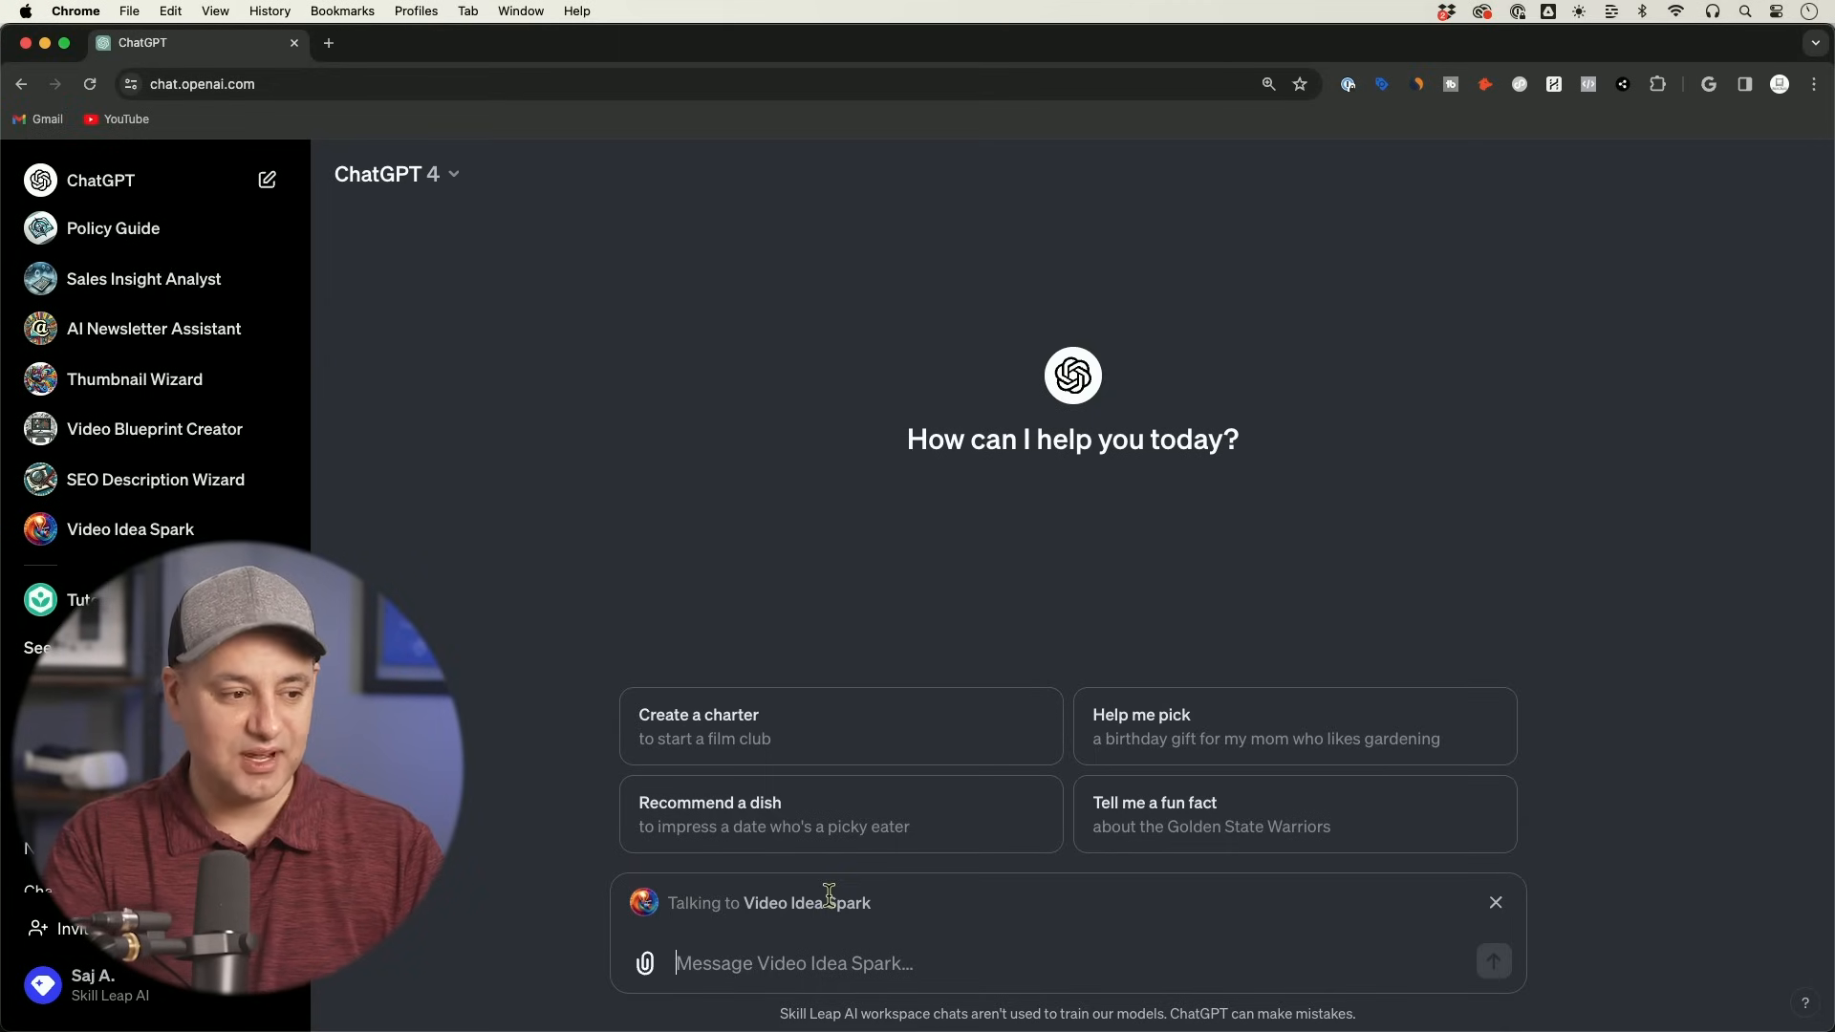
Step: Send the request for 5 video titles explaining GPT-4 to beginners
key("Return")
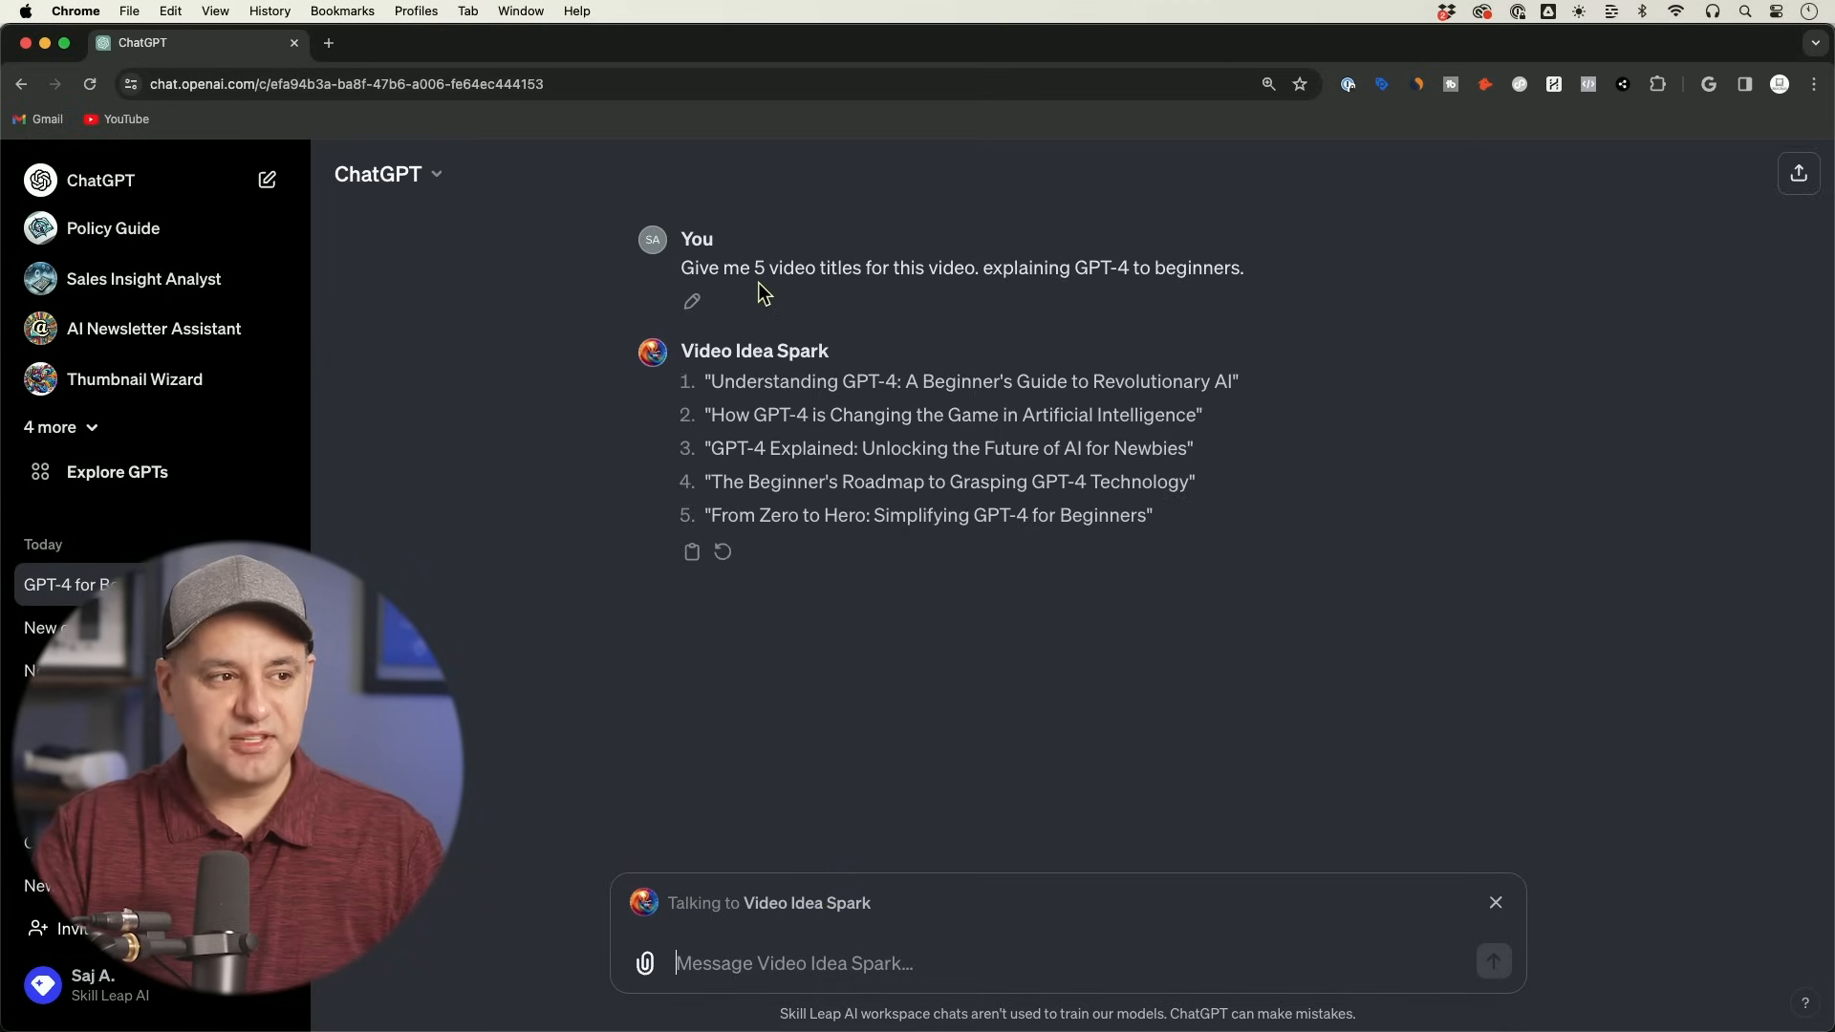
mouse_move(1026, 293)
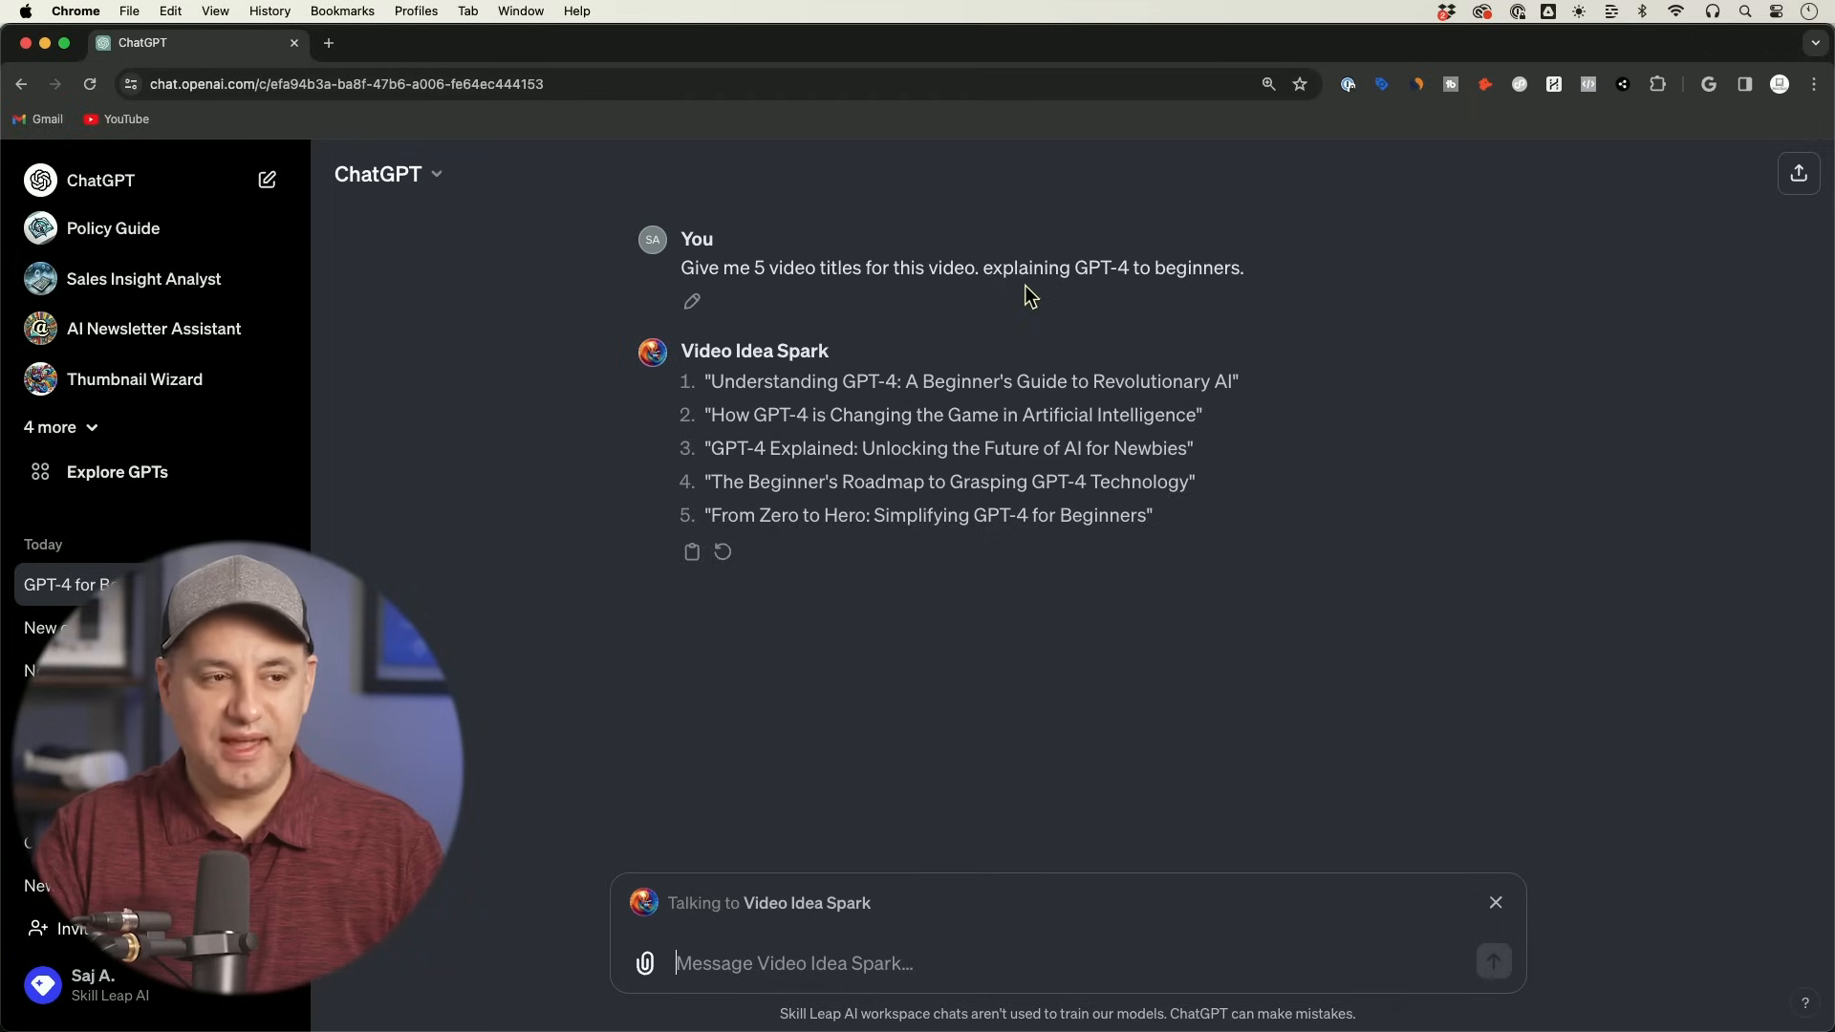
mouse_move(937, 340)
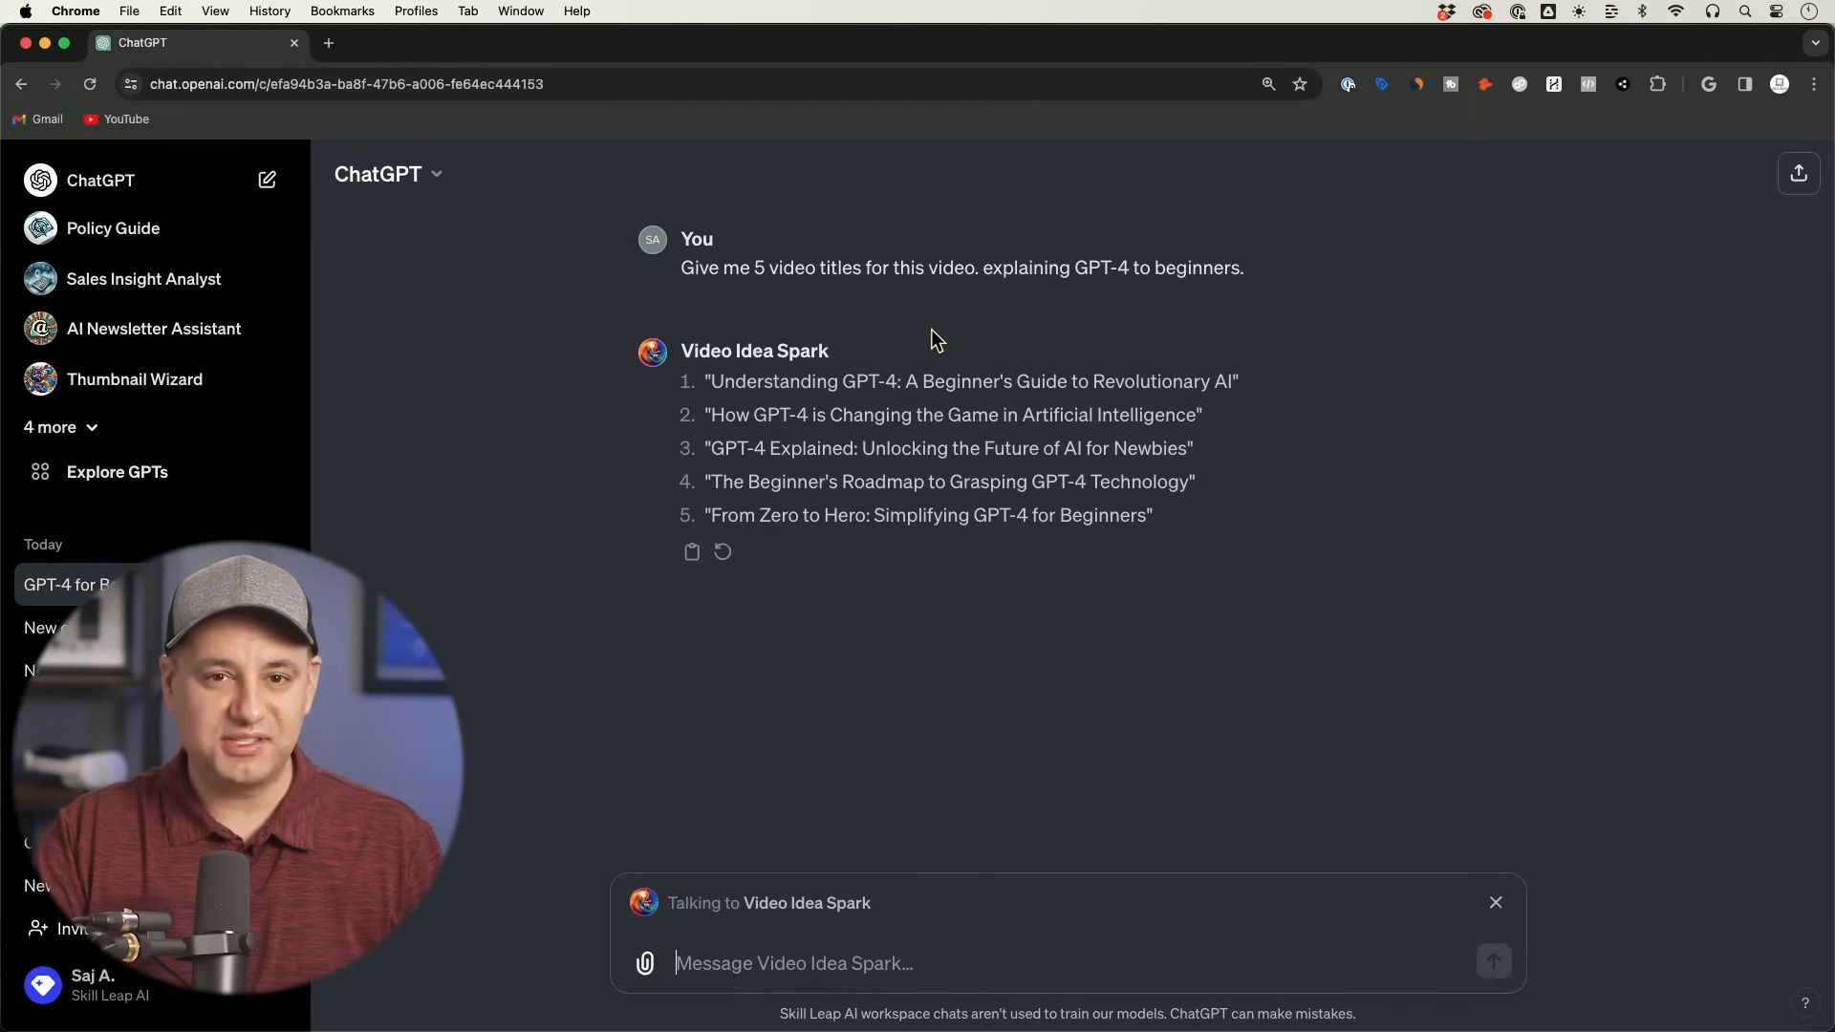
mouse_move(732, 368)
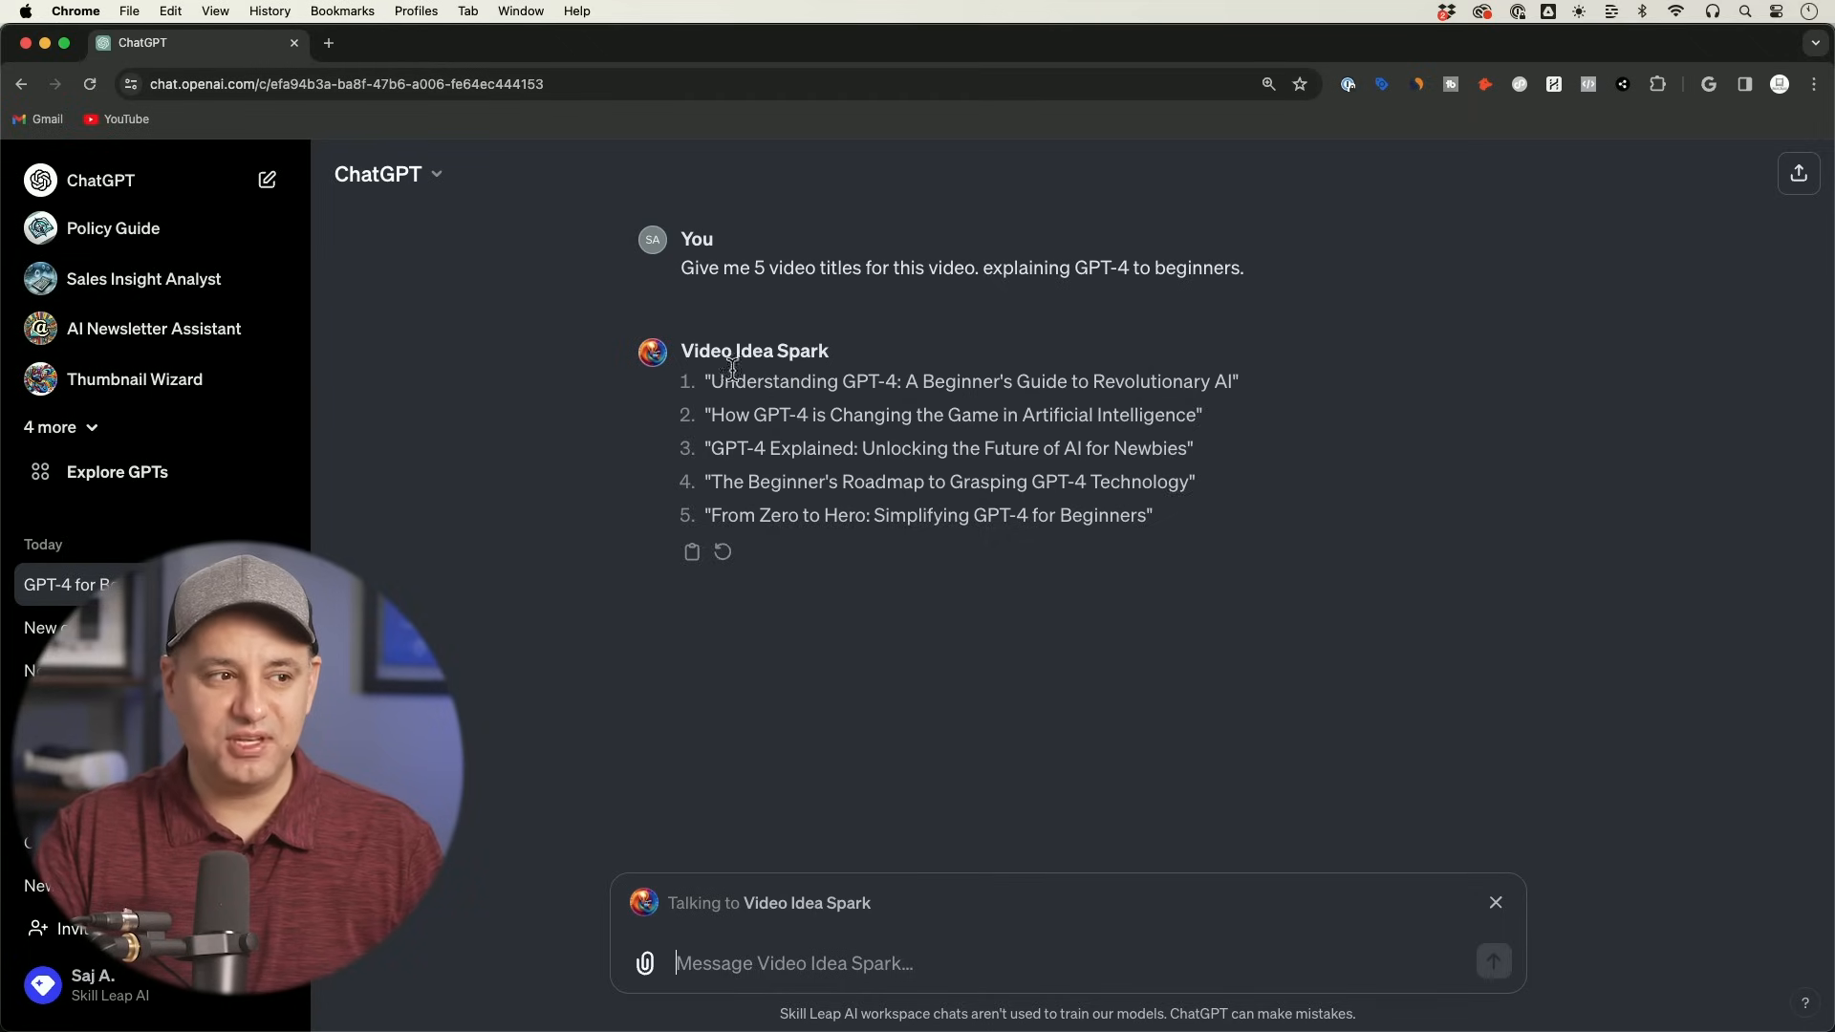
mouse_move(1033, 387)
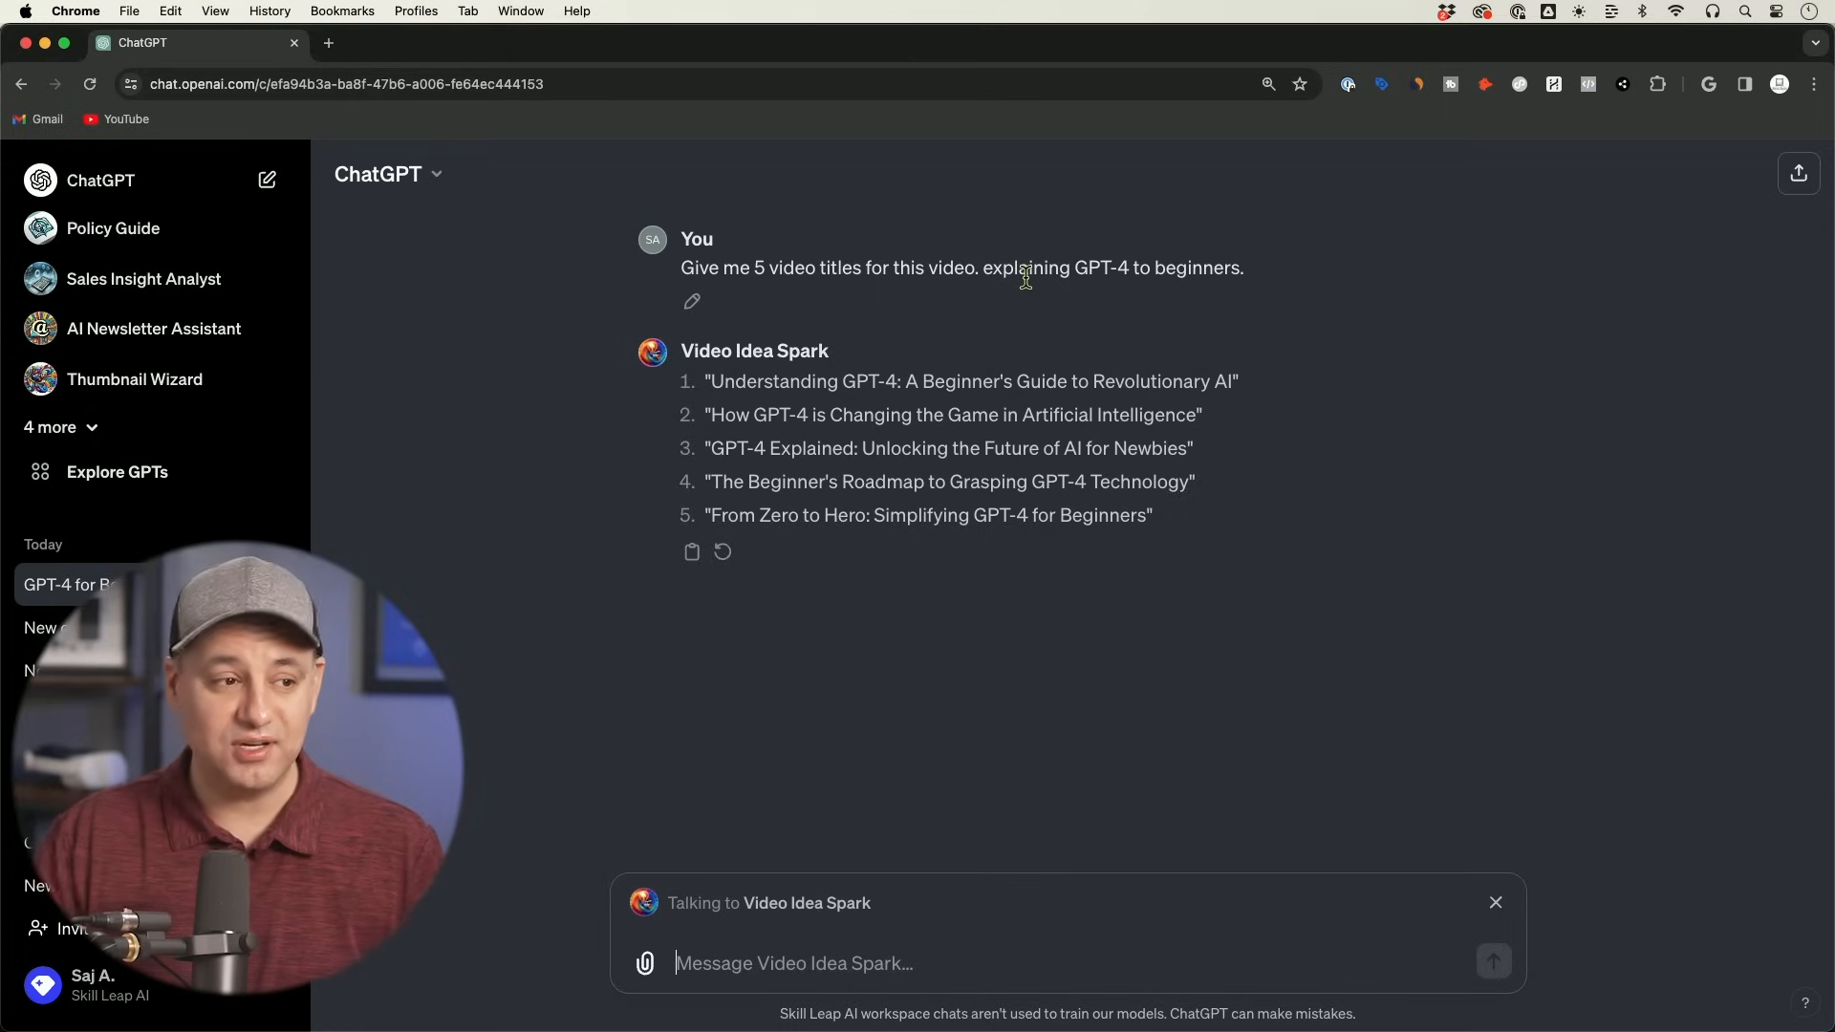
mouse_move(713, 304)
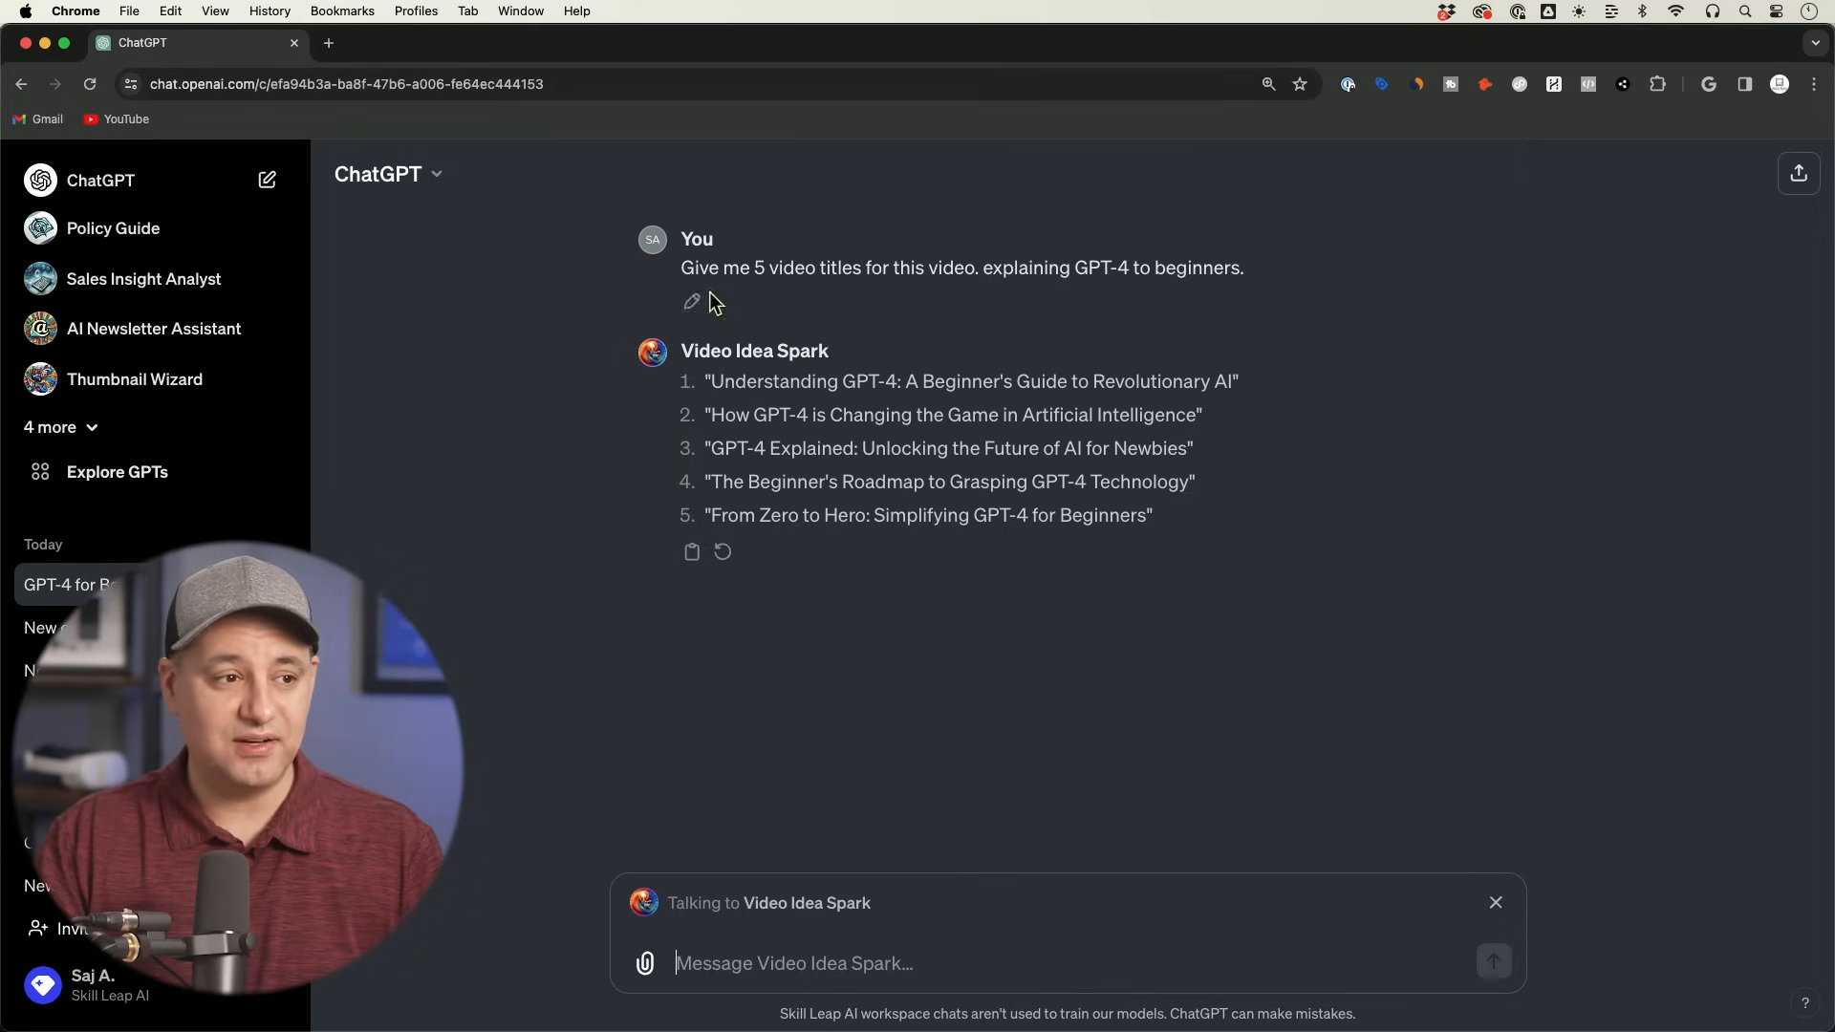
mouse_move(759, 398)
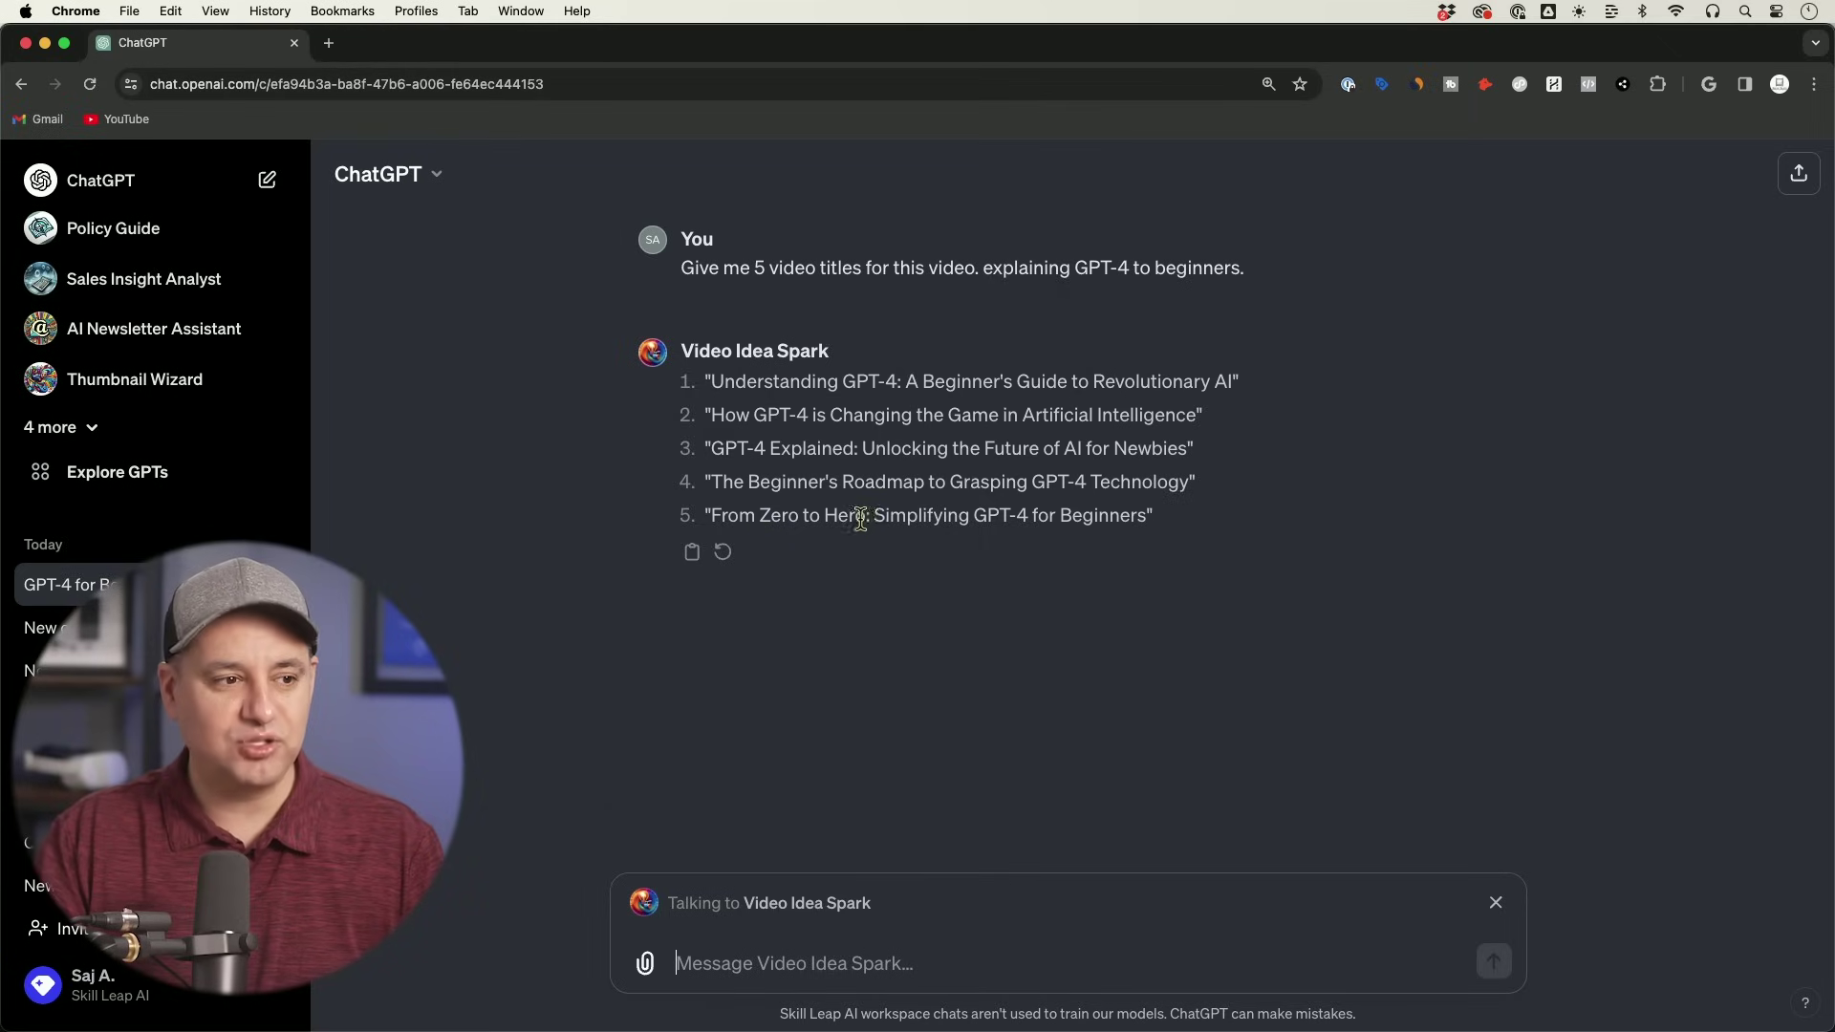
mouse_move(1066, 540)
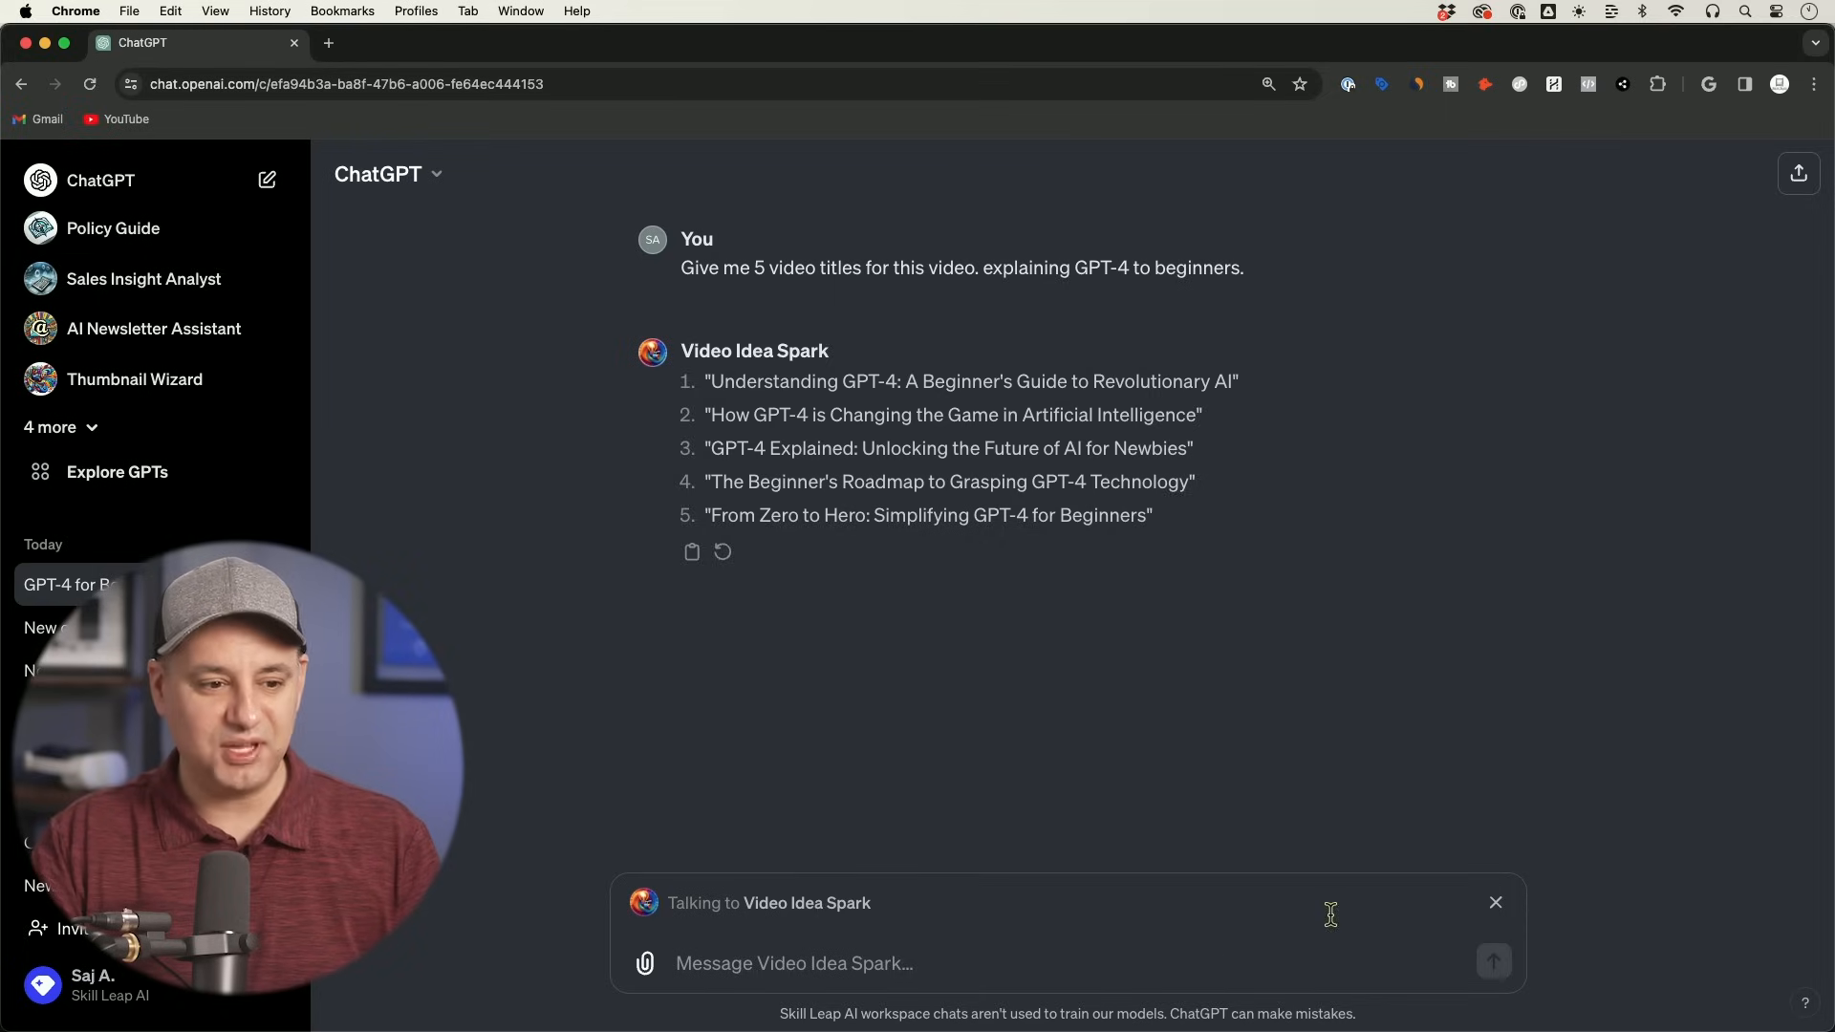
Step: Mention Video Blueprint Creator and send 'take idea 5 and give me the youtube outline'
left_click(1495, 902)
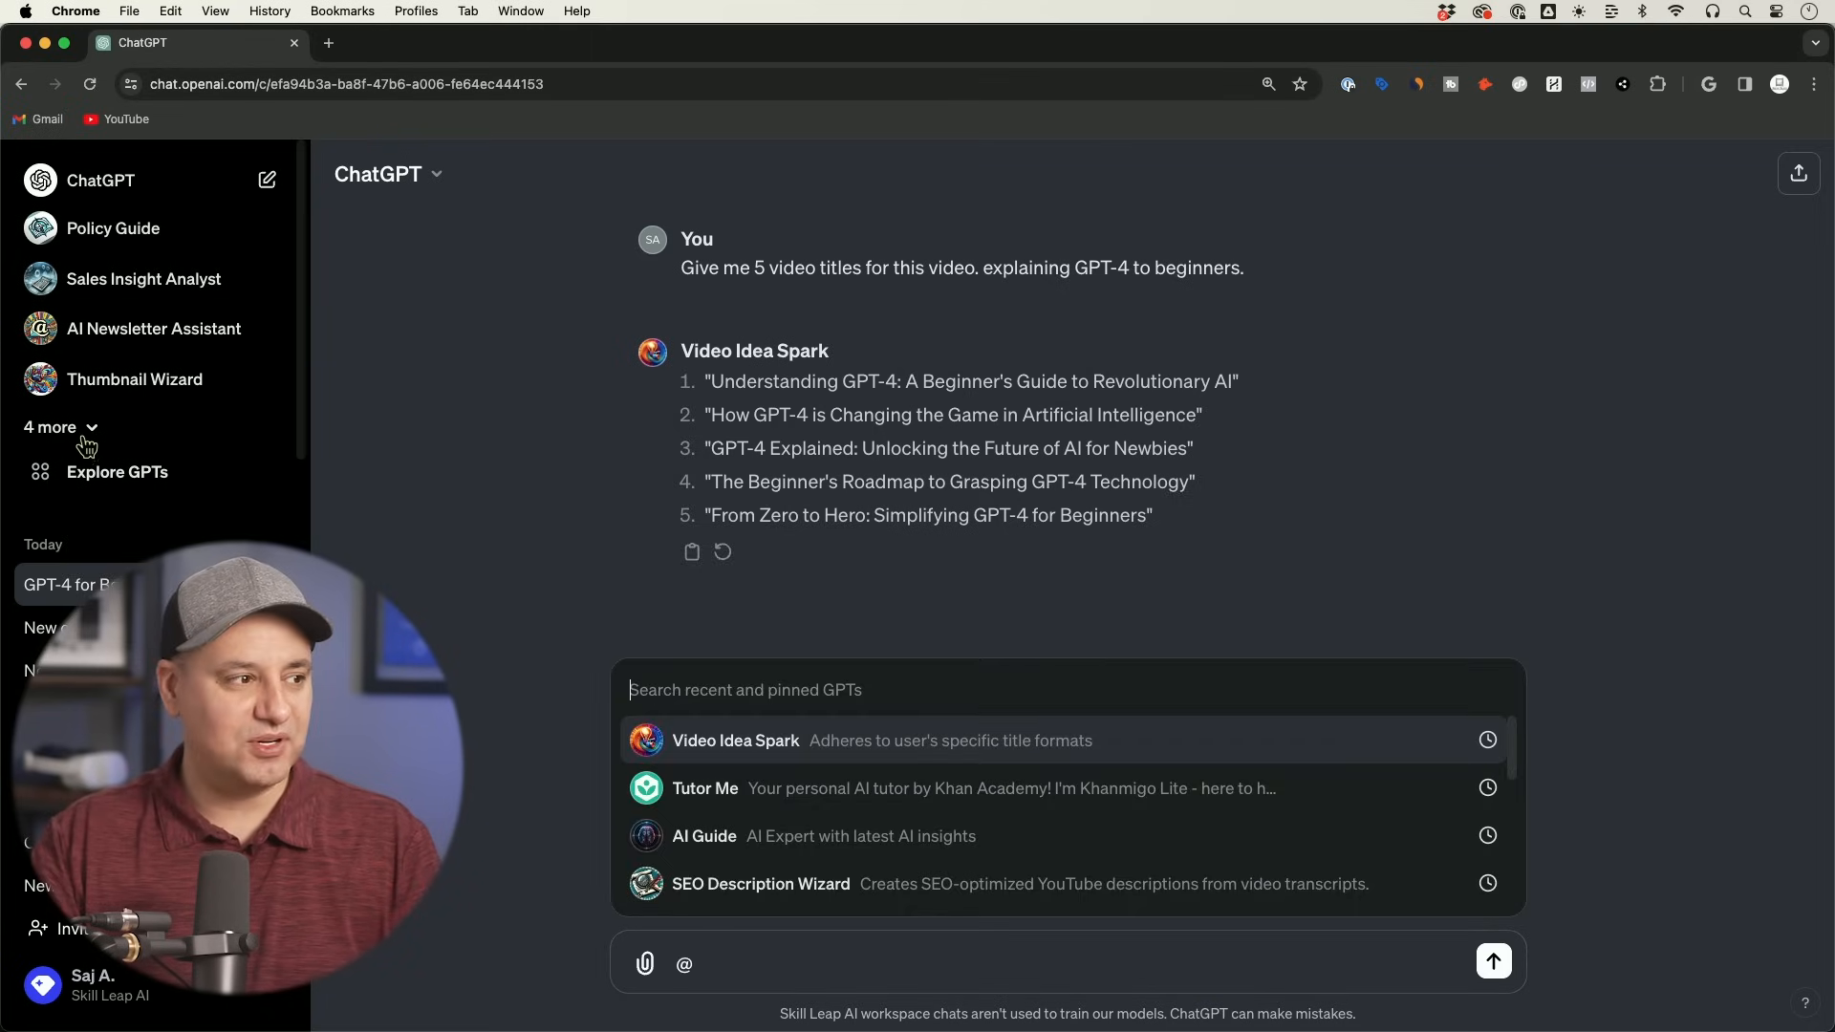
left_click(50, 426)
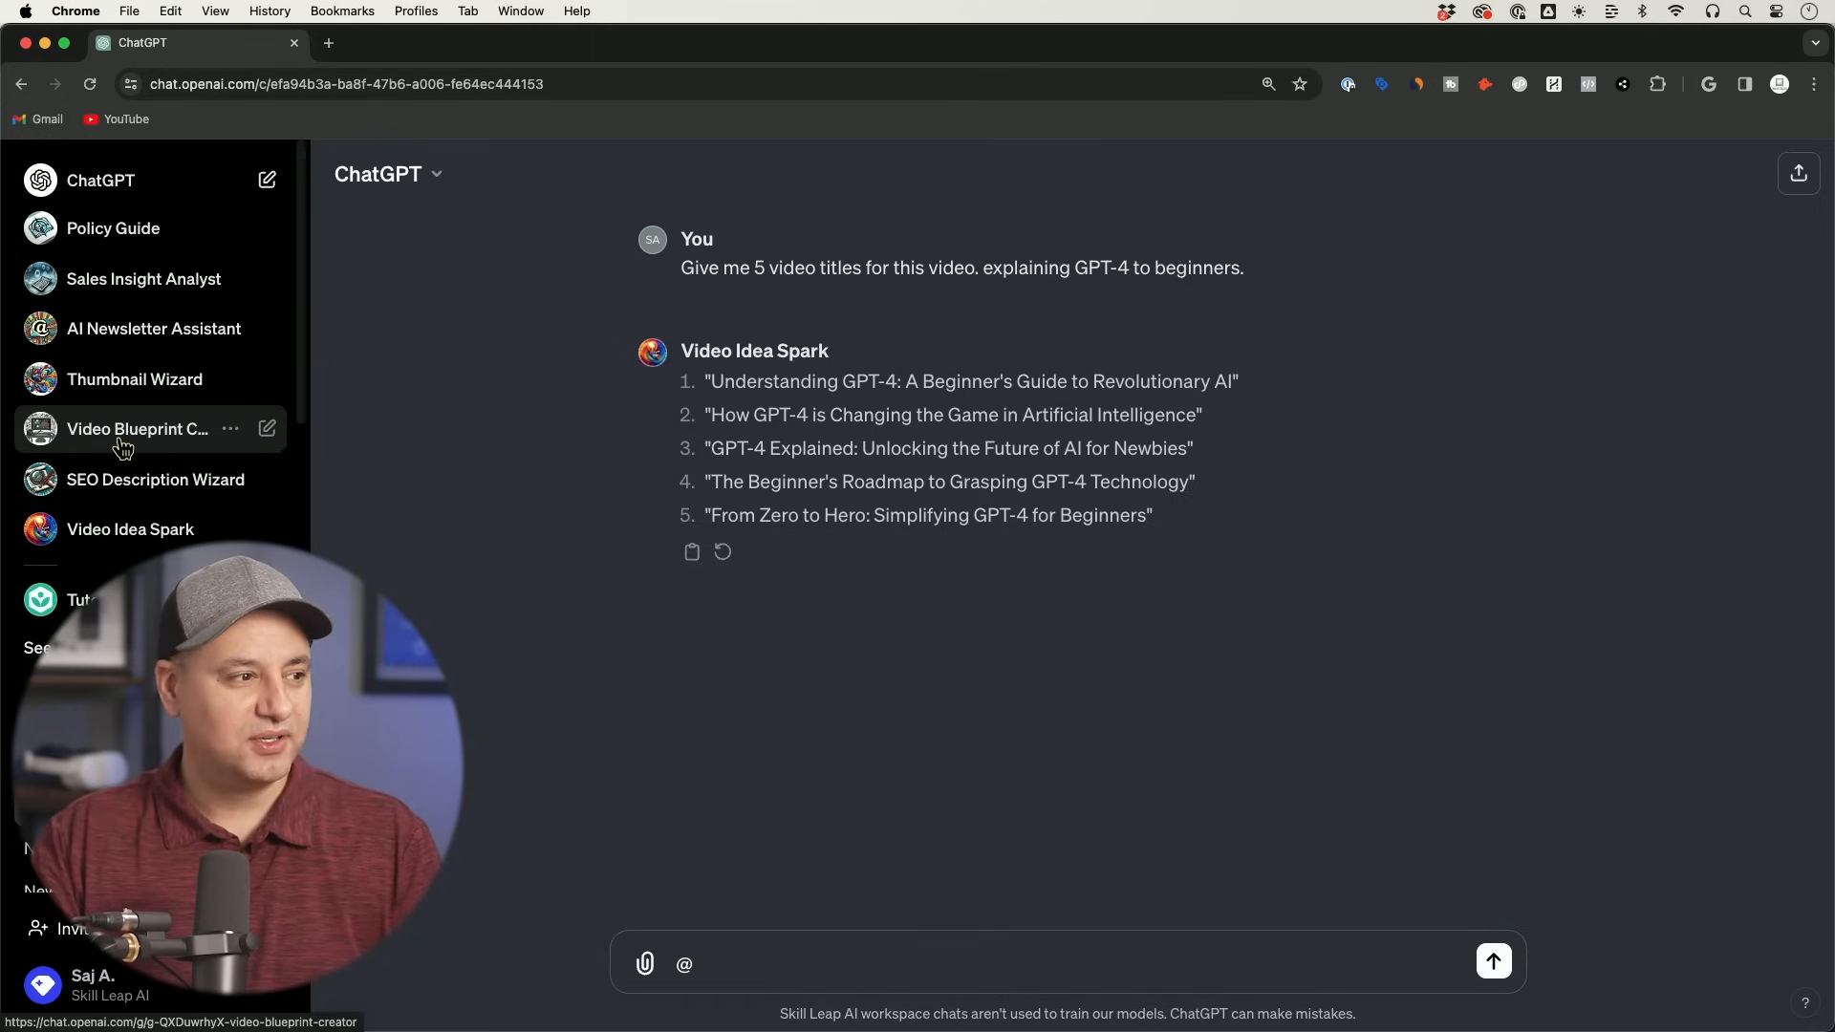
type("video")
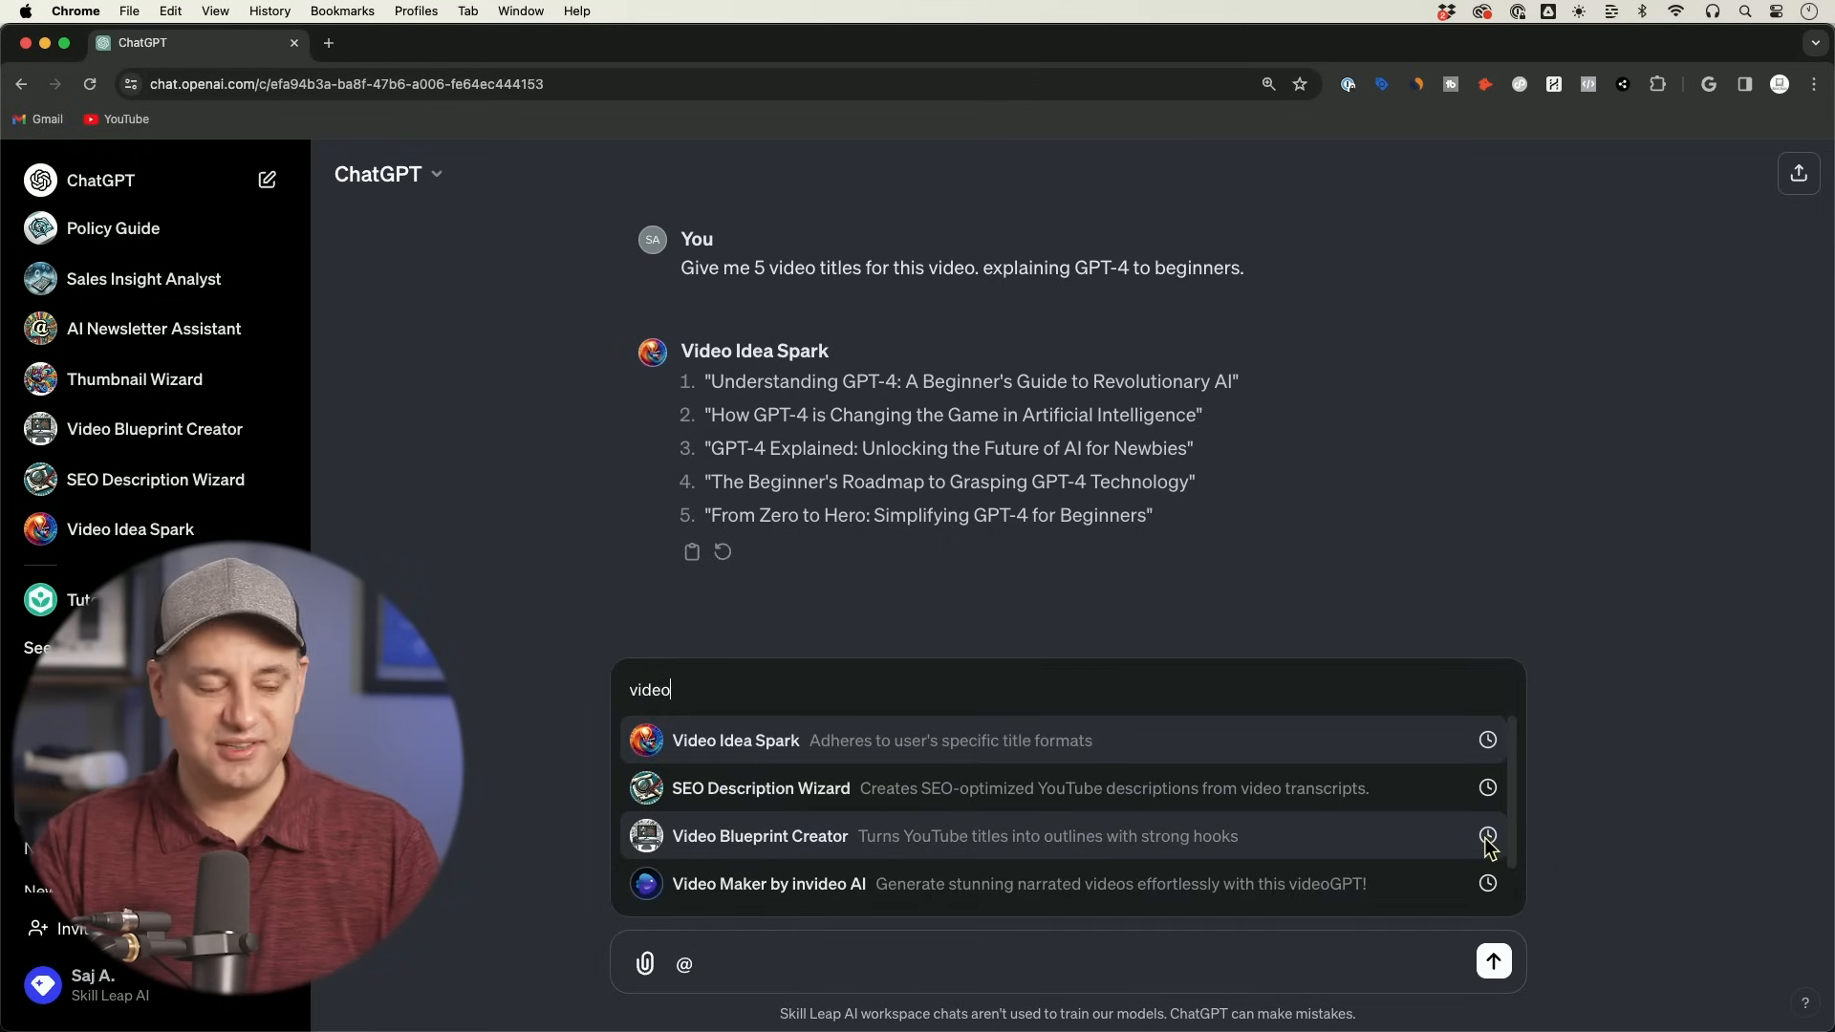
mouse_move(992, 871)
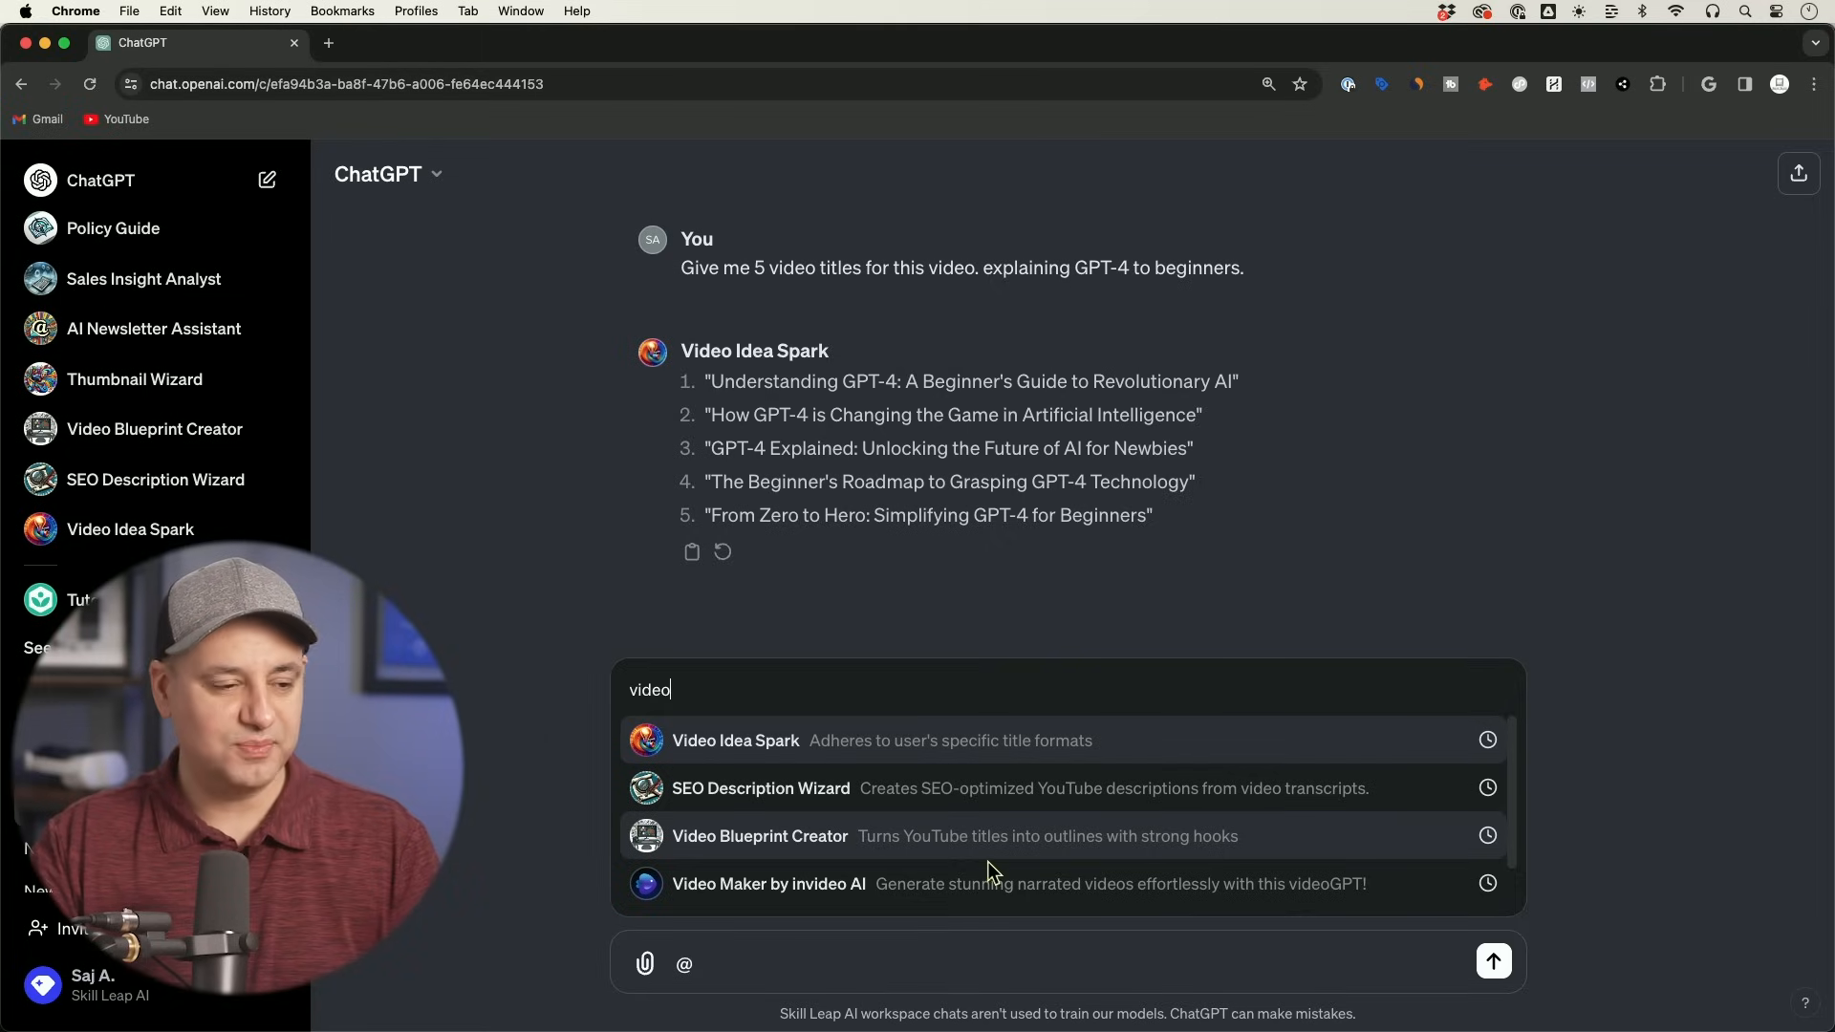
mouse_move(765, 835)
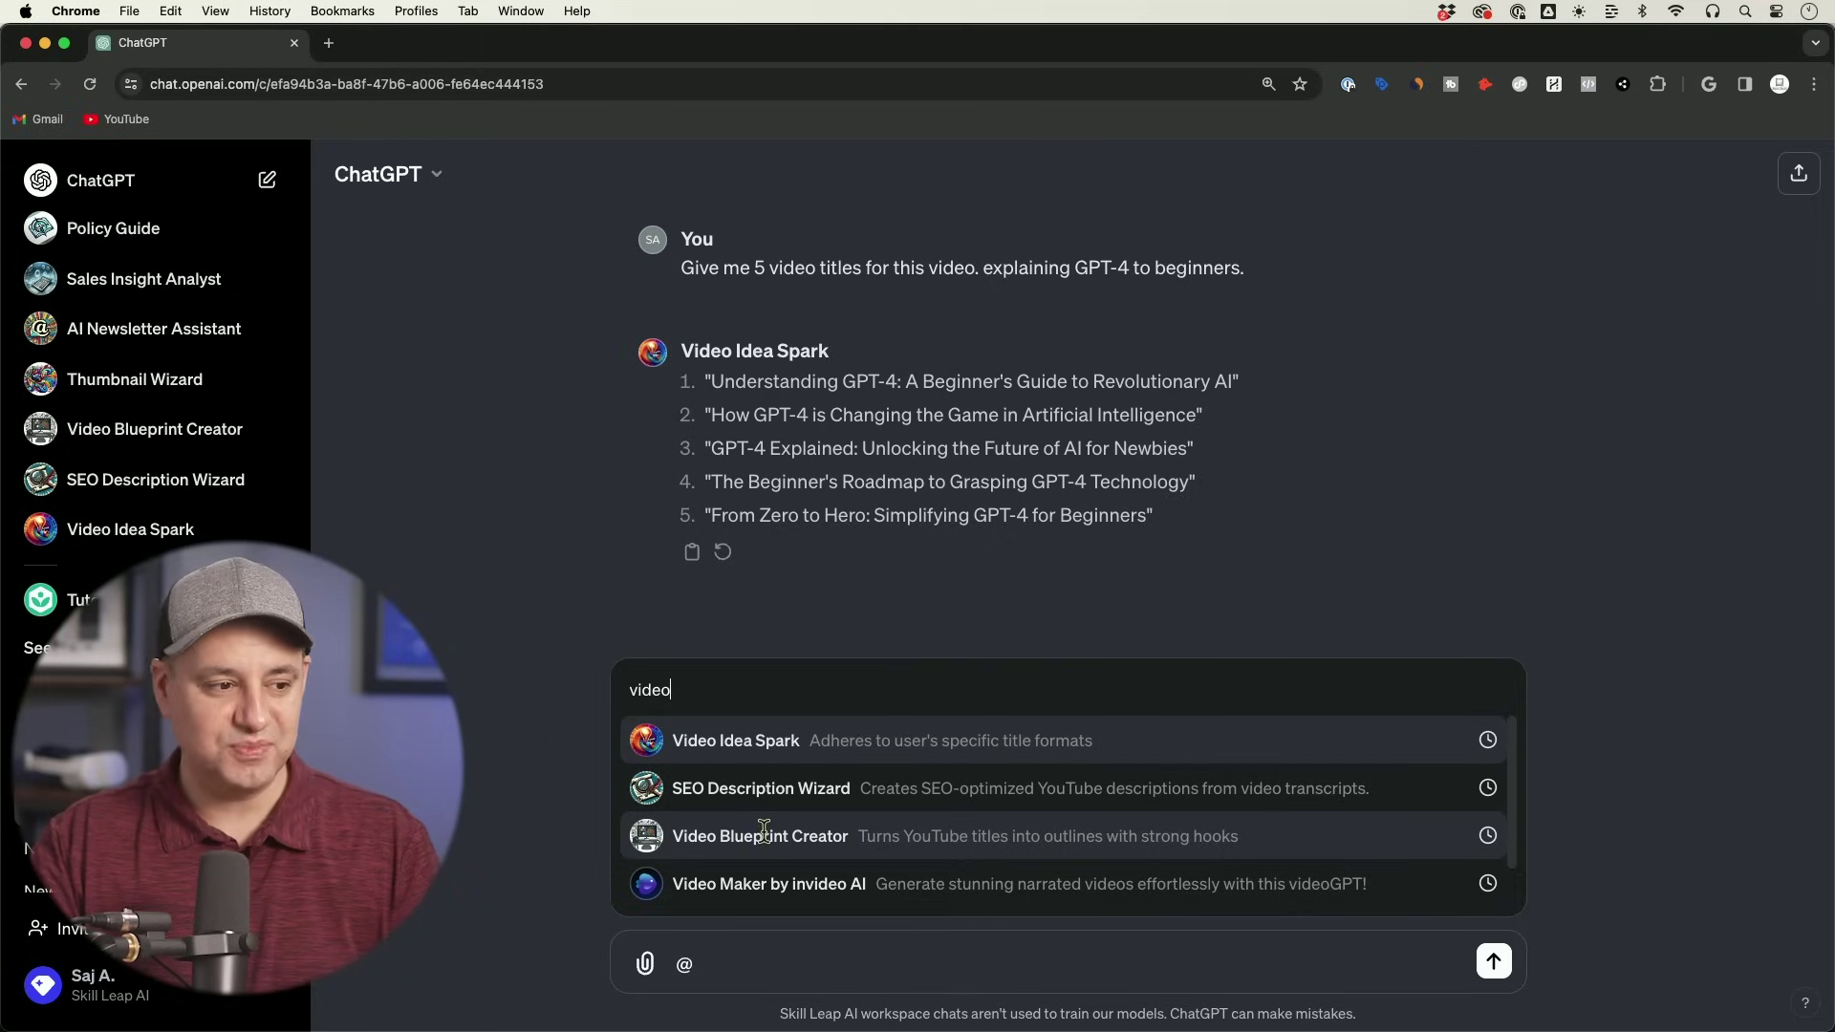
left_click(759, 836)
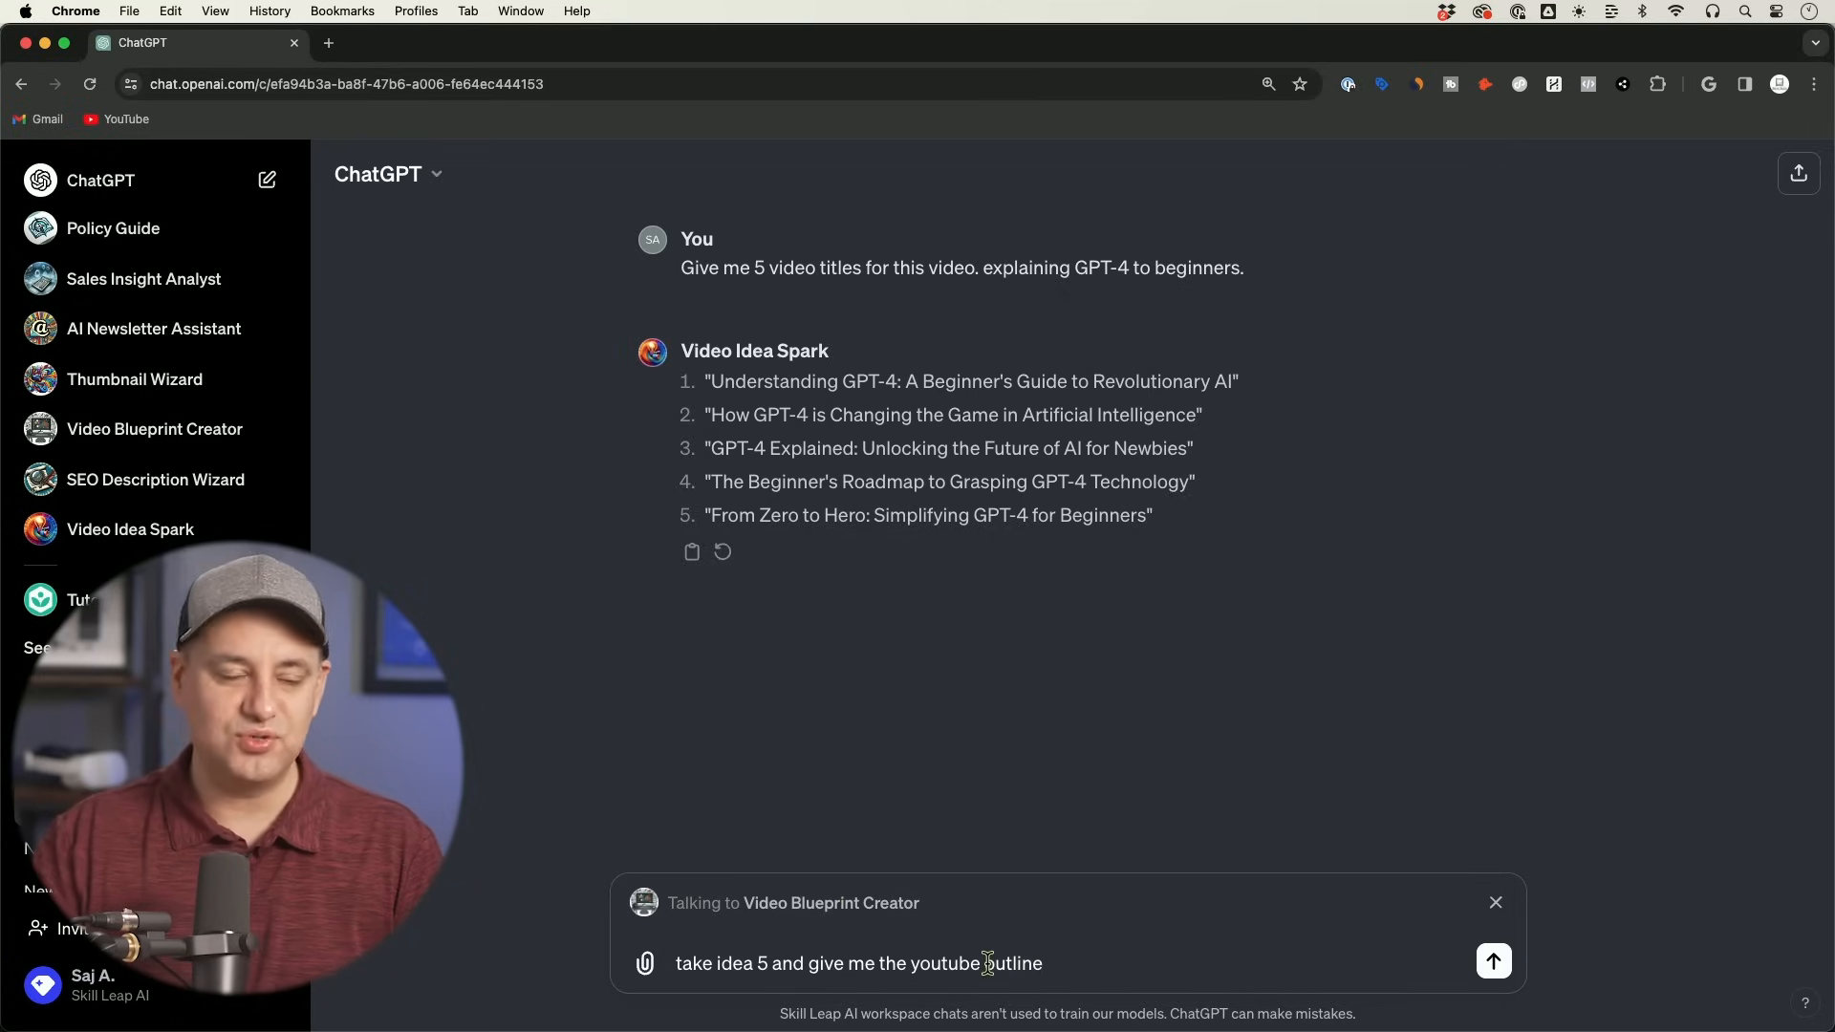
left_click(1492, 961)
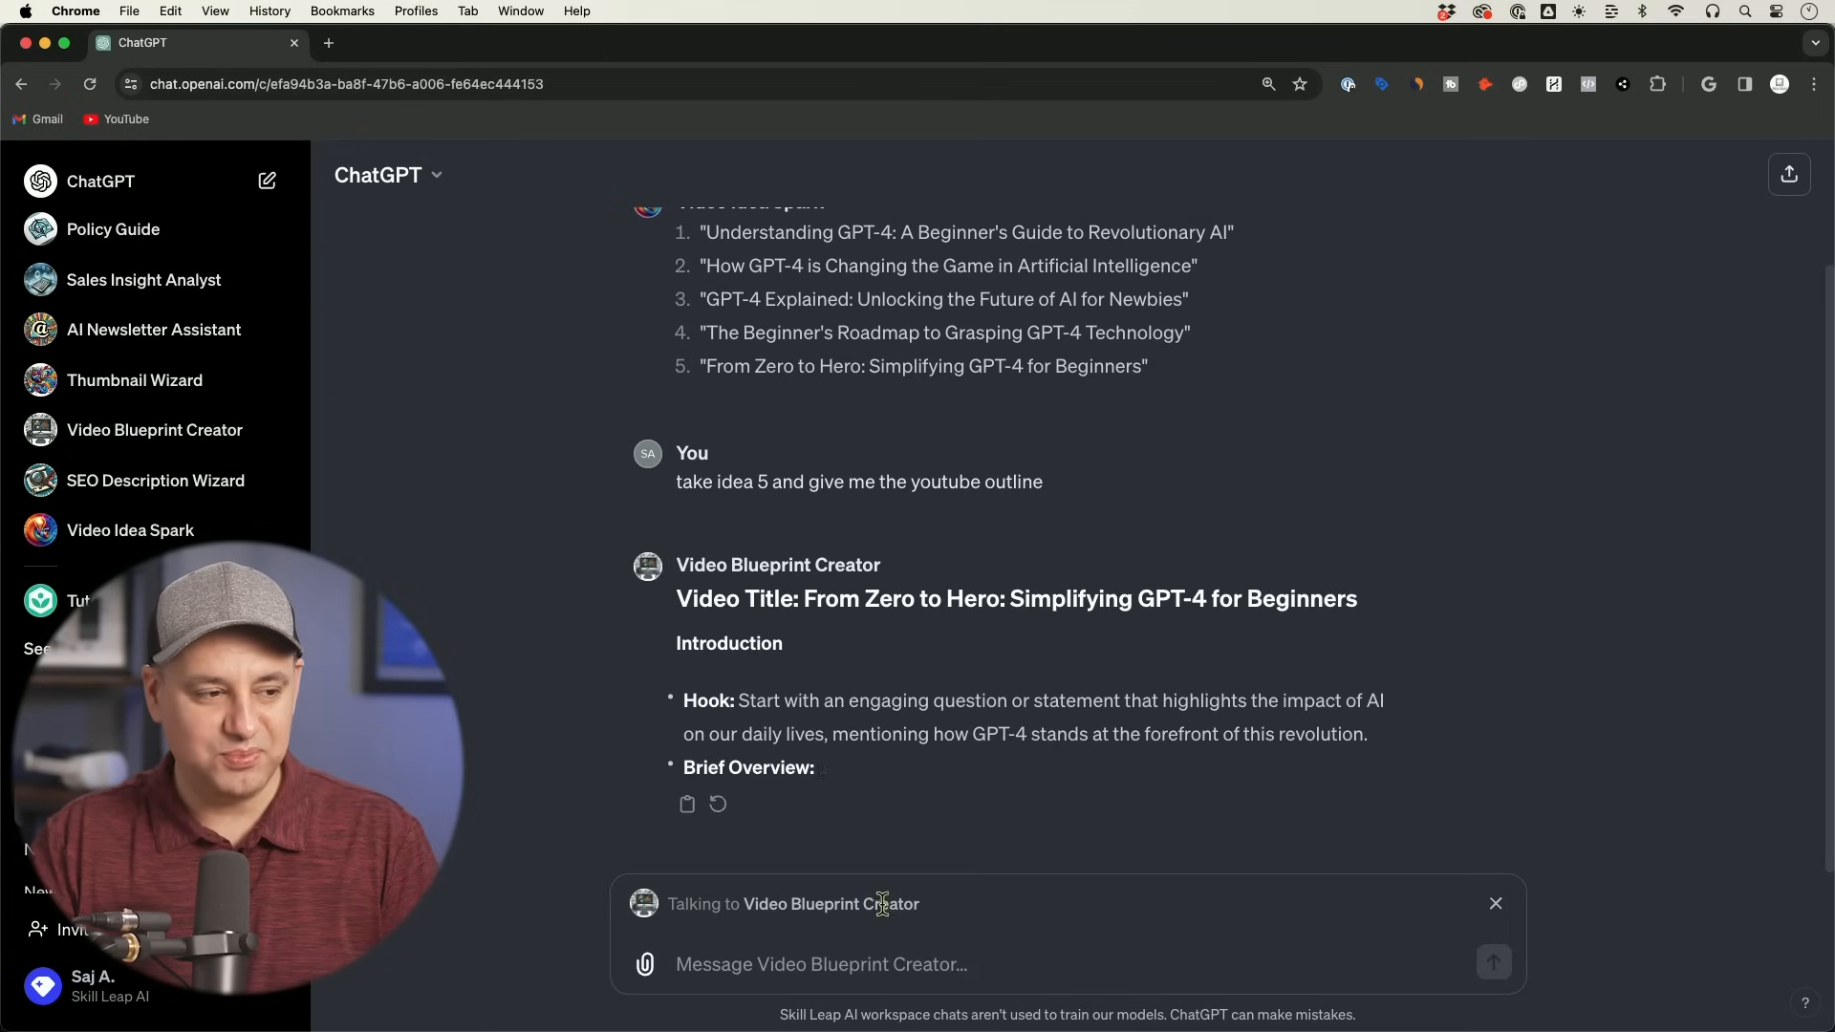
Step: Read the outline through the Conclusion and End Screen sections, then stop addressing Video Blueprint Creator
scroll("up", 3)
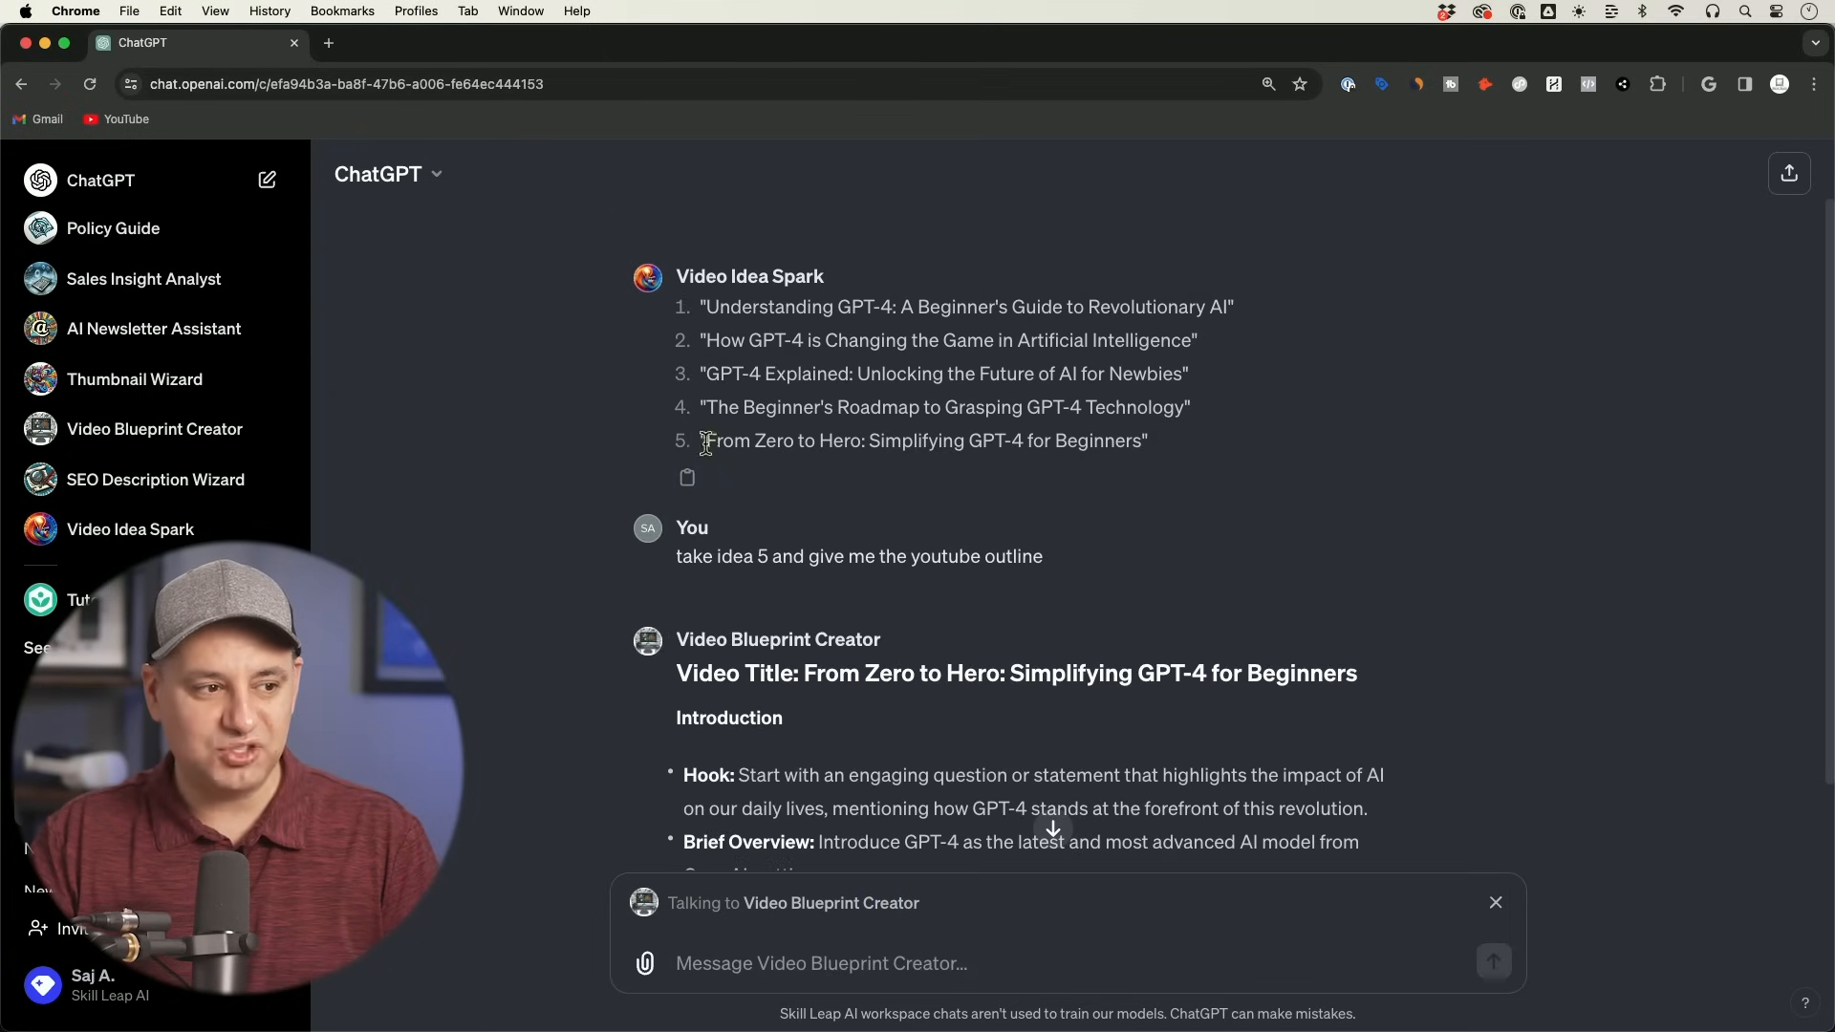
mouse_move(764, 306)
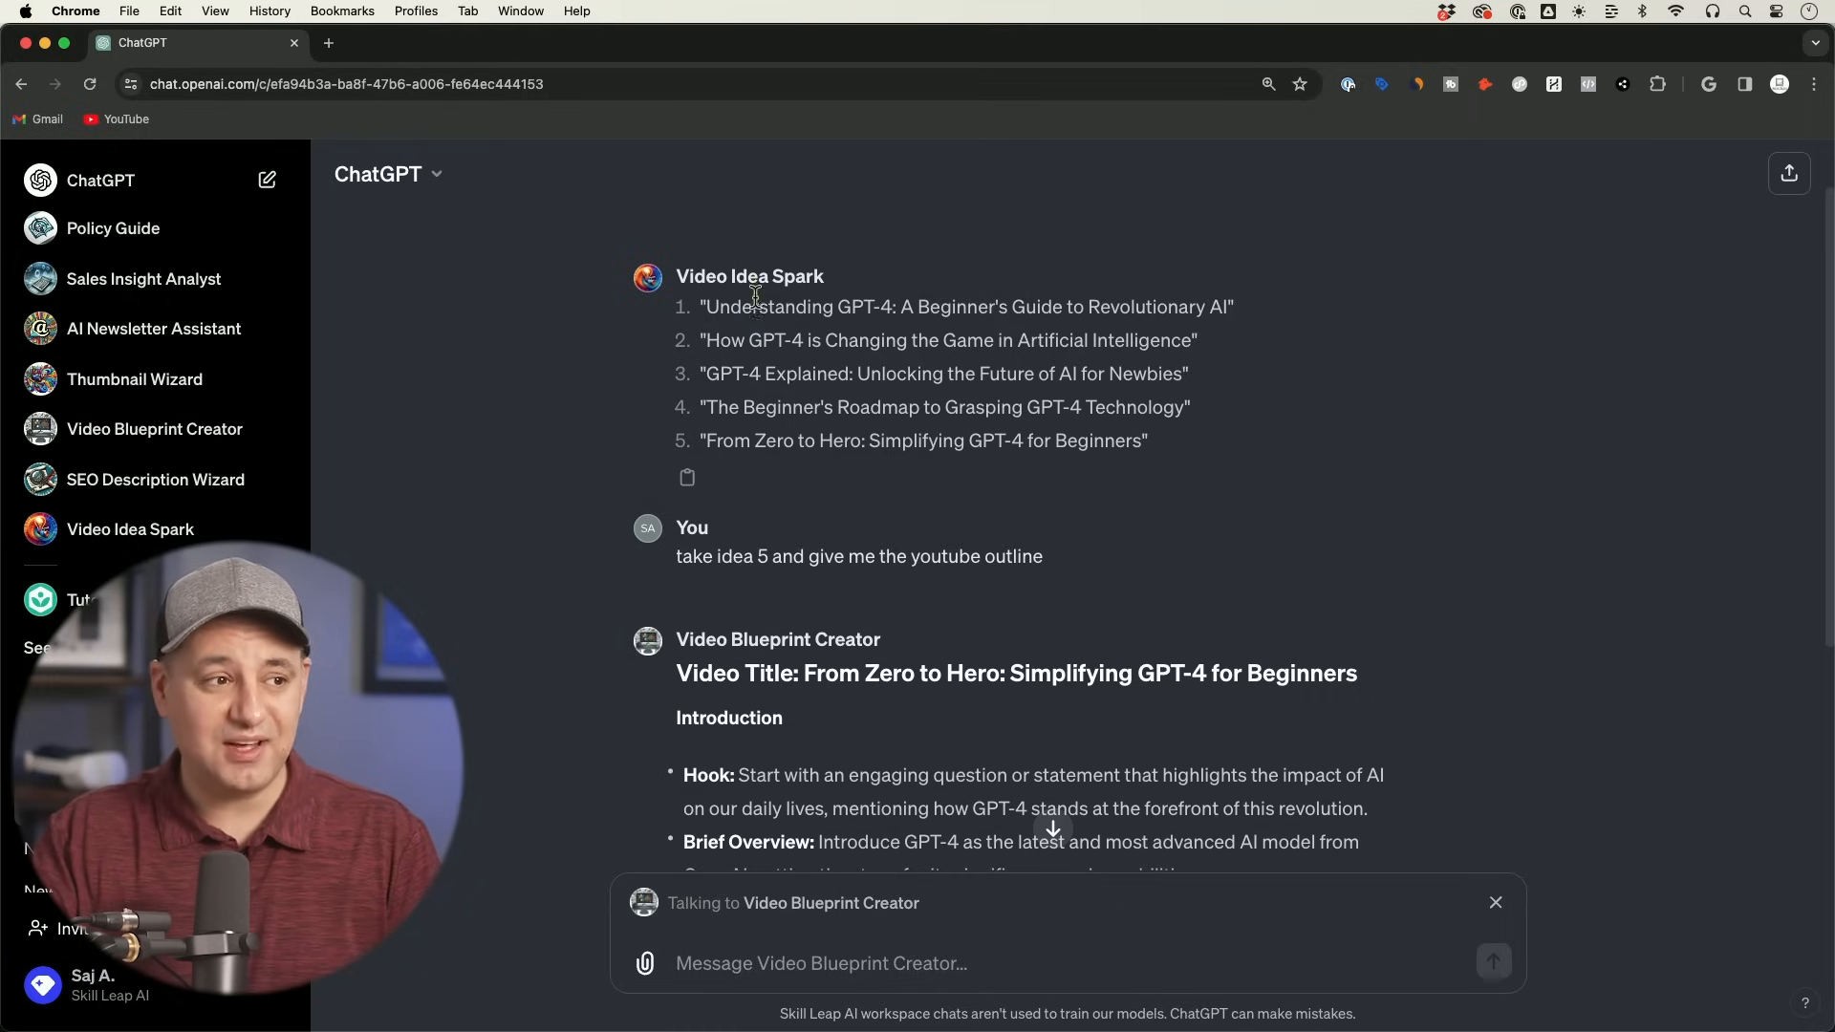
mouse_move(702, 442)
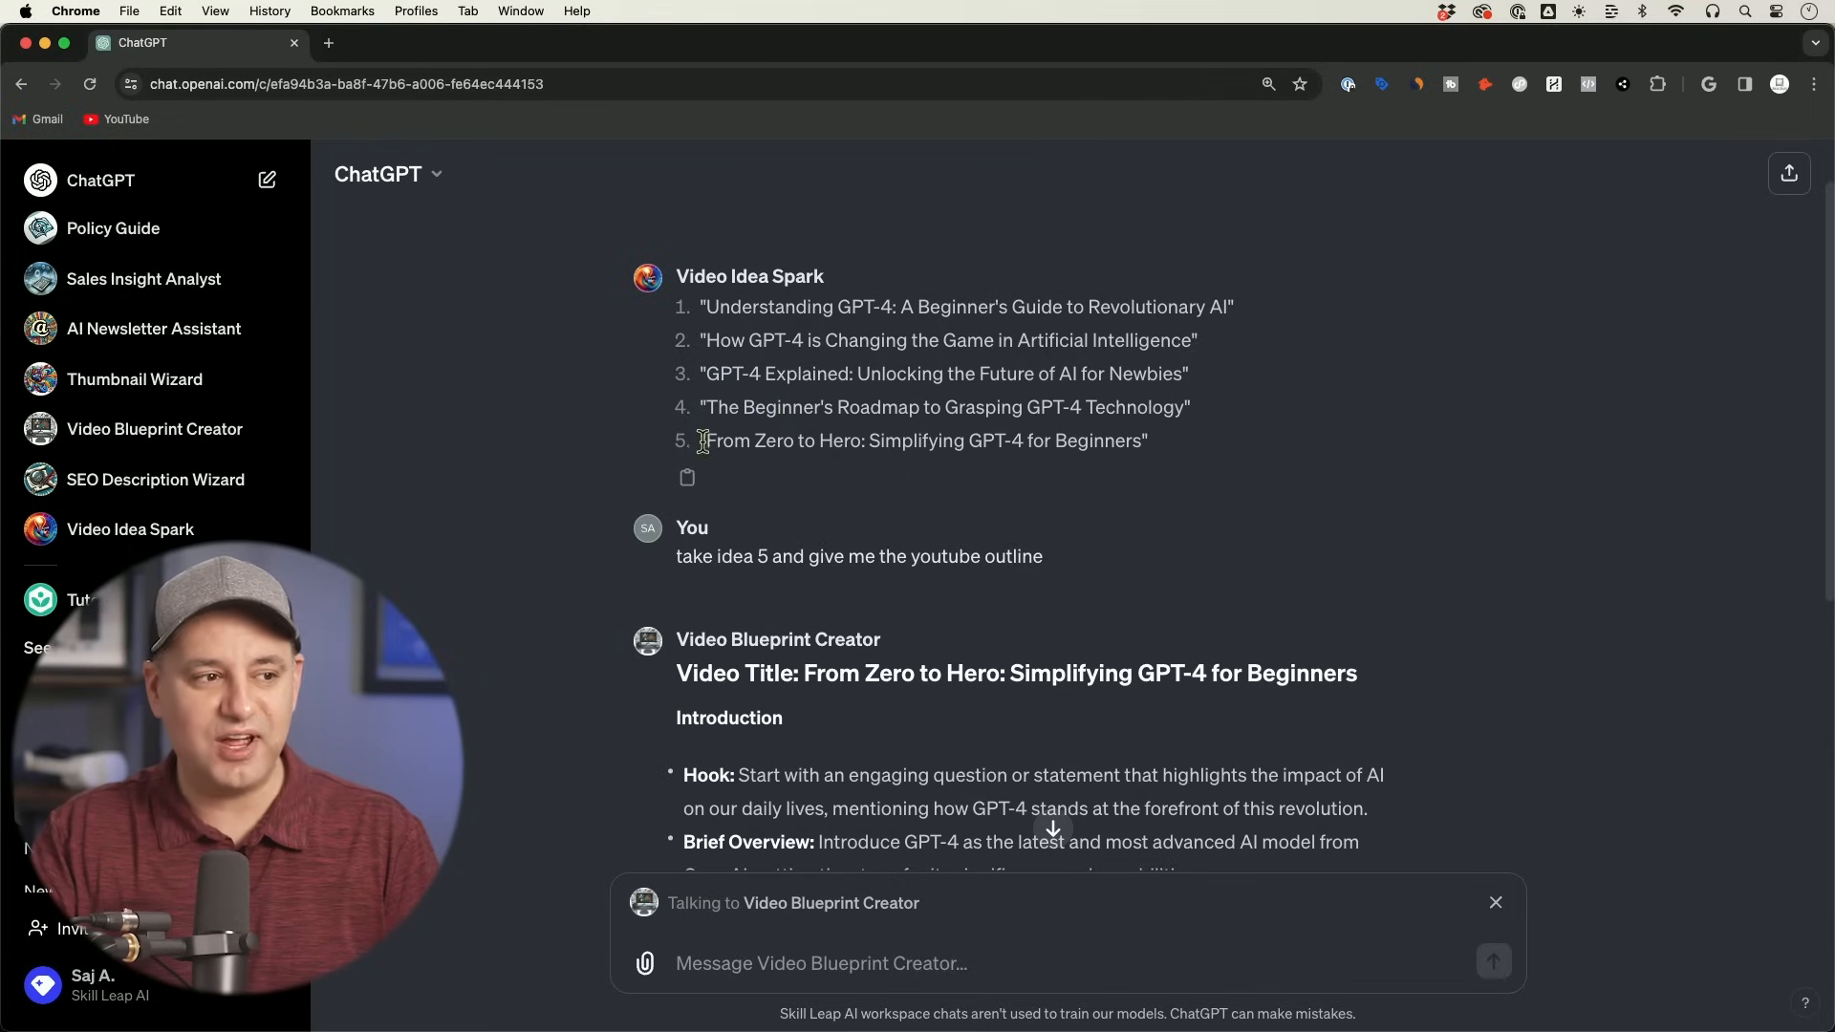
mouse_move(879, 400)
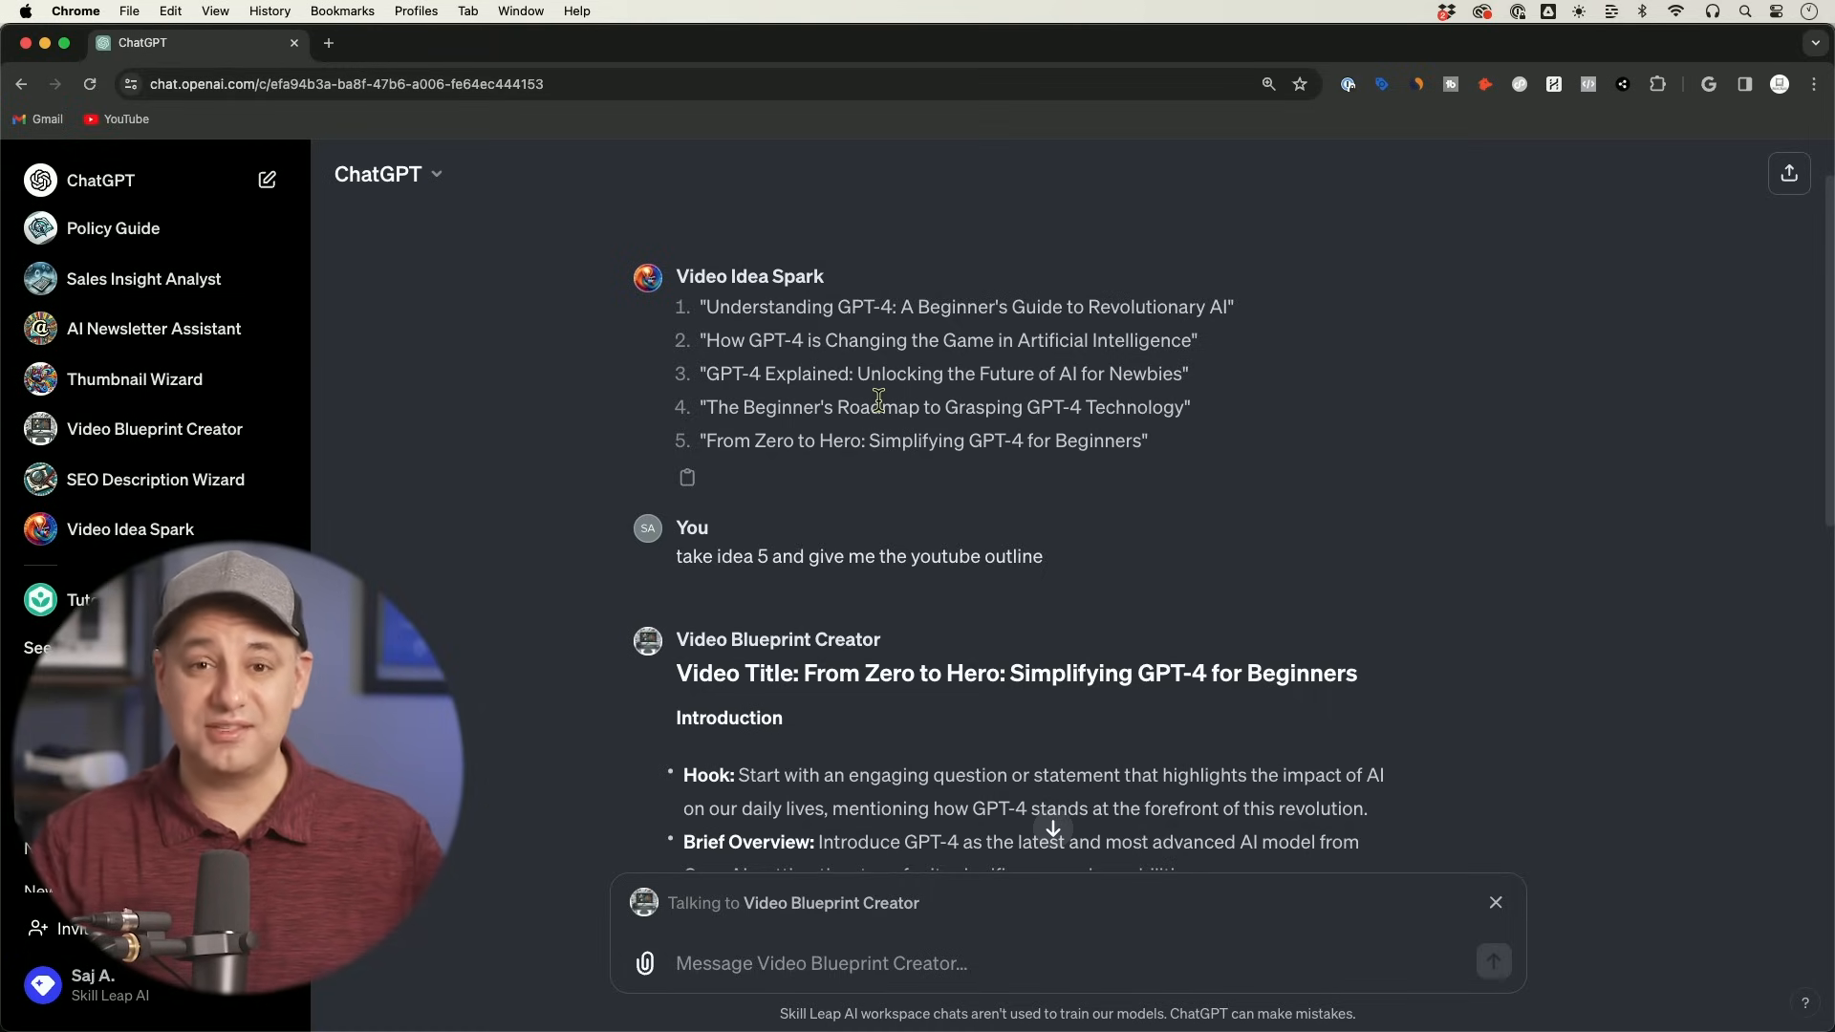
mouse_move(961, 440)
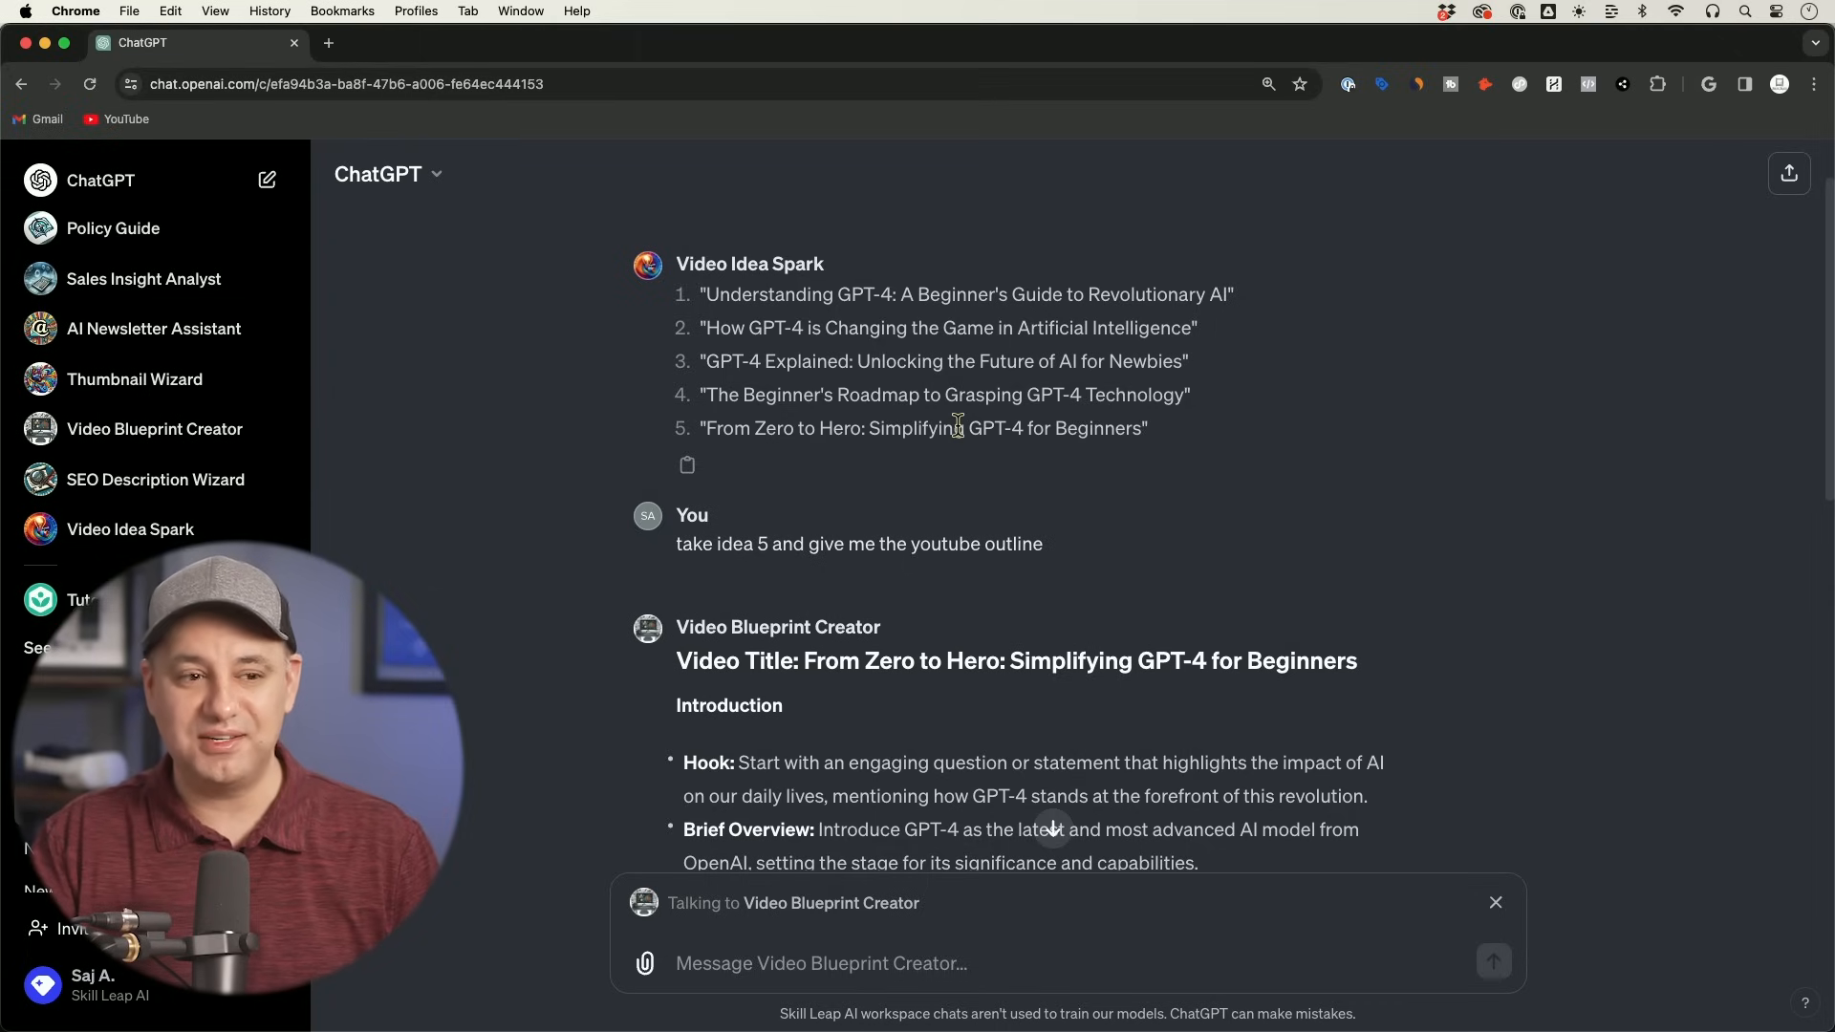
scroll("down", 3)
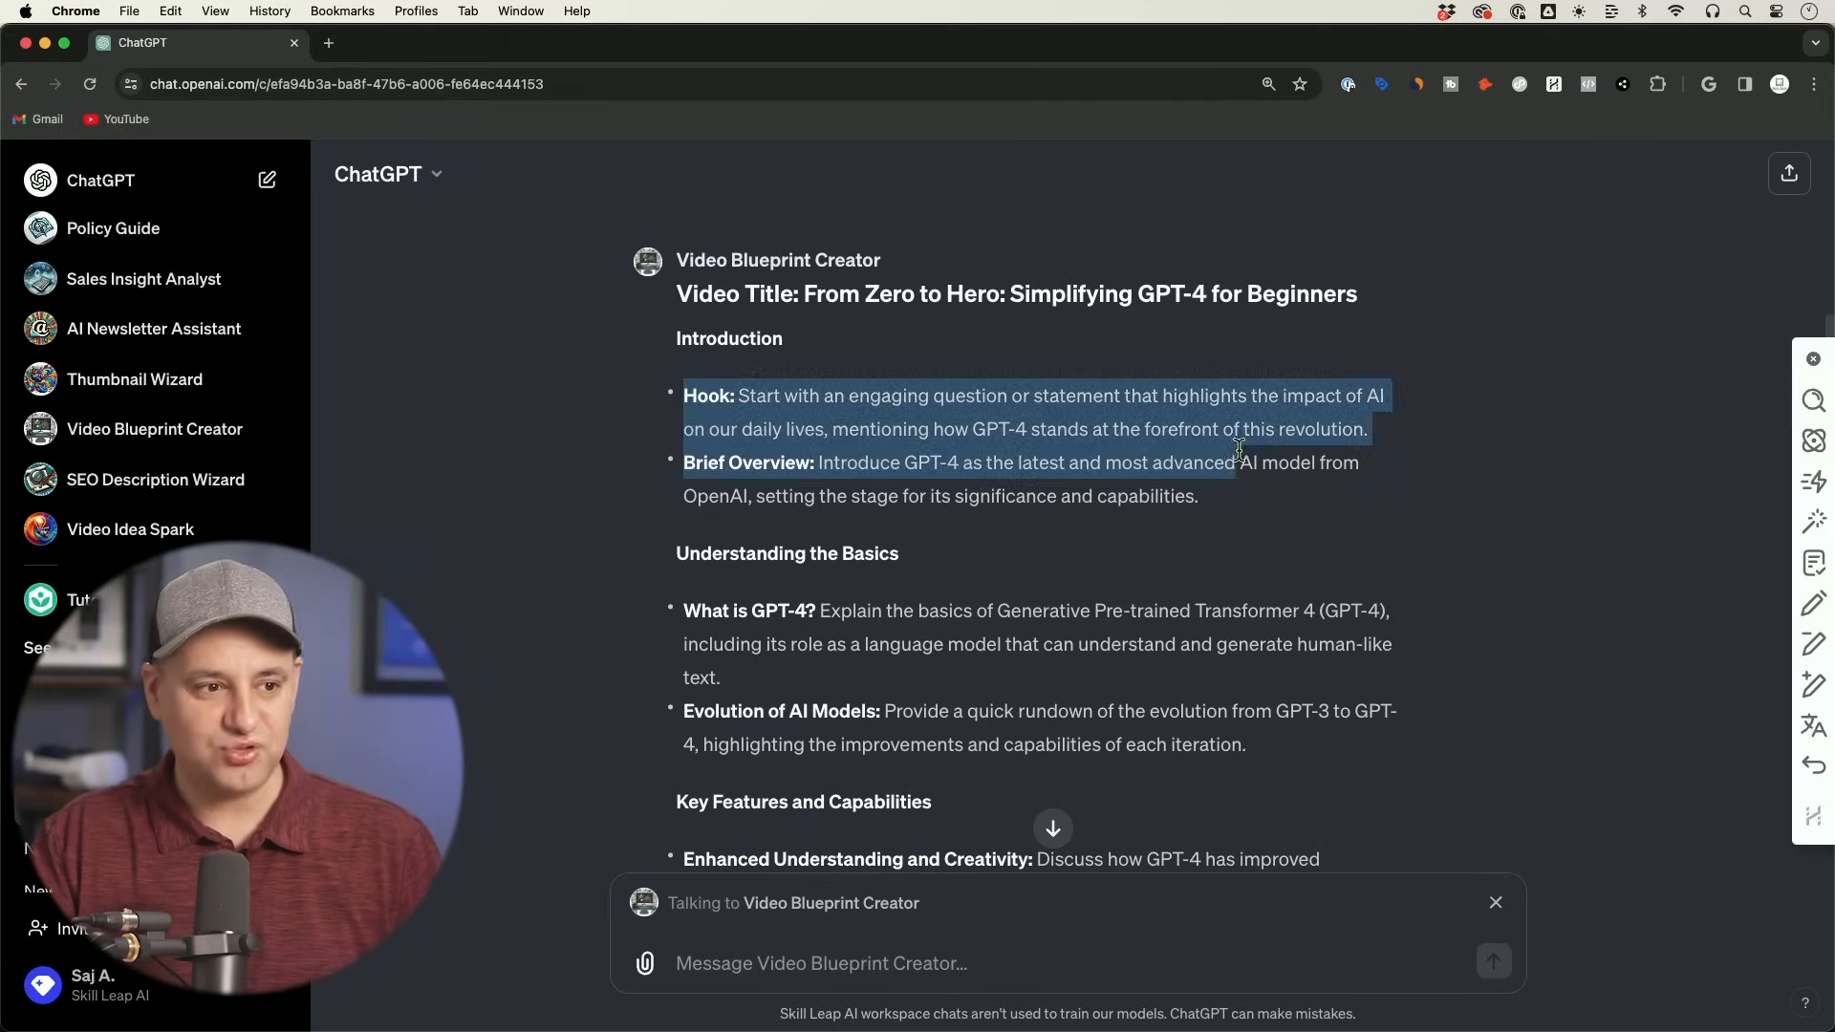
scroll("down", 3)
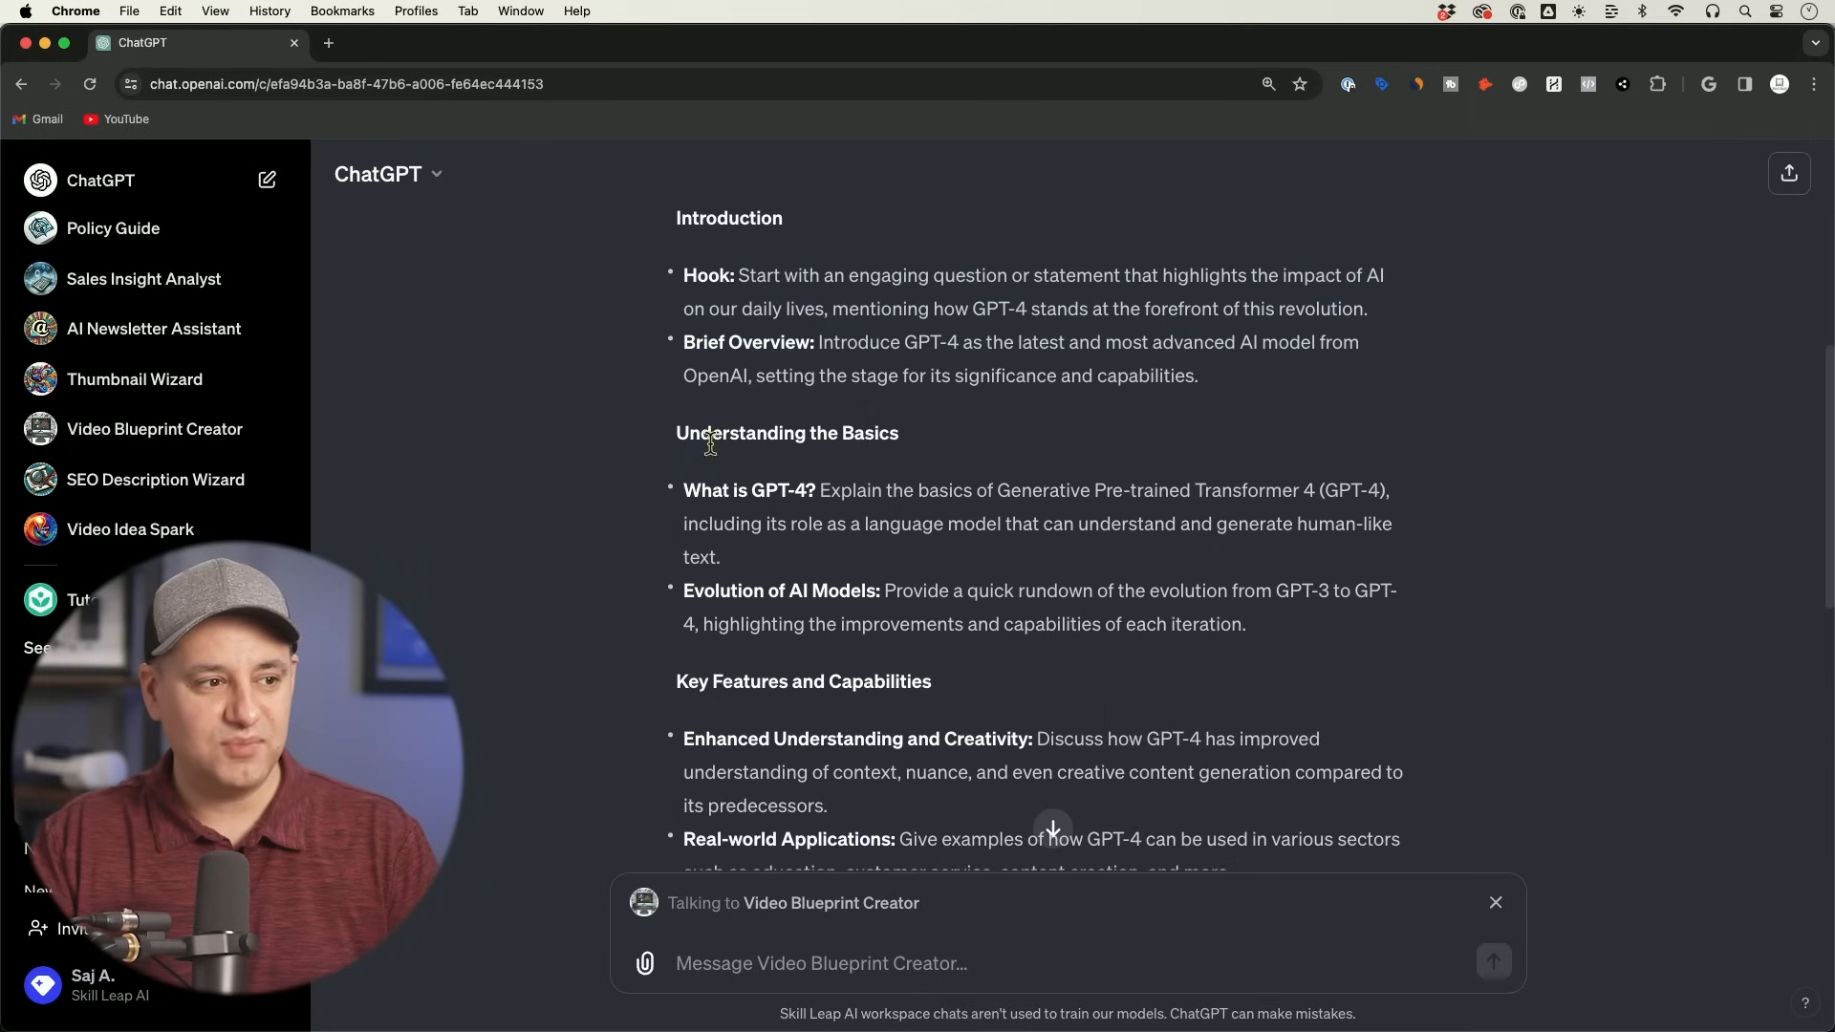
scroll("down", 3)
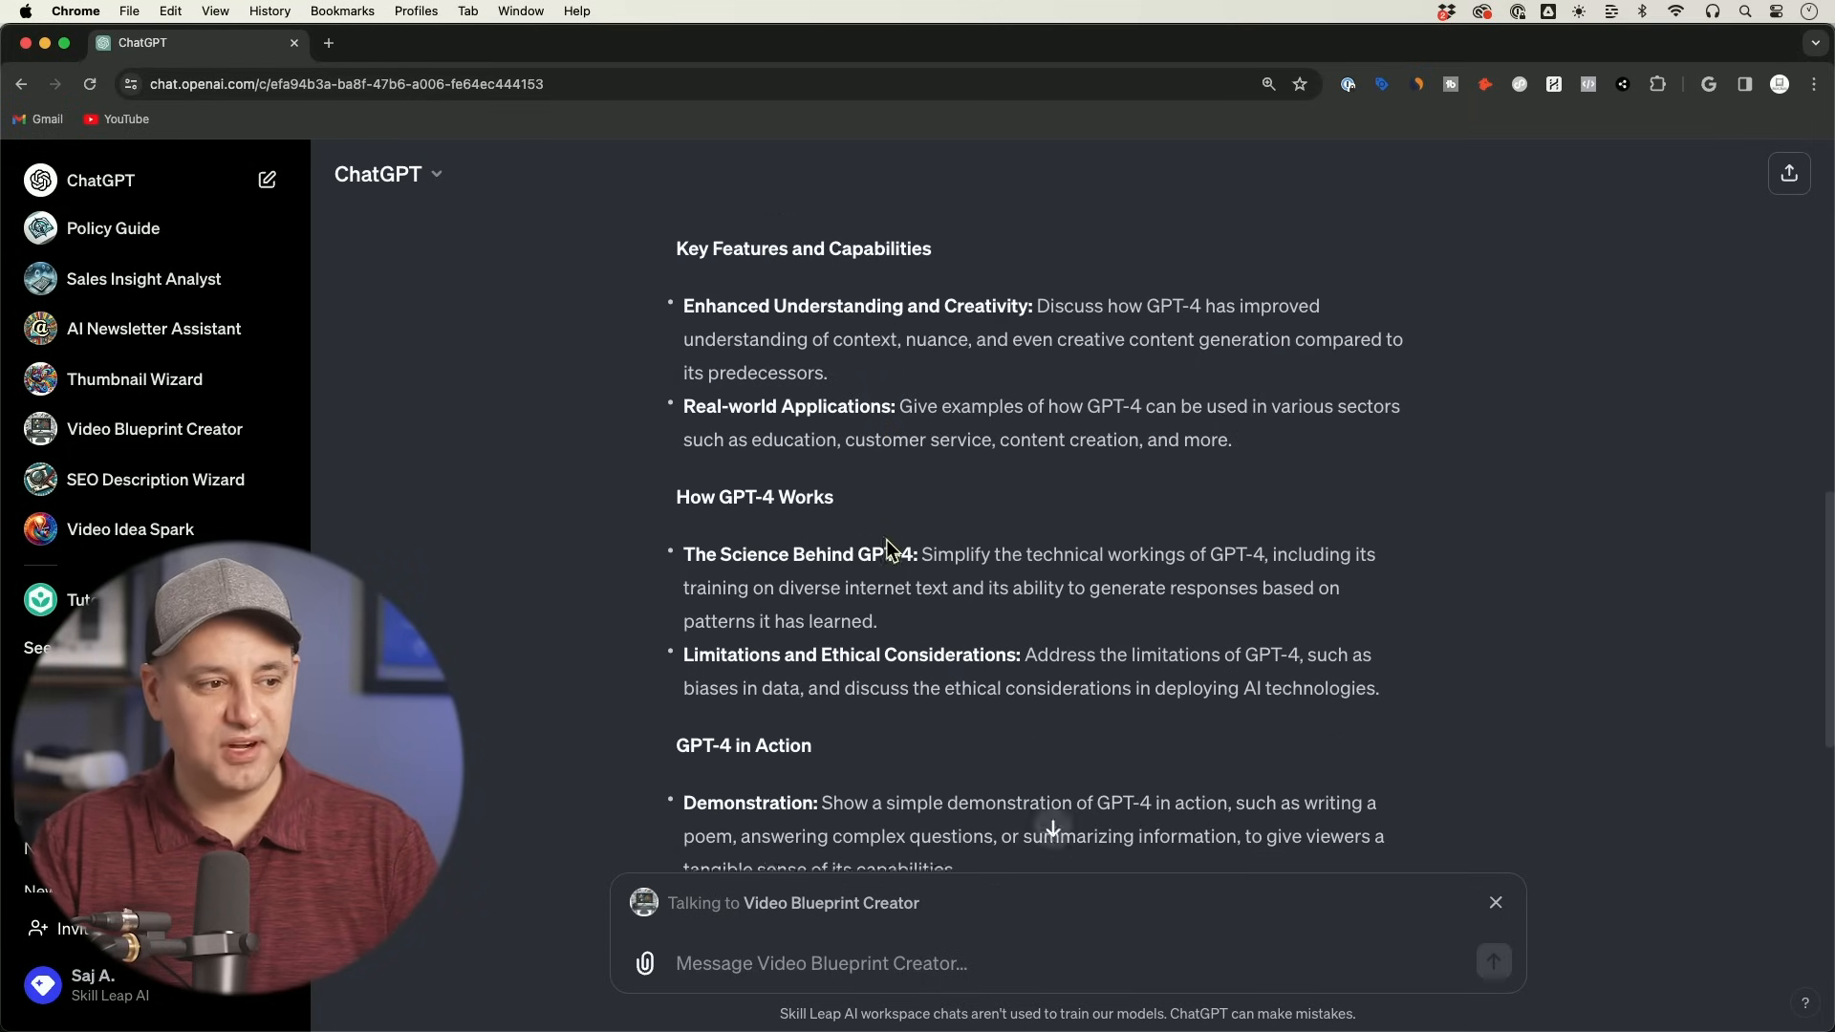
scroll("down", 3)
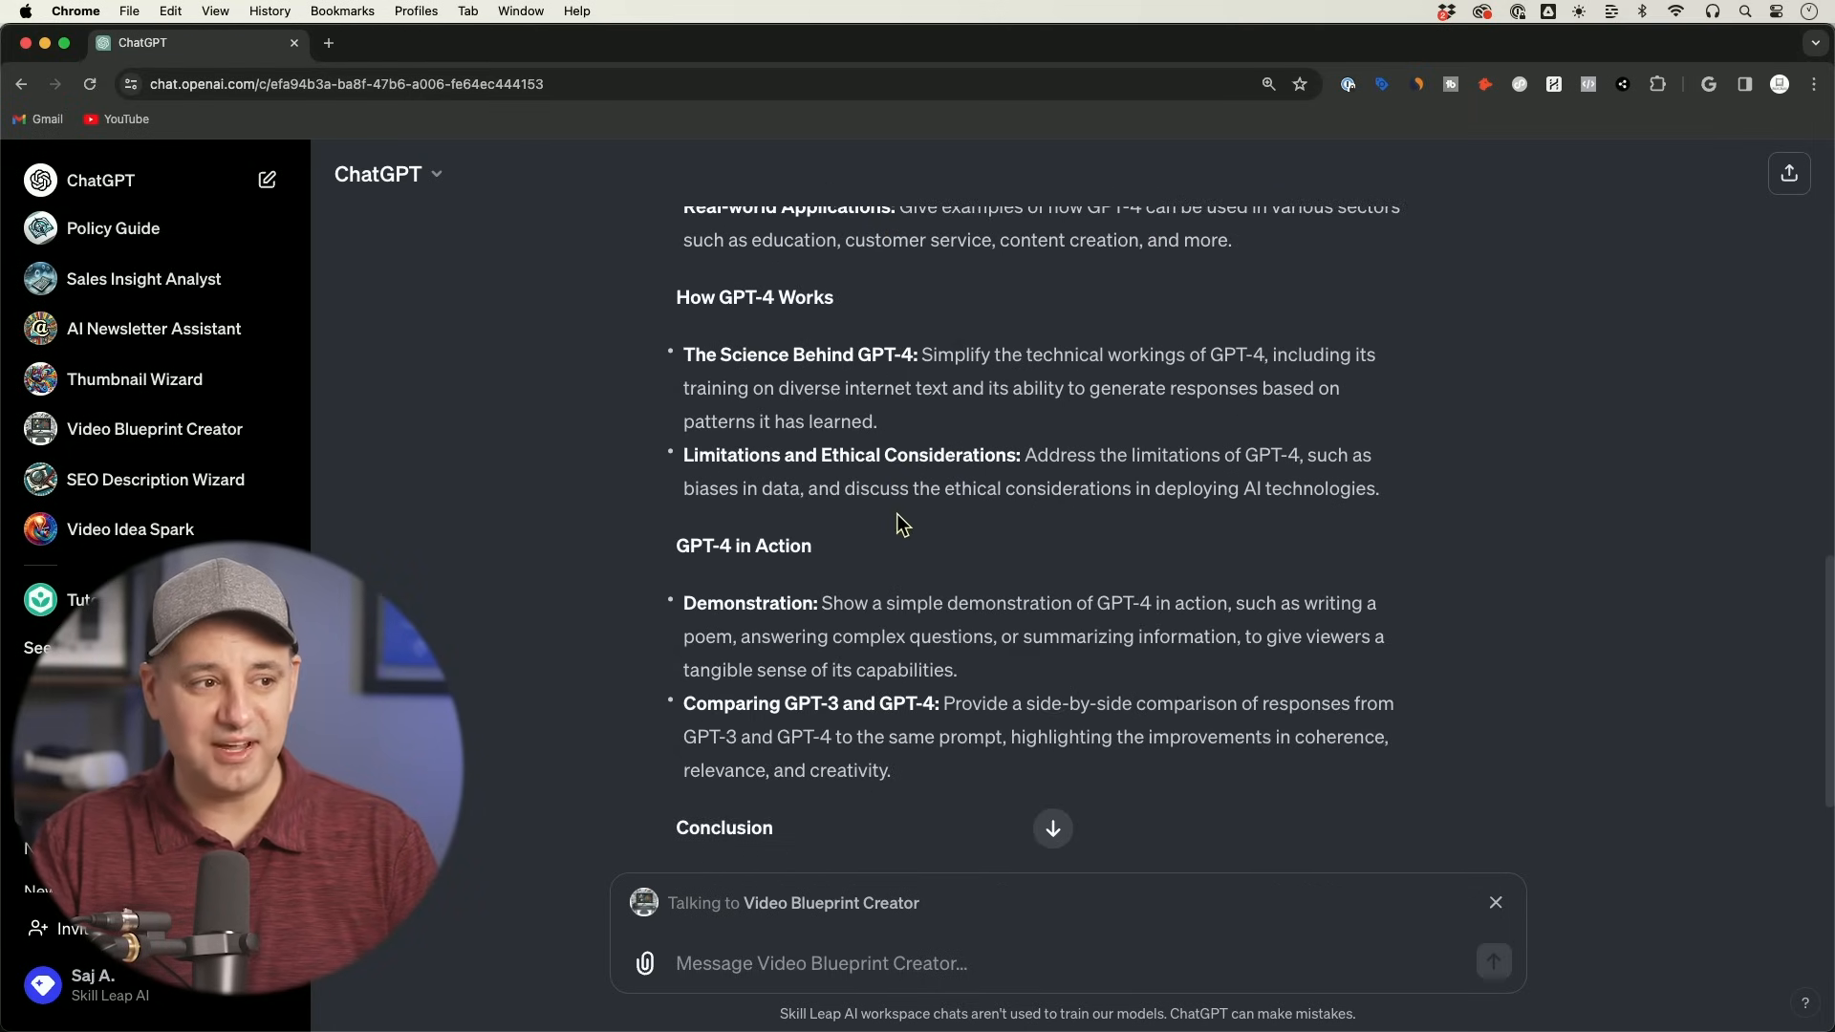
mouse_move(956, 539)
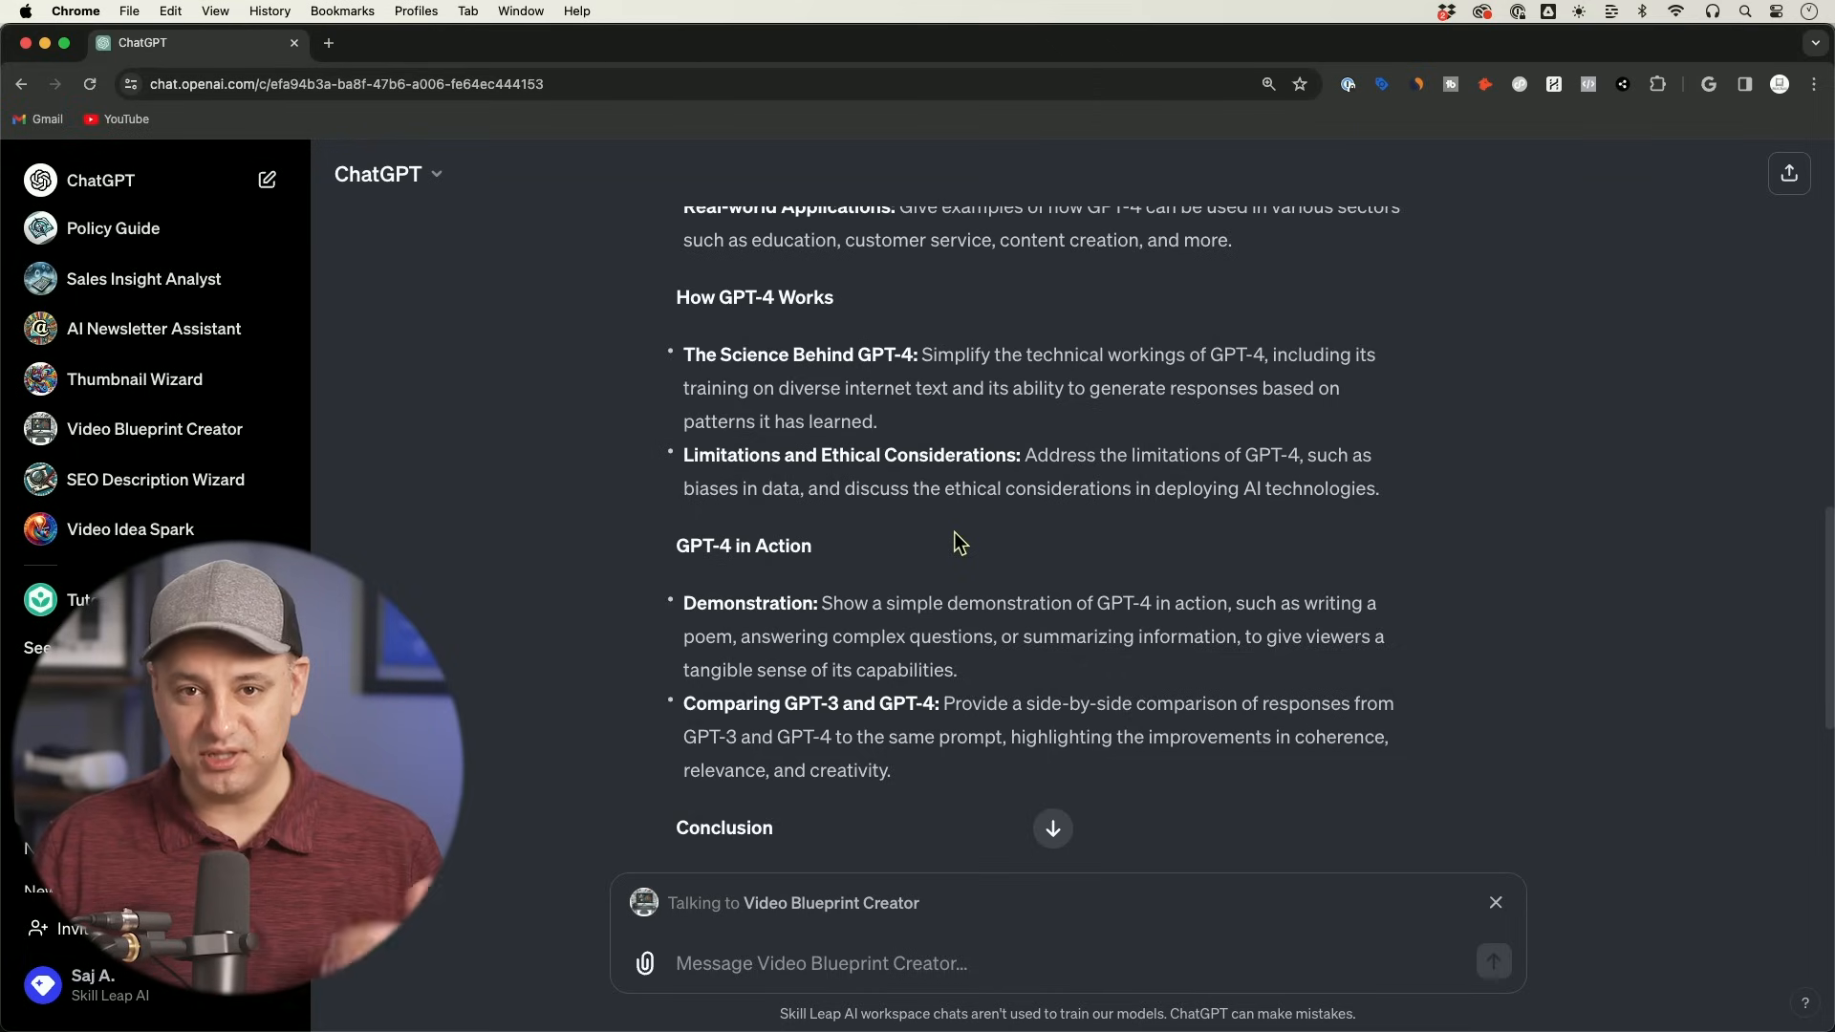
scroll("down", 3)
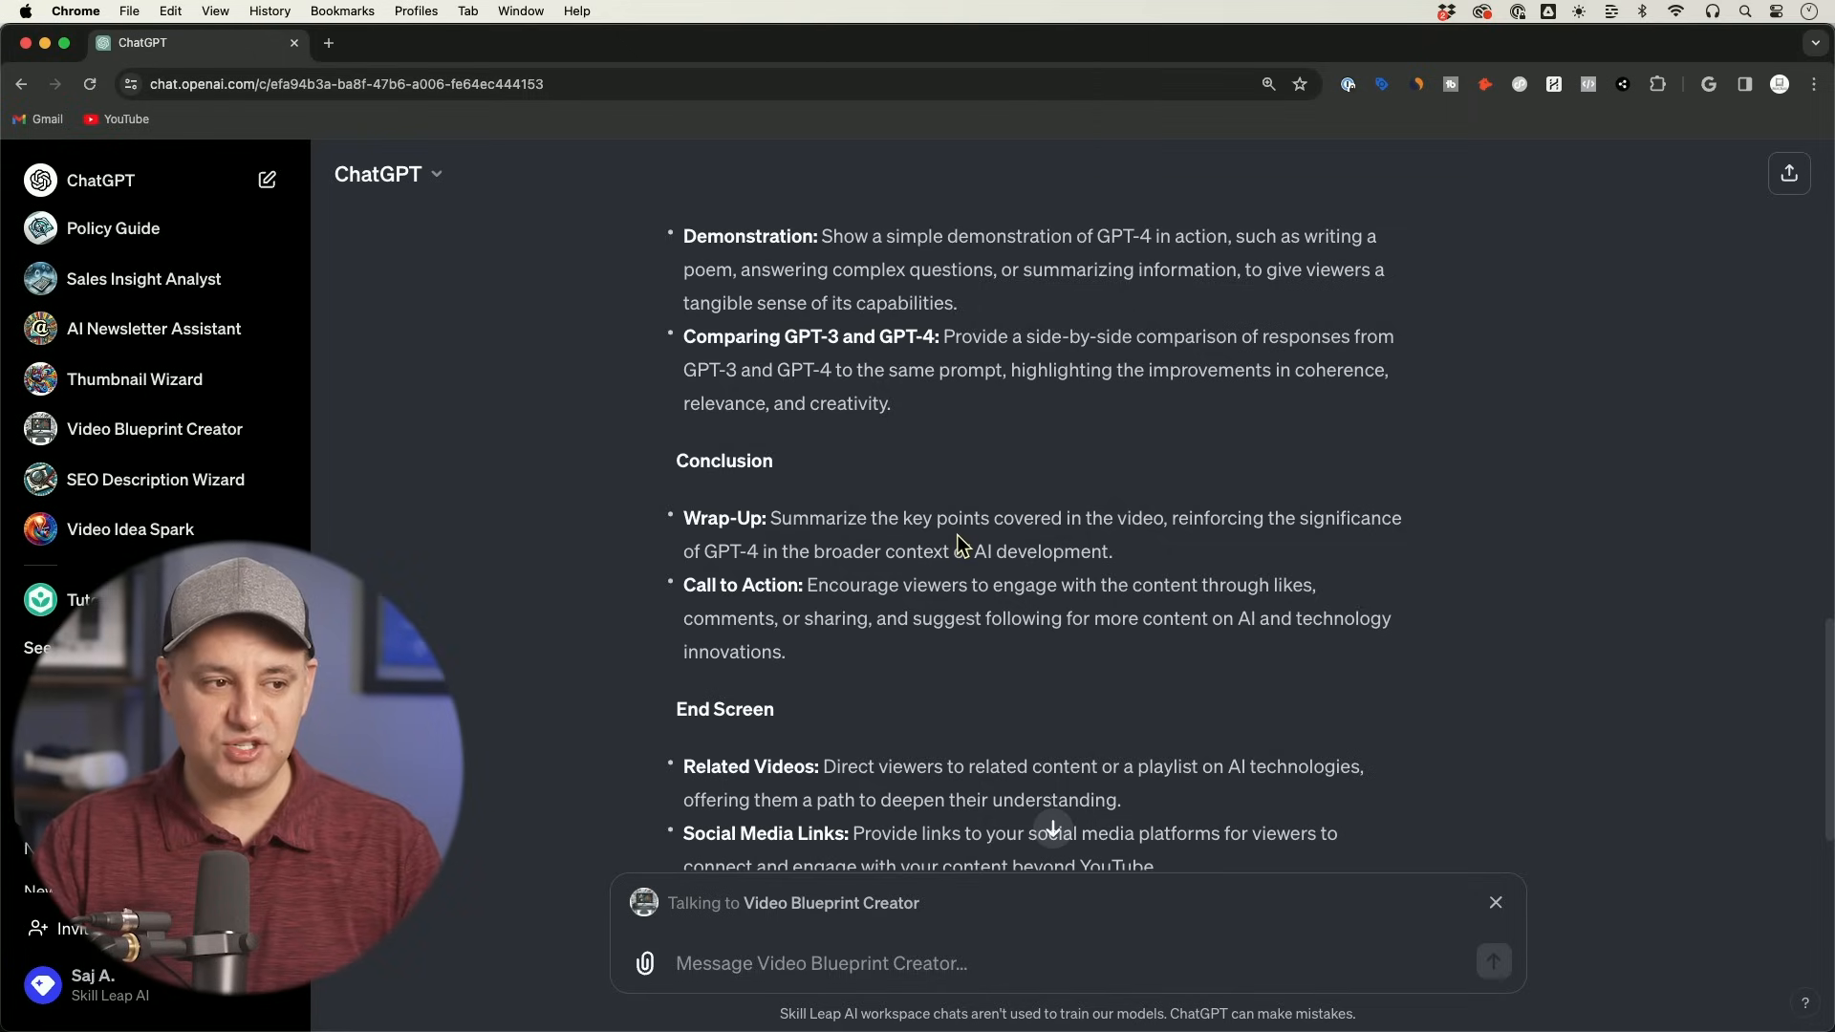
scroll("down", 3)
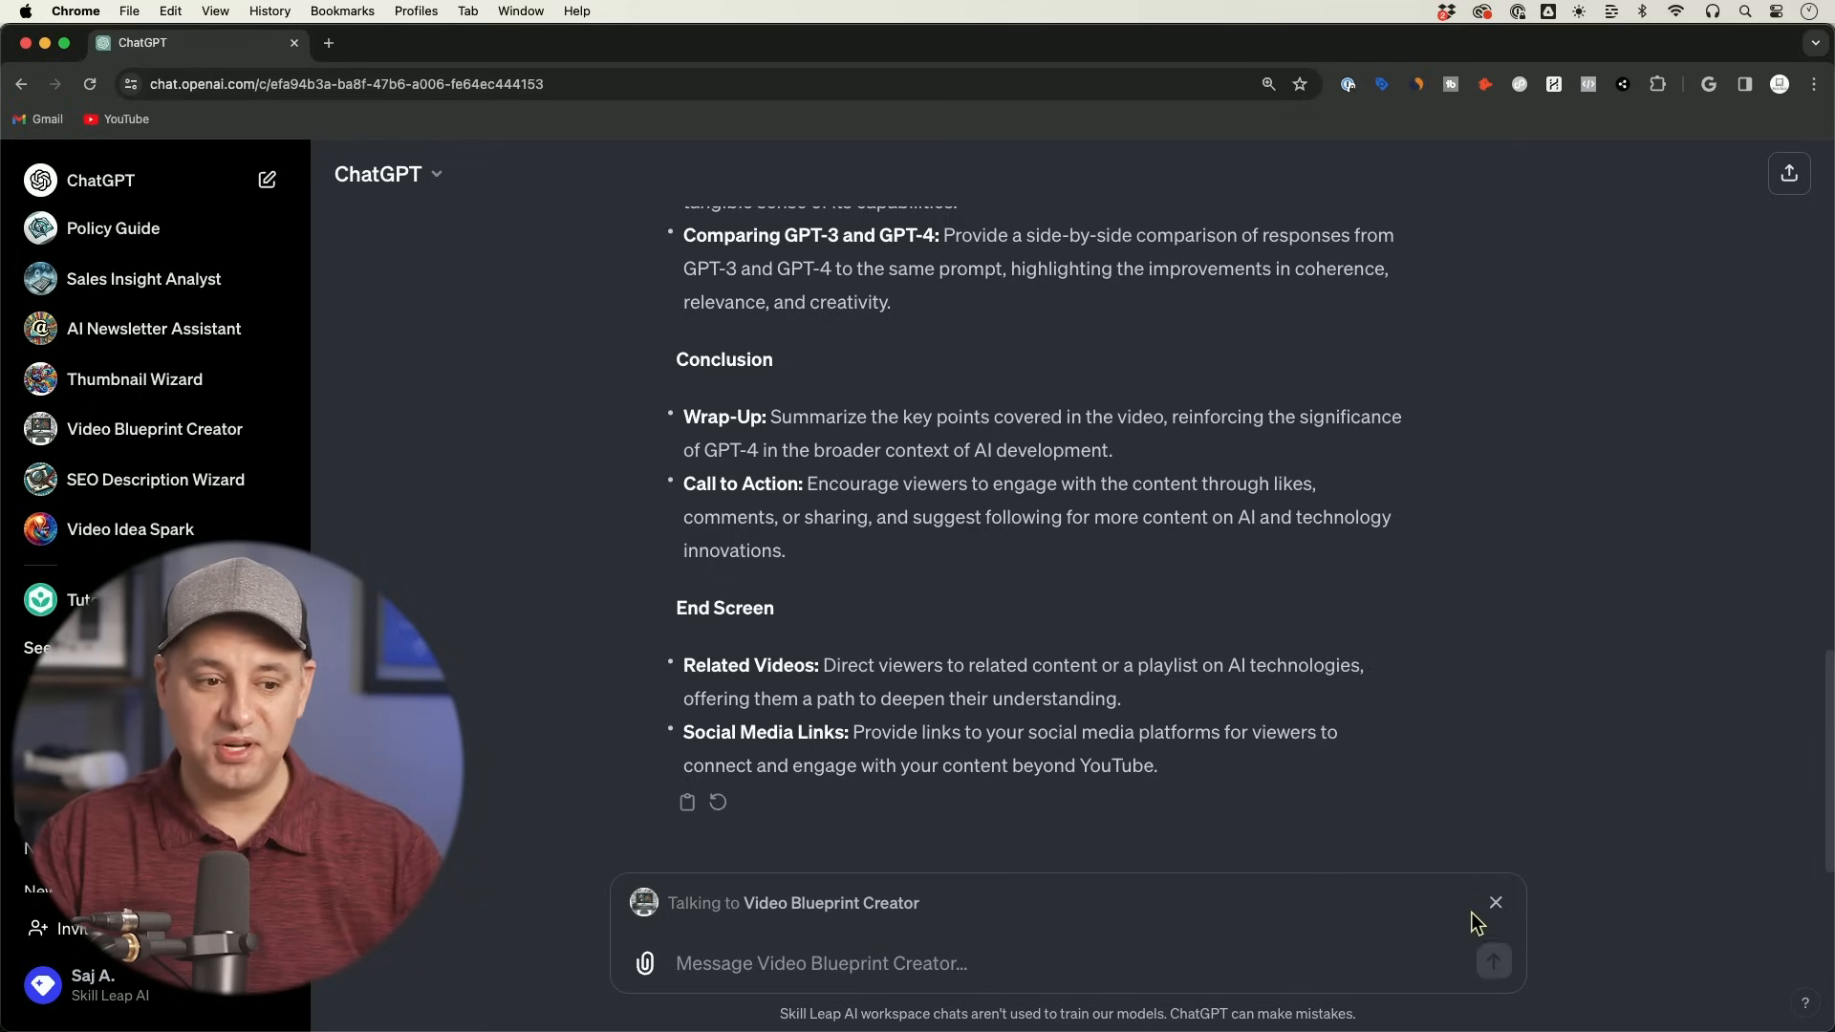
left_click(1494, 902)
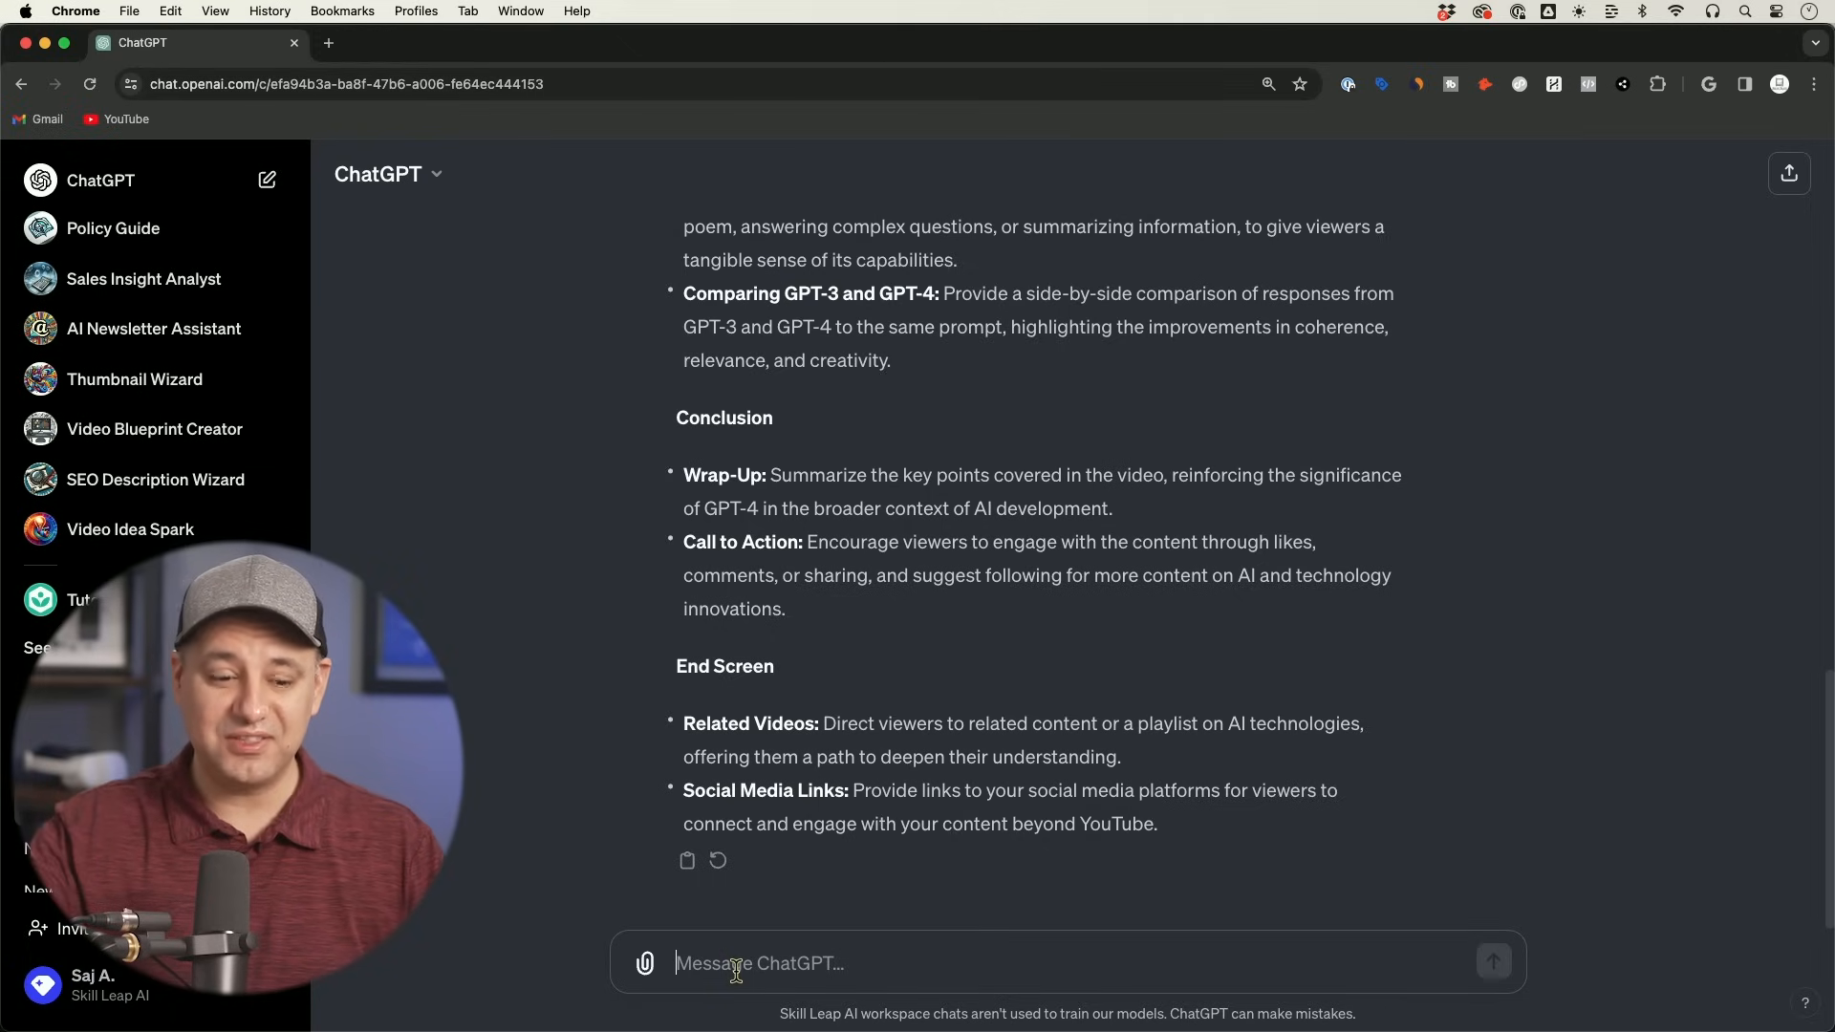
type("@")
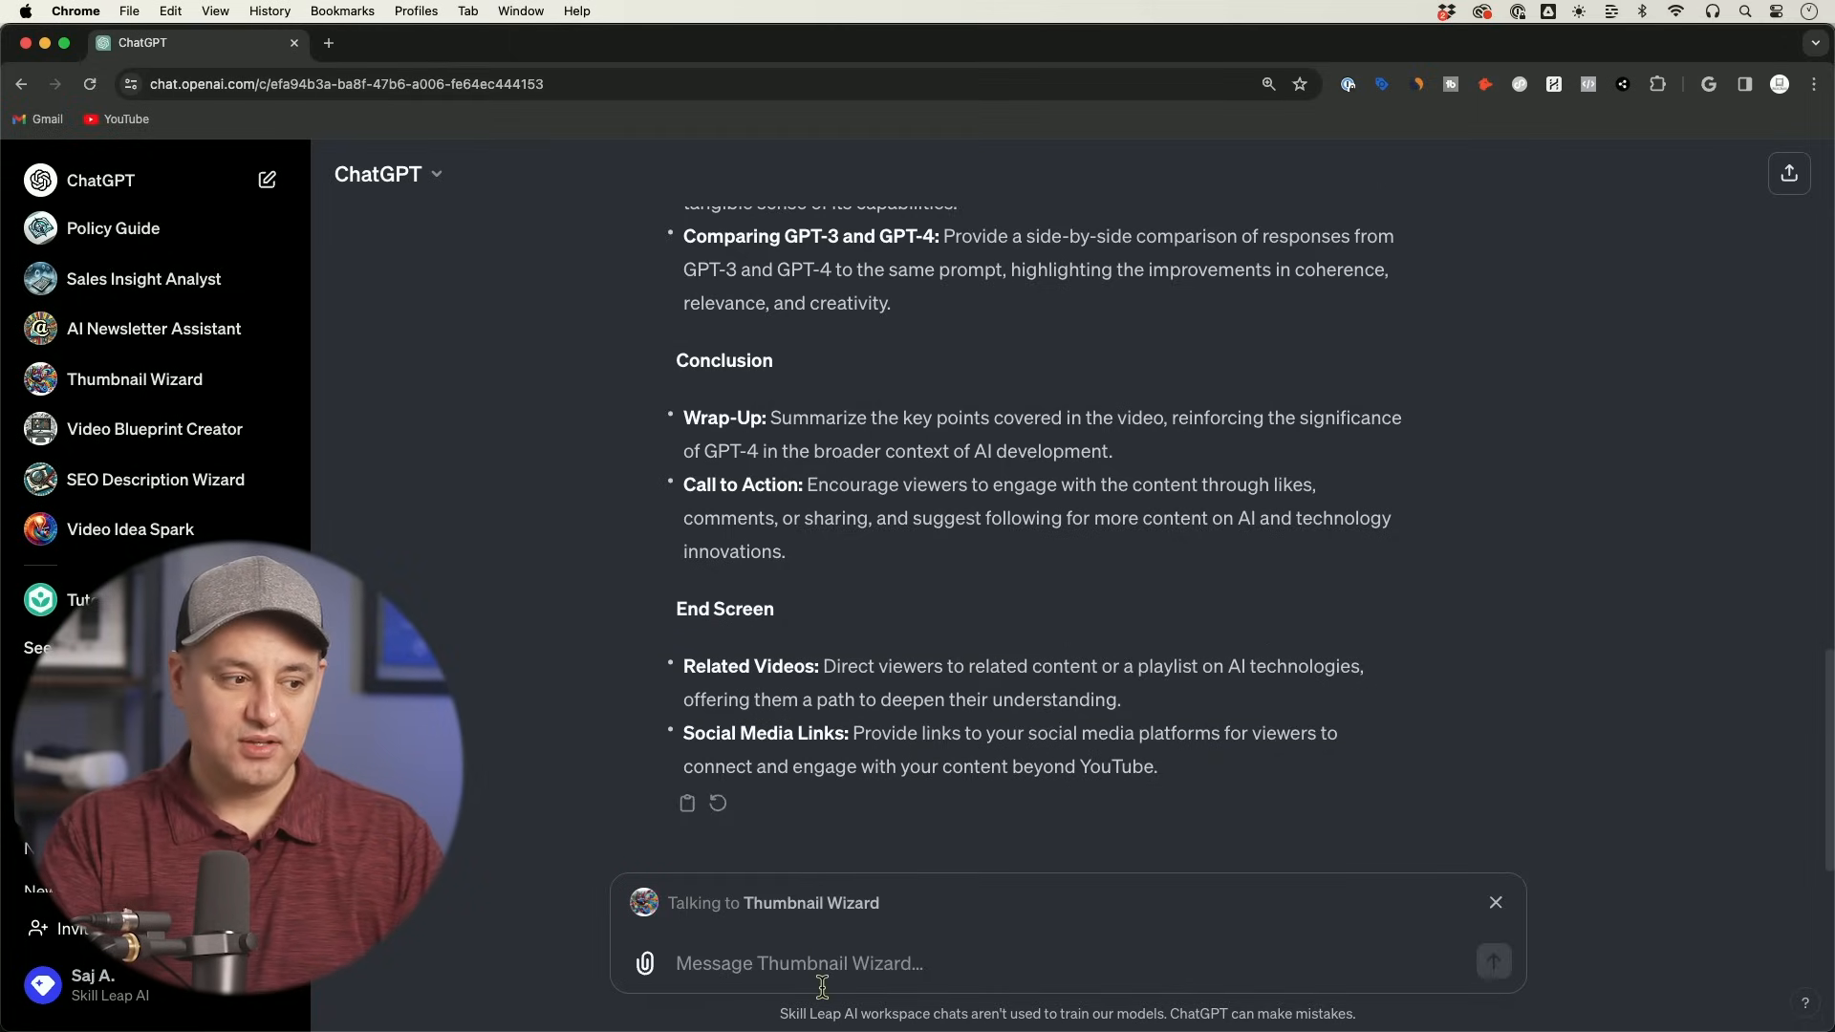
type("create a youtube")
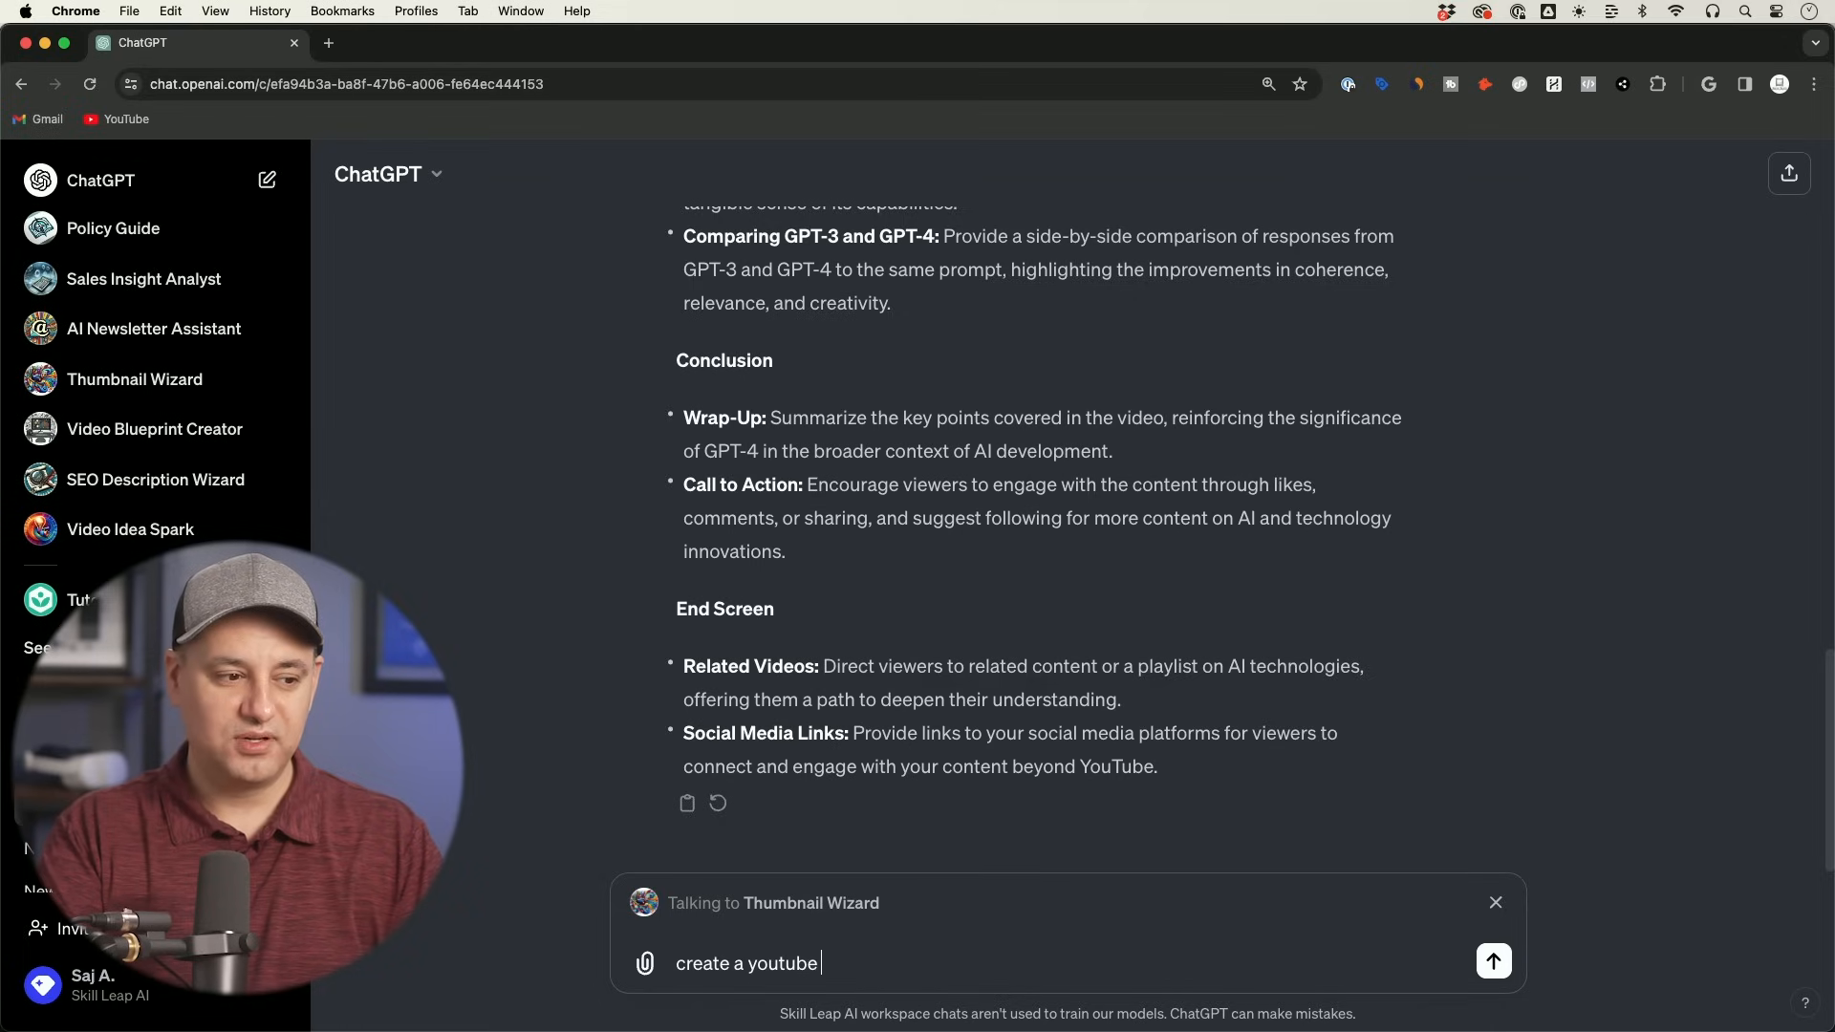
type("thumbnail for this video")
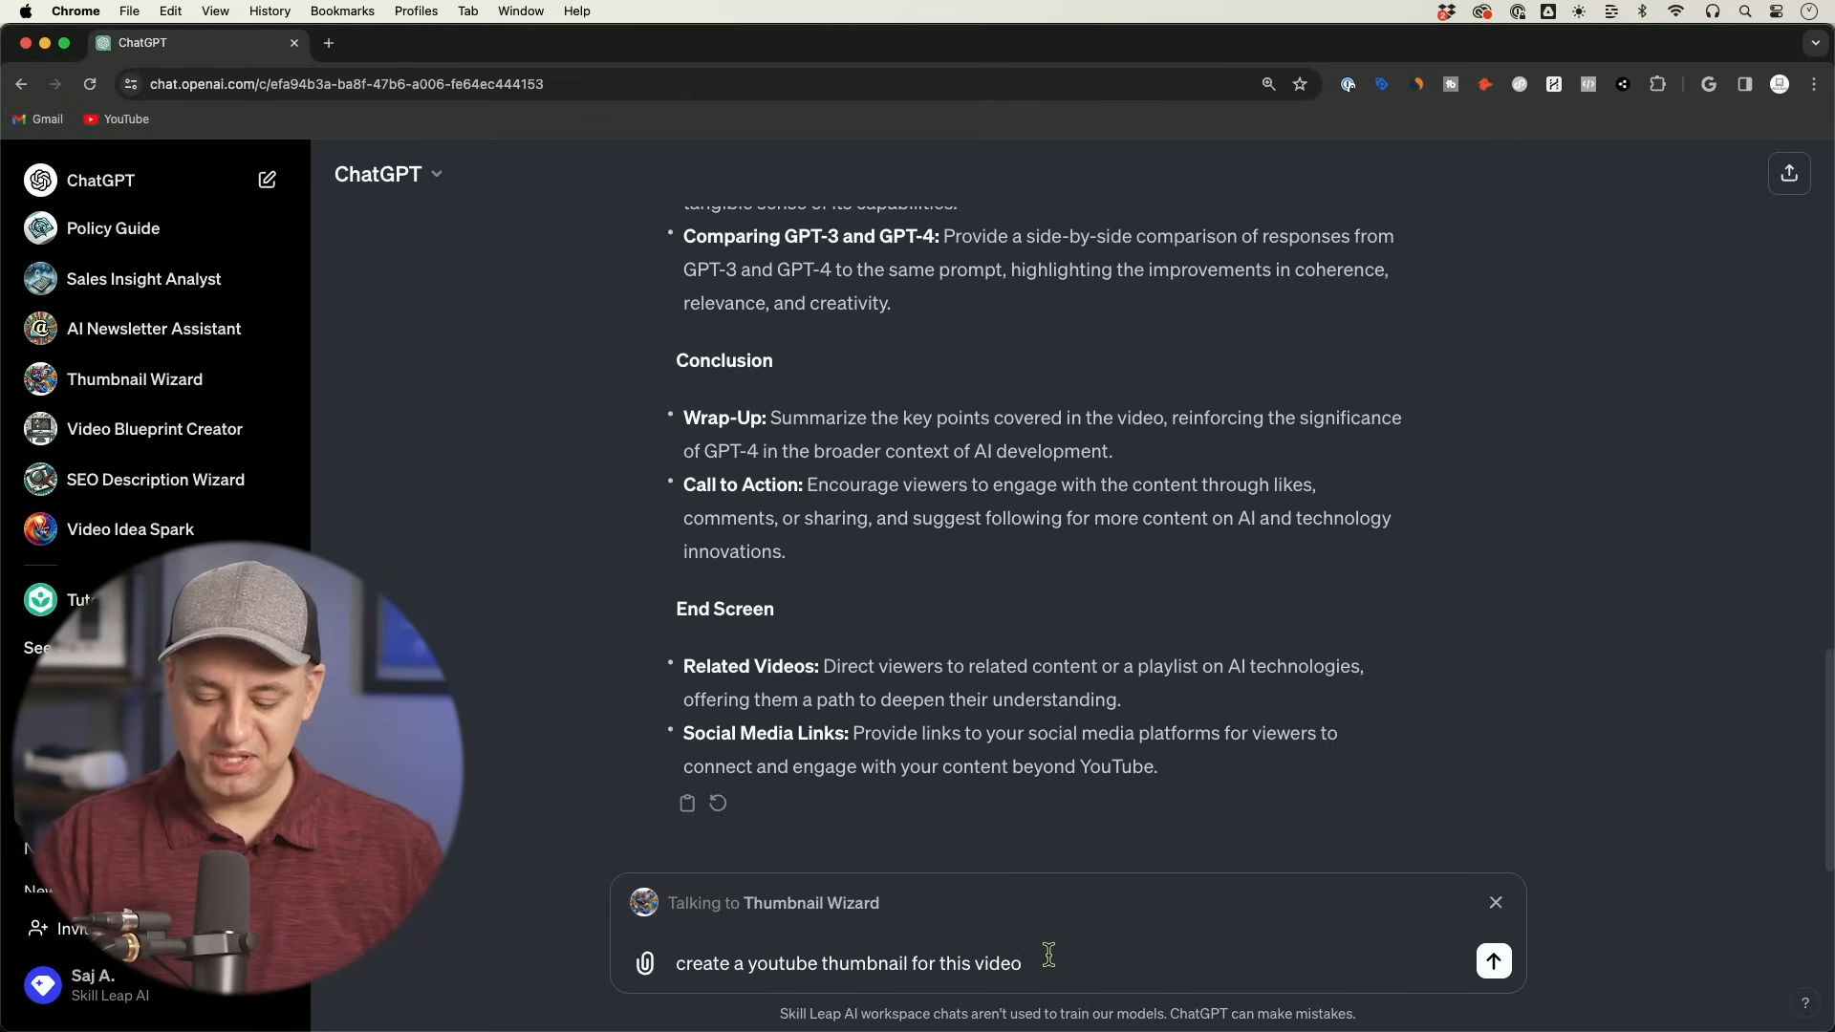
left_click(1493, 962)
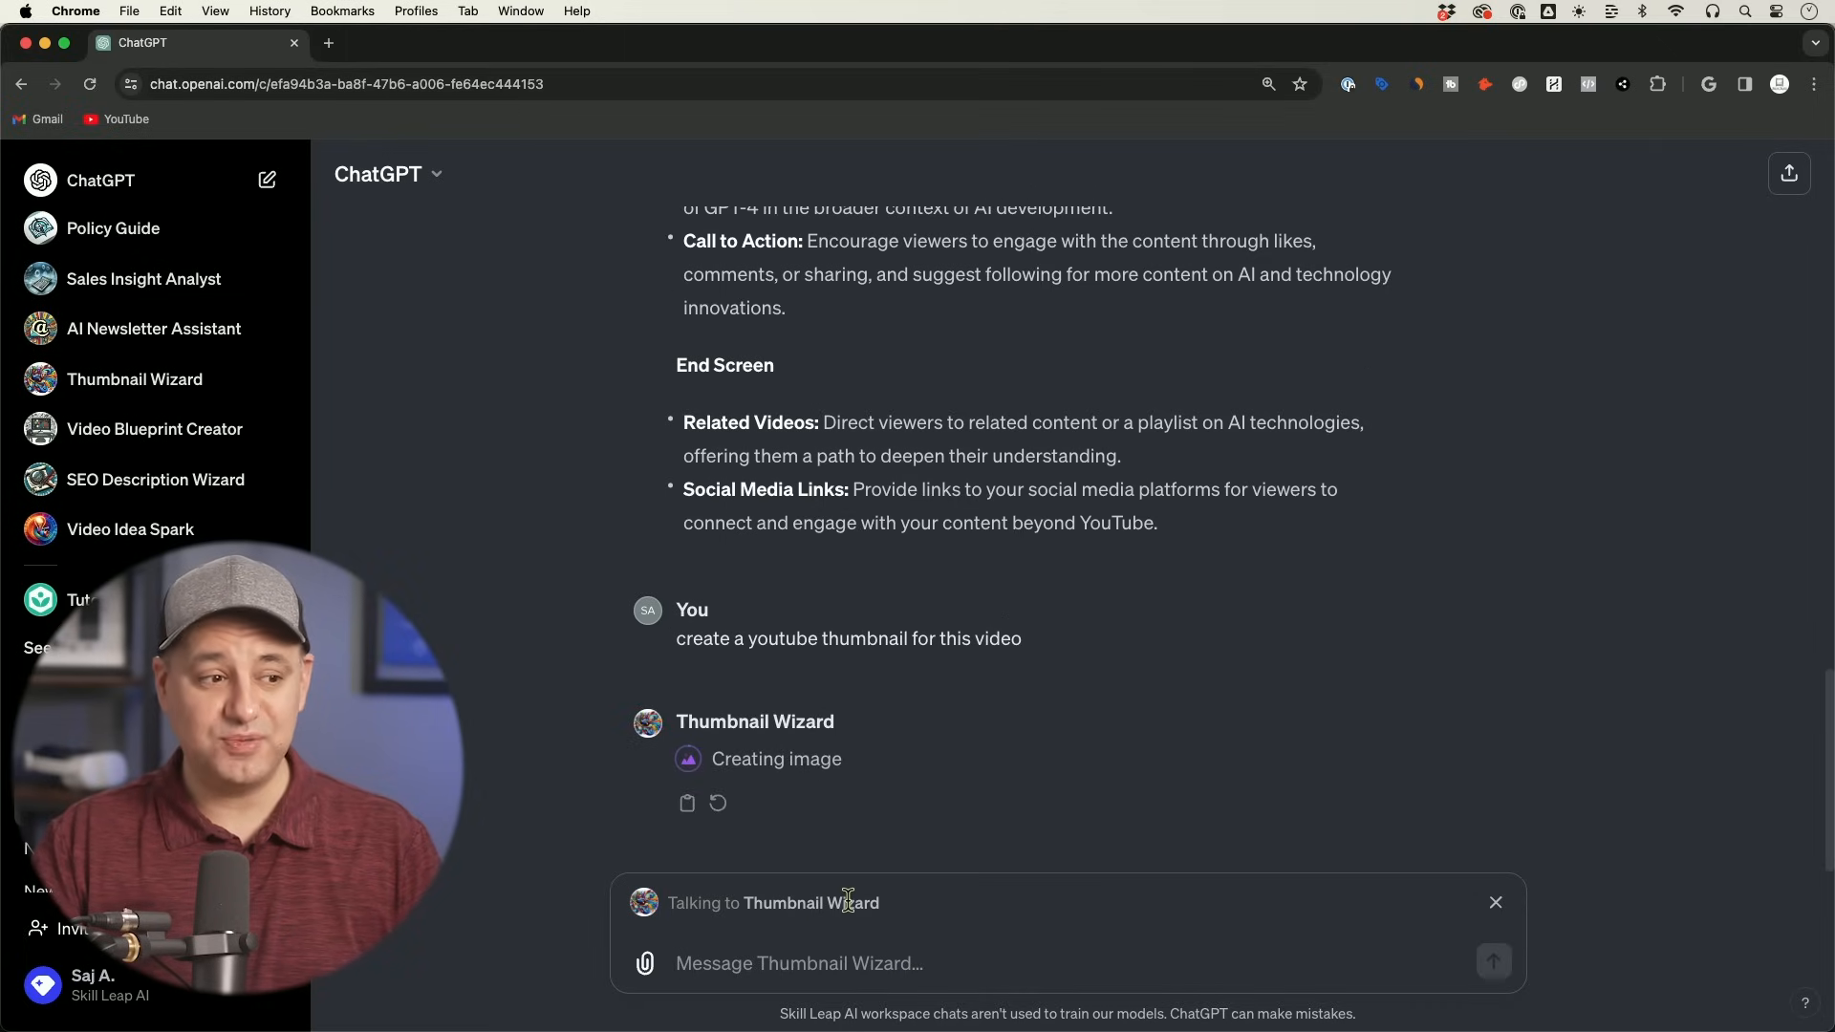
mouse_move(925, 560)
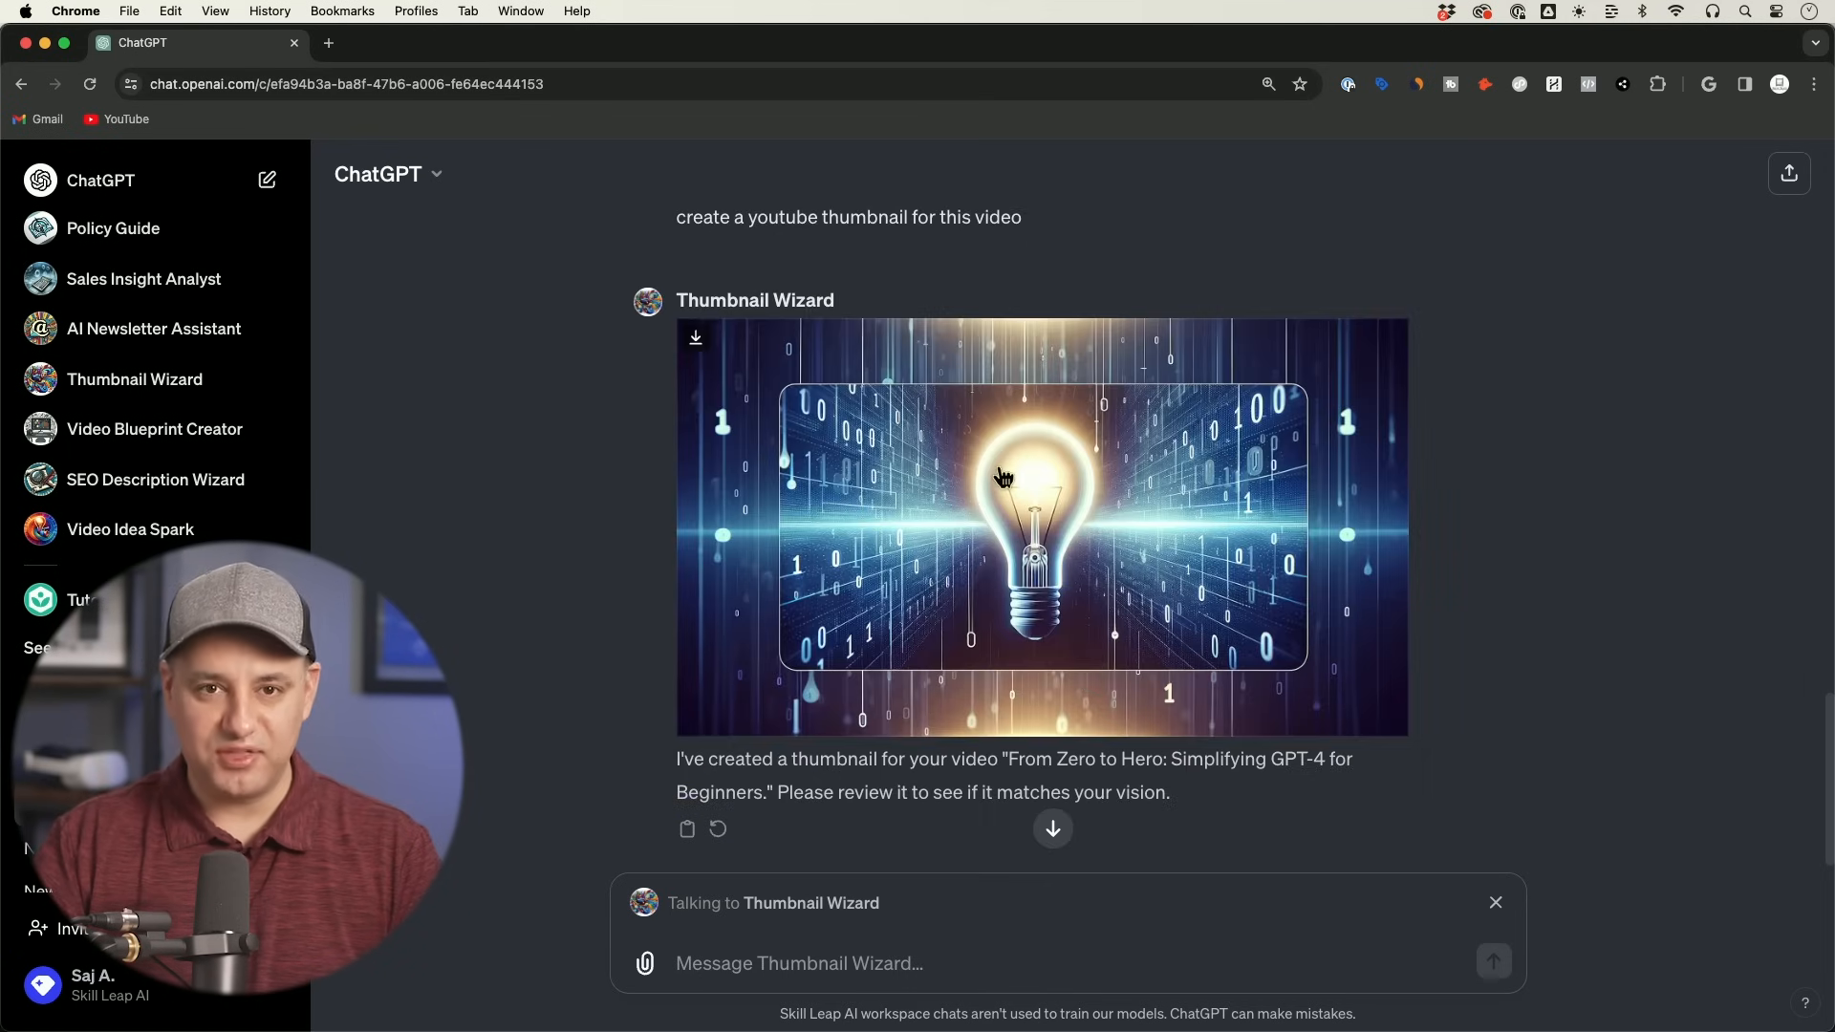
mouse_move(1212, 497)
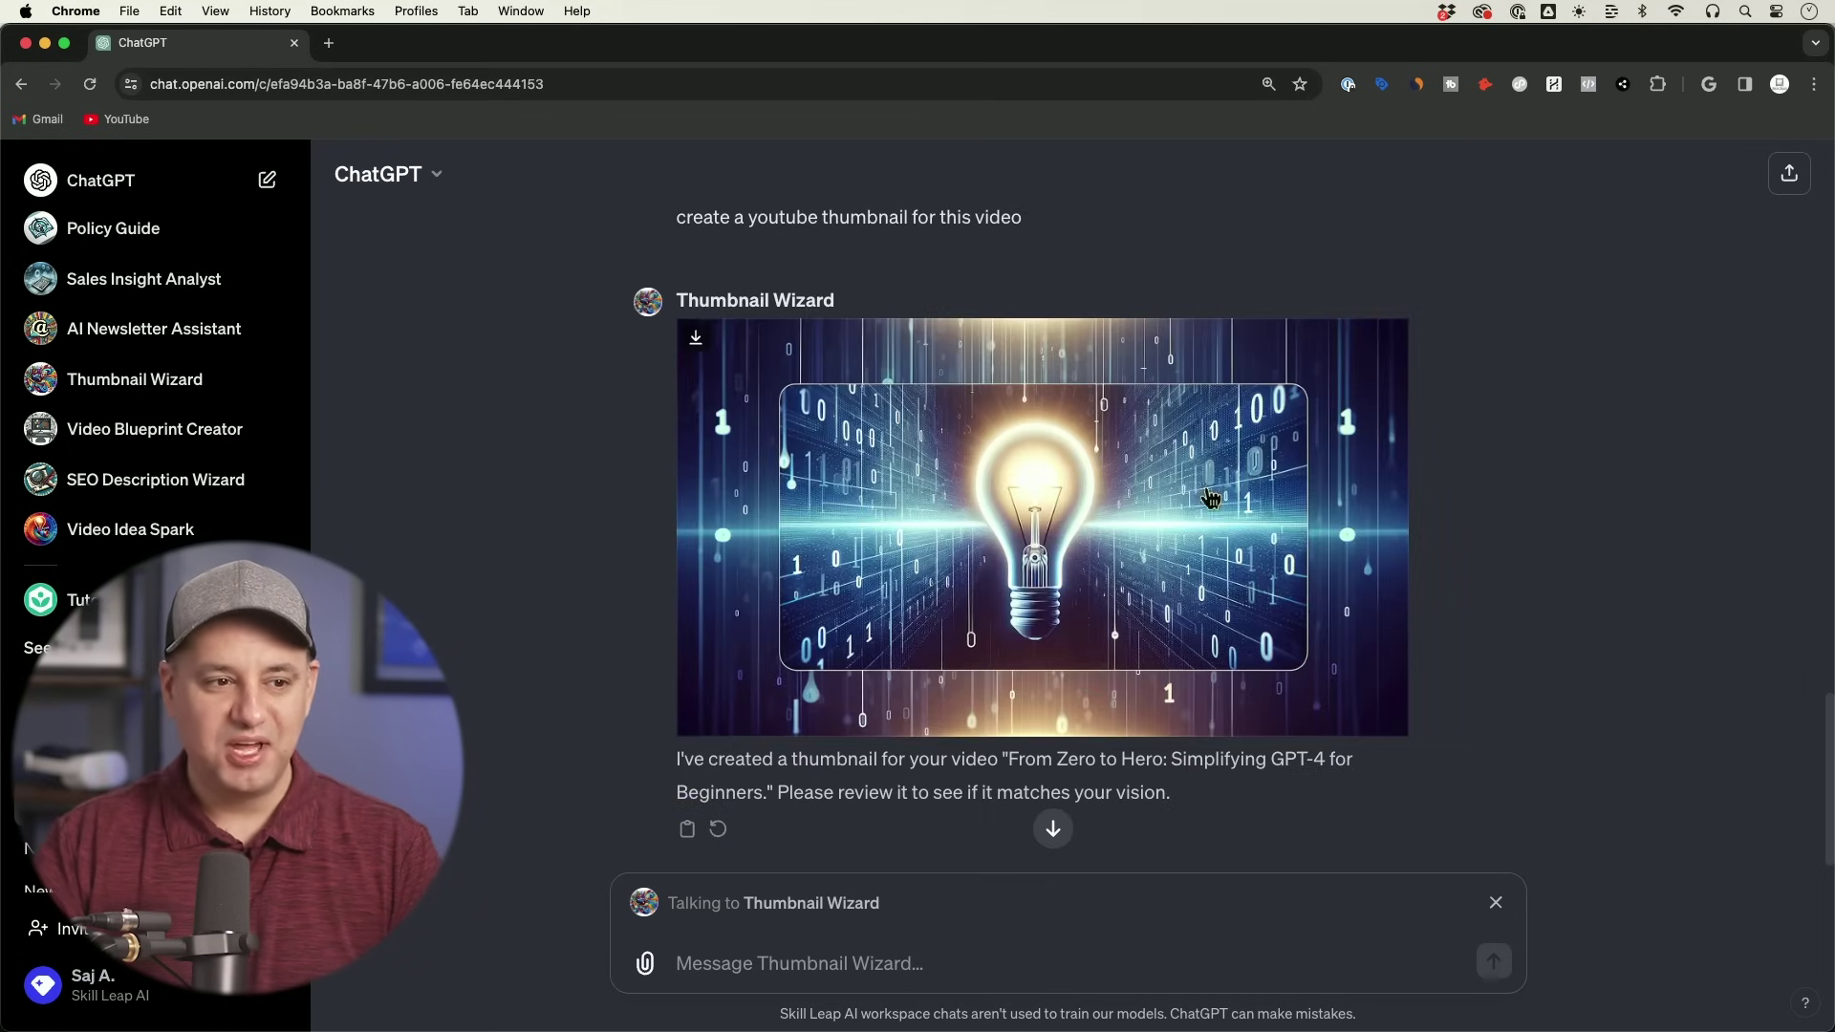
mouse_move(1094, 424)
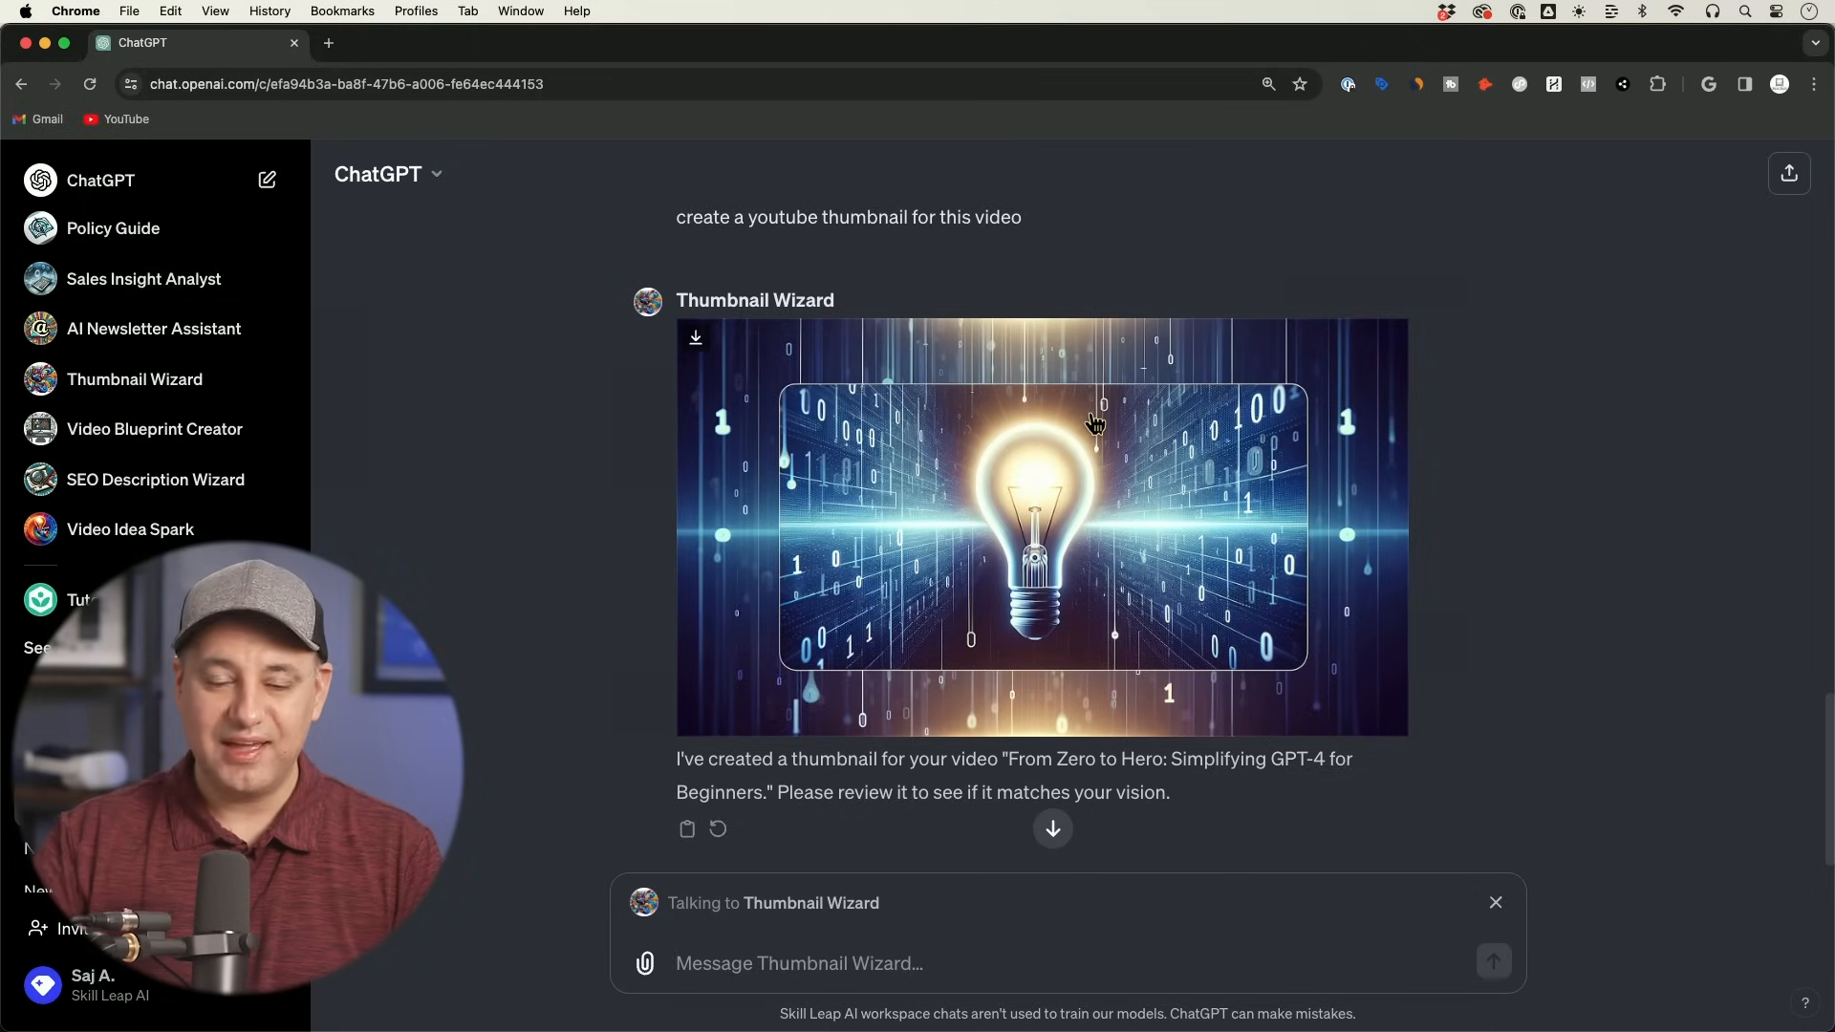
mouse_move(992, 440)
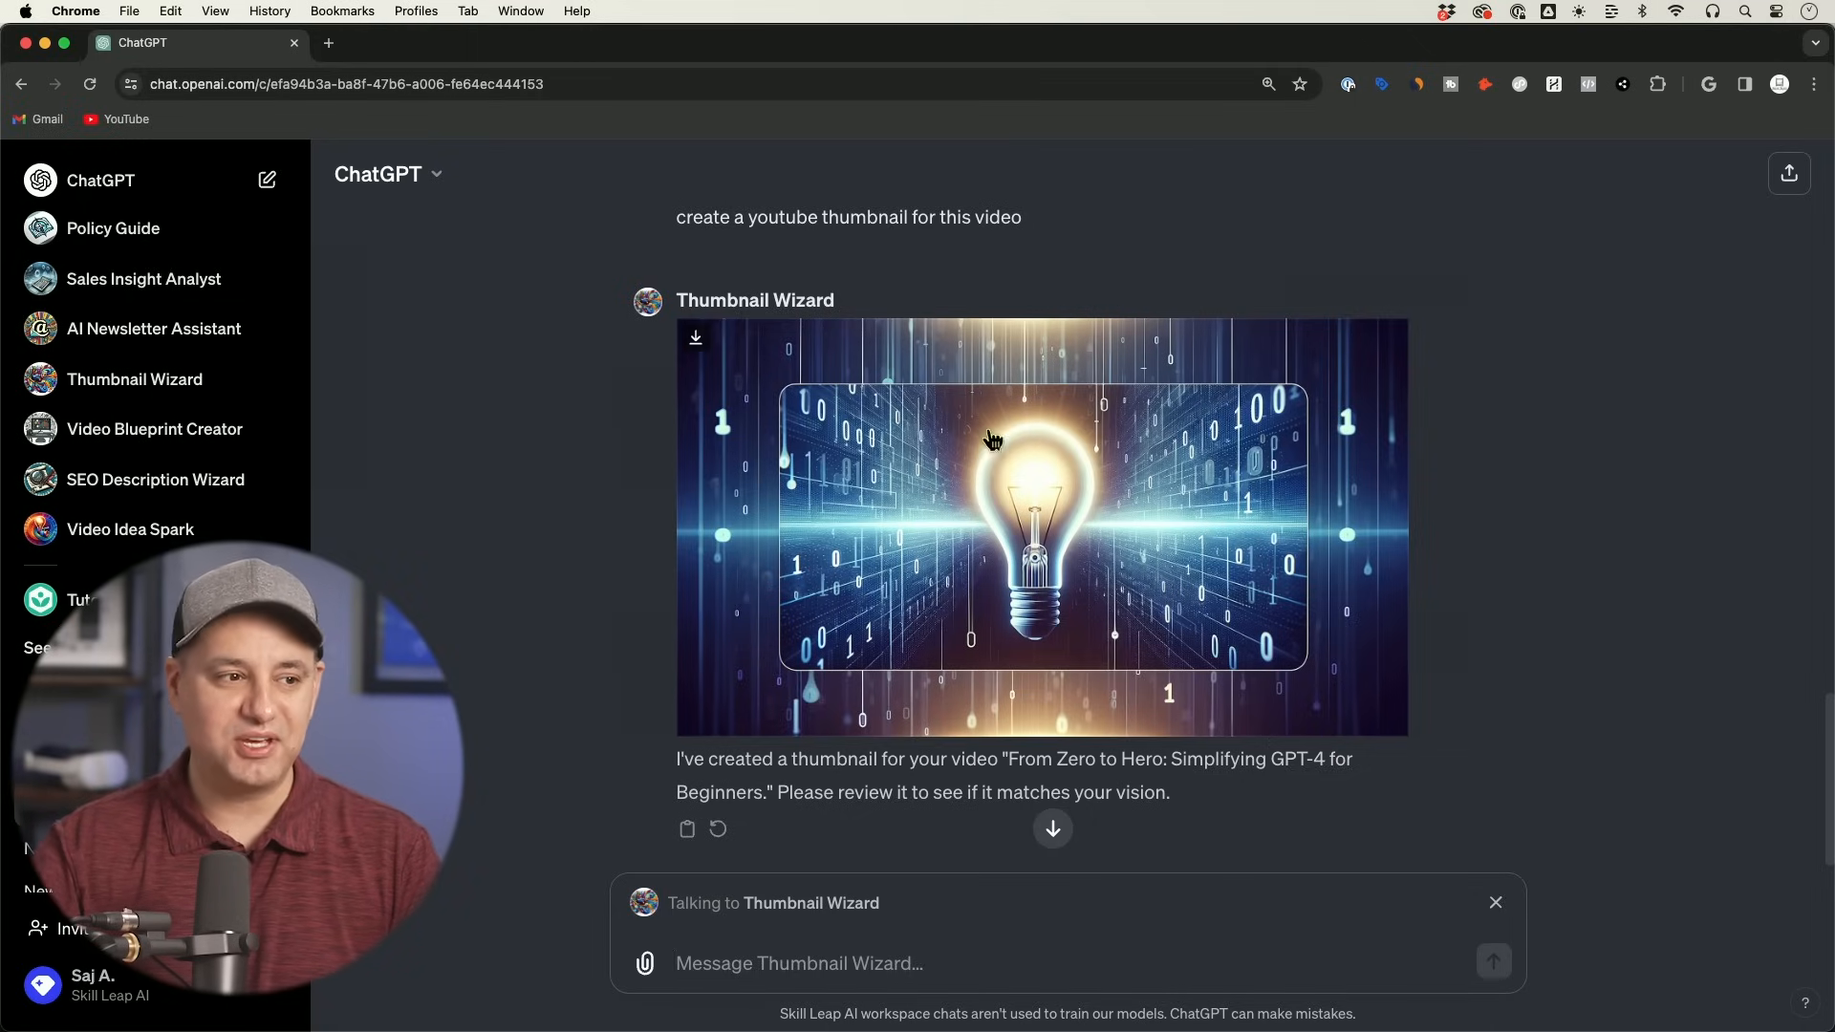
mouse_move(914, 535)
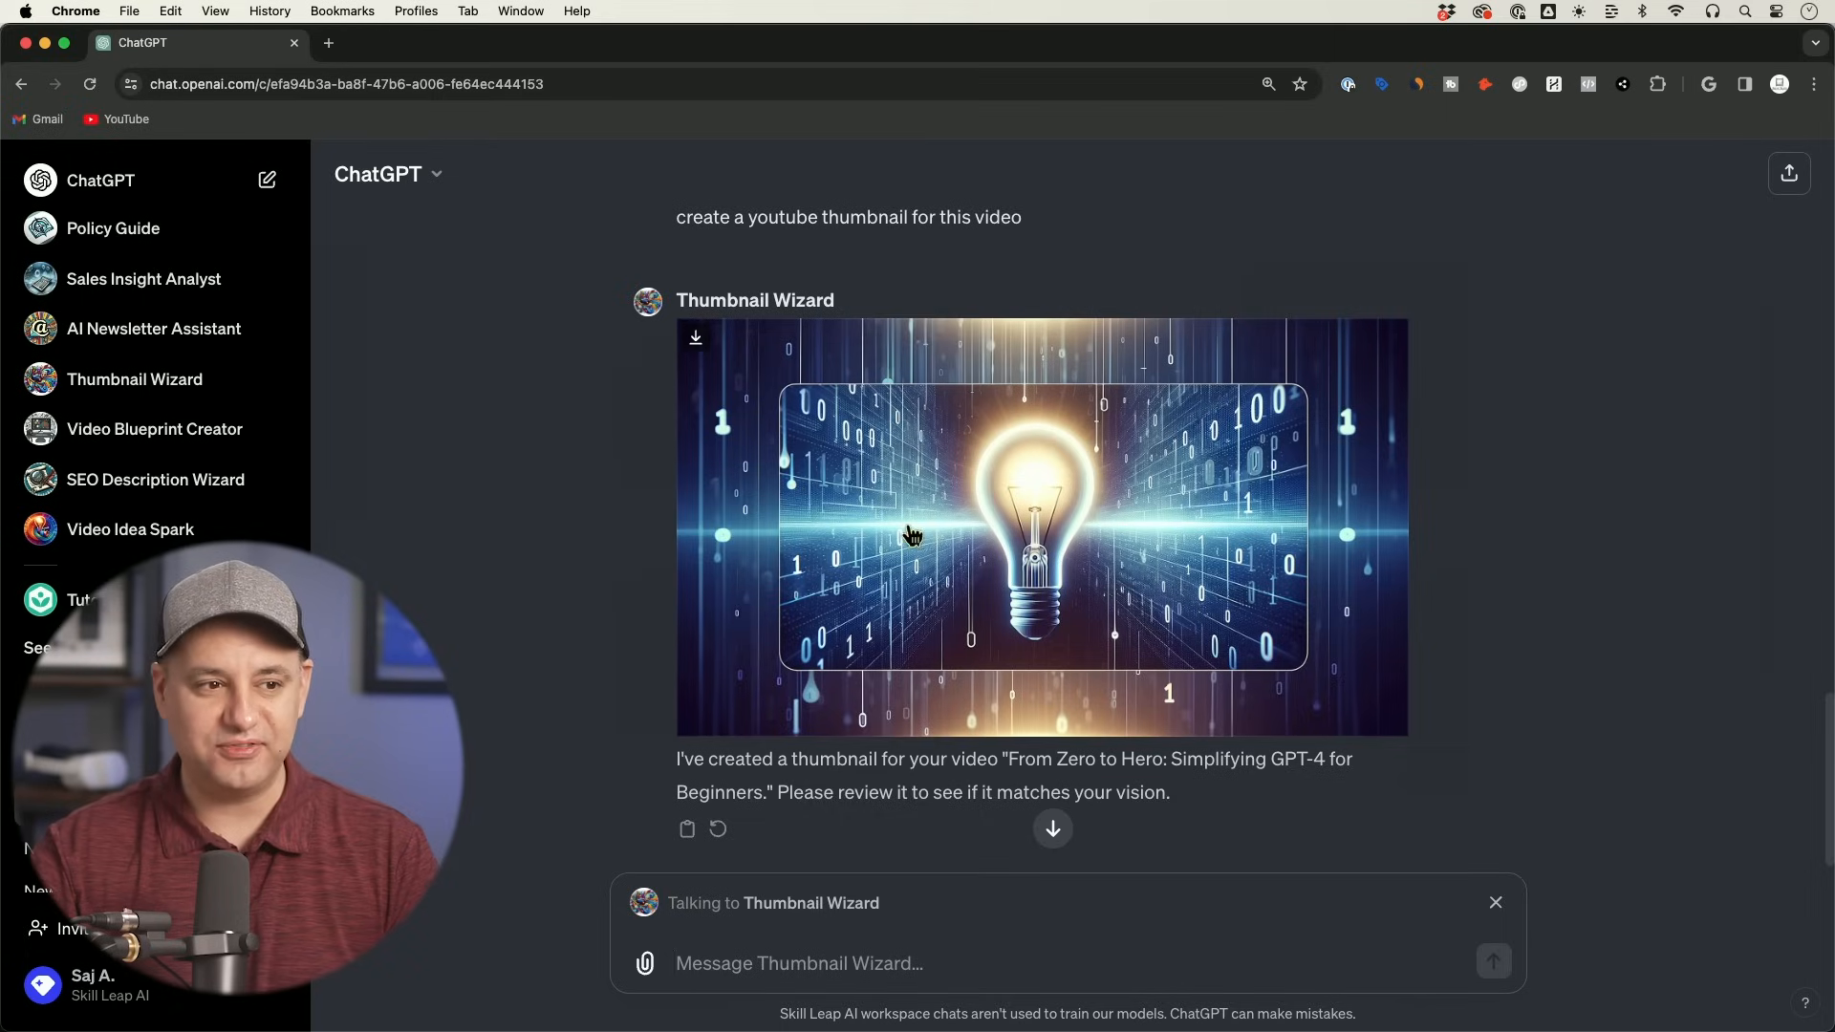
mouse_move(1296, 515)
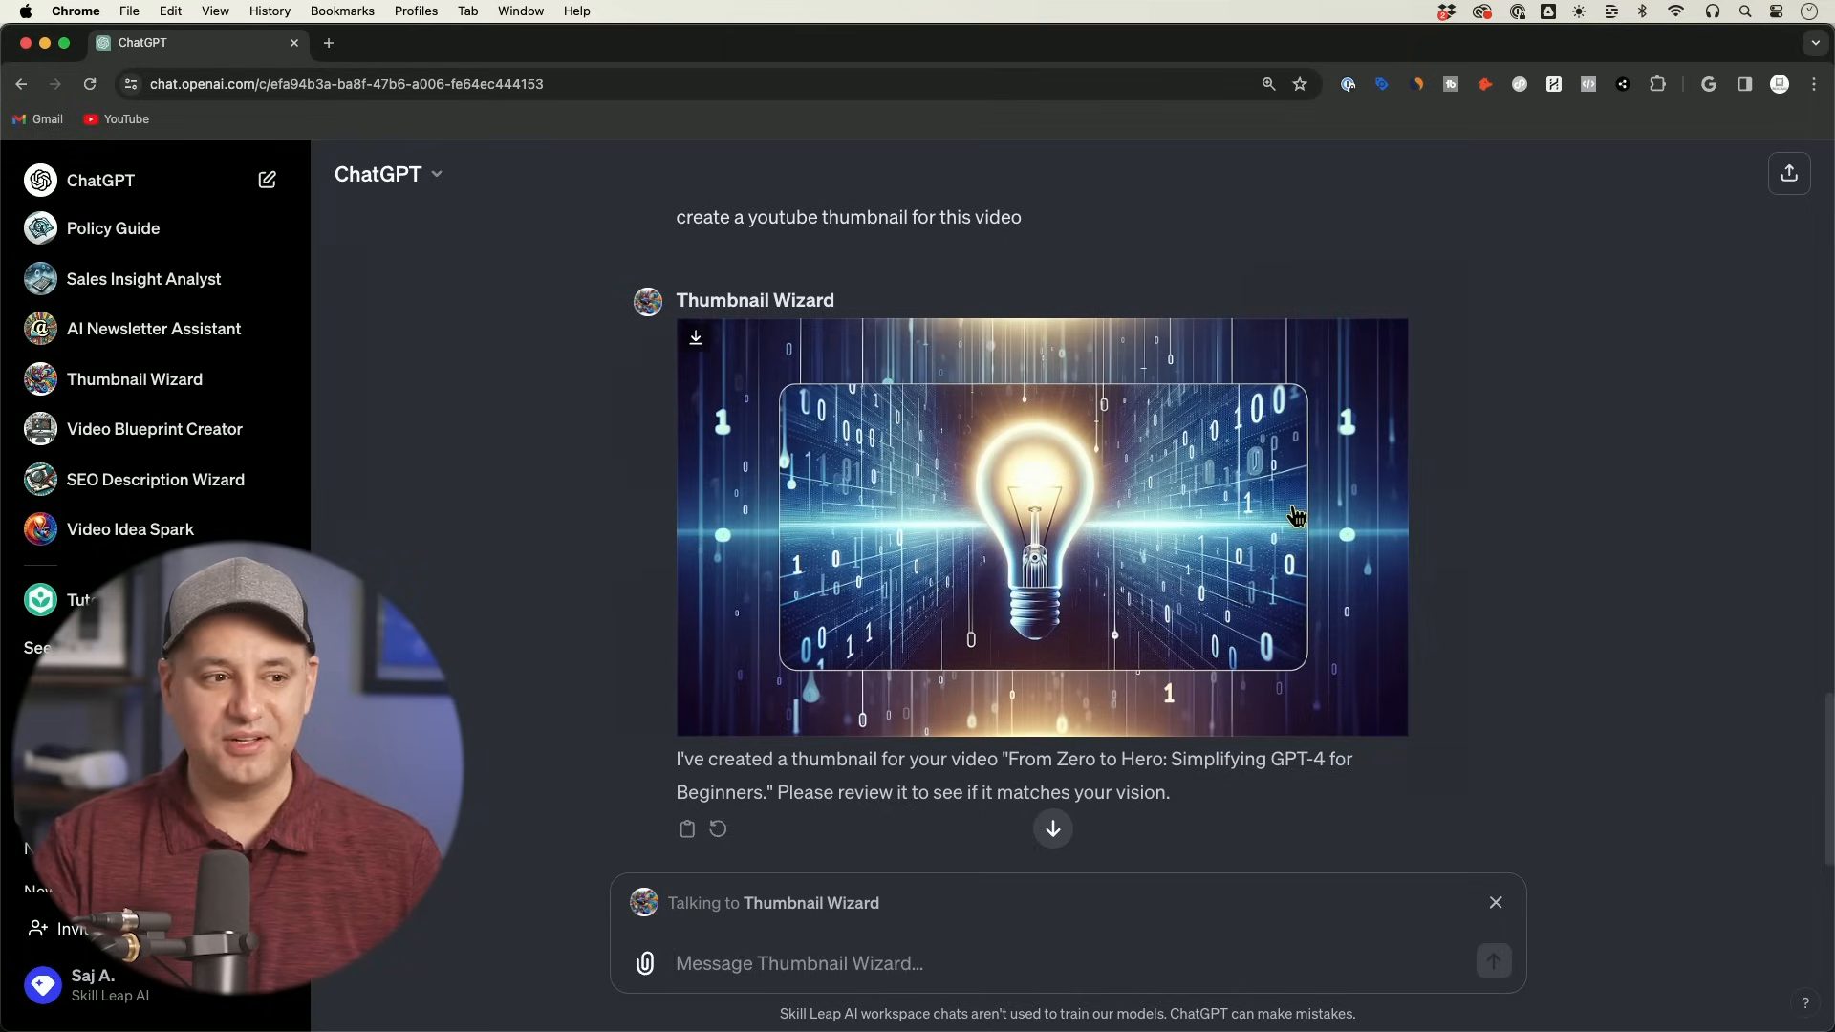
mouse_move(1157, 472)
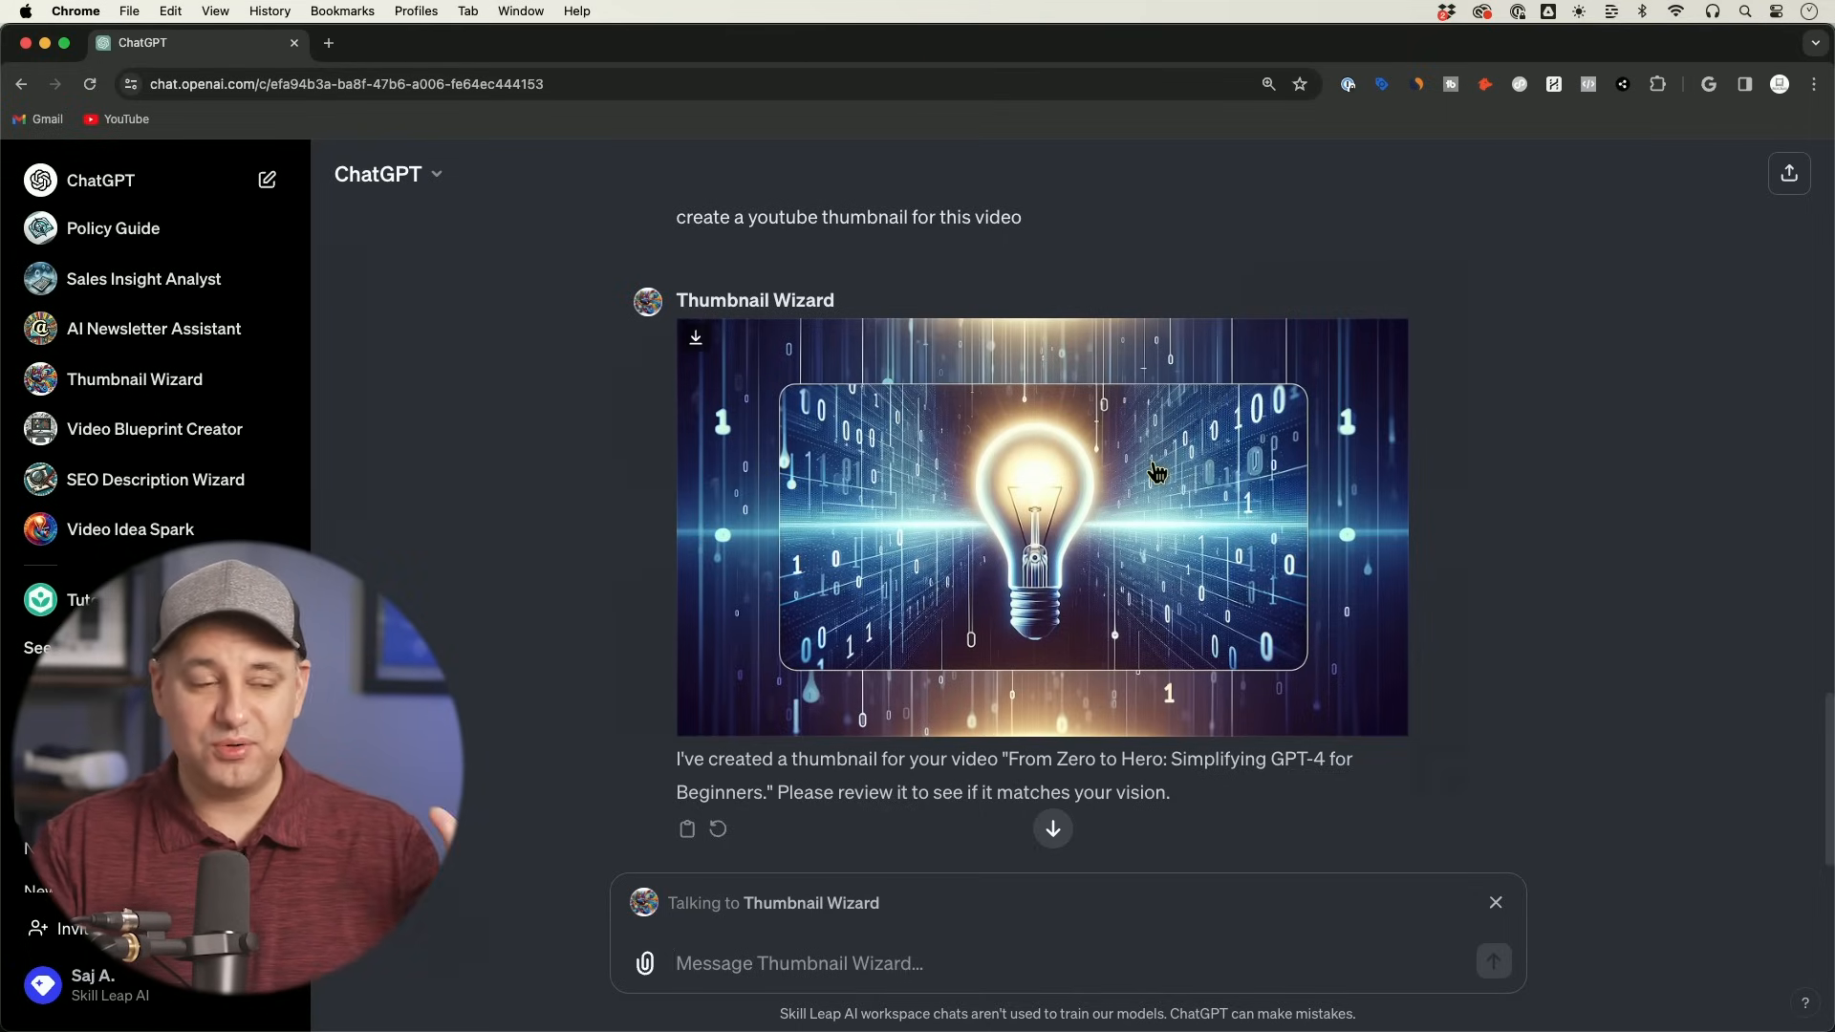
mouse_move(854, 642)
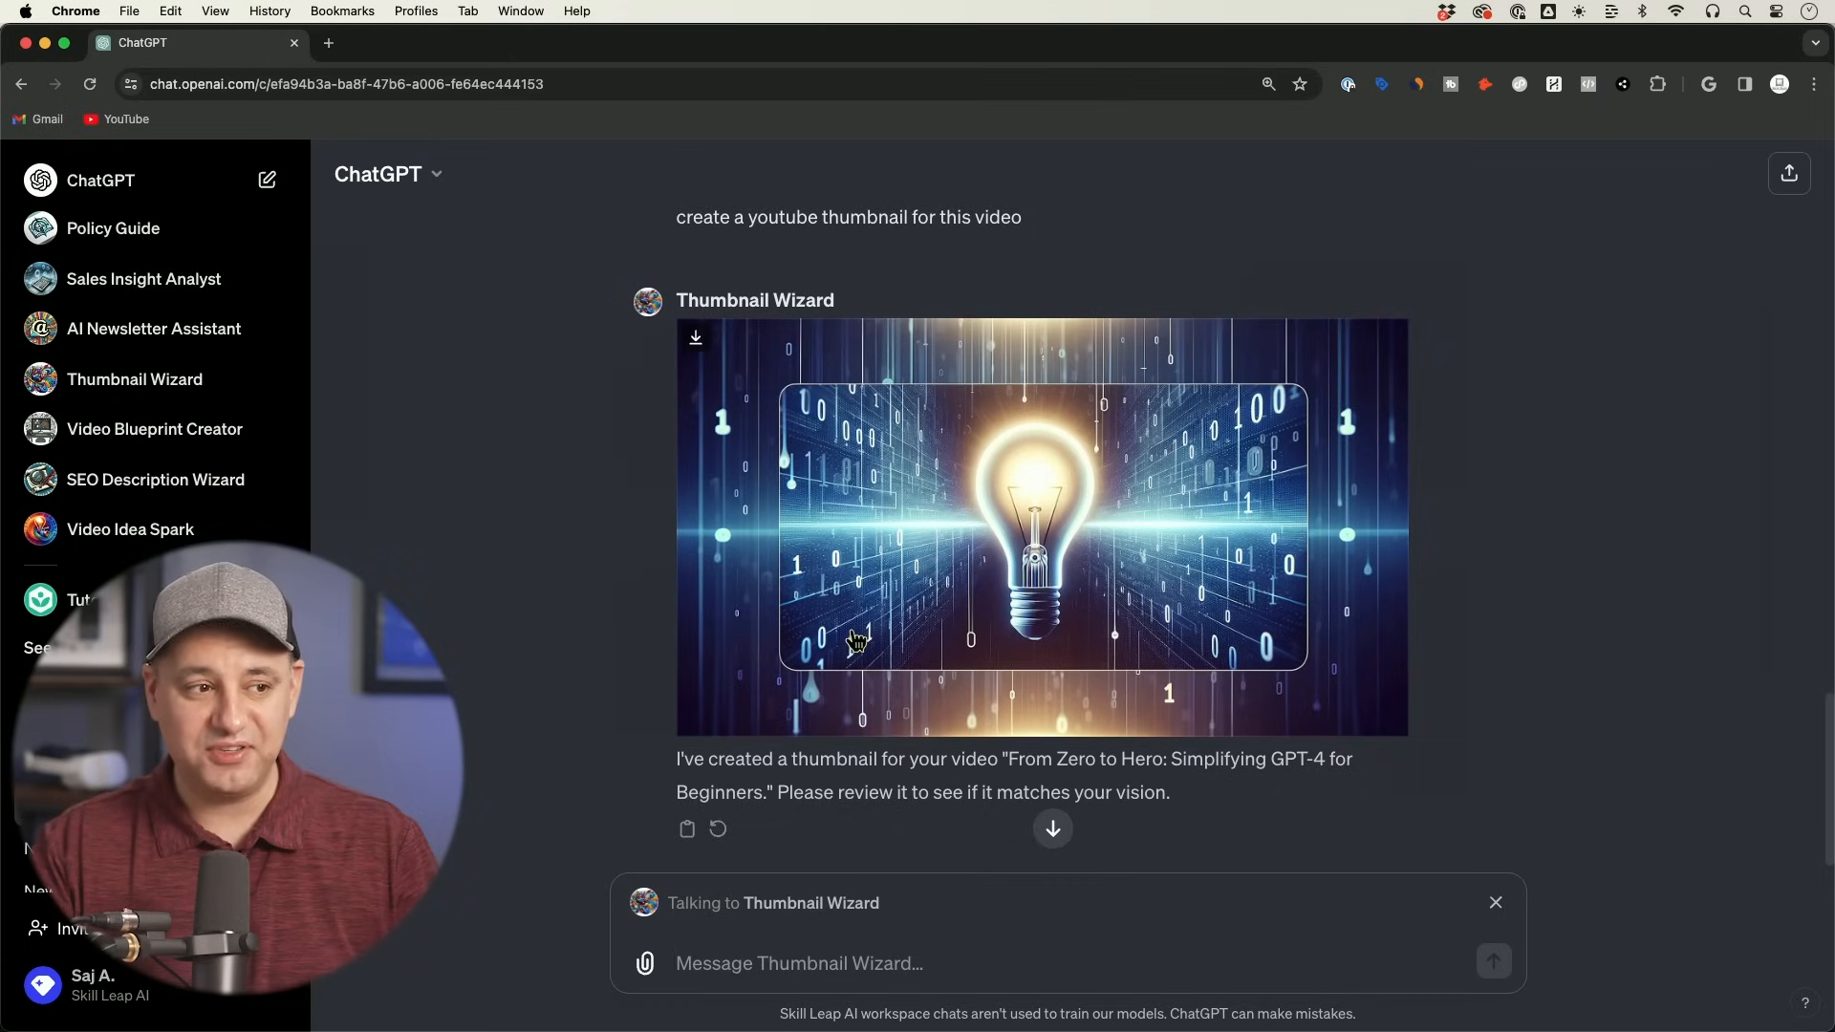
mouse_move(1112, 430)
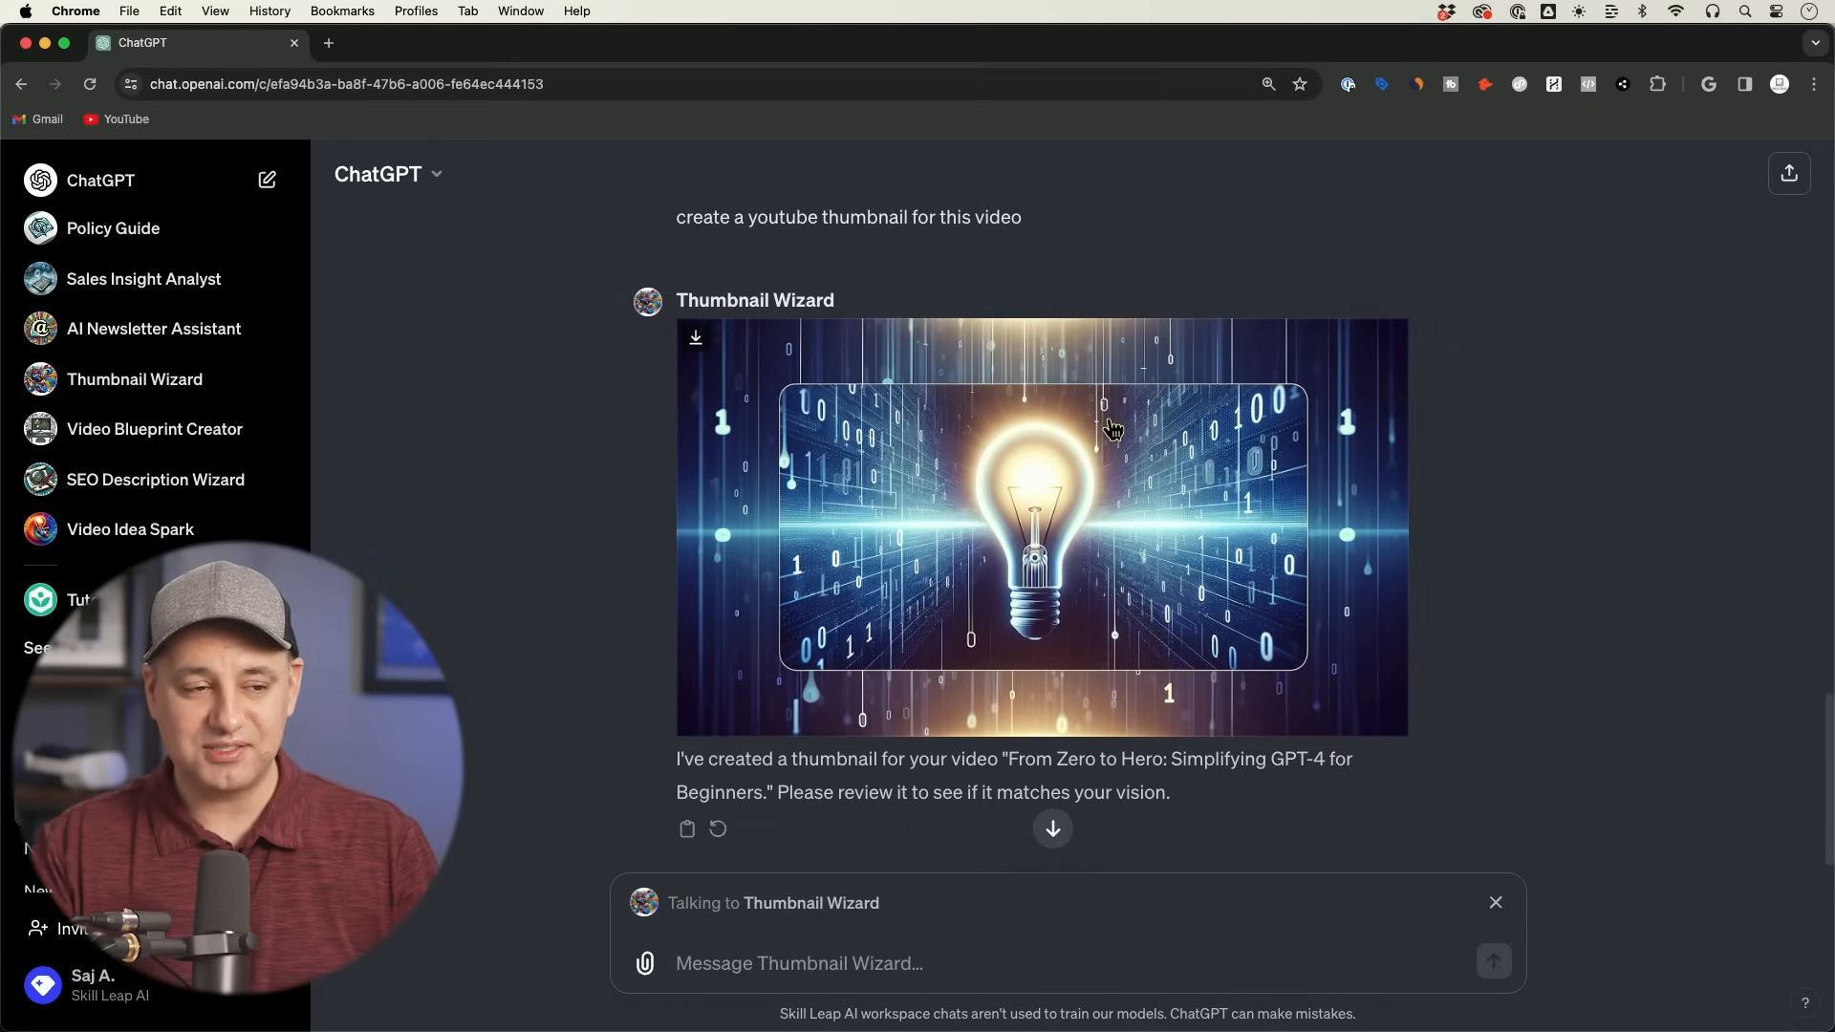
mouse_move(1164, 513)
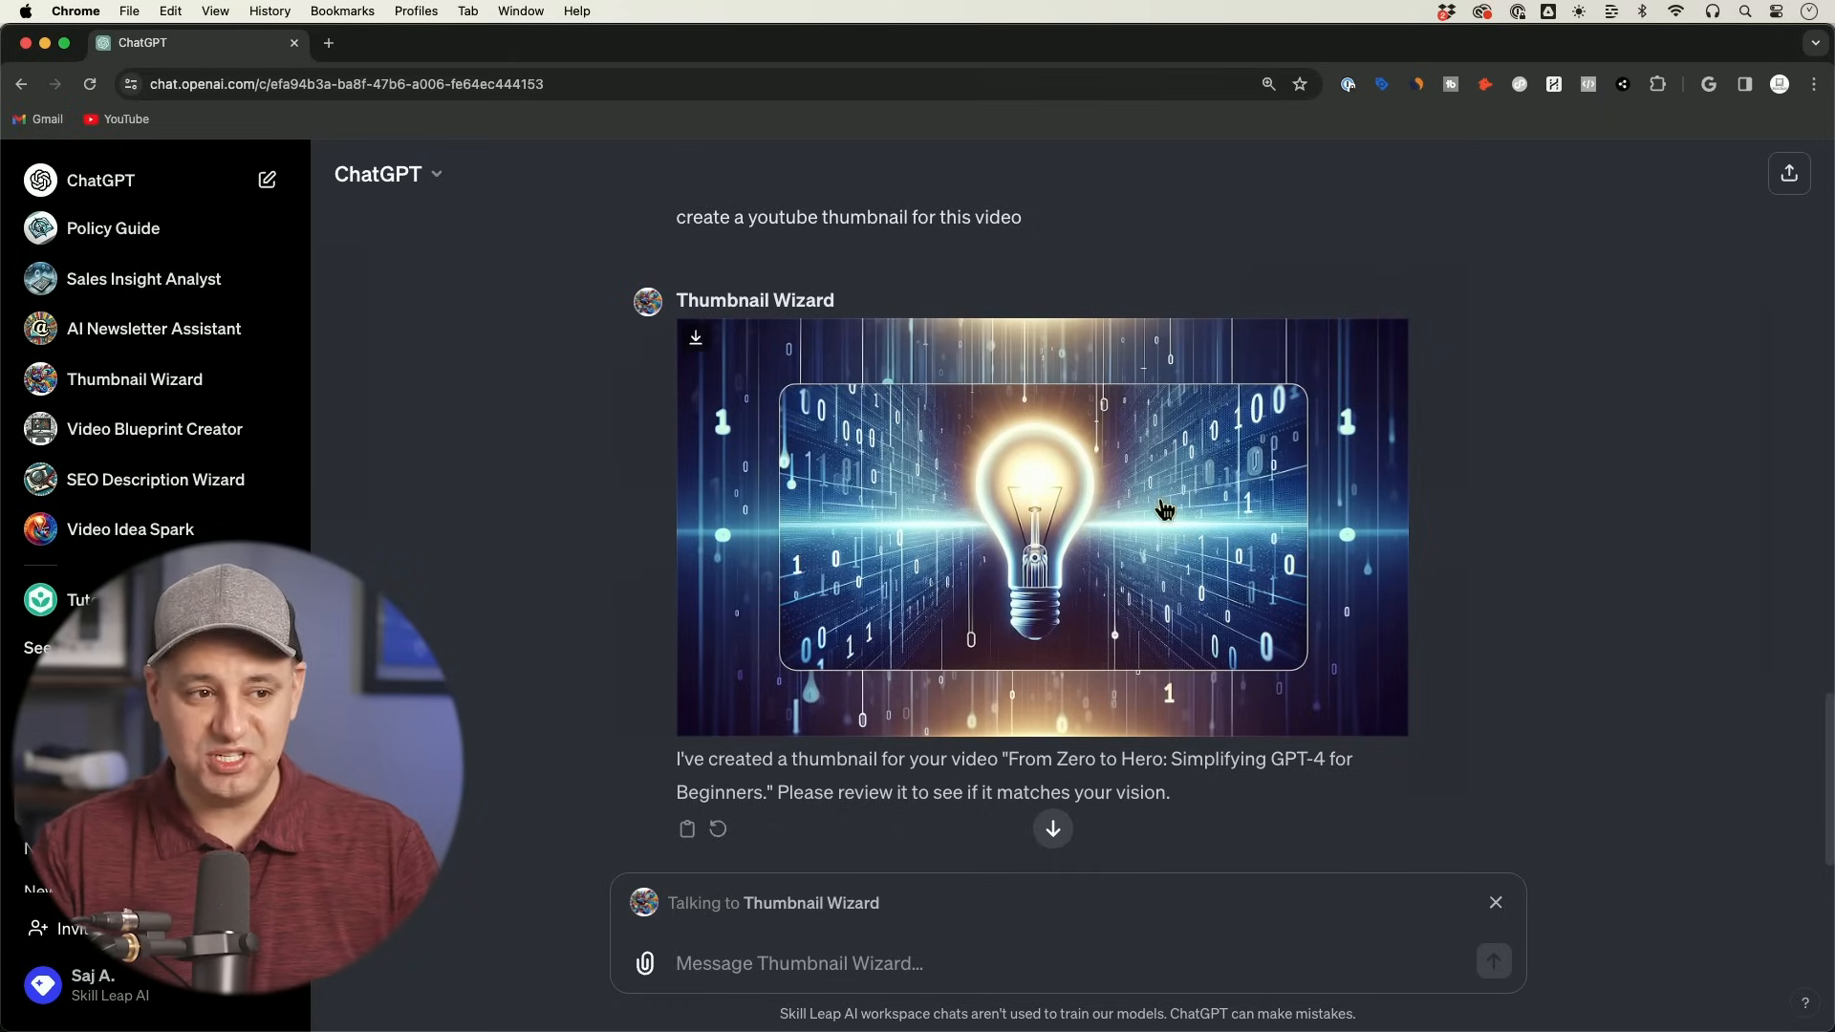
mouse_move(1235, 555)
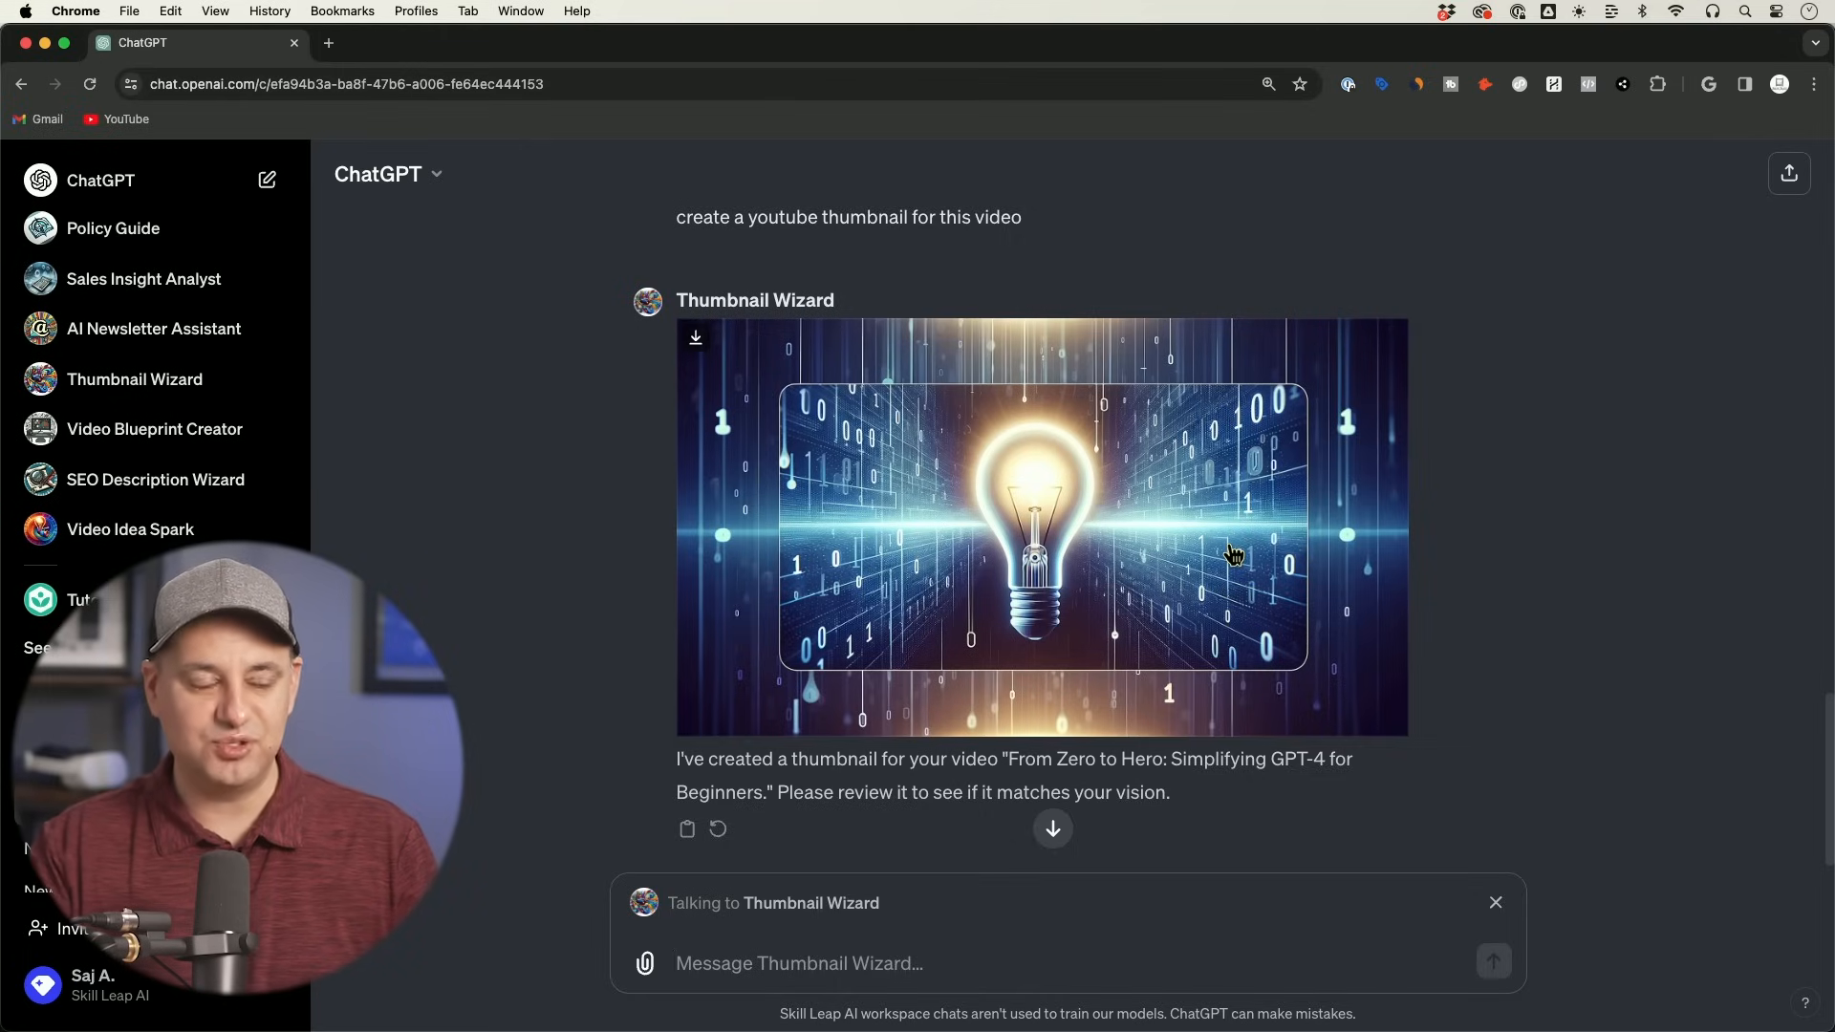
mouse_move(965, 572)
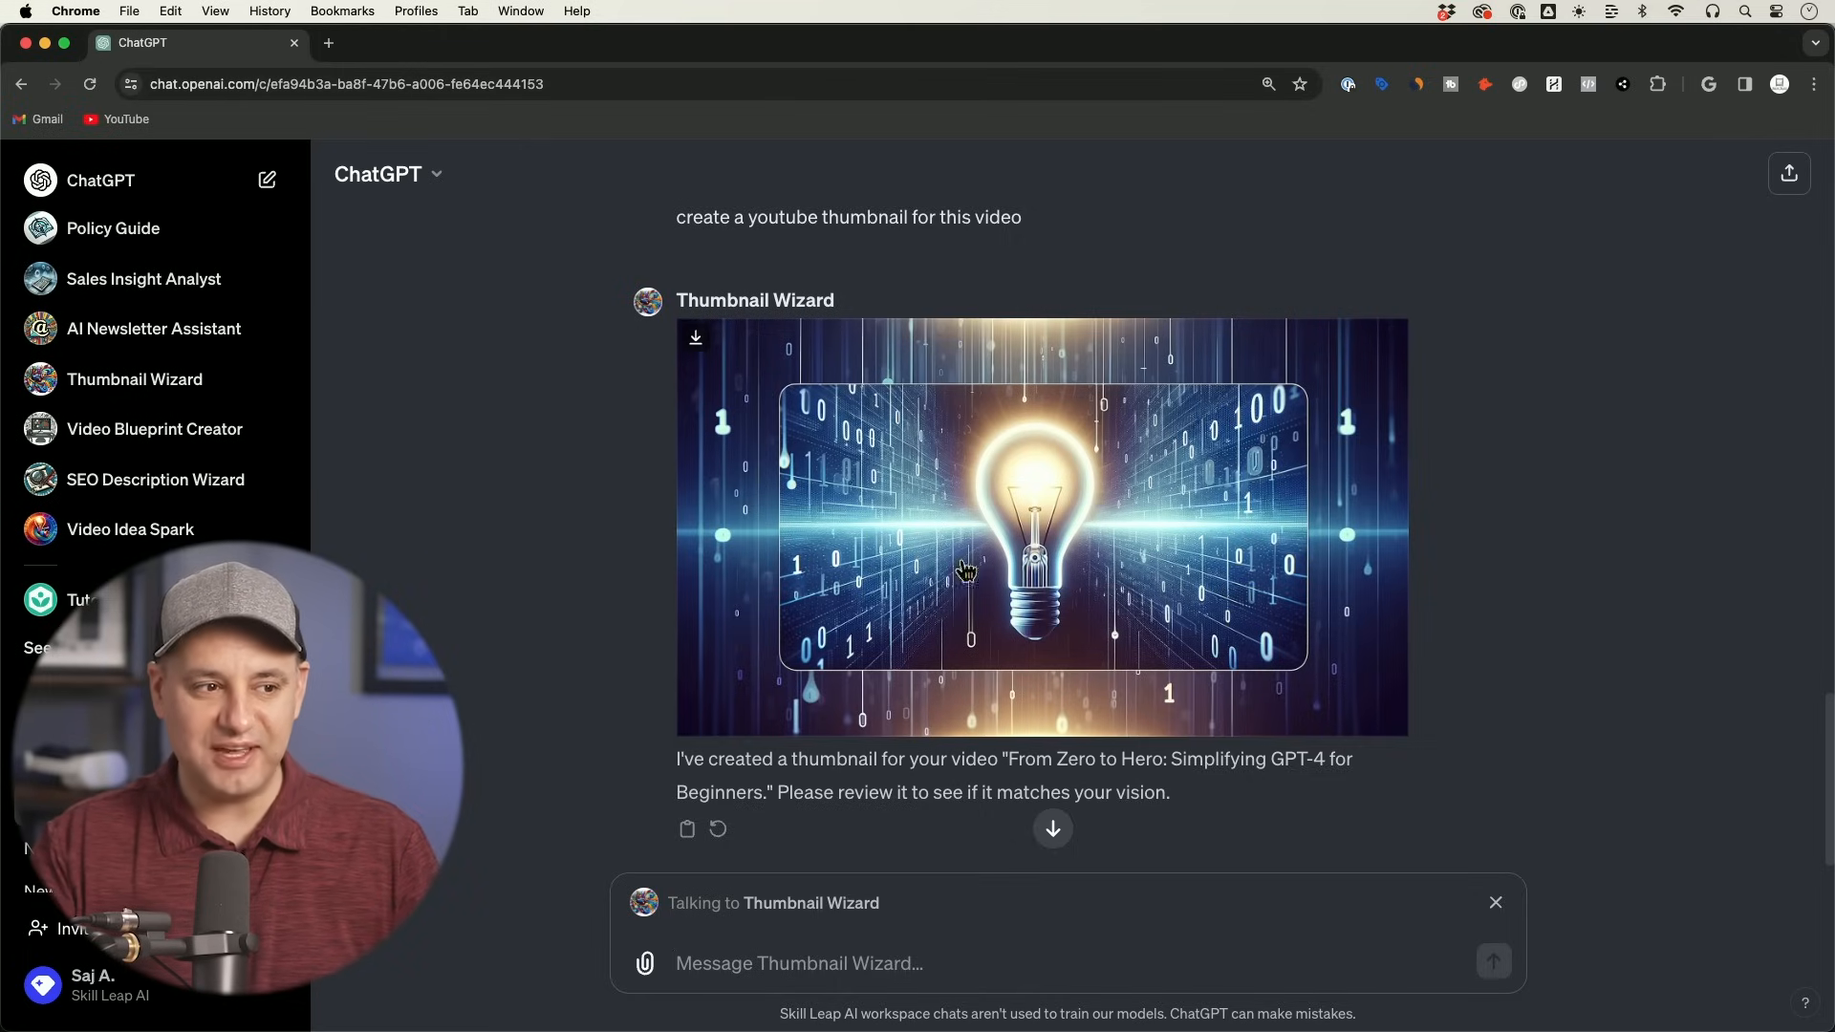
mouse_move(950, 455)
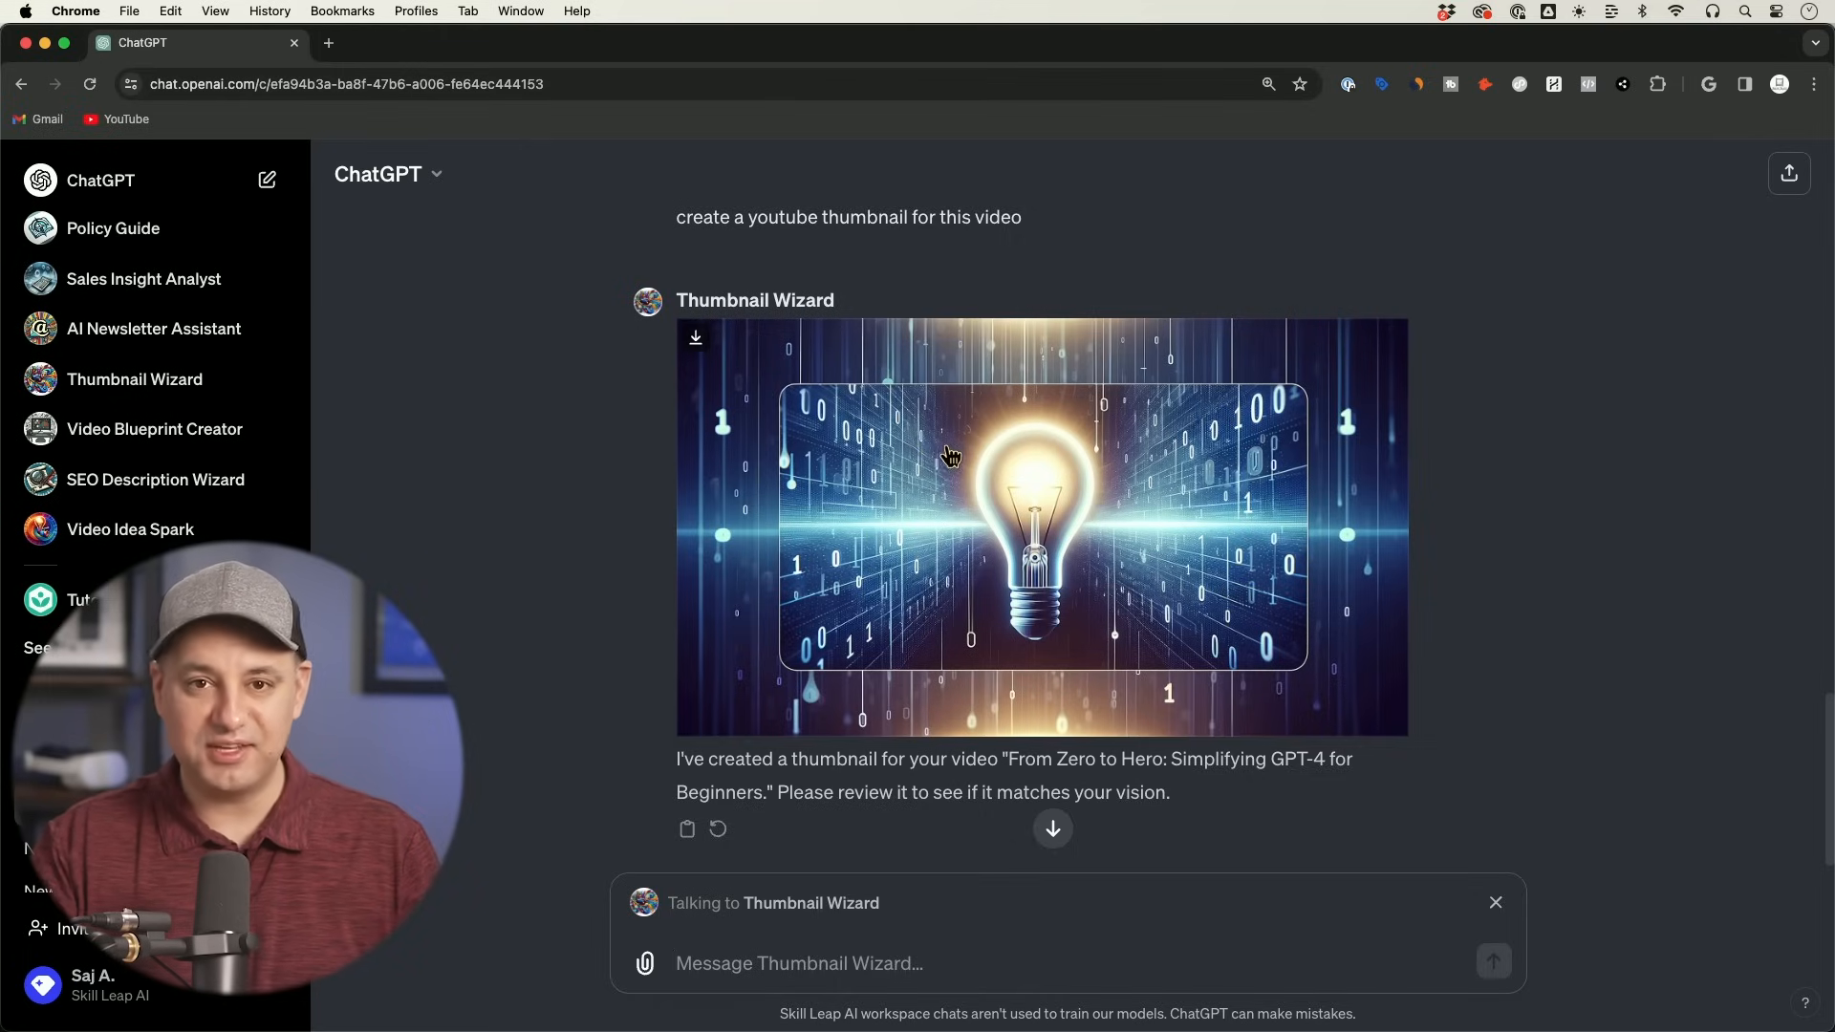
left_click(1495, 902)
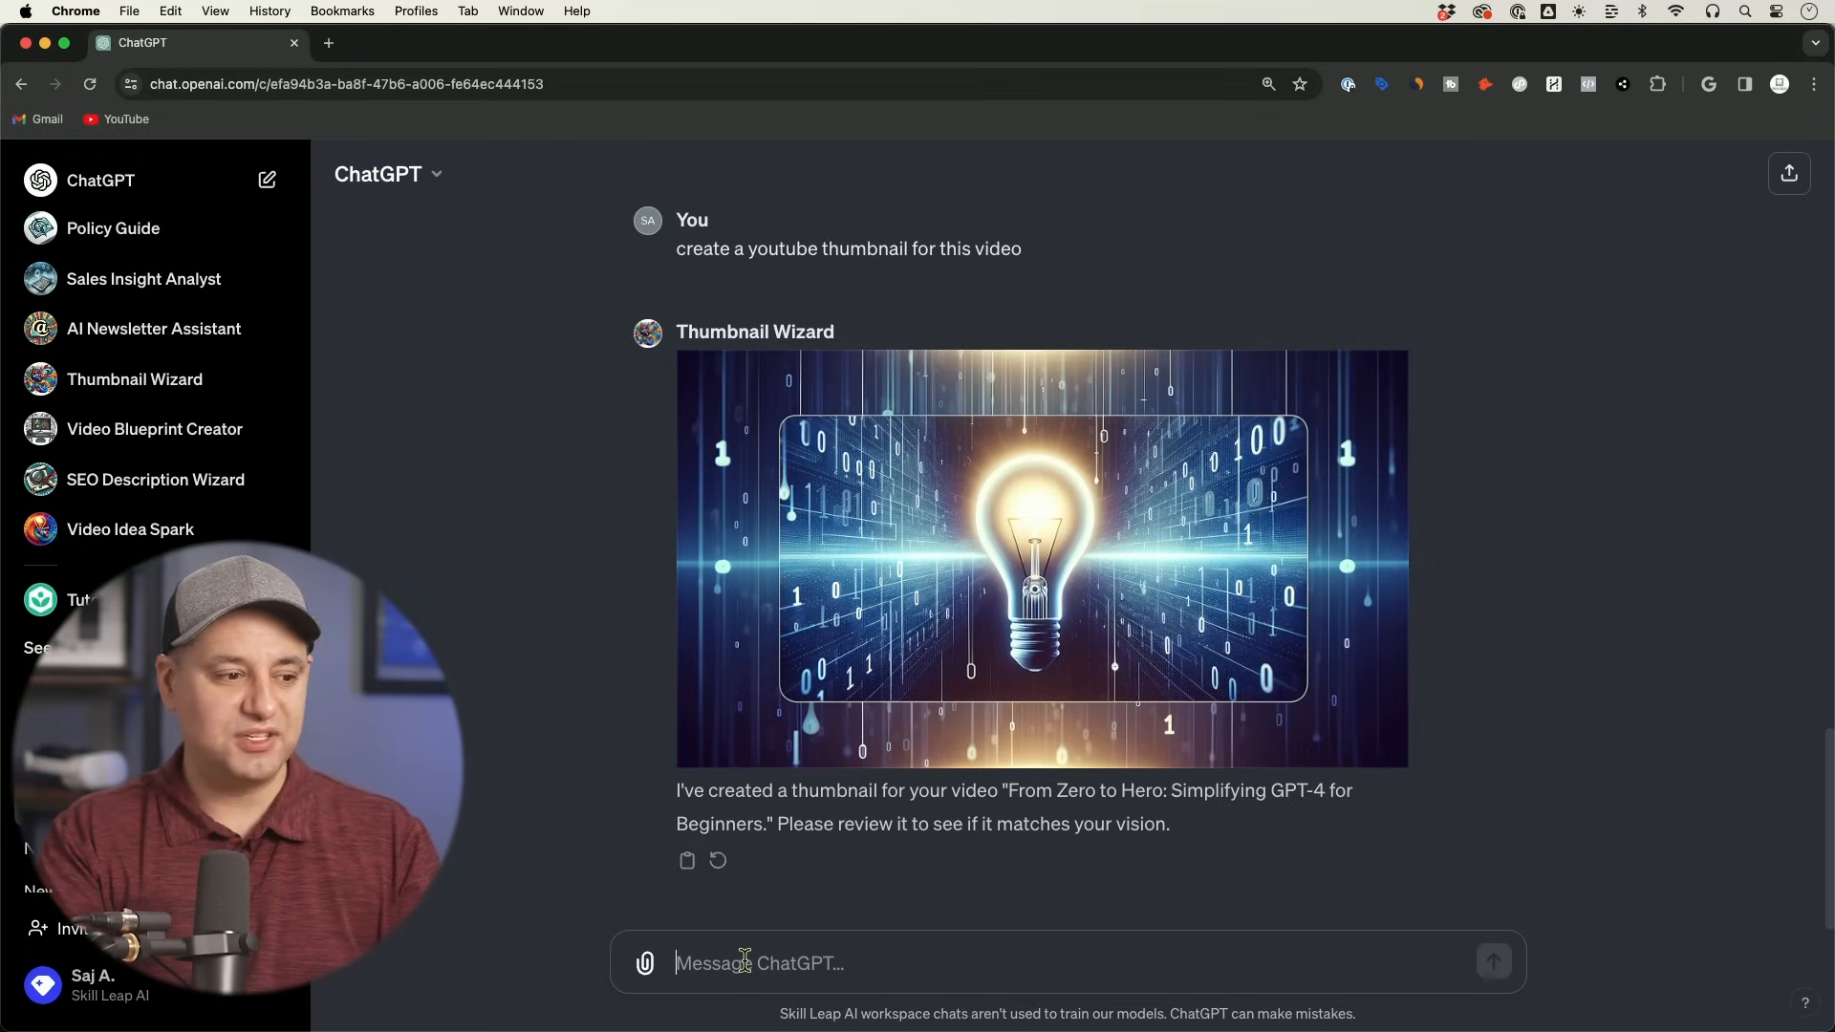
Step: Address the next message to the SEO Description Wizard GPT
left_click(155, 478)
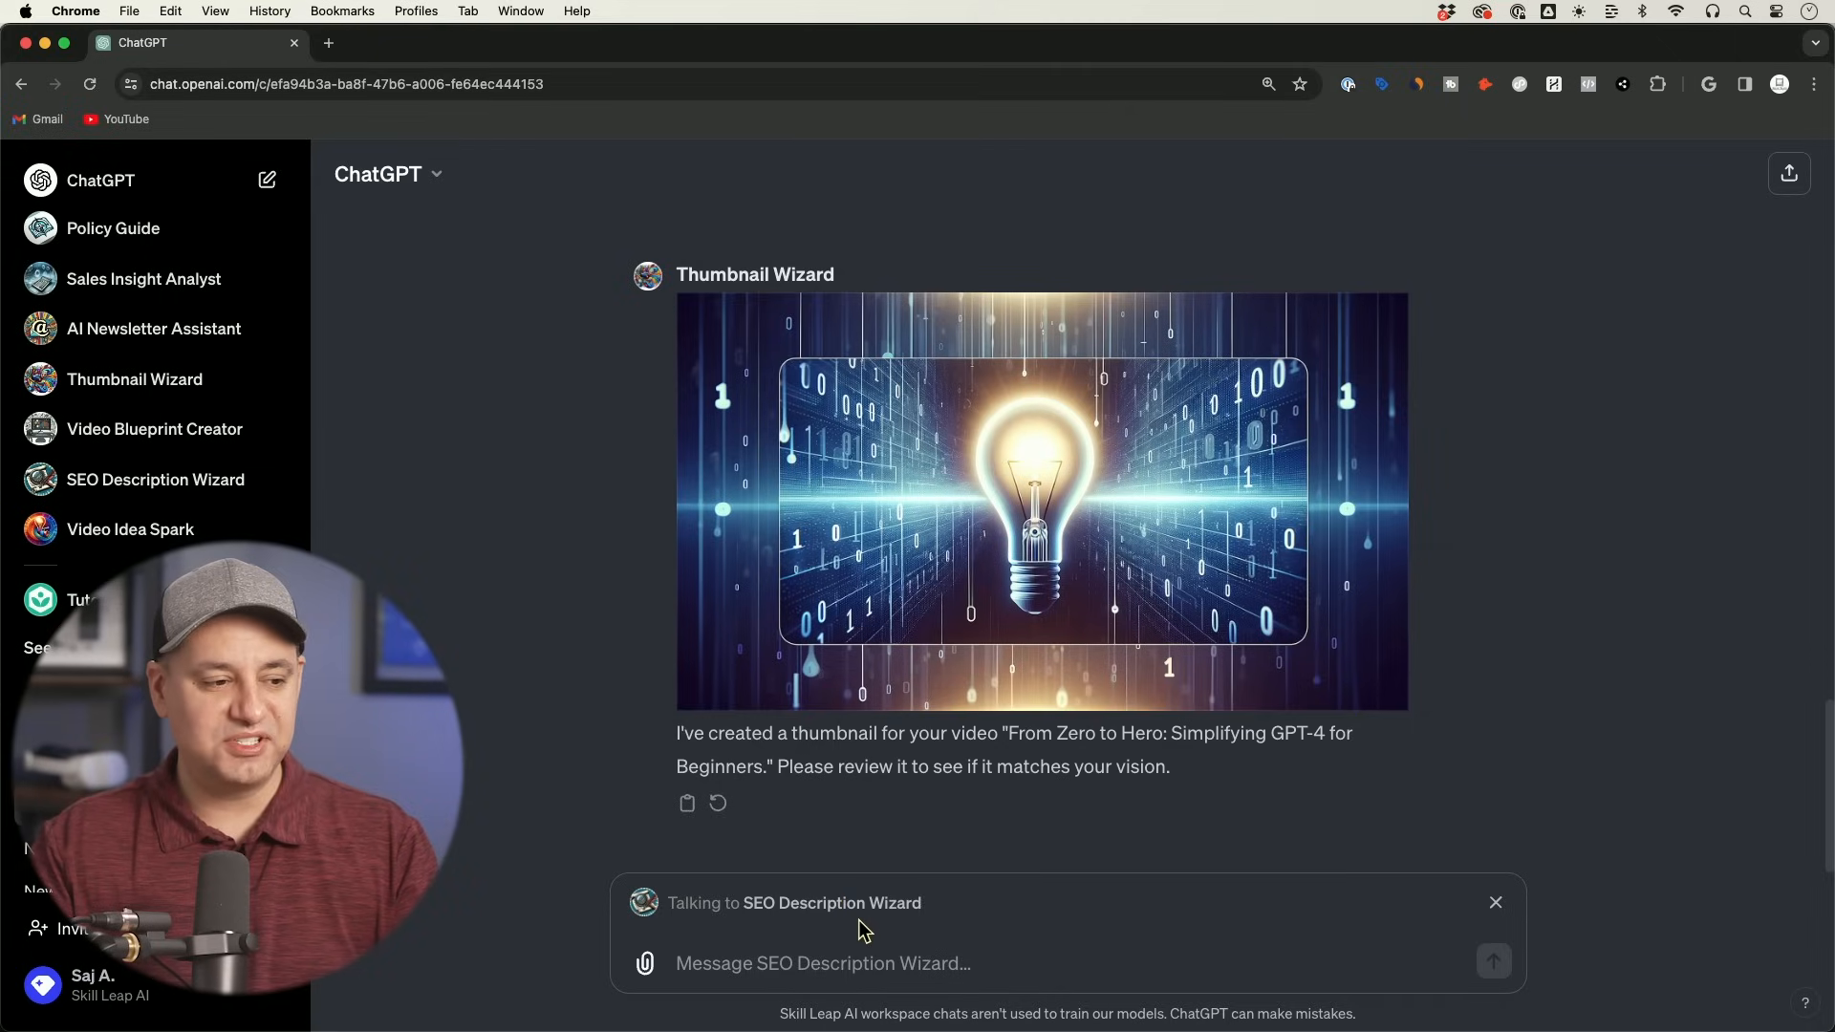
mouse_move(880, 927)
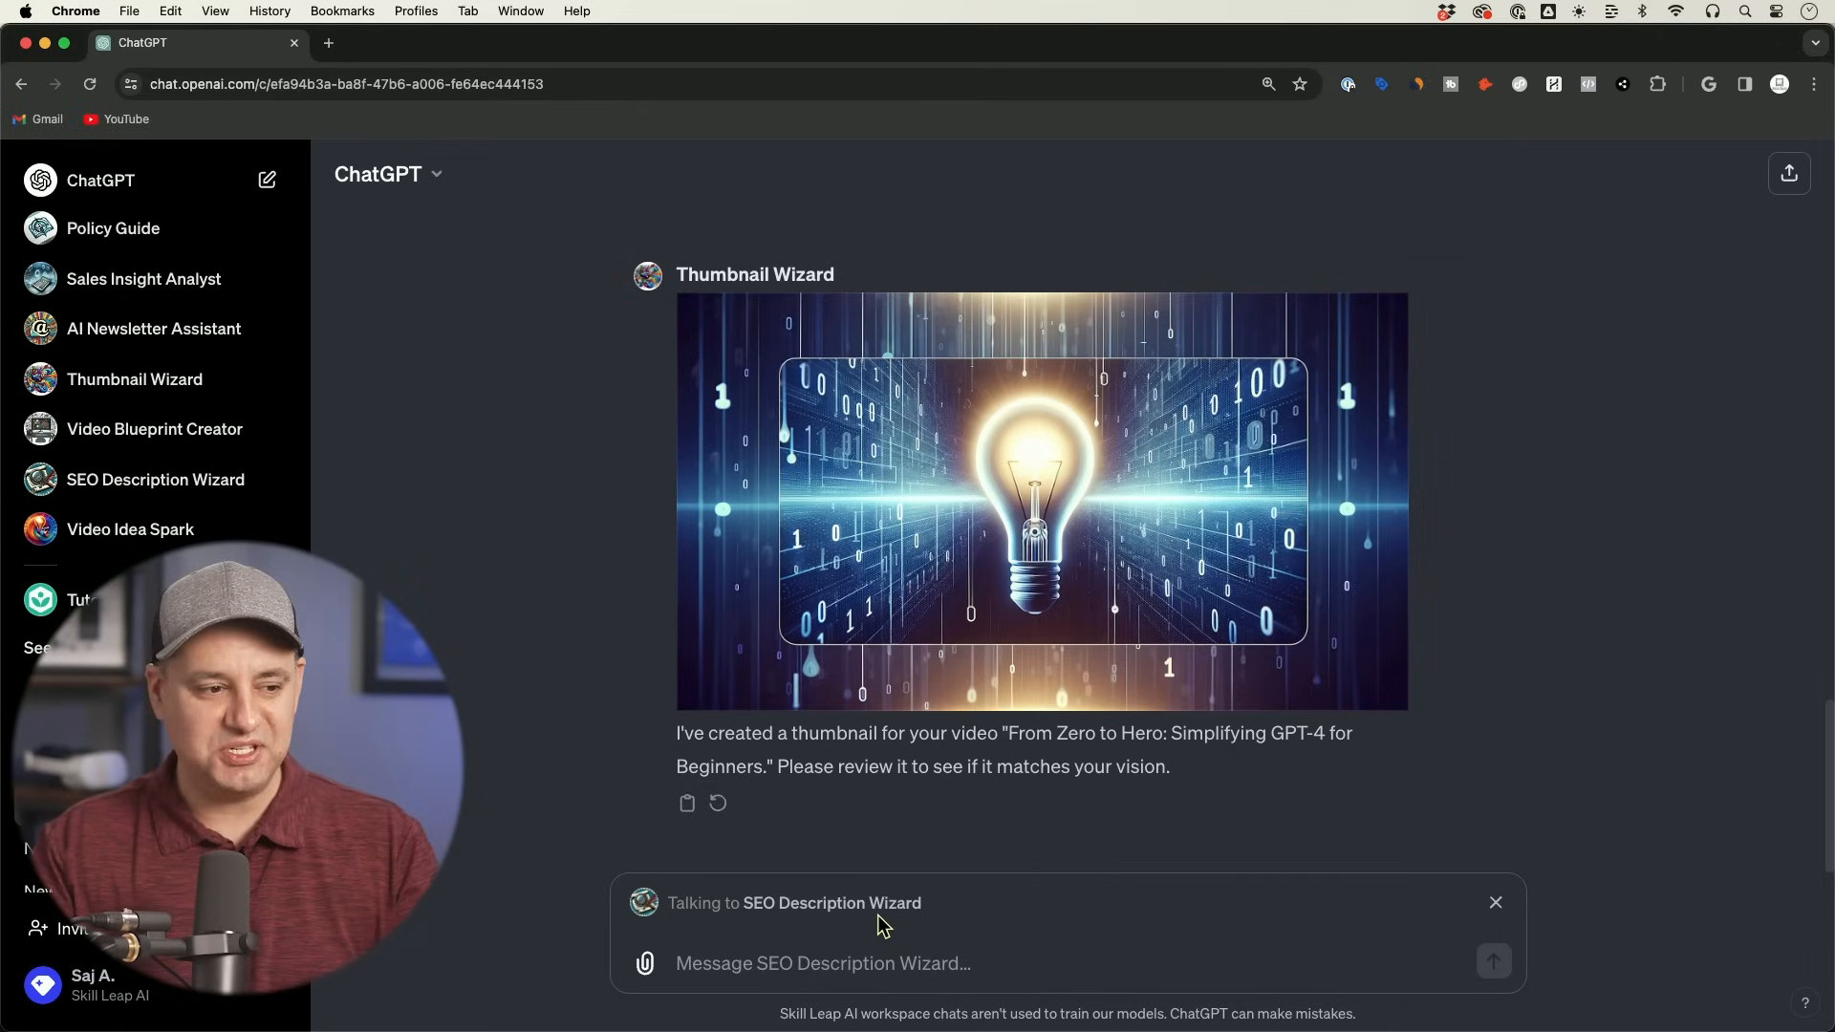
mouse_move(1002, 864)
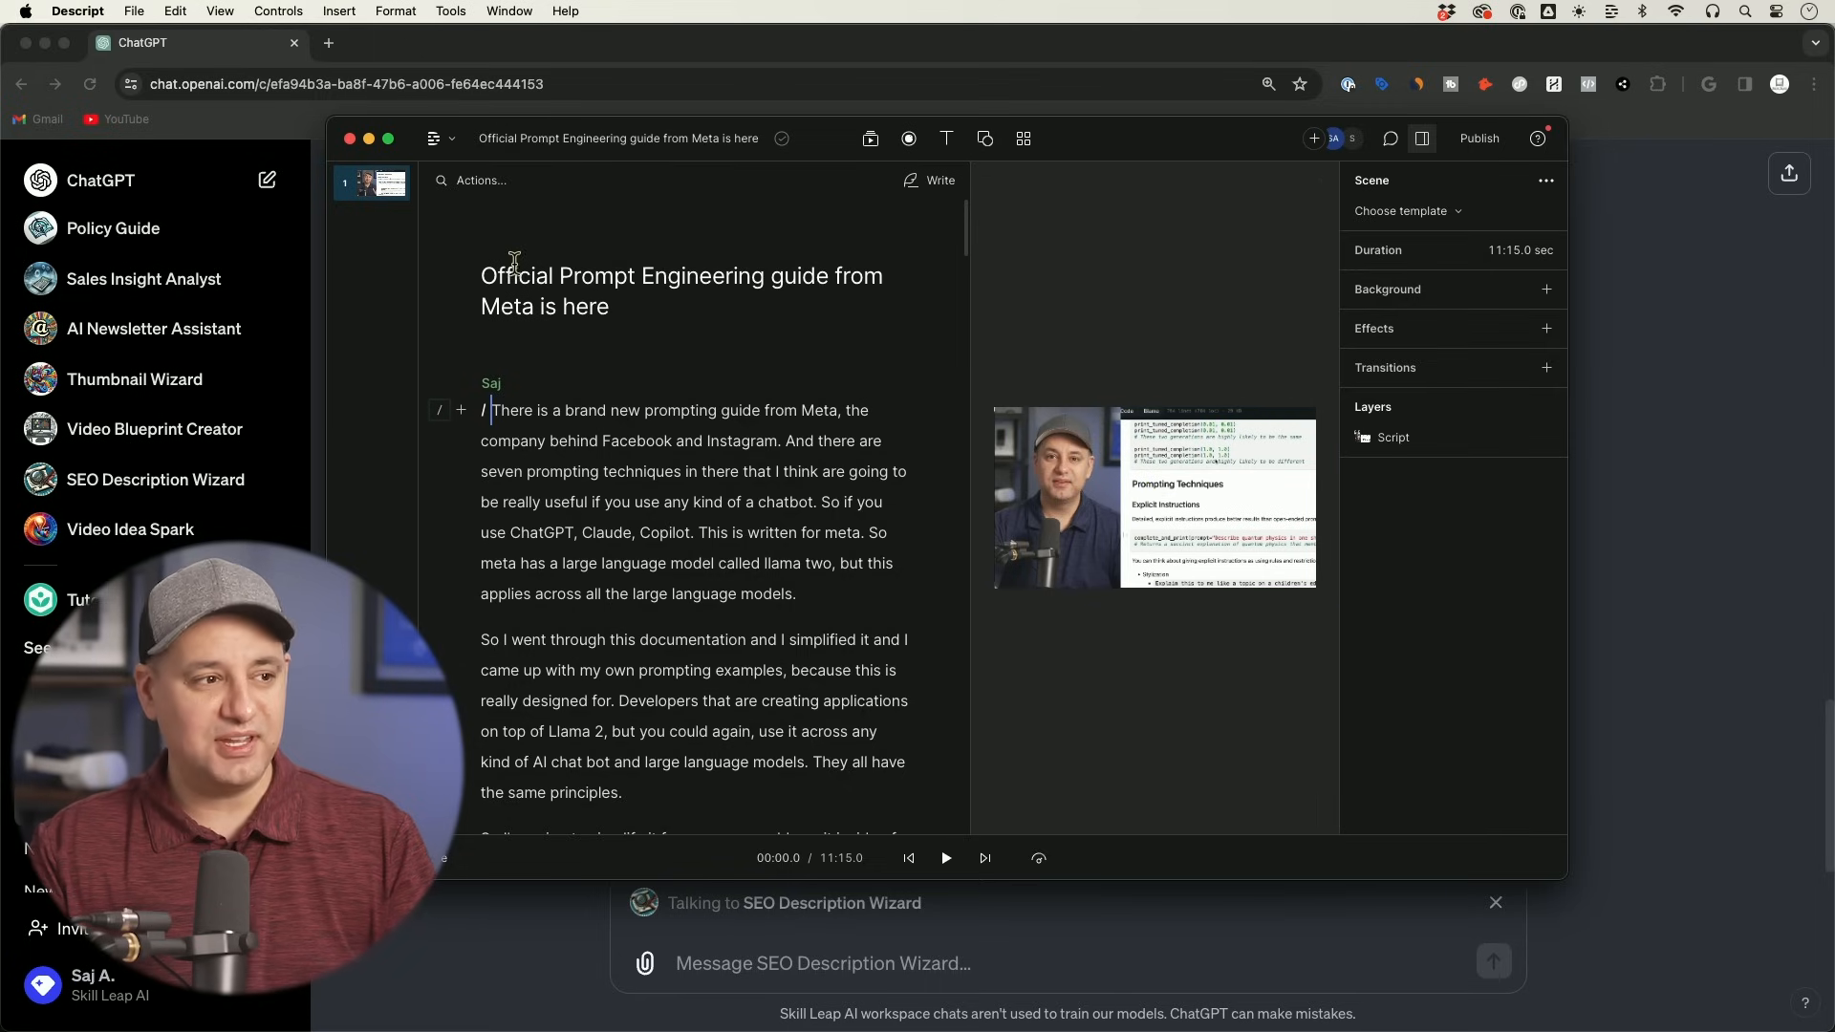
mouse_move(711, 661)
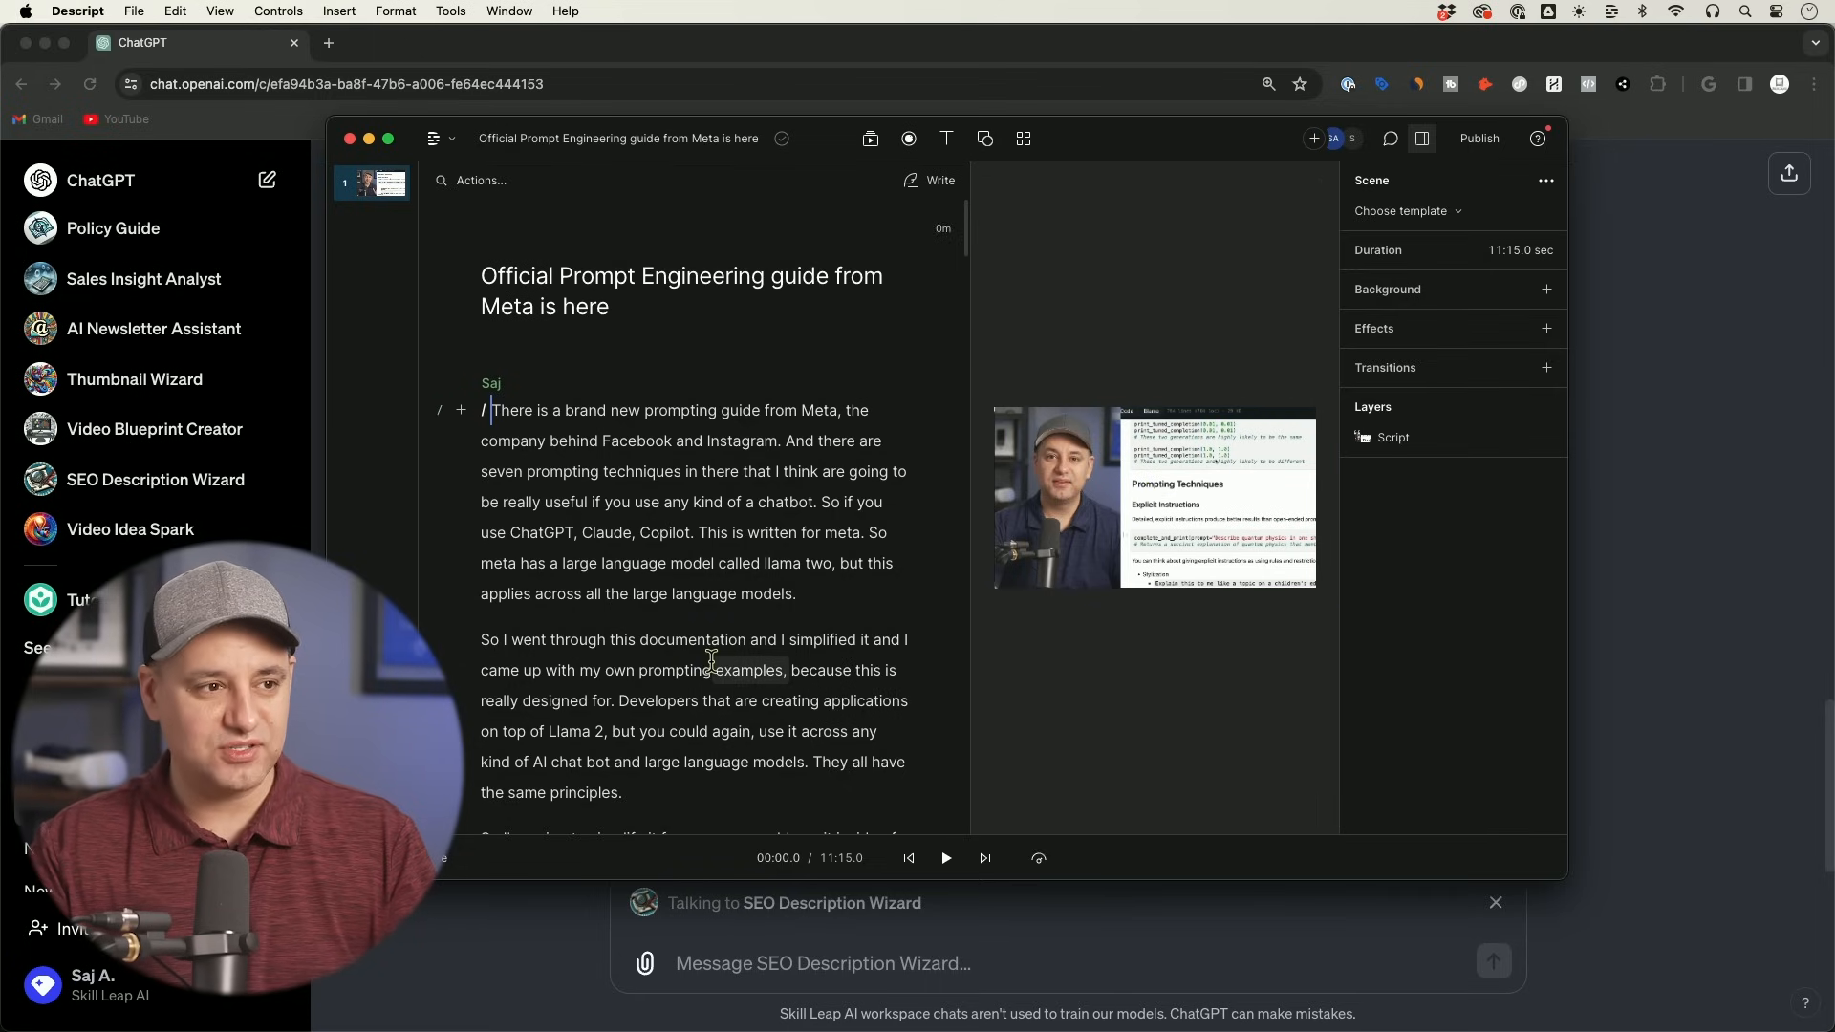
mouse_move(602, 388)
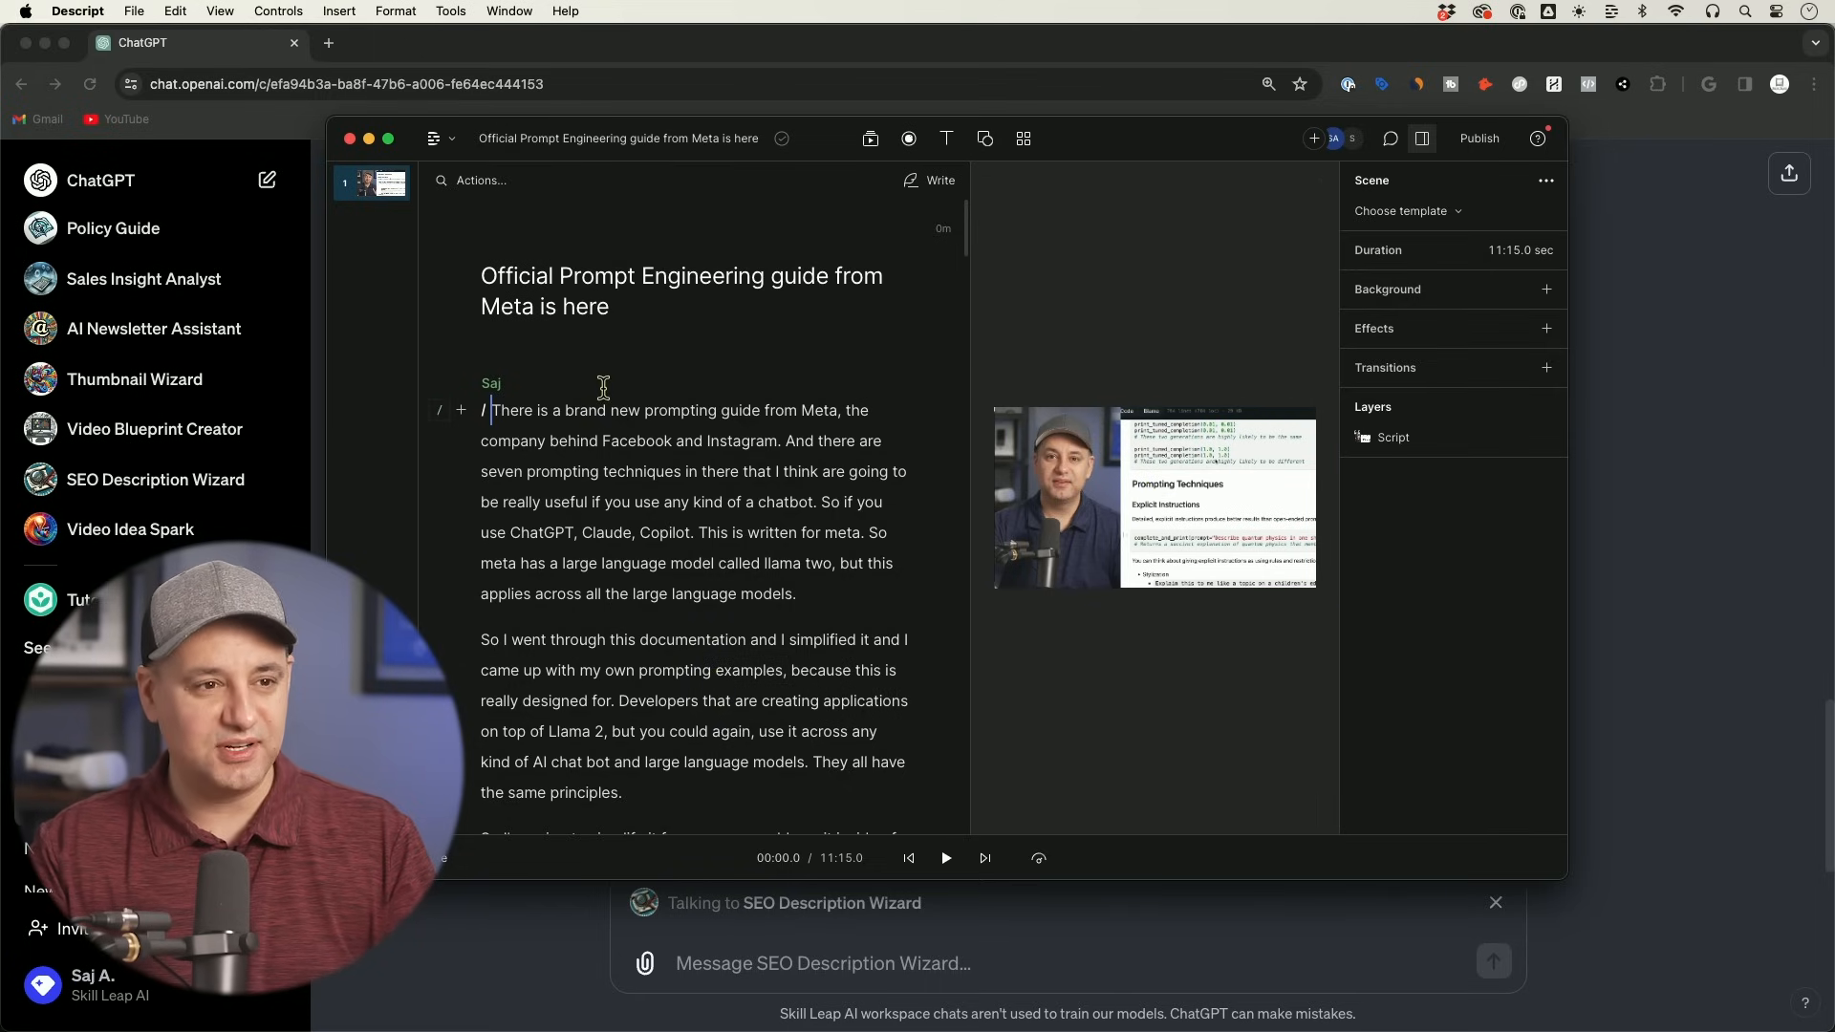
Step: Bring up the transcript export options for the Meta prompt-engineering video in Descript
left_click(1477, 137)
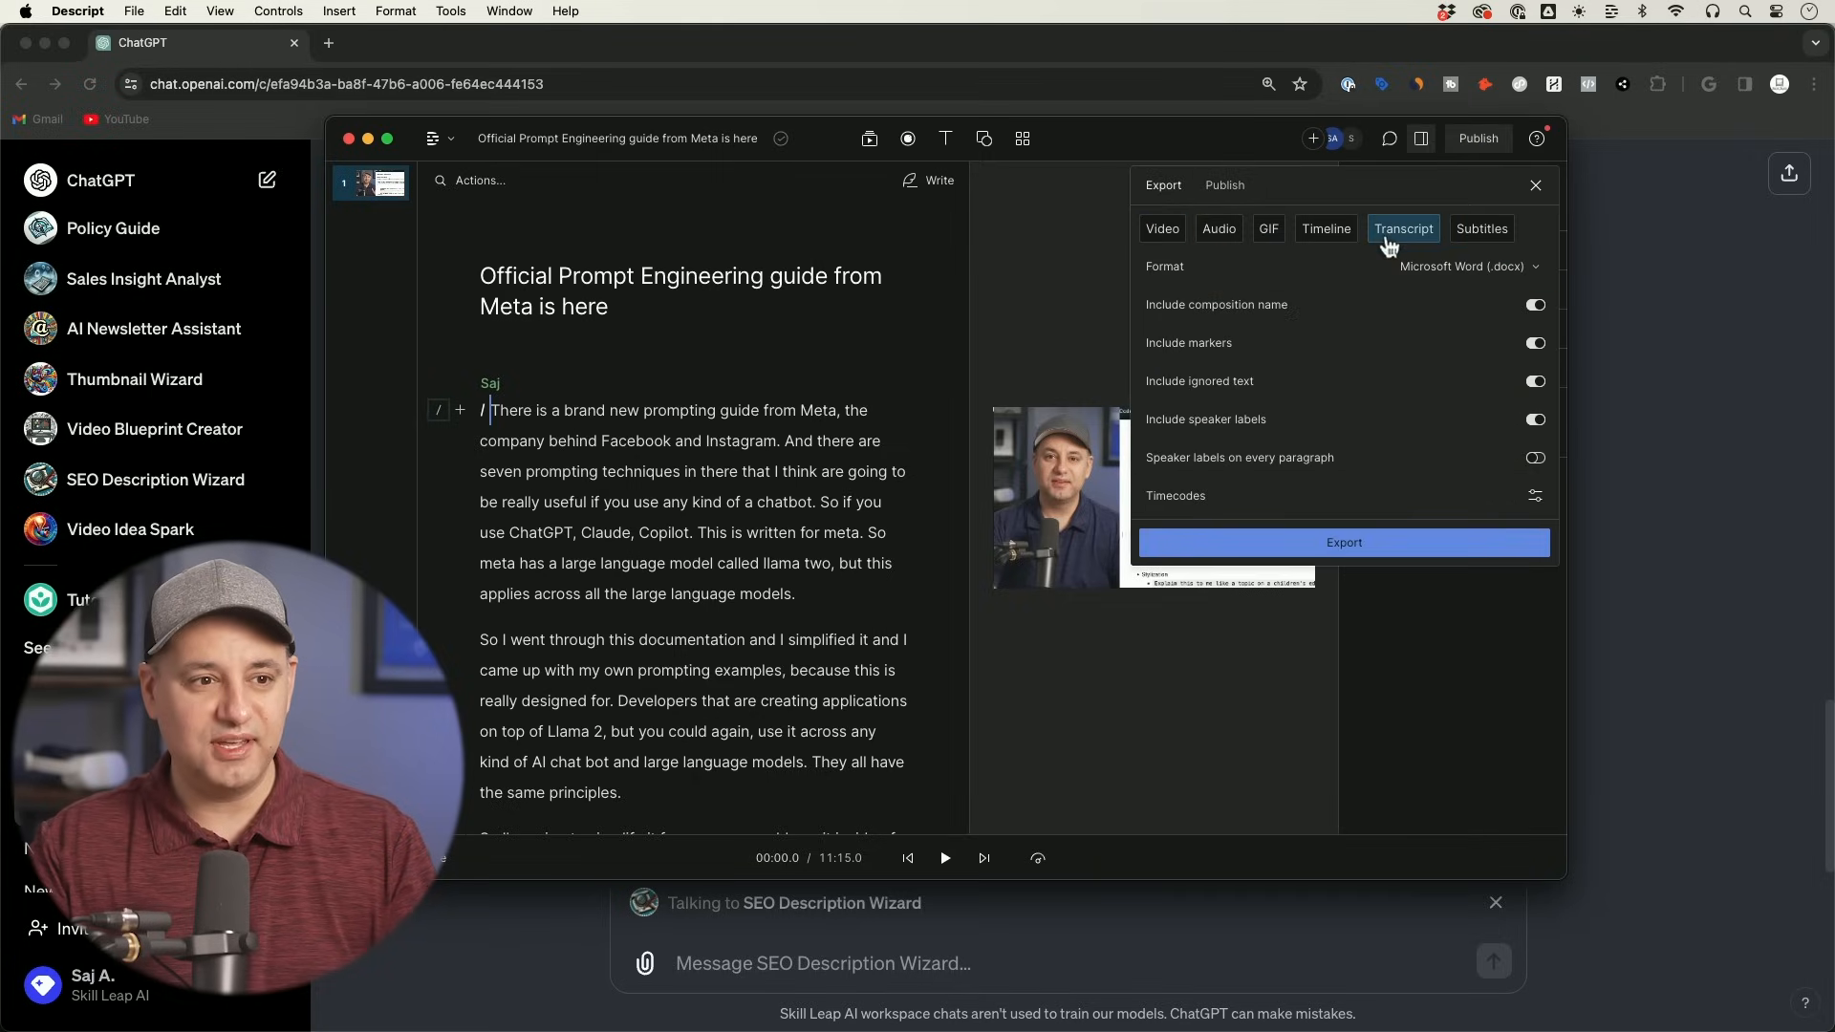
left_click(1466, 266)
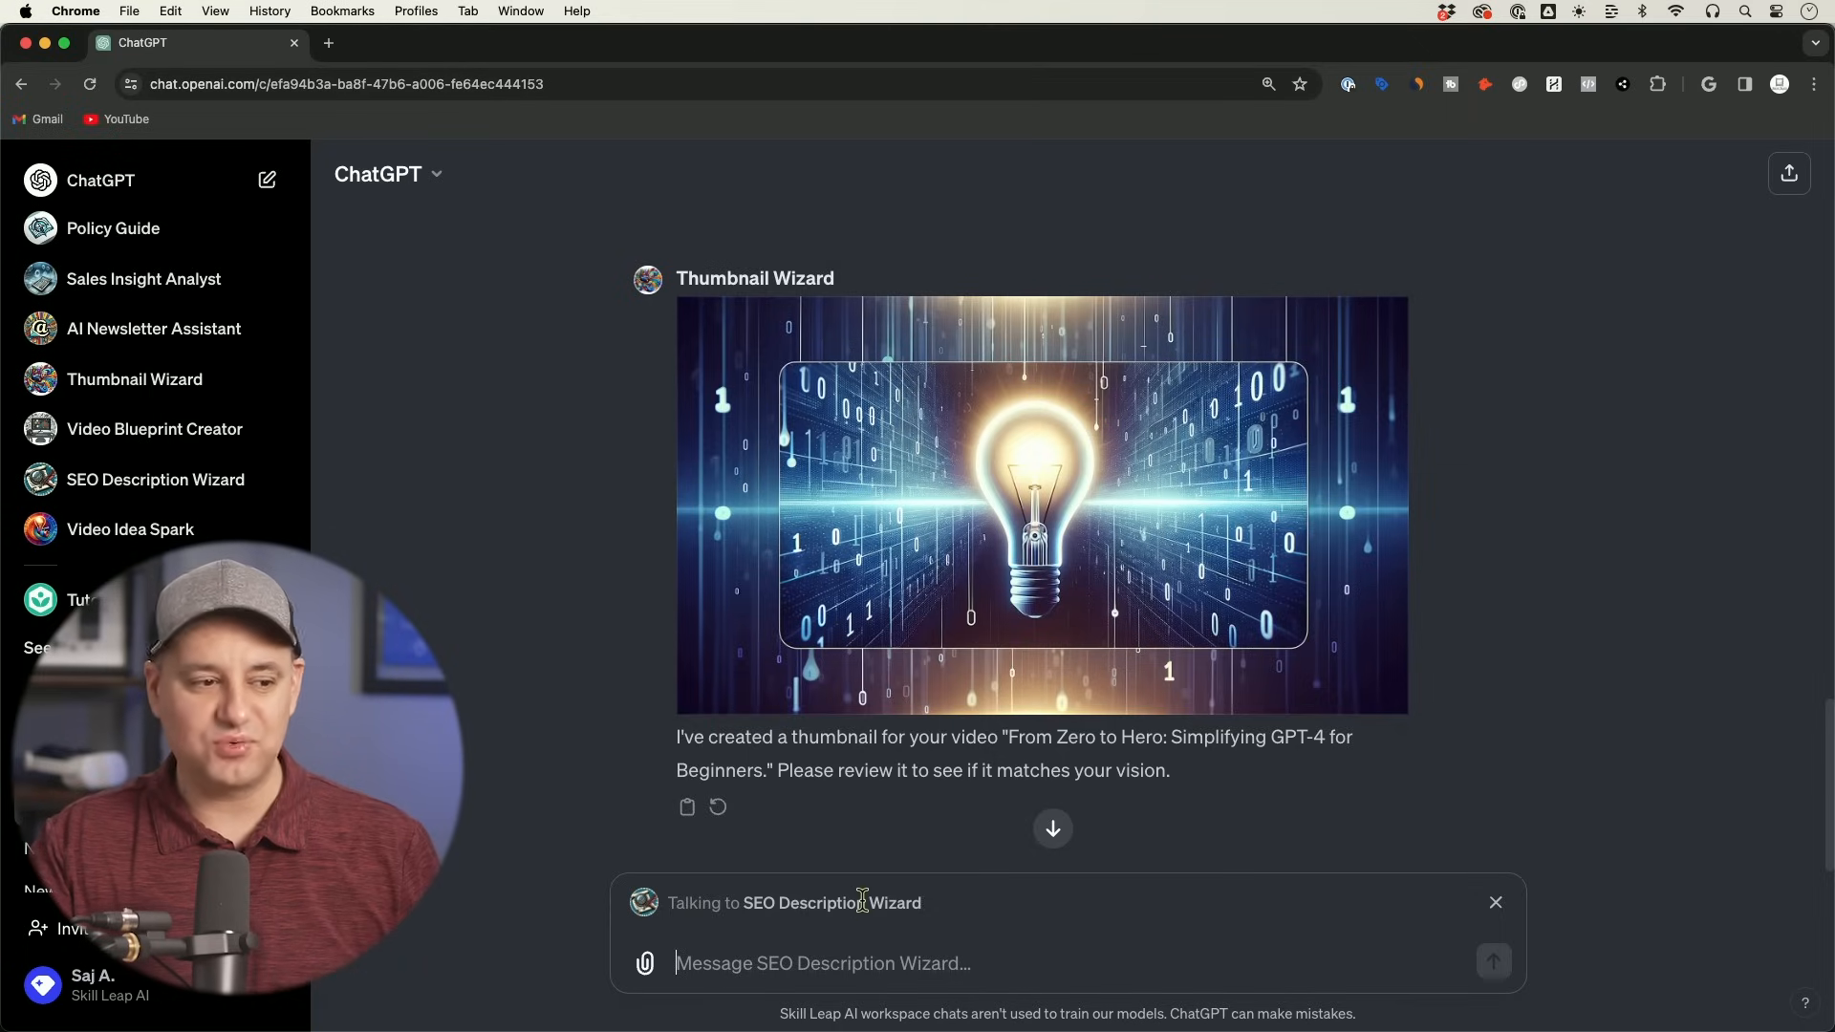
mouse_move(522, 879)
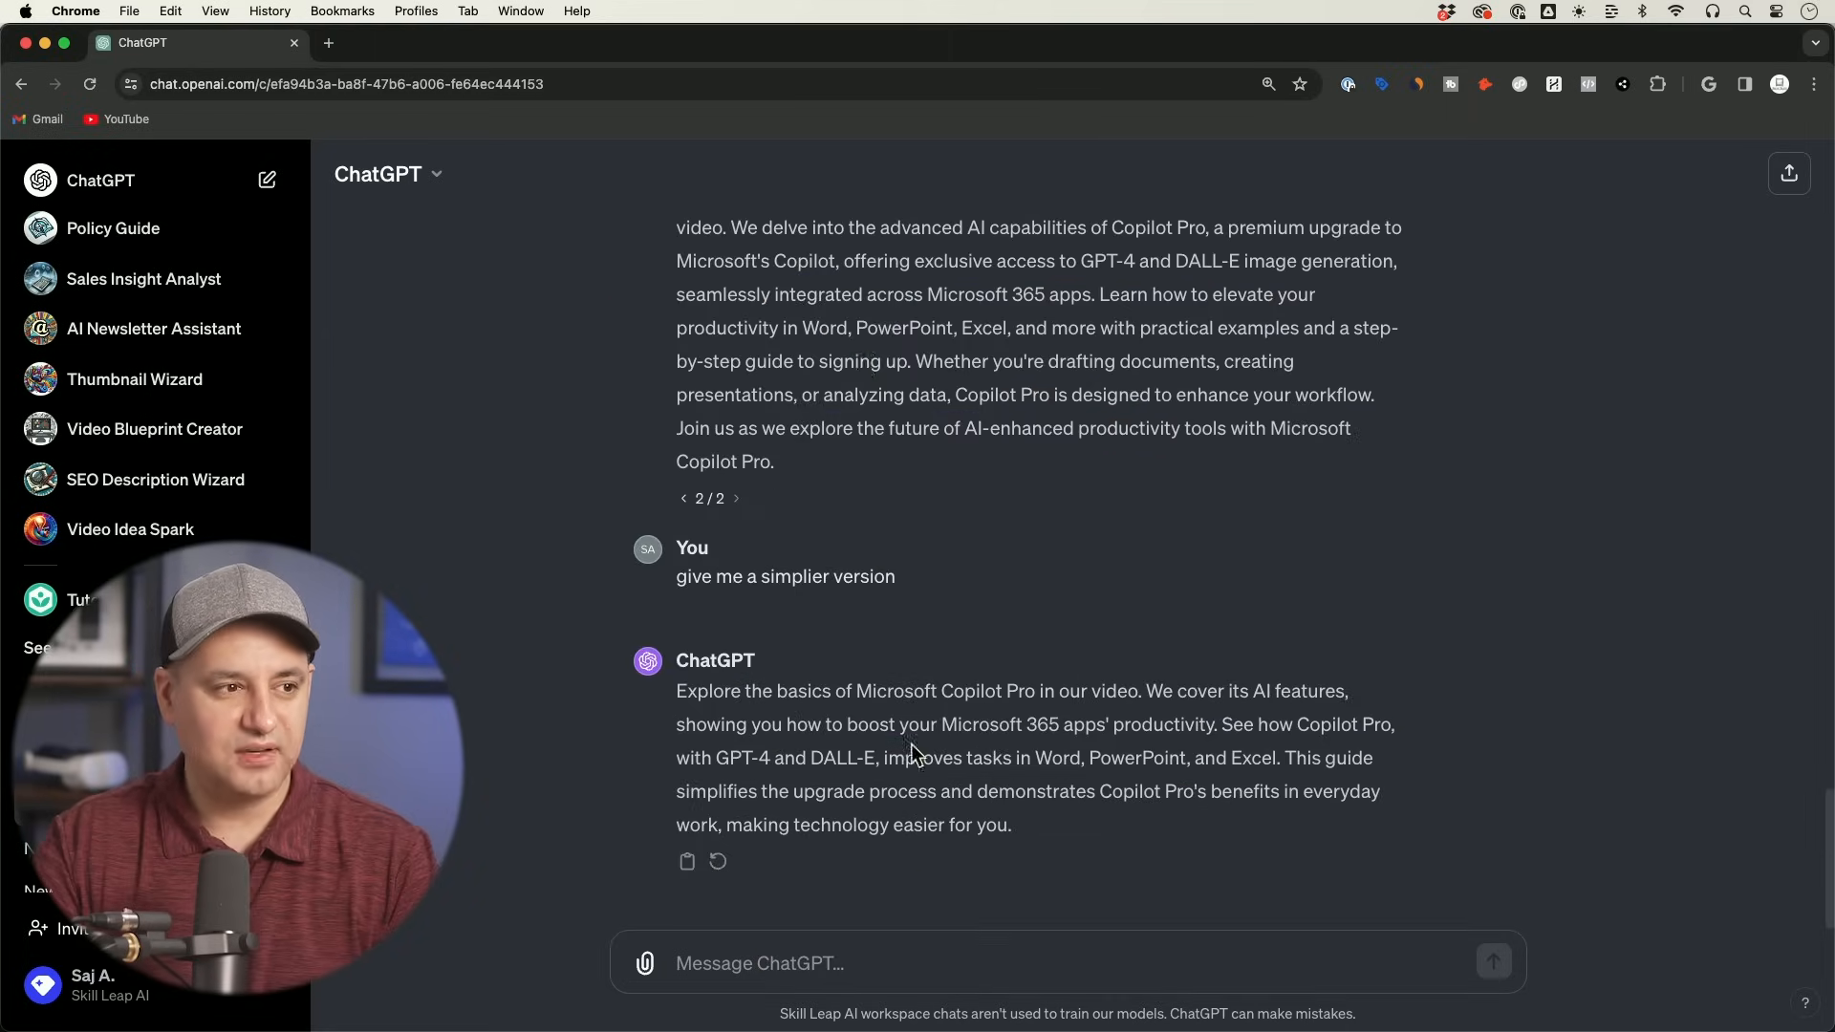
mouse_move(684, 583)
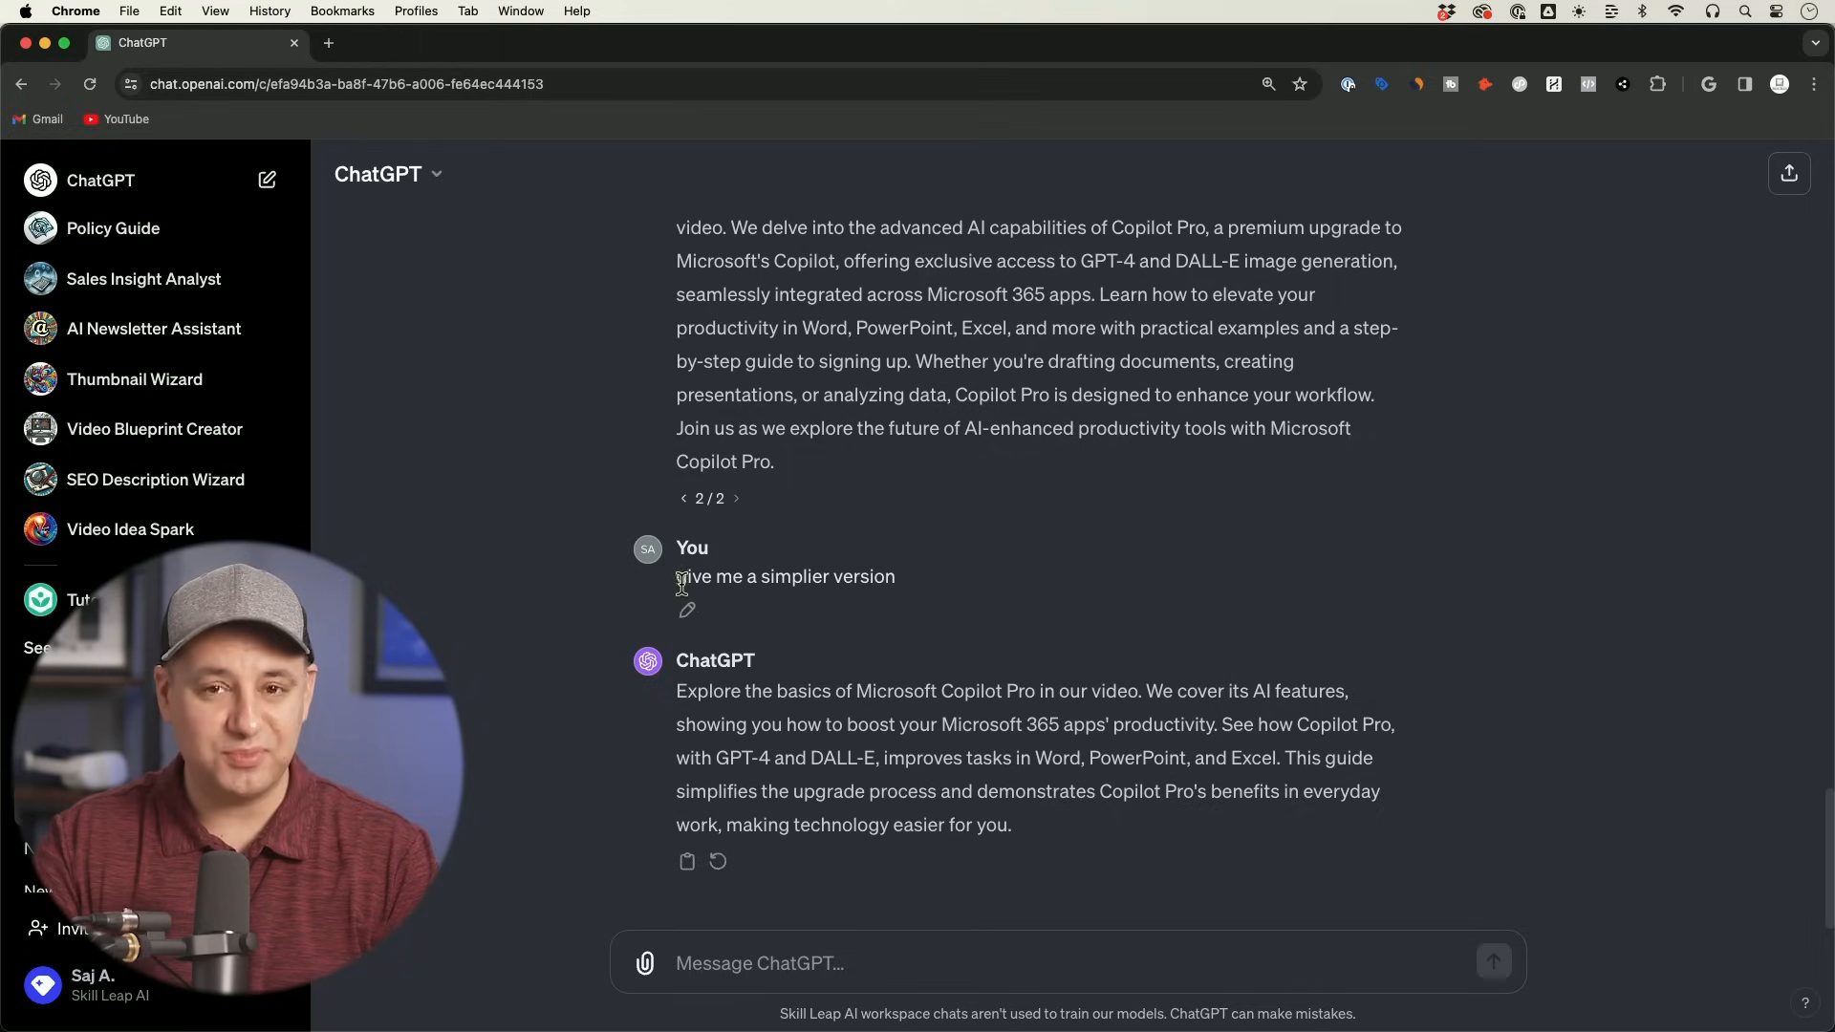
Step: Select the 'give me a simplier version' follow-up under the Copilot Pro description
double_click(786, 576)
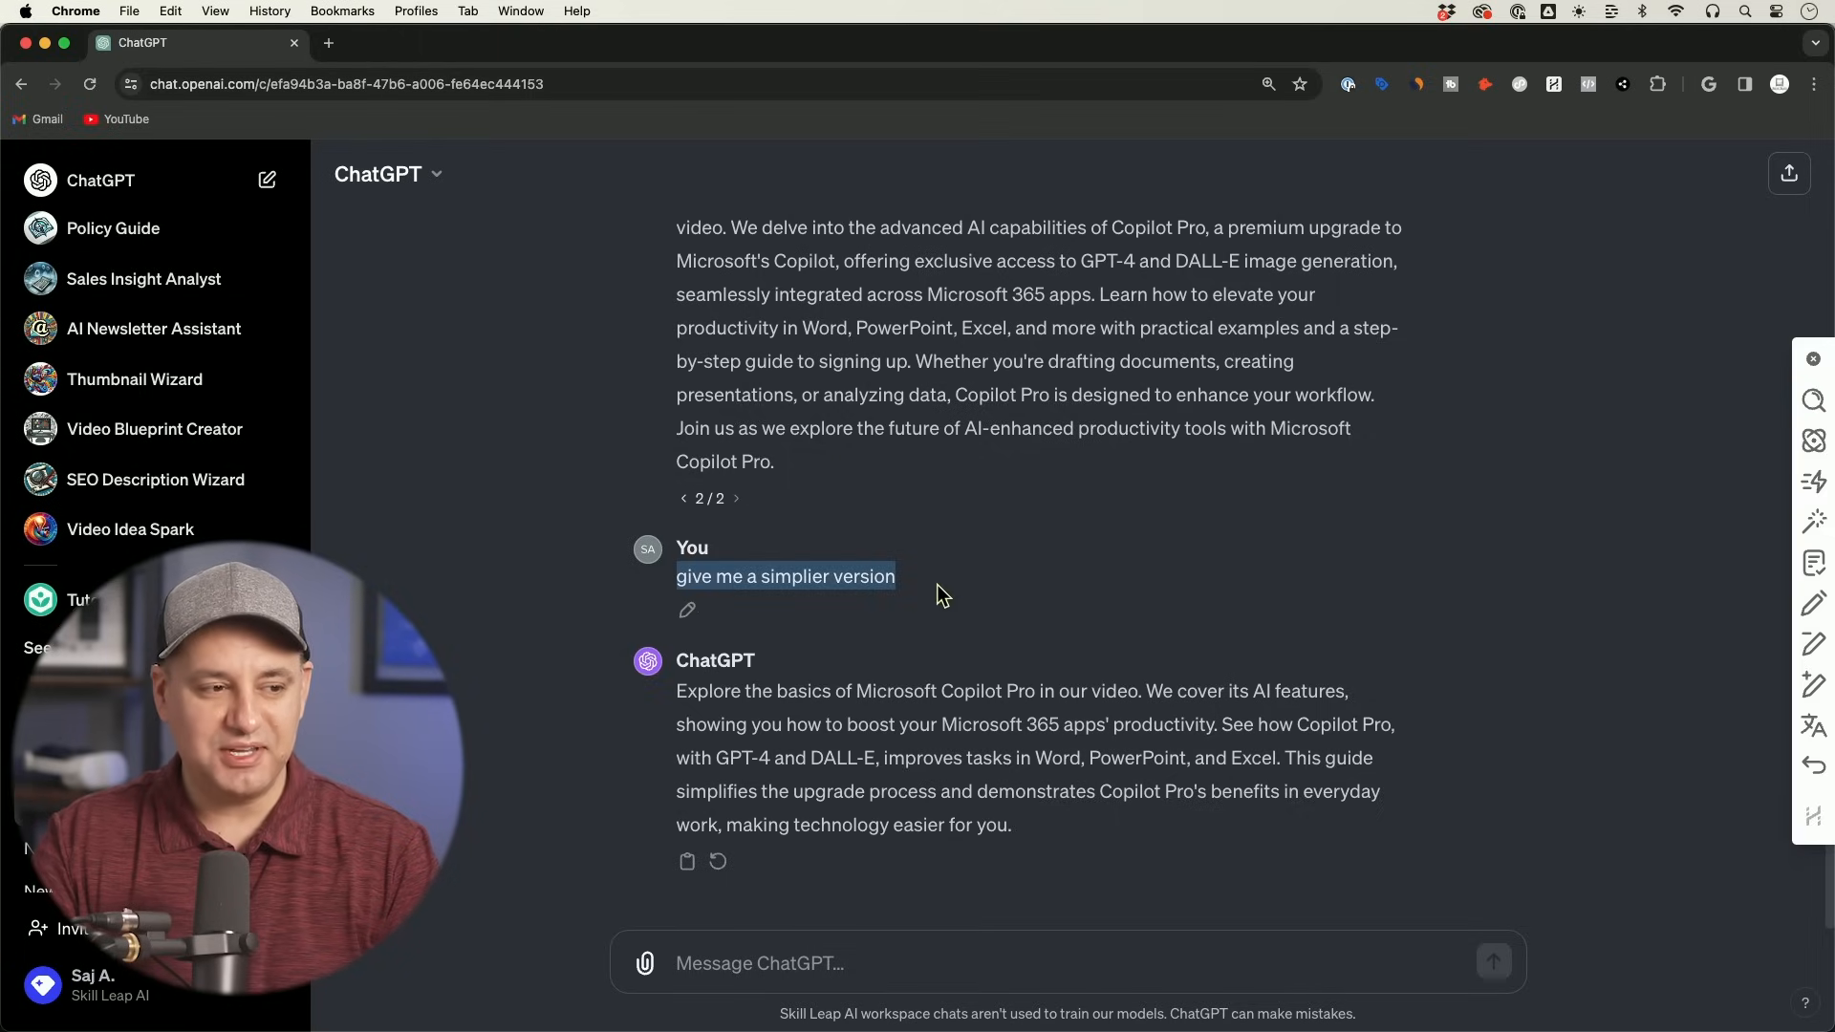
mouse_move(854, 576)
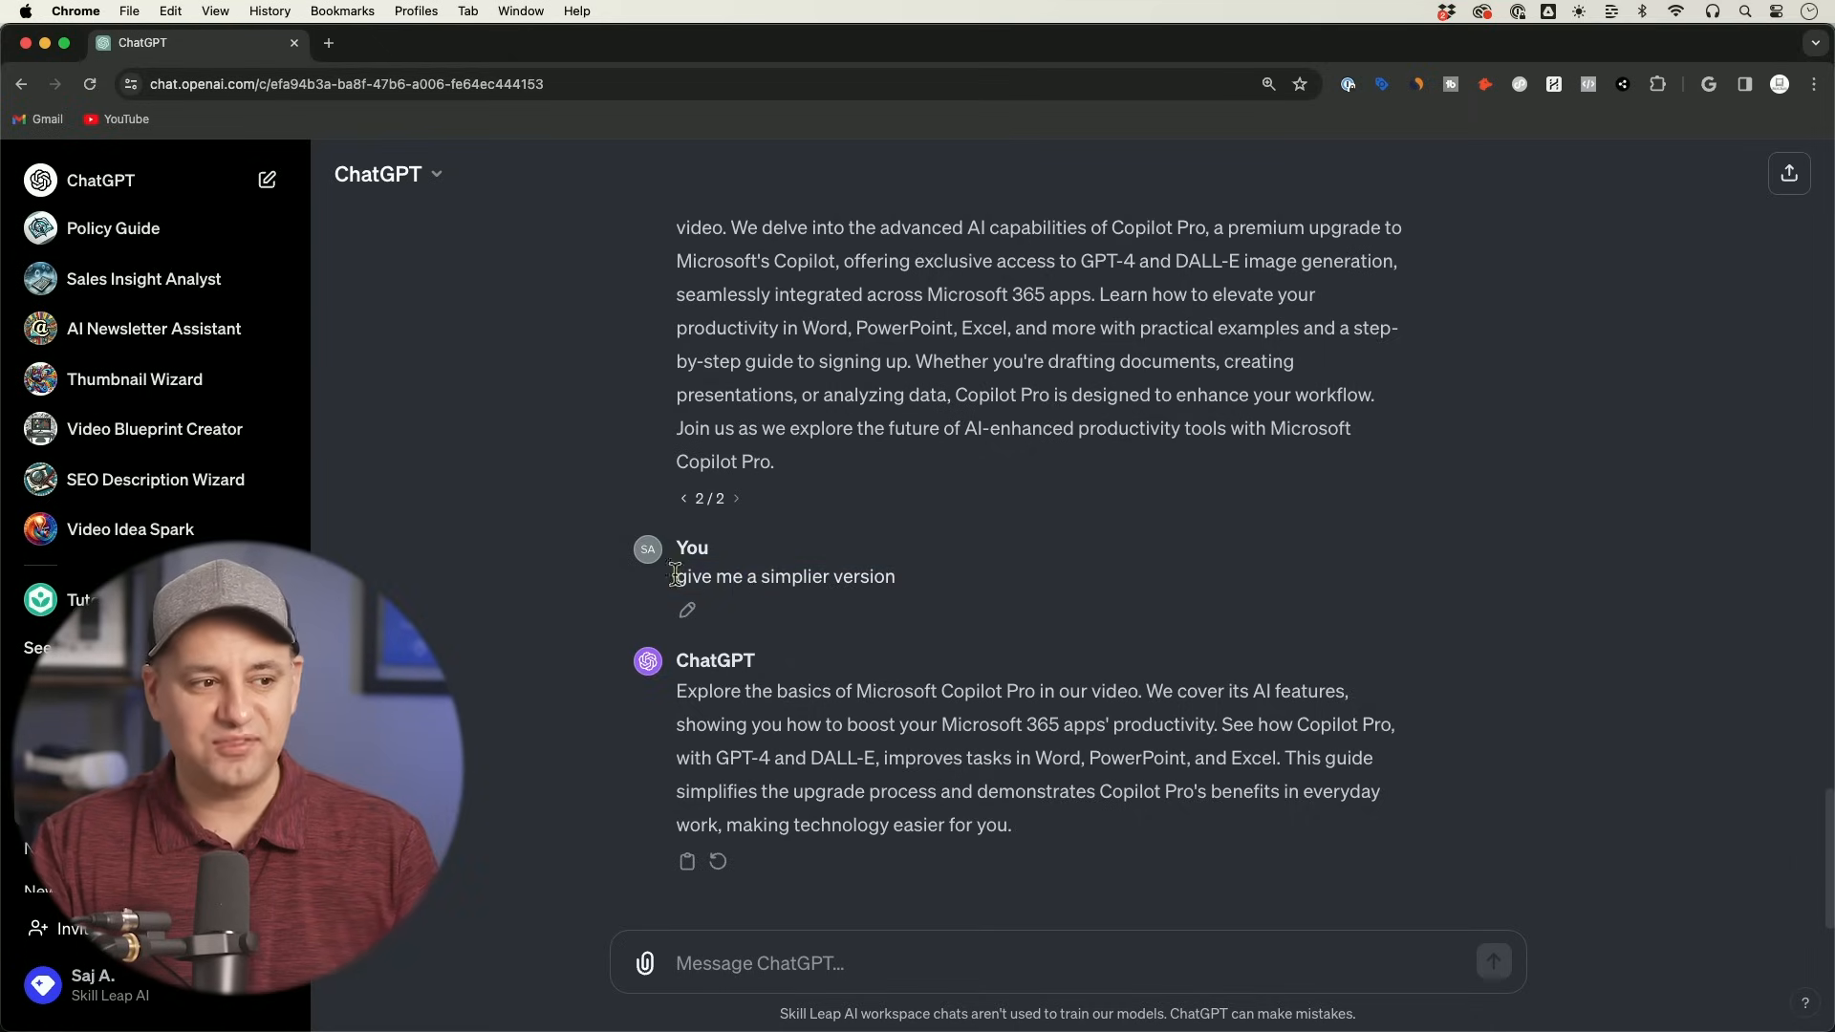
mouse_move(682, 722)
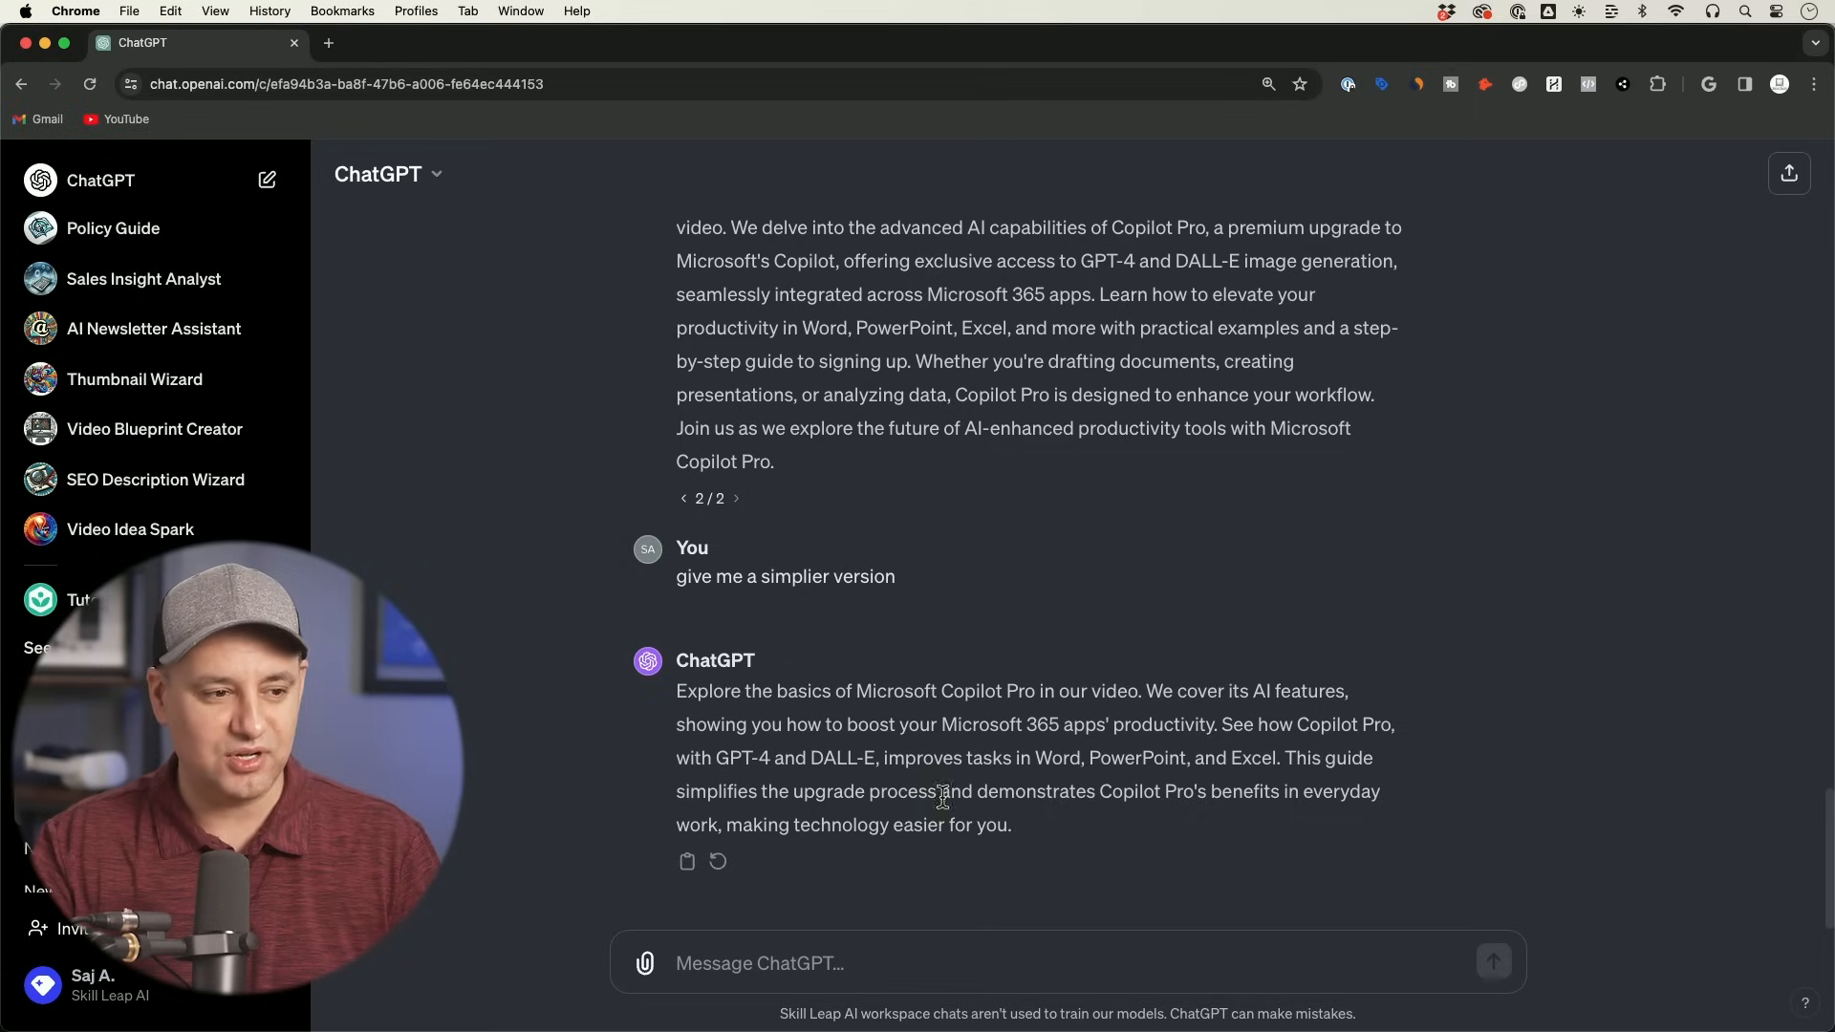
mouse_move(1085, 841)
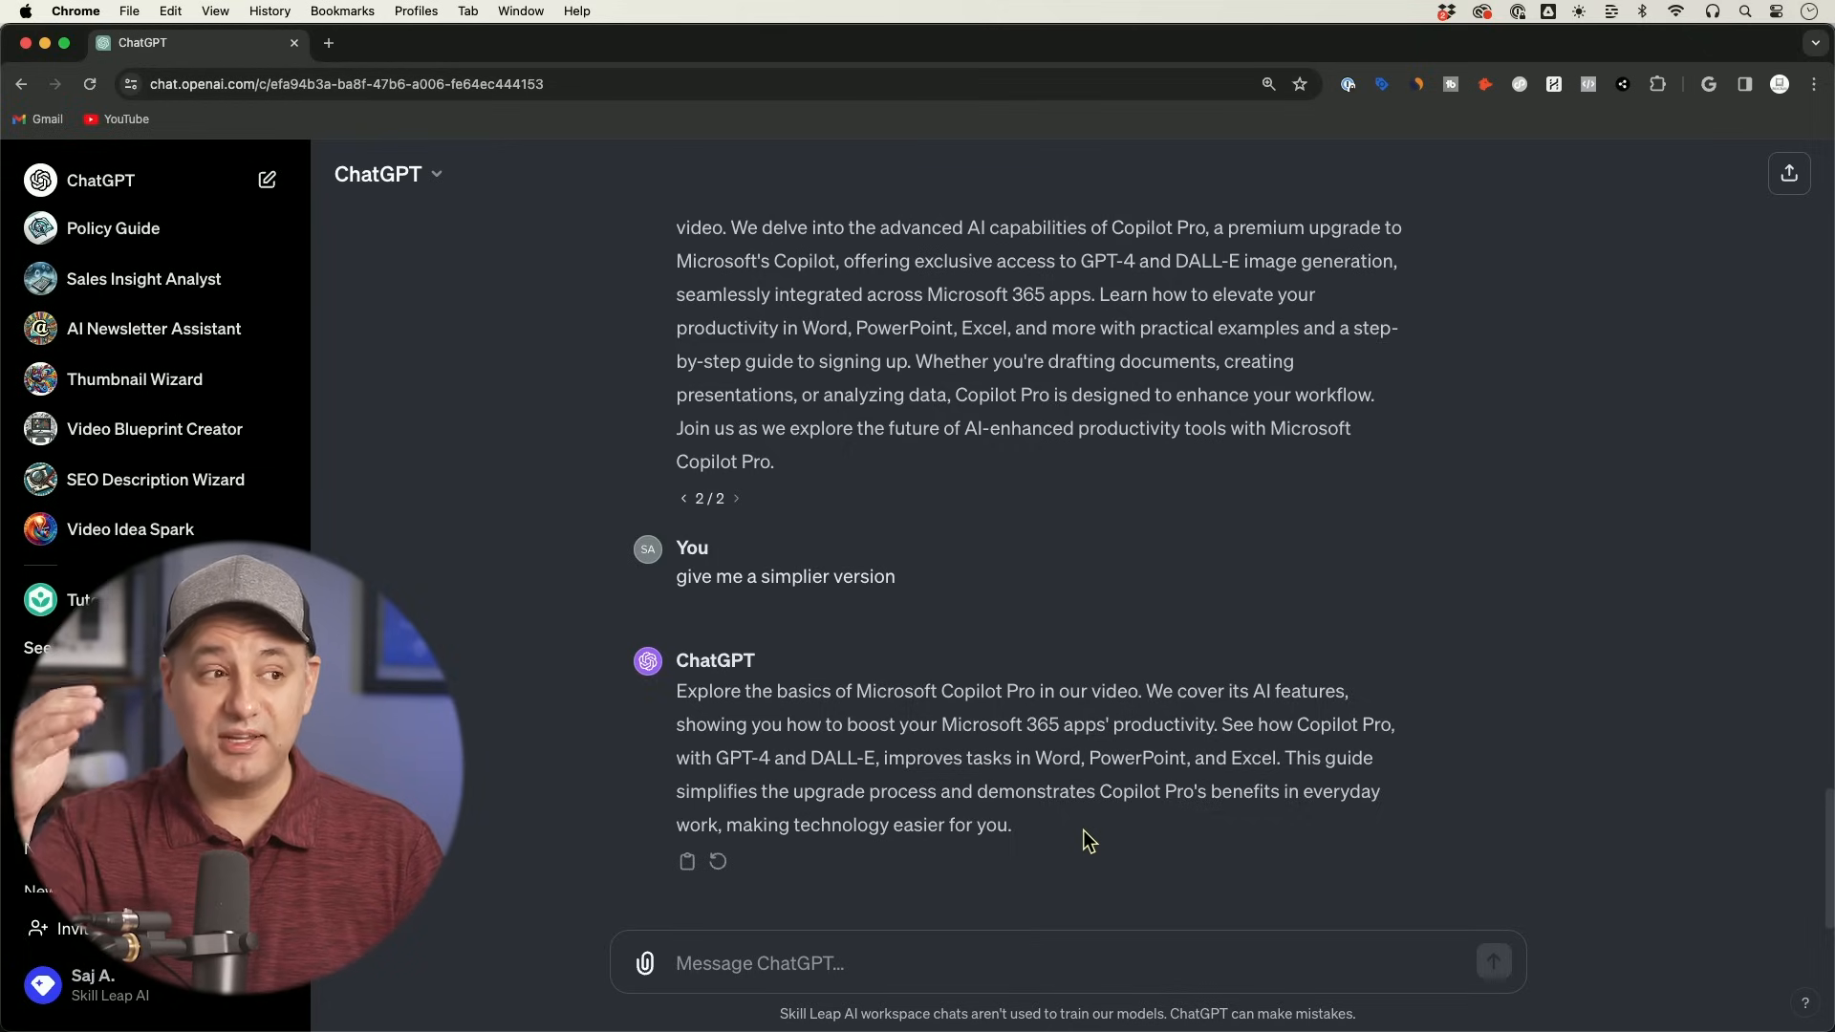
mouse_move(1176, 566)
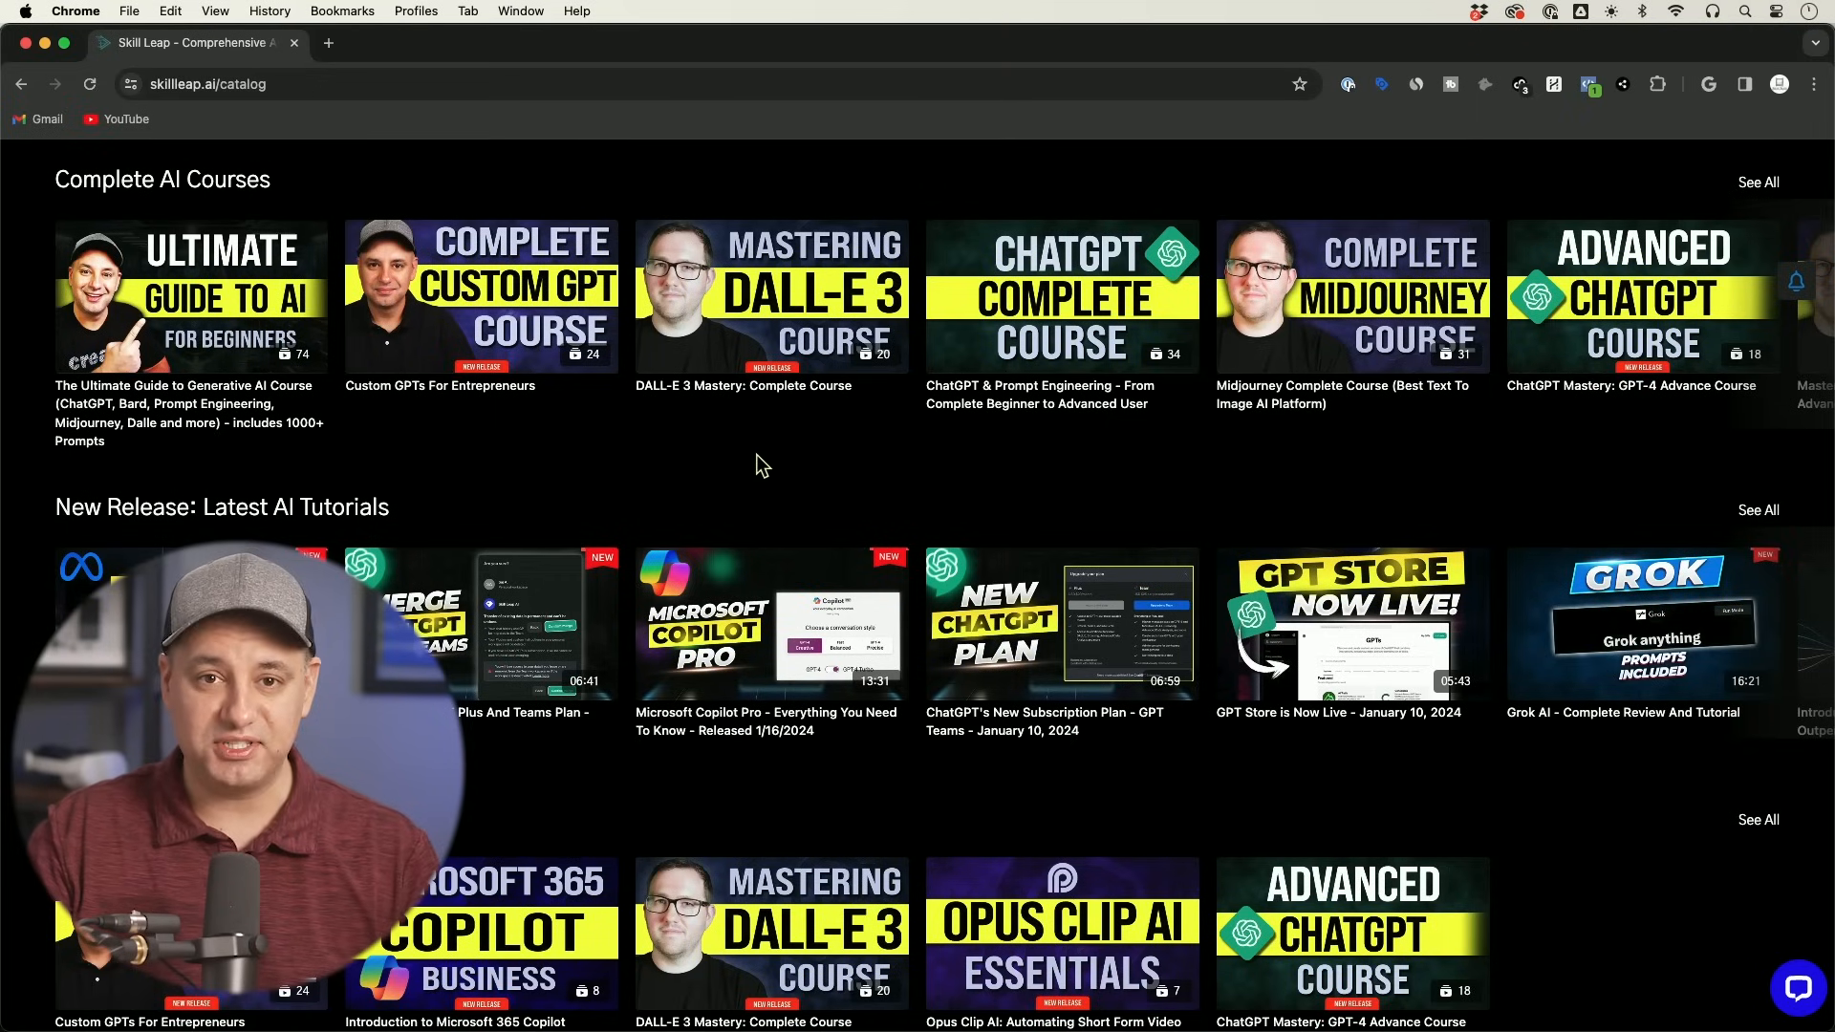
mouse_move(374, 398)
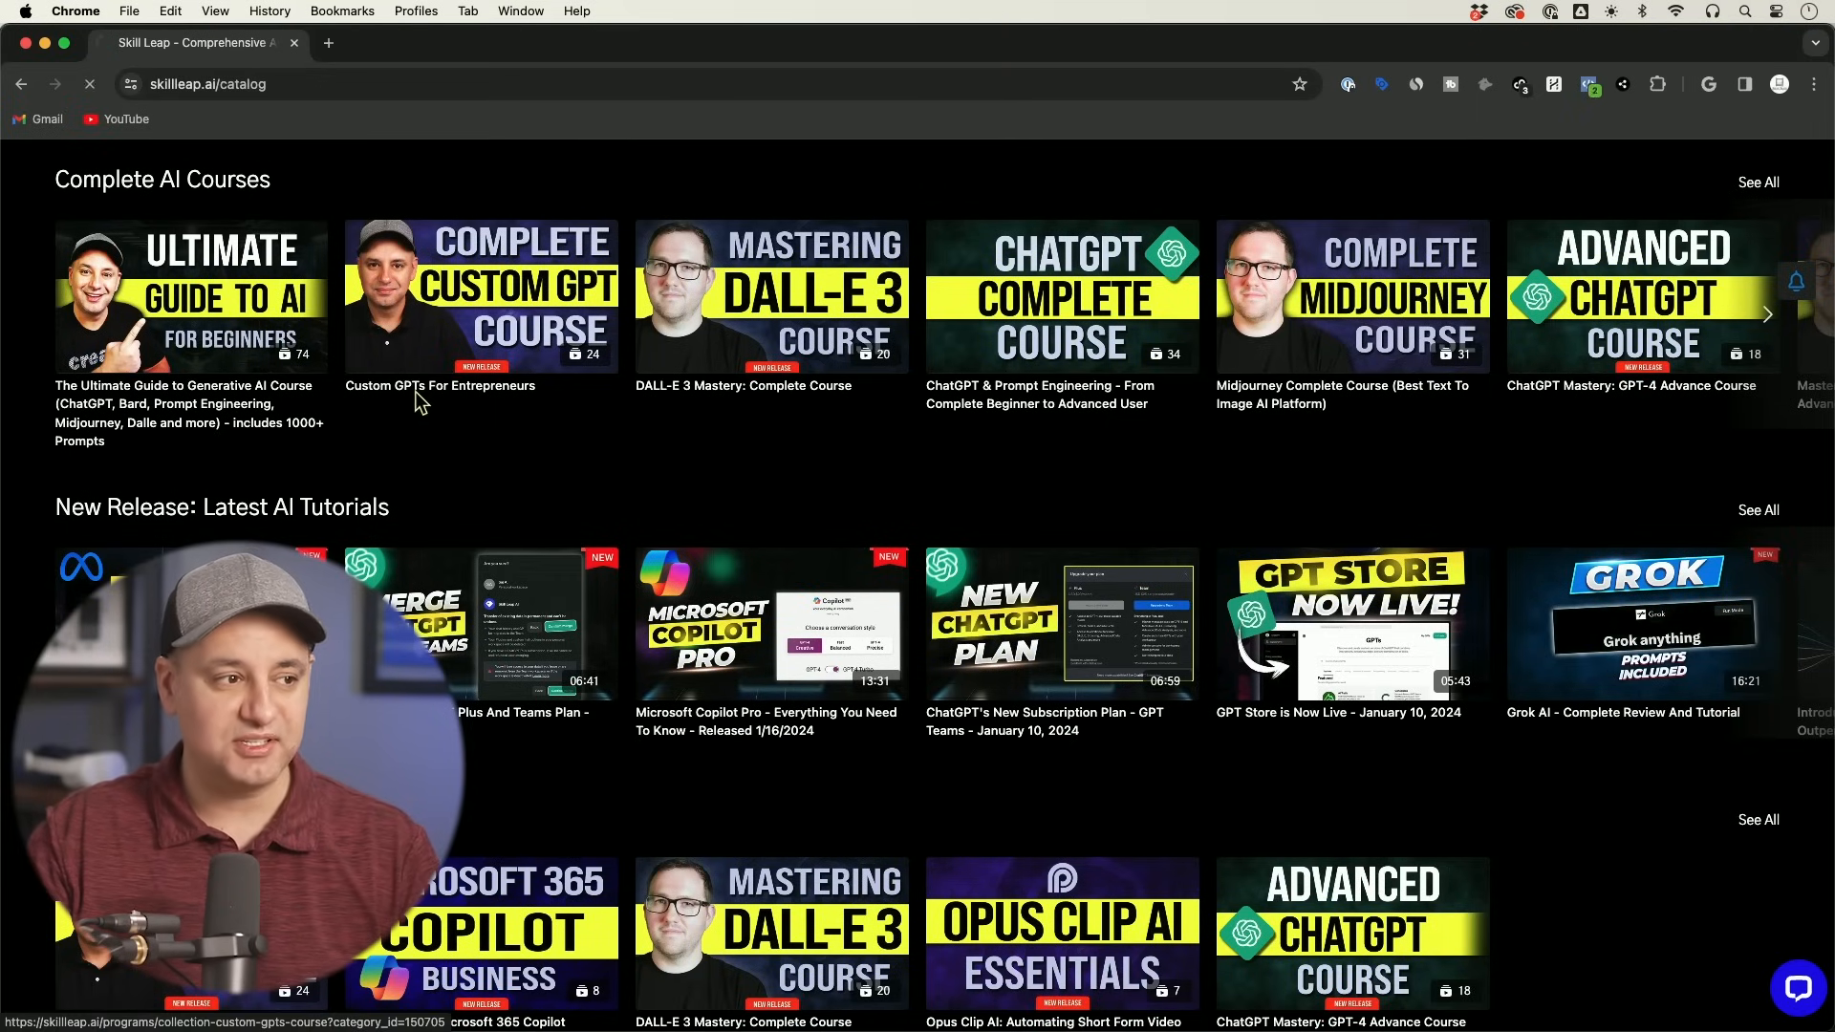
Step: Open the Custom GPTs For Entrepreneurs course and browse its 24-video section list
left_click(480, 296)
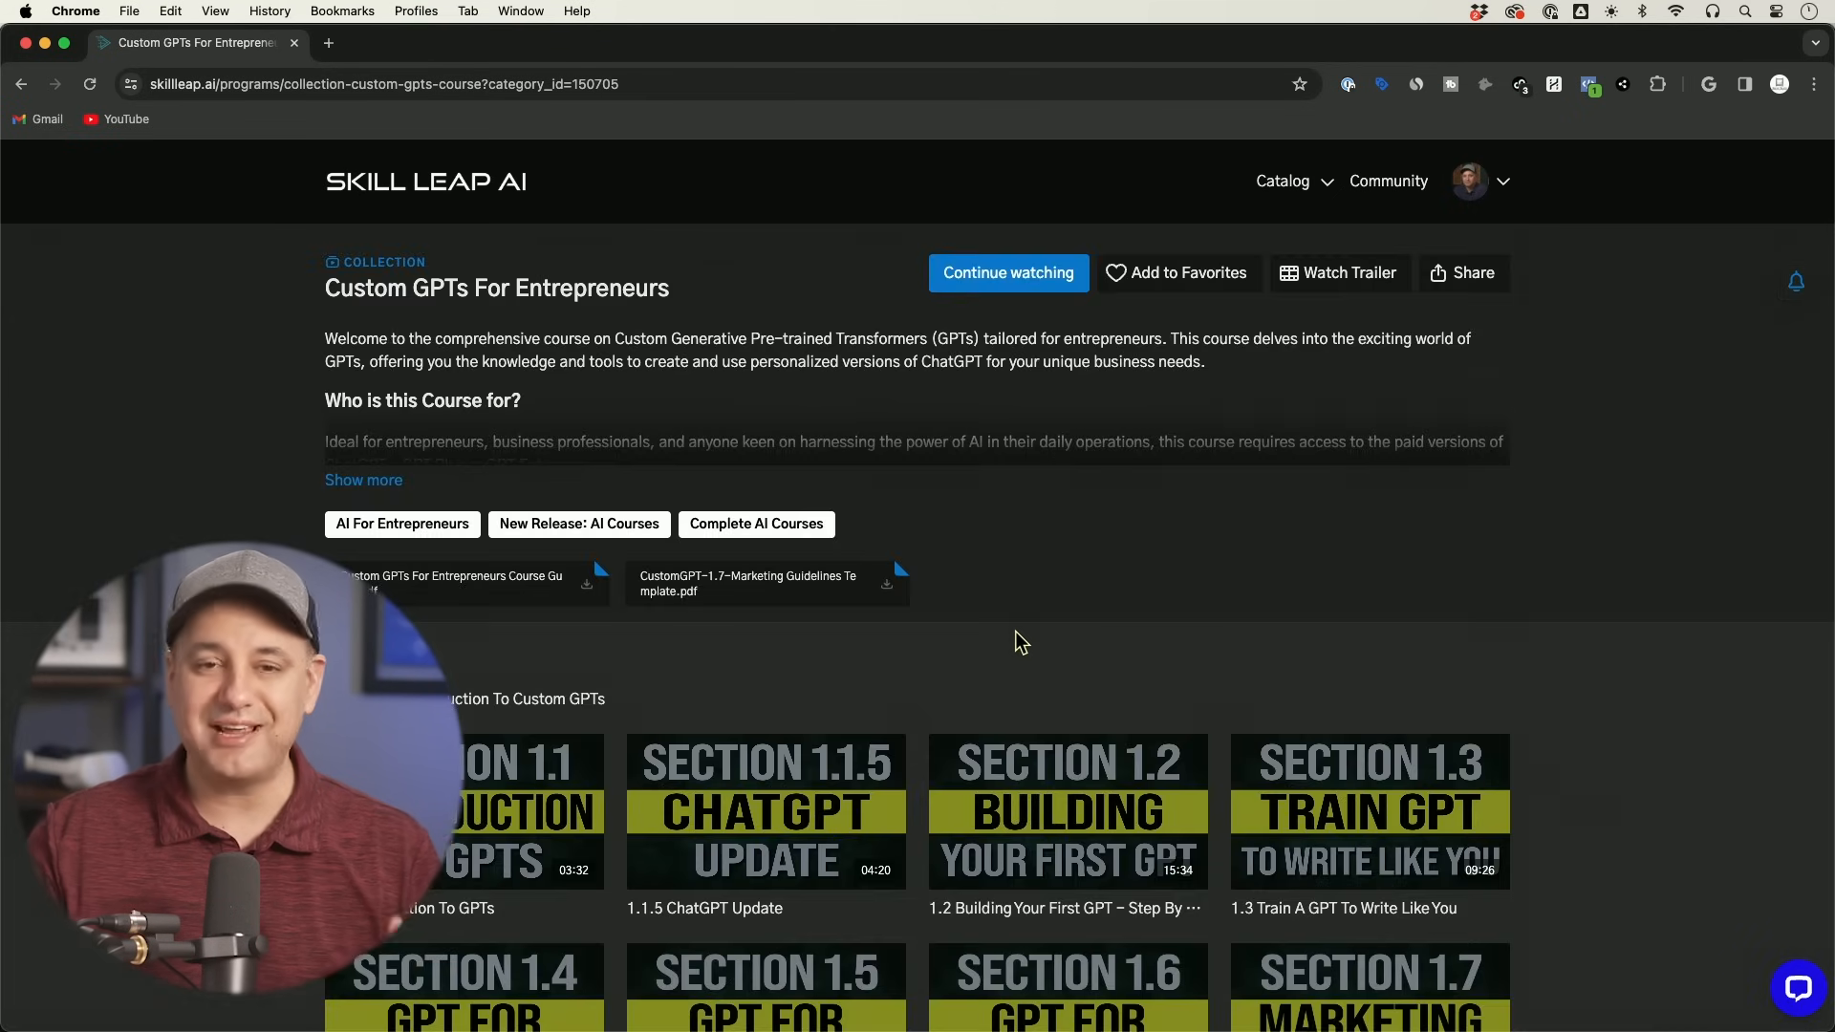
scroll("down", 3)
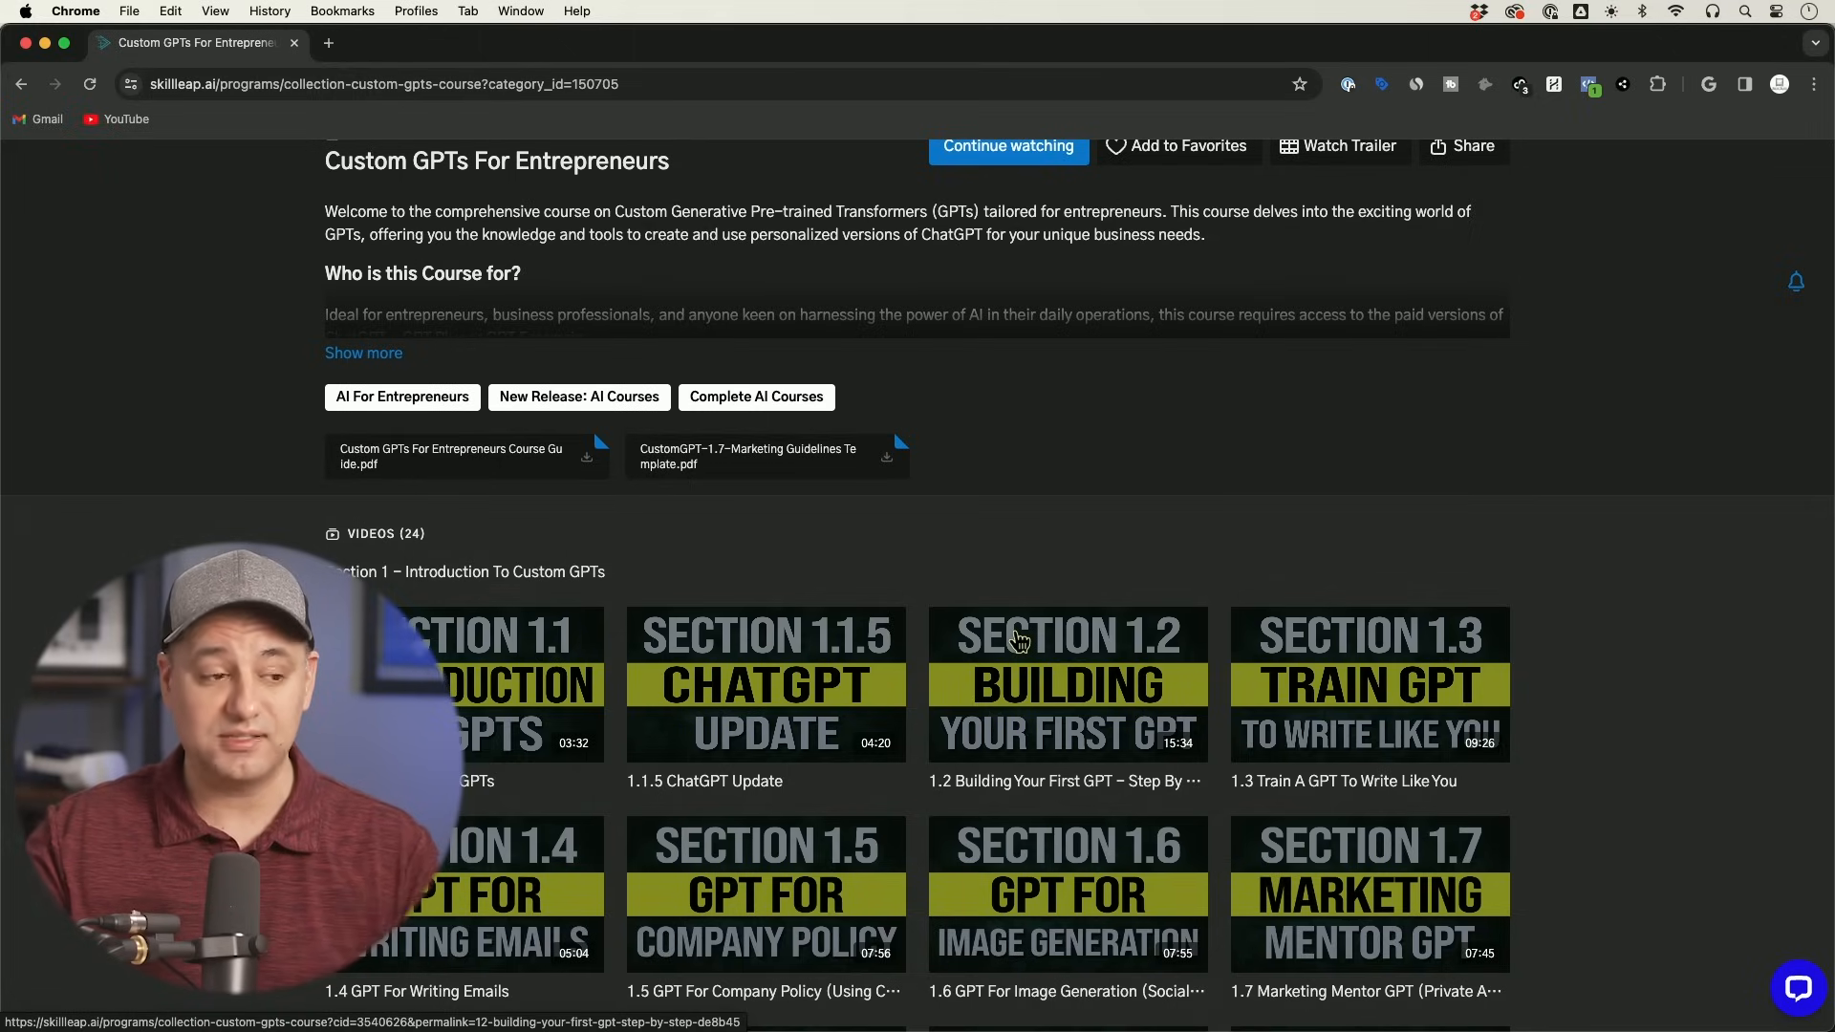
scroll("down", 3)
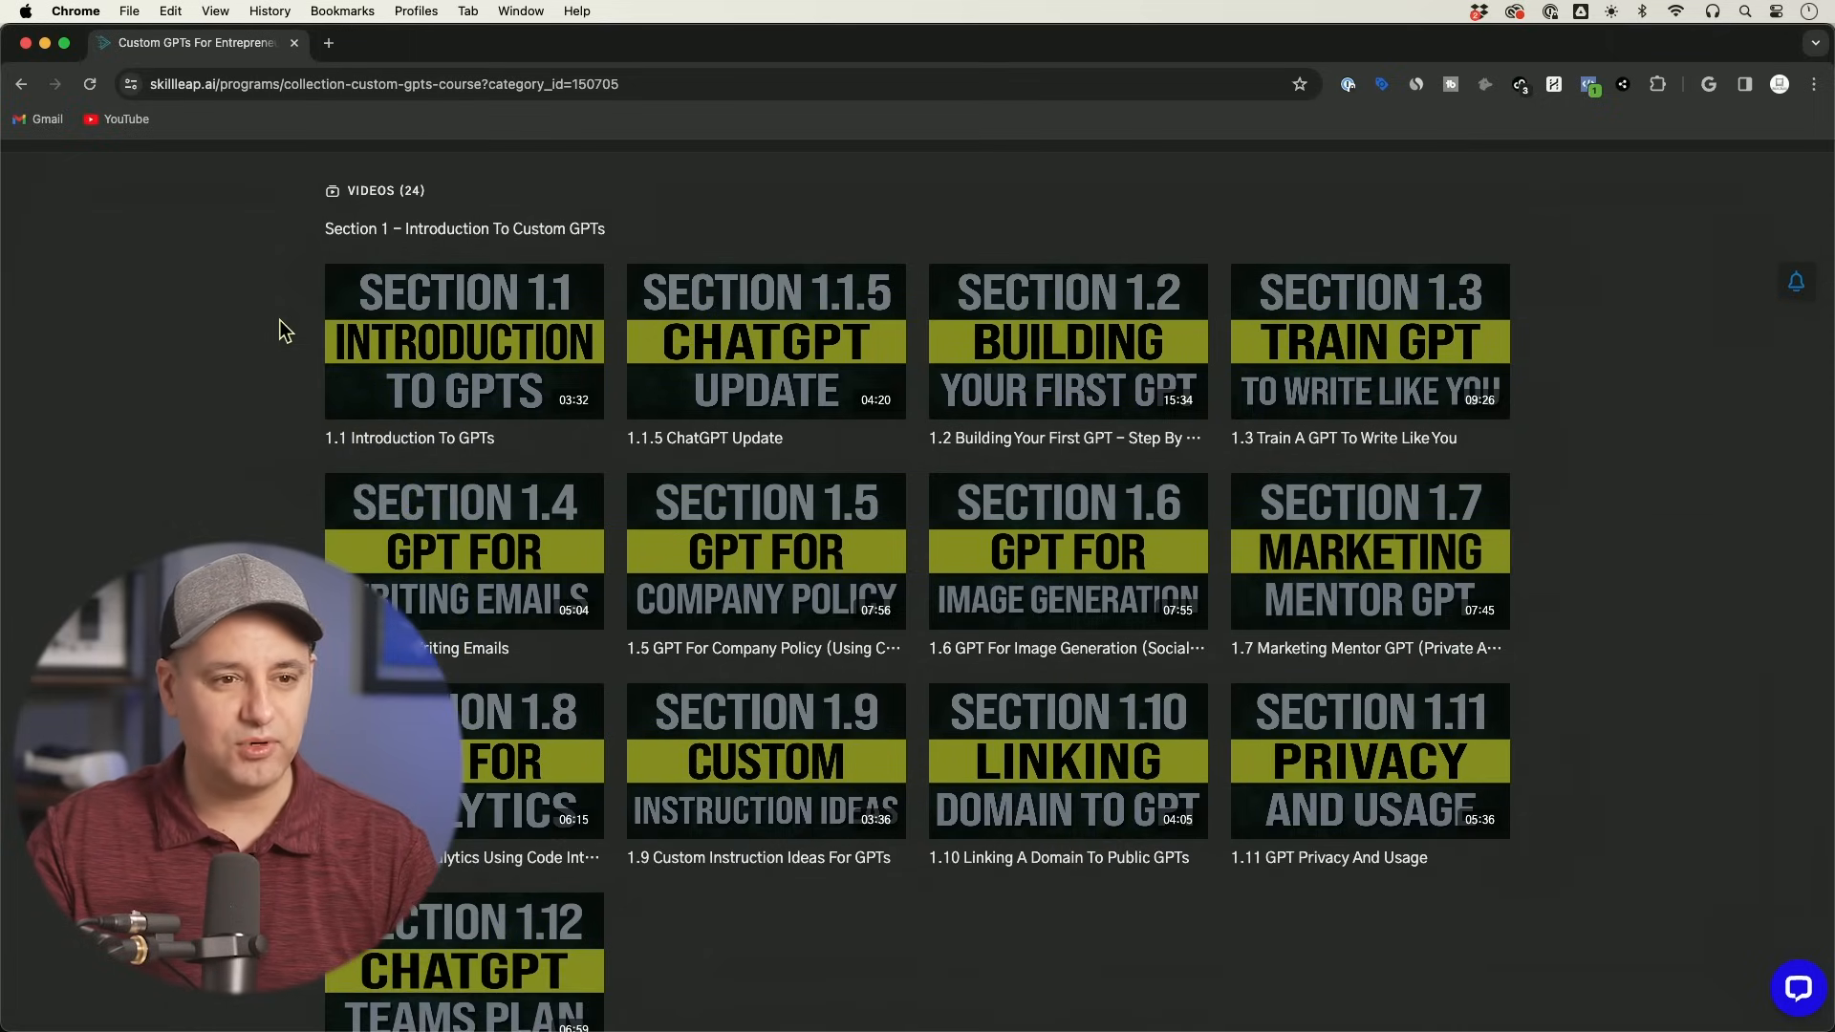
scroll("up", 3)
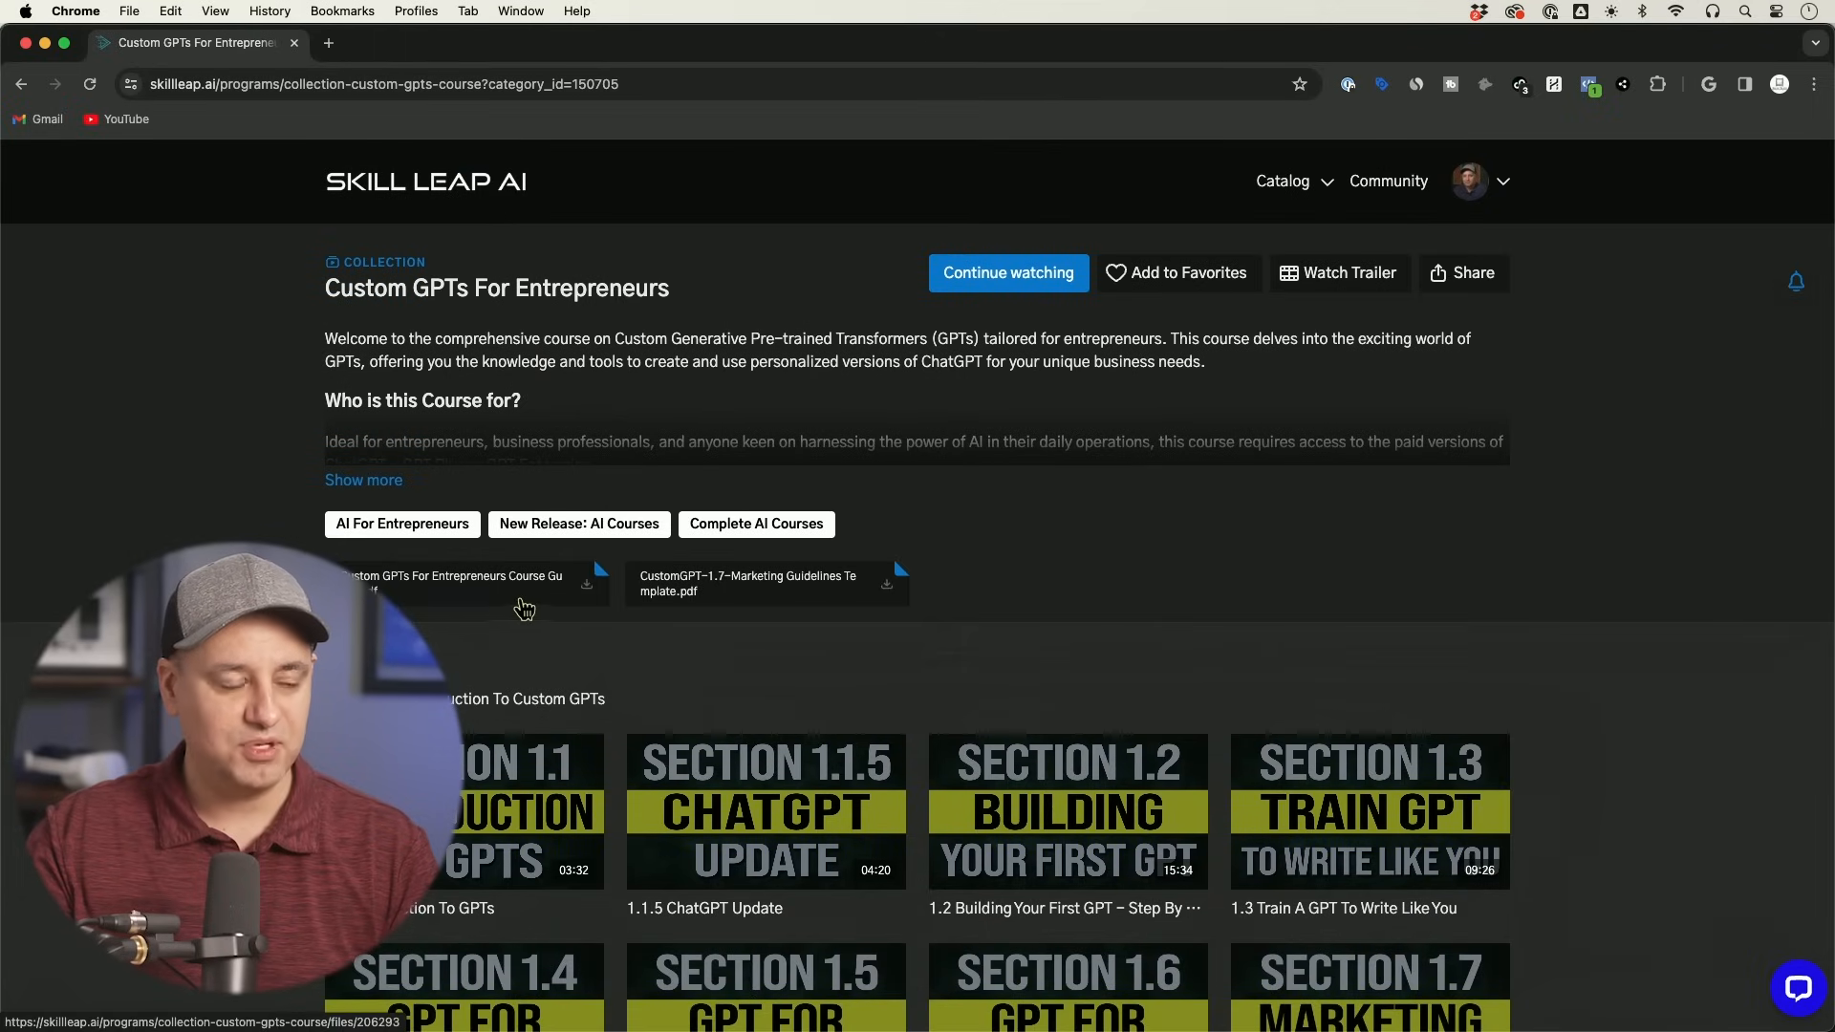
scroll("down", 3)
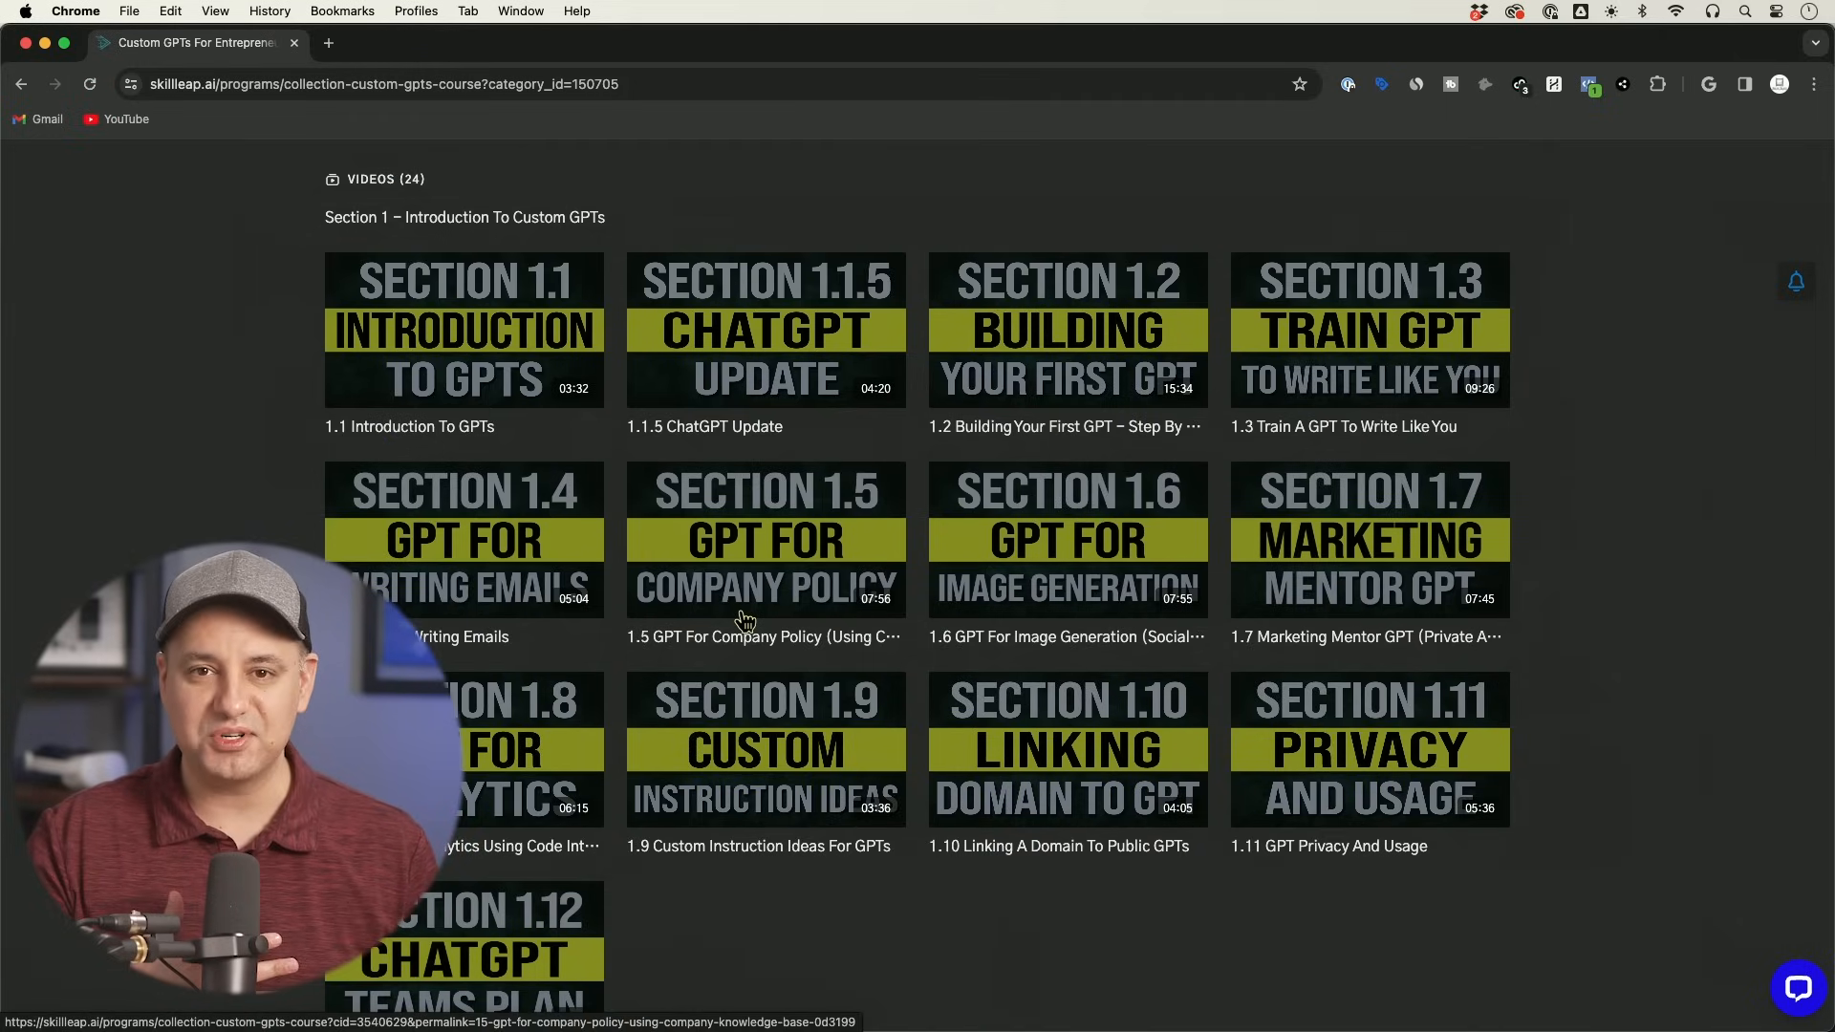
mouse_move(486, 540)
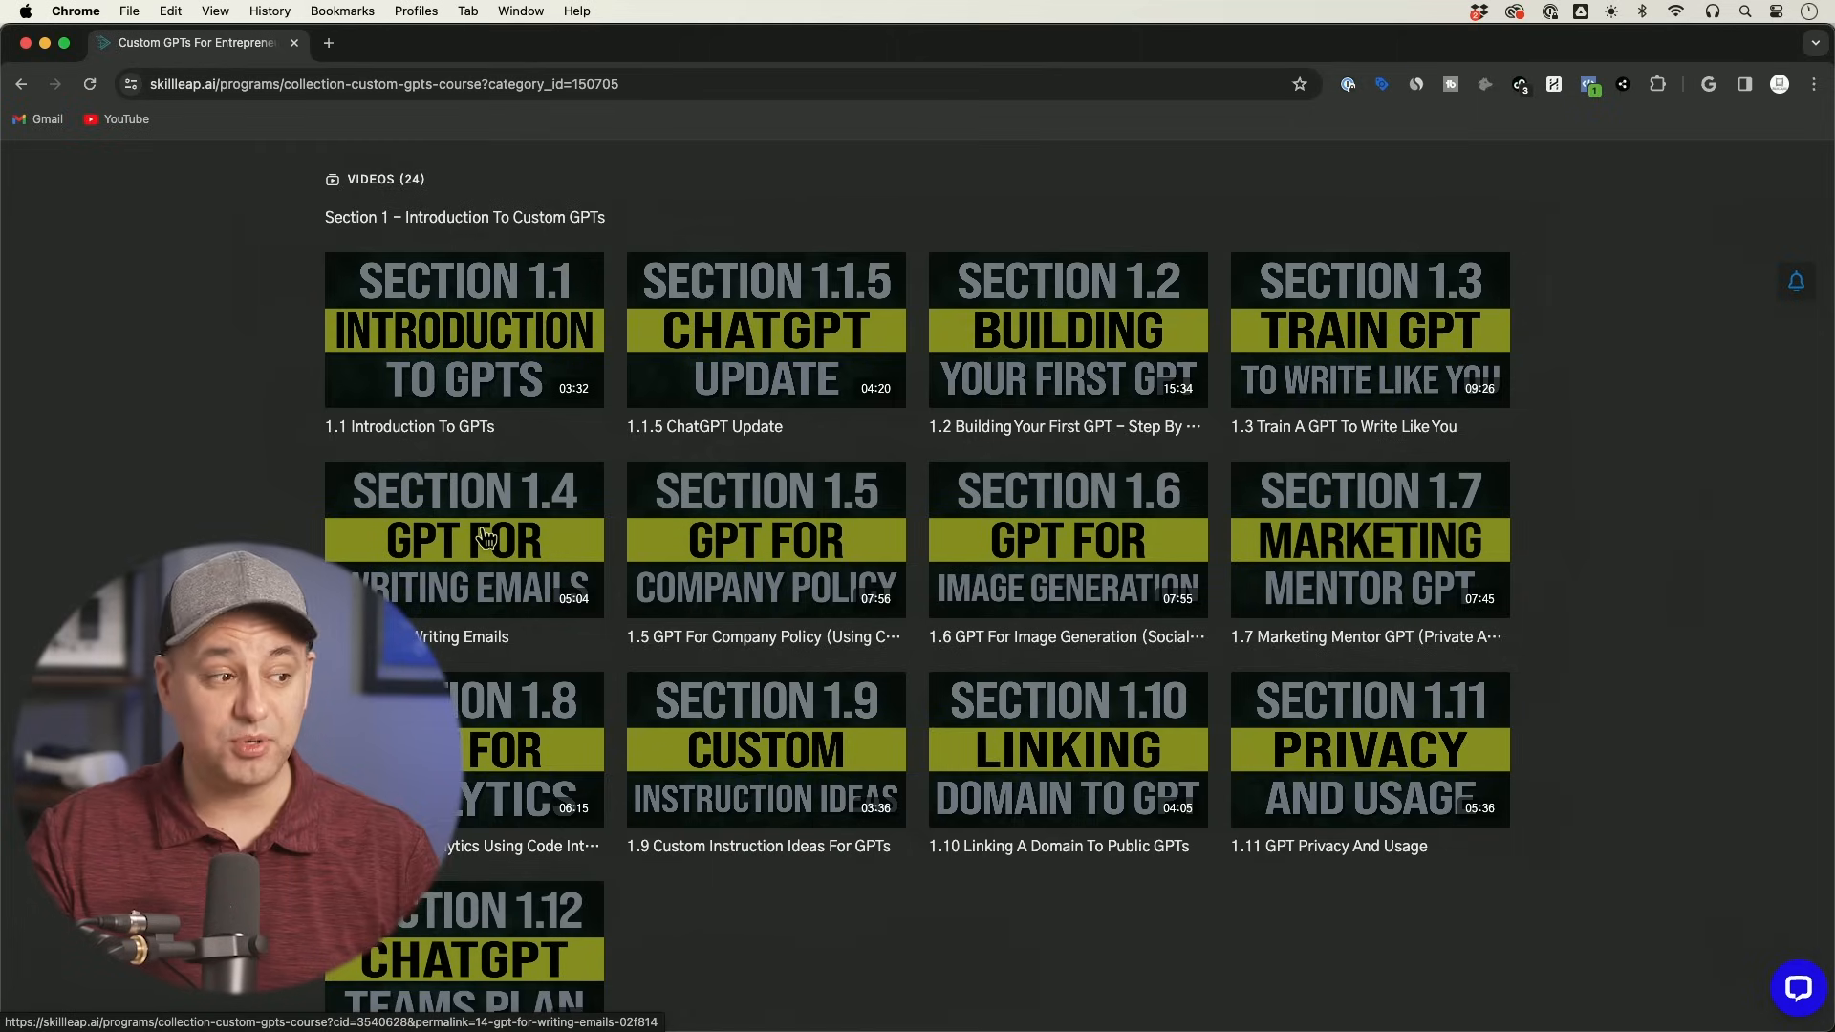